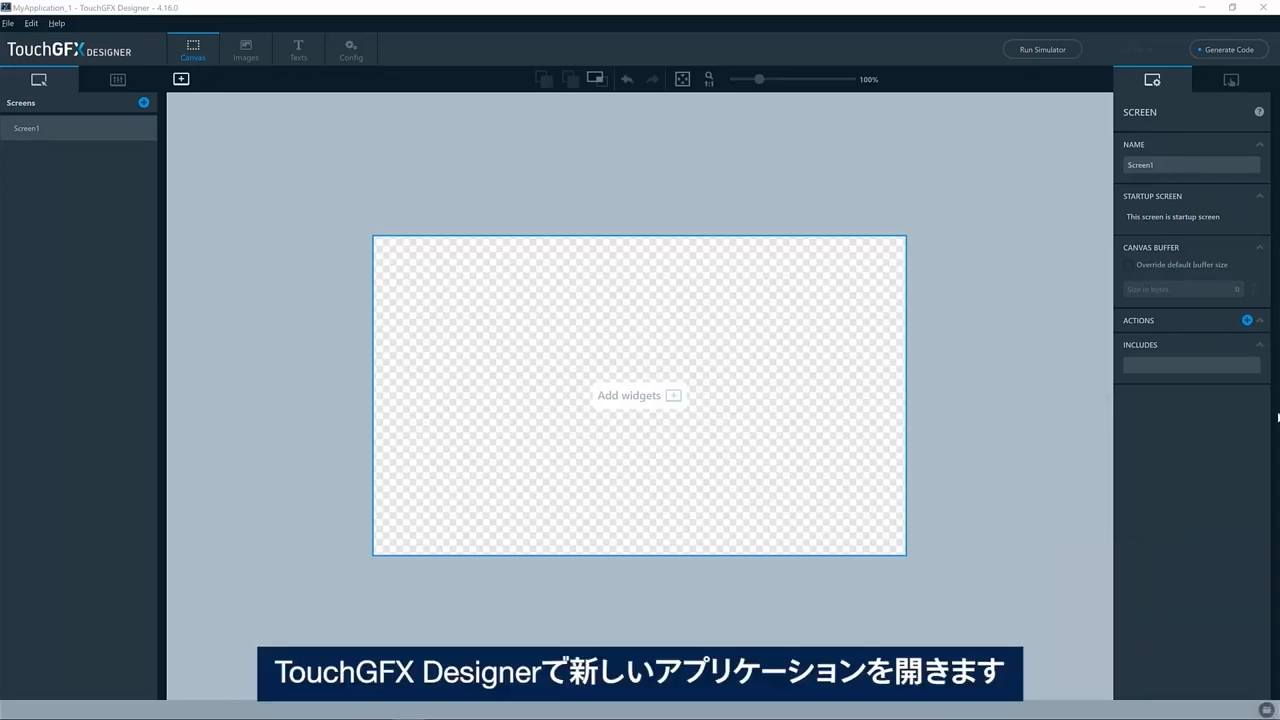
{"action": "mouse_move", "coordinate": [531, 301]}
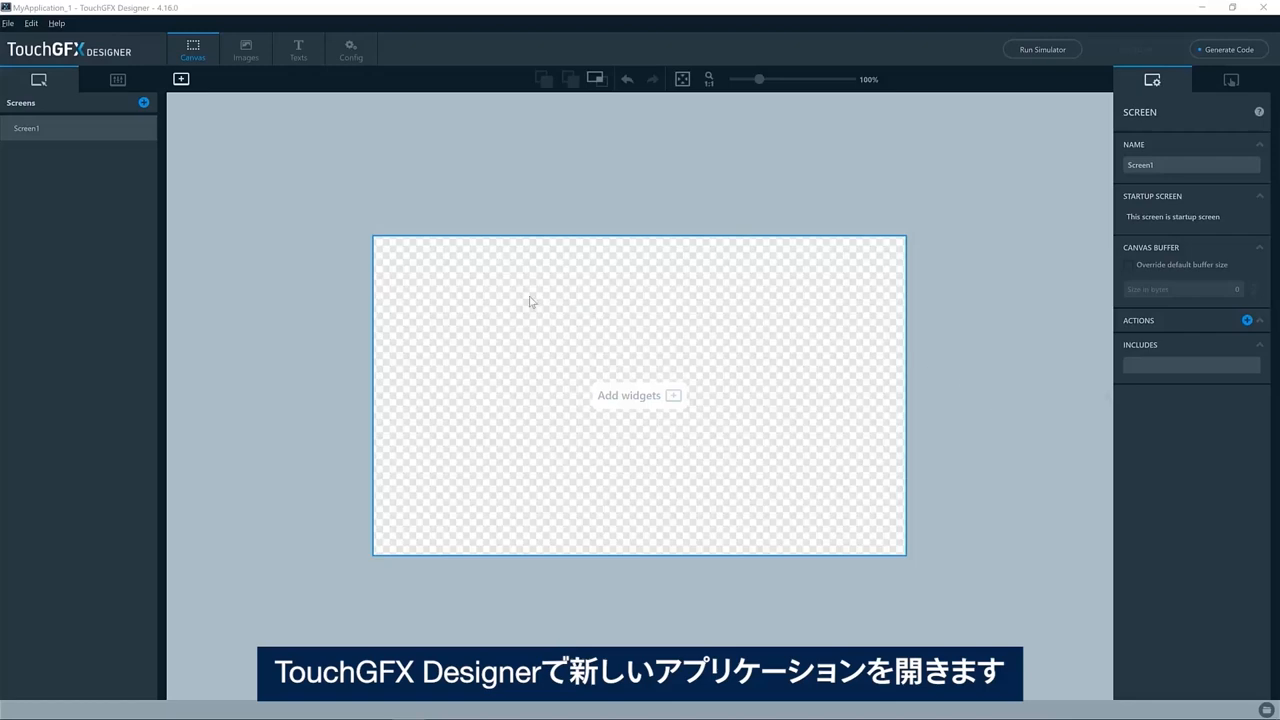
Add a Box widget and stretch it to cover the full 800×480 screen.
{"action": "left_click", "coordinate": [181, 79]}
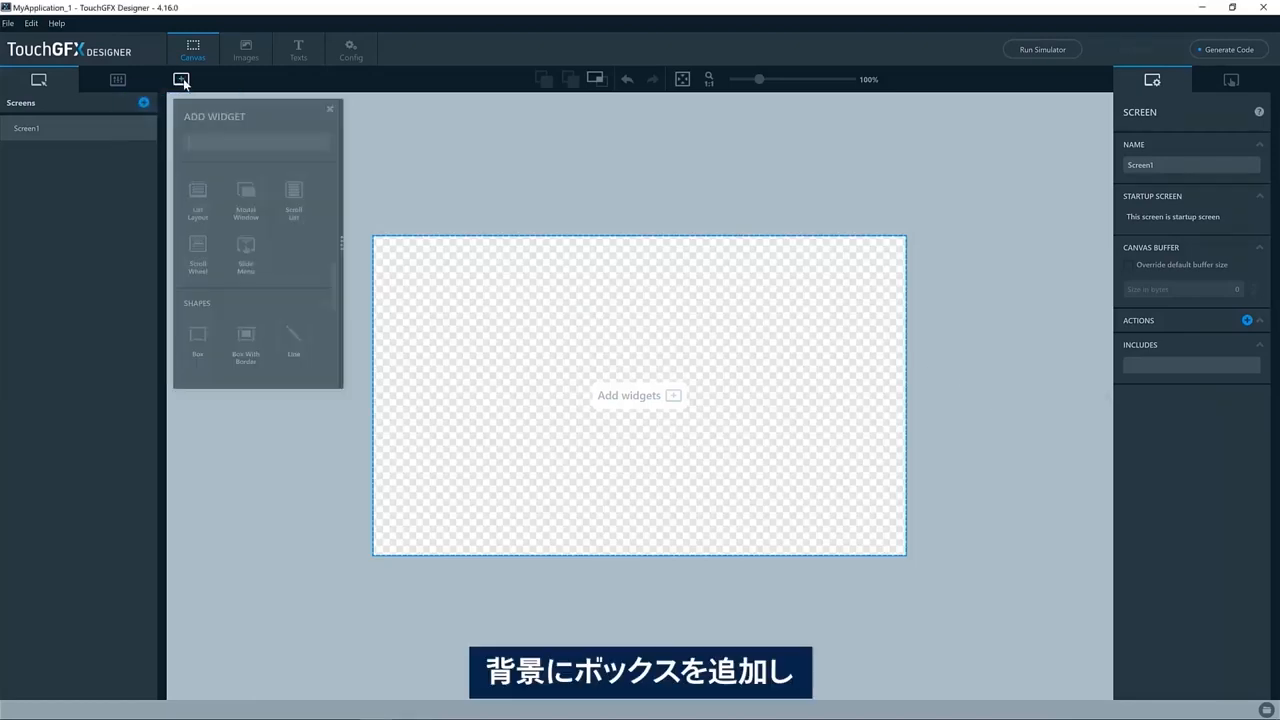
{"action": "type", "text": "box"}
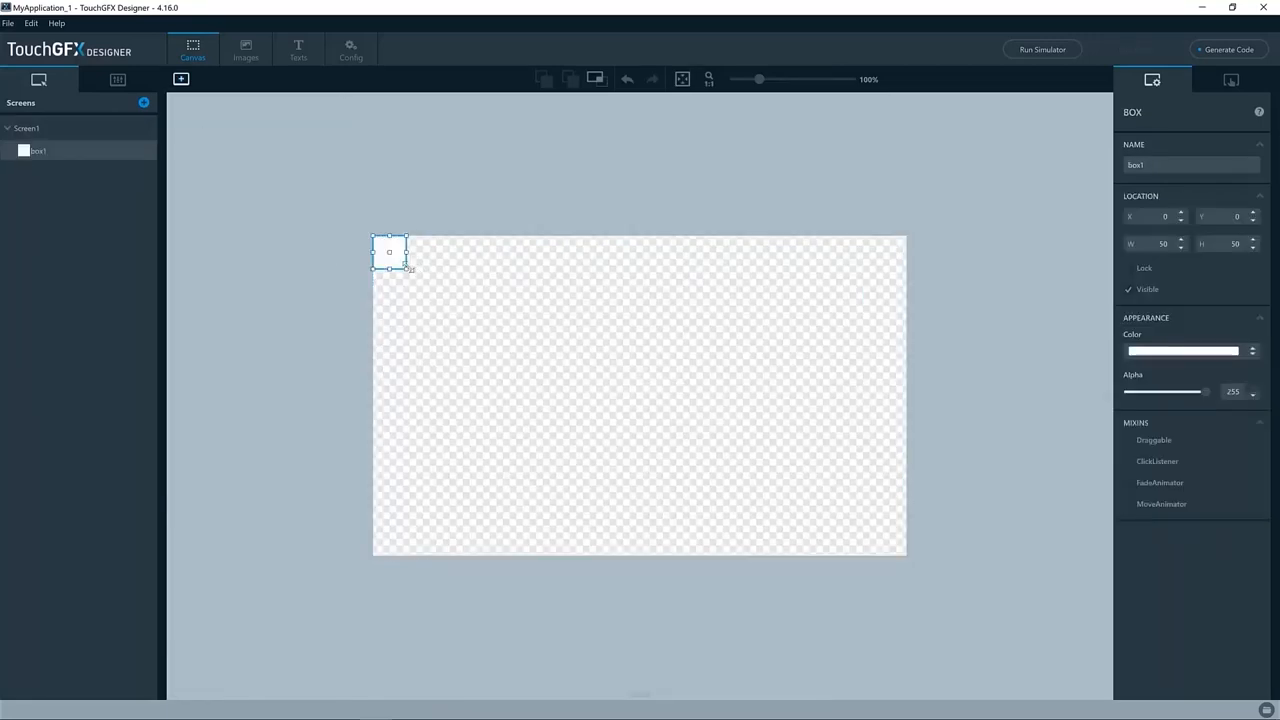
{"action": "left_click_drag", "start_coordinate": [405, 268], "coordinate": [905, 555]}
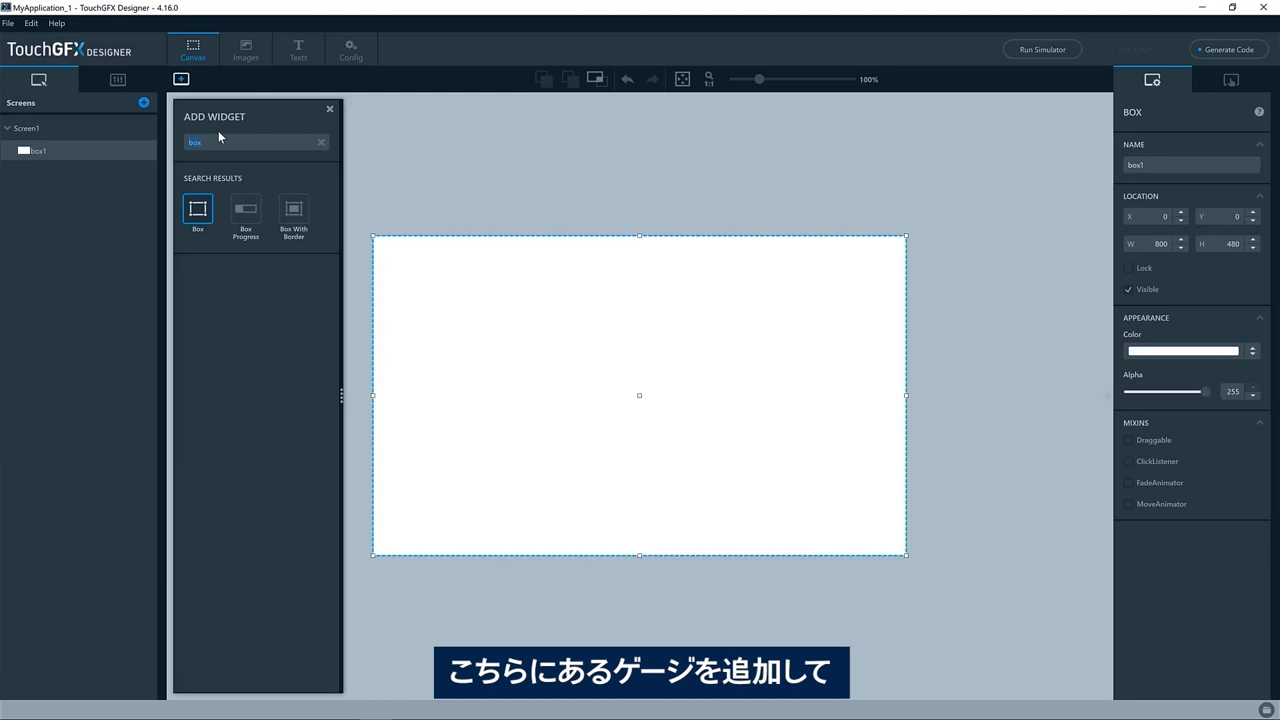
Add a Standard Gauge 1 gauge, centred at 275,115 with size 251×251.
{"action": "left_click", "coordinate": [321, 141]}
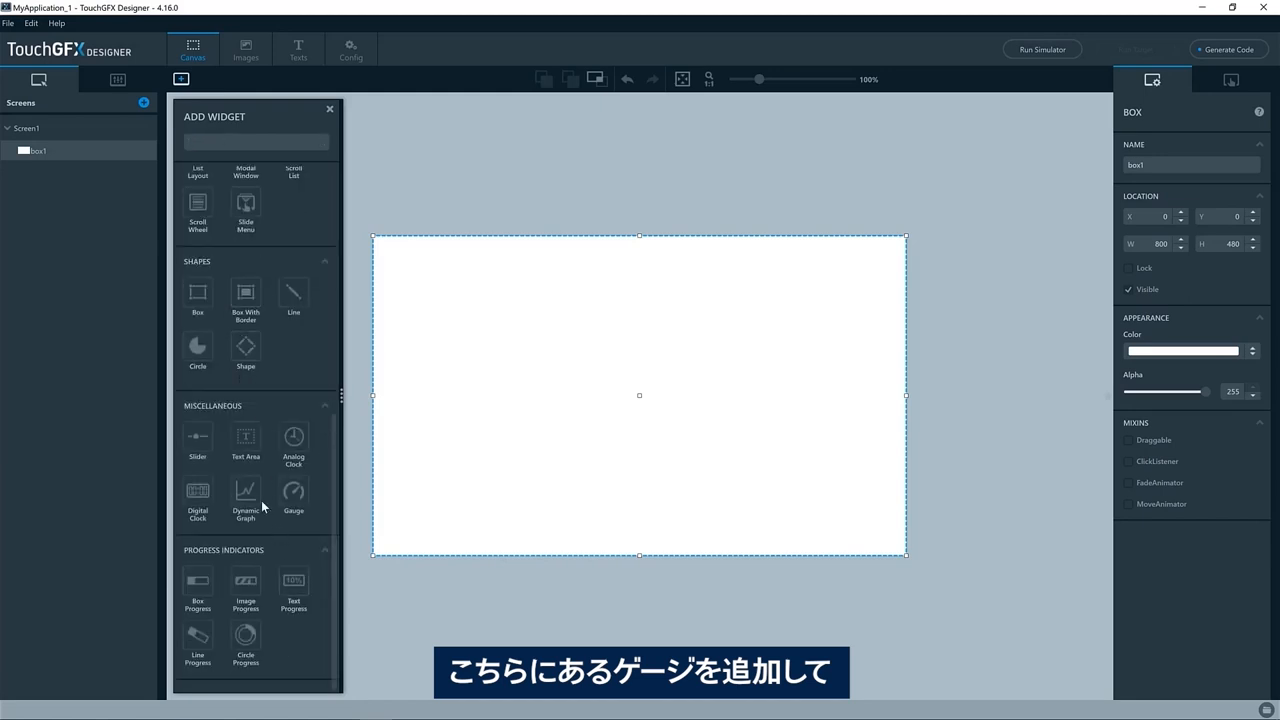
{"action": "left_click", "coordinate": [293, 490]}
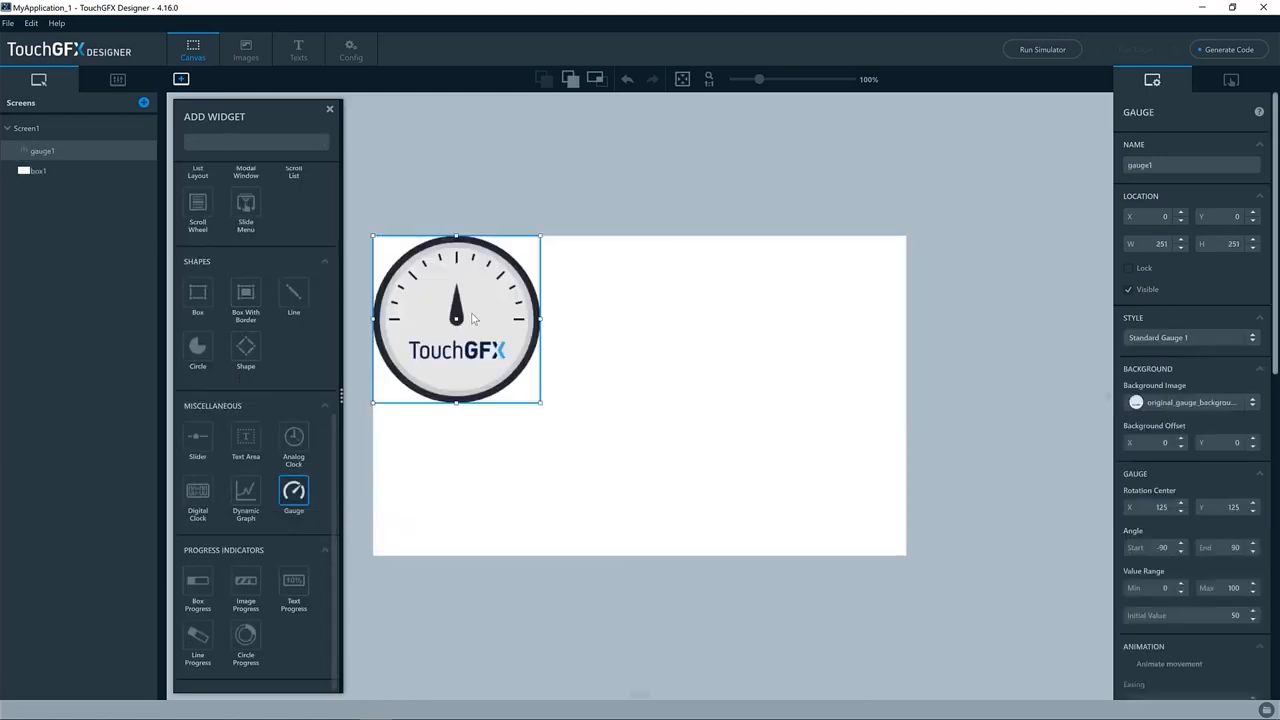
{"action": "left_click_drag", "start_coordinate": [455, 318], "coordinate": [640, 393]}
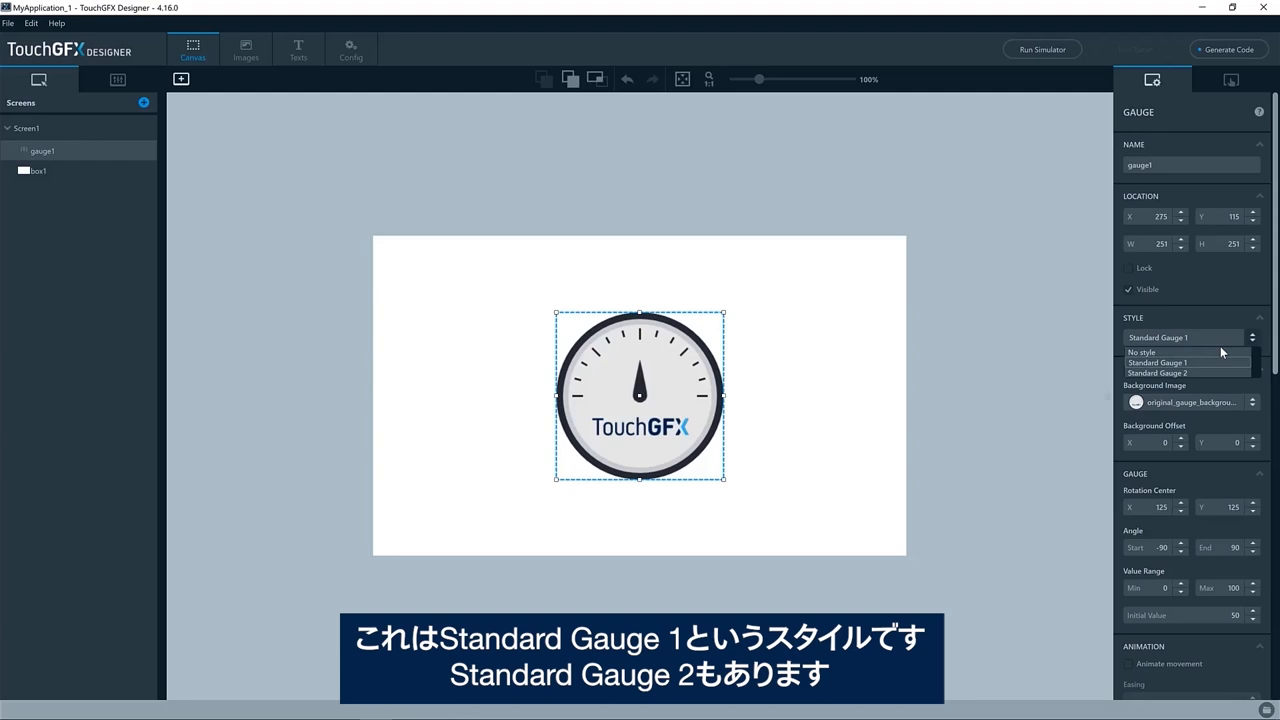
{"action": "left_click", "coordinate": [1157, 373]}
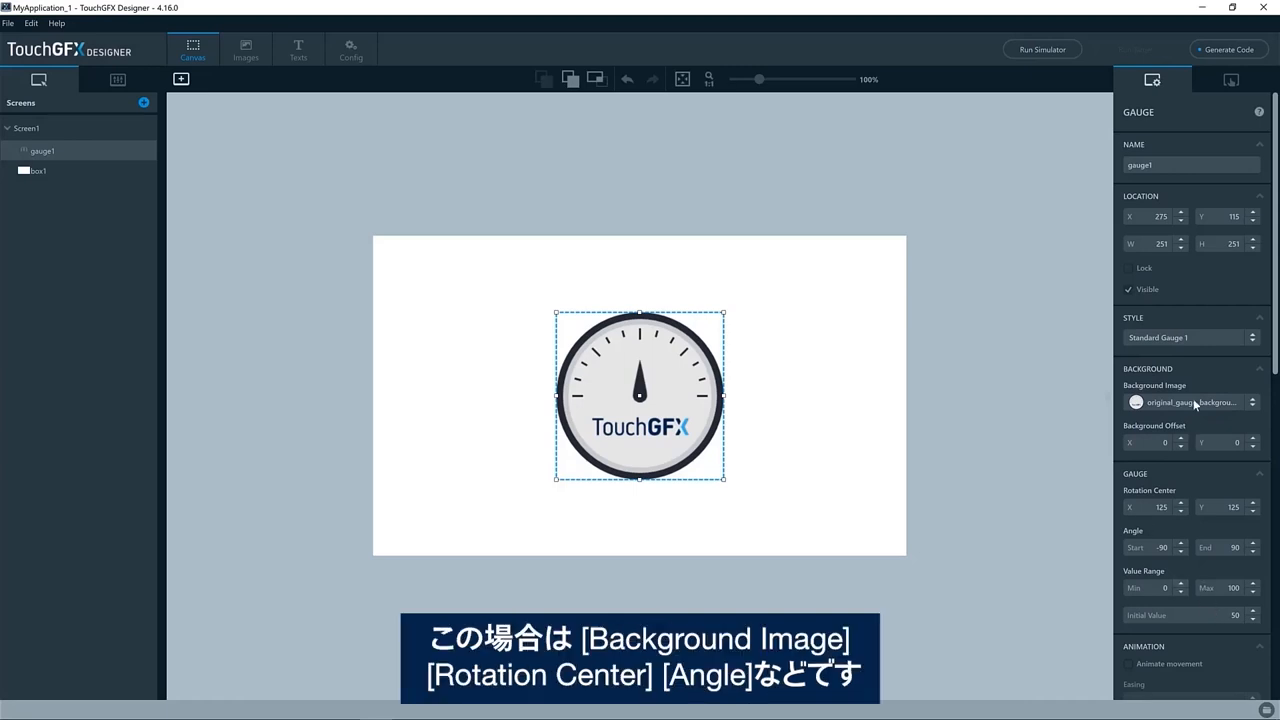
{"action": "scroll", "scroll_direction": "down", "scroll_amount": 3}
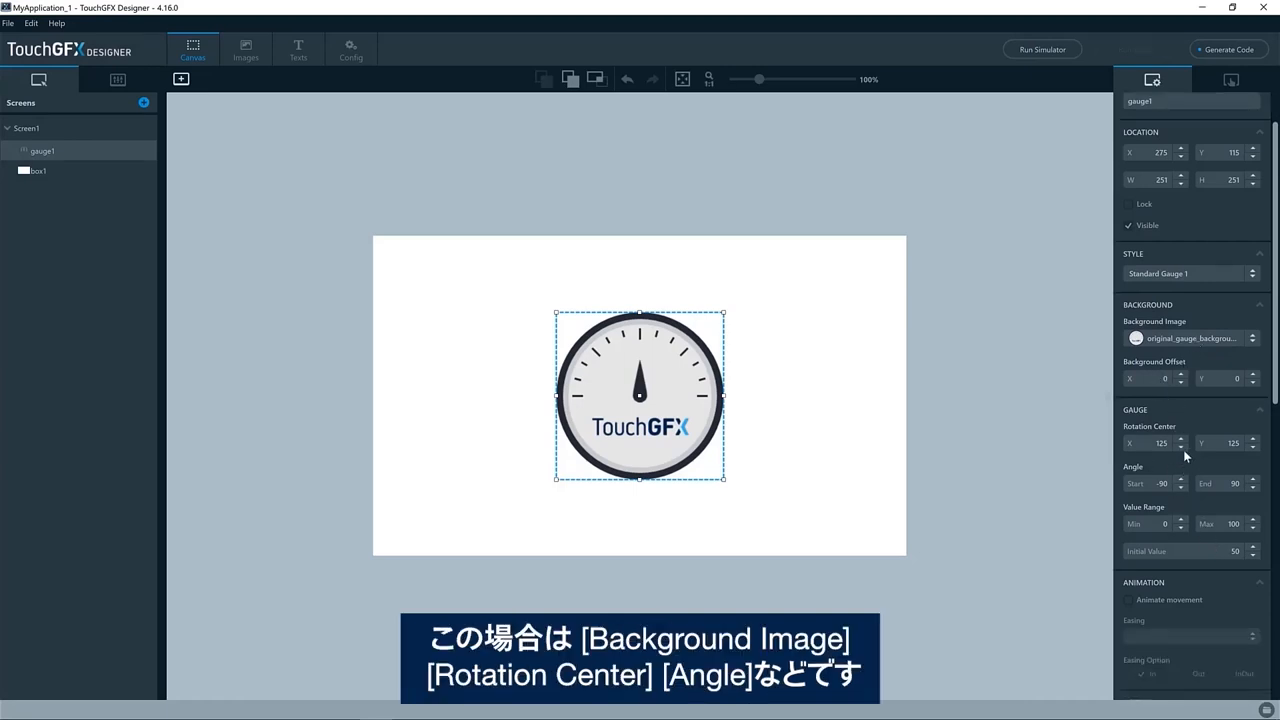
{"action": "scroll", "scroll_direction": "down", "scroll_amount": 3}
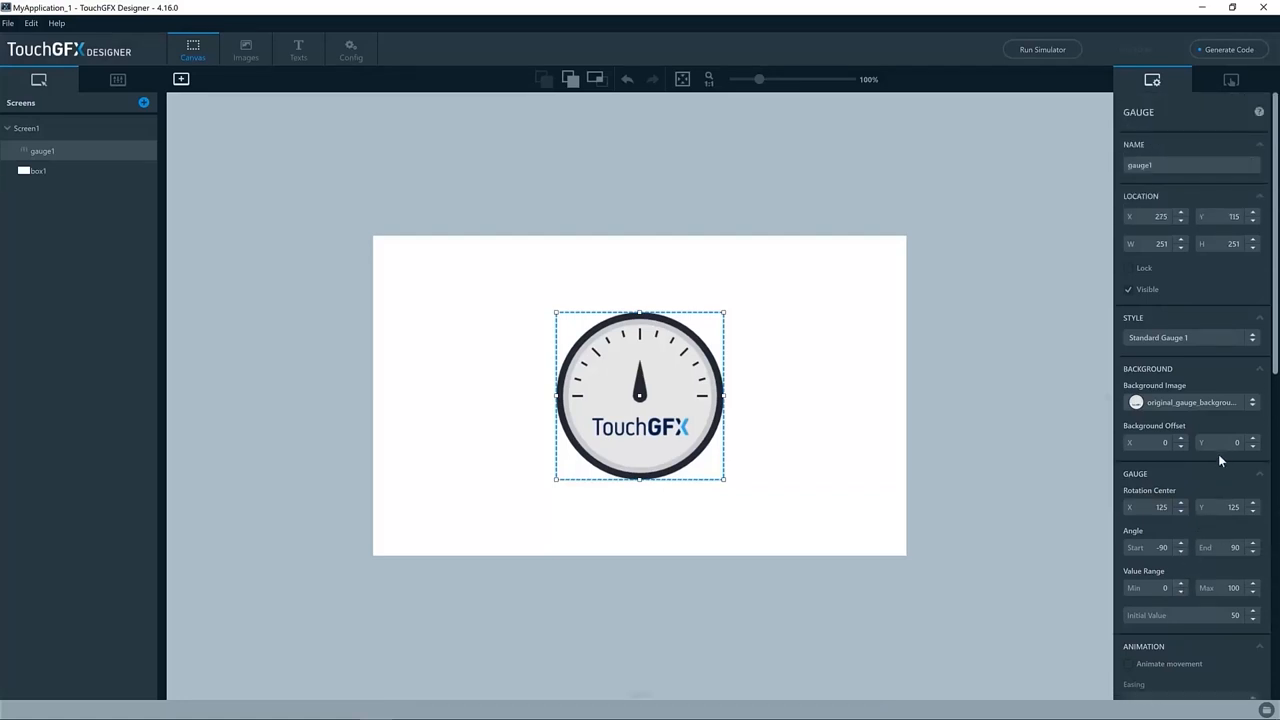
{"action": "mouse_move", "coordinate": [1248, 278]}
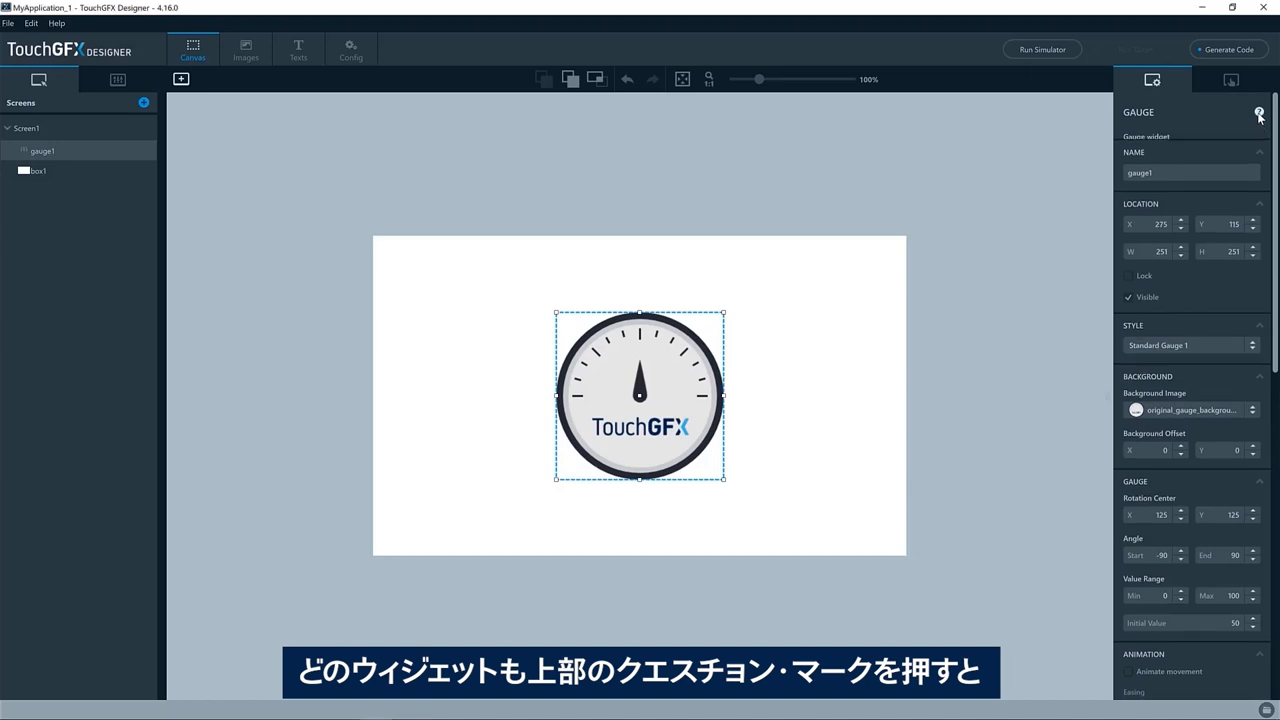
Open the 'Documentation: Gauge' page from the gauge properties help icon.
{"action": "left_click", "coordinate": [1259, 111]}
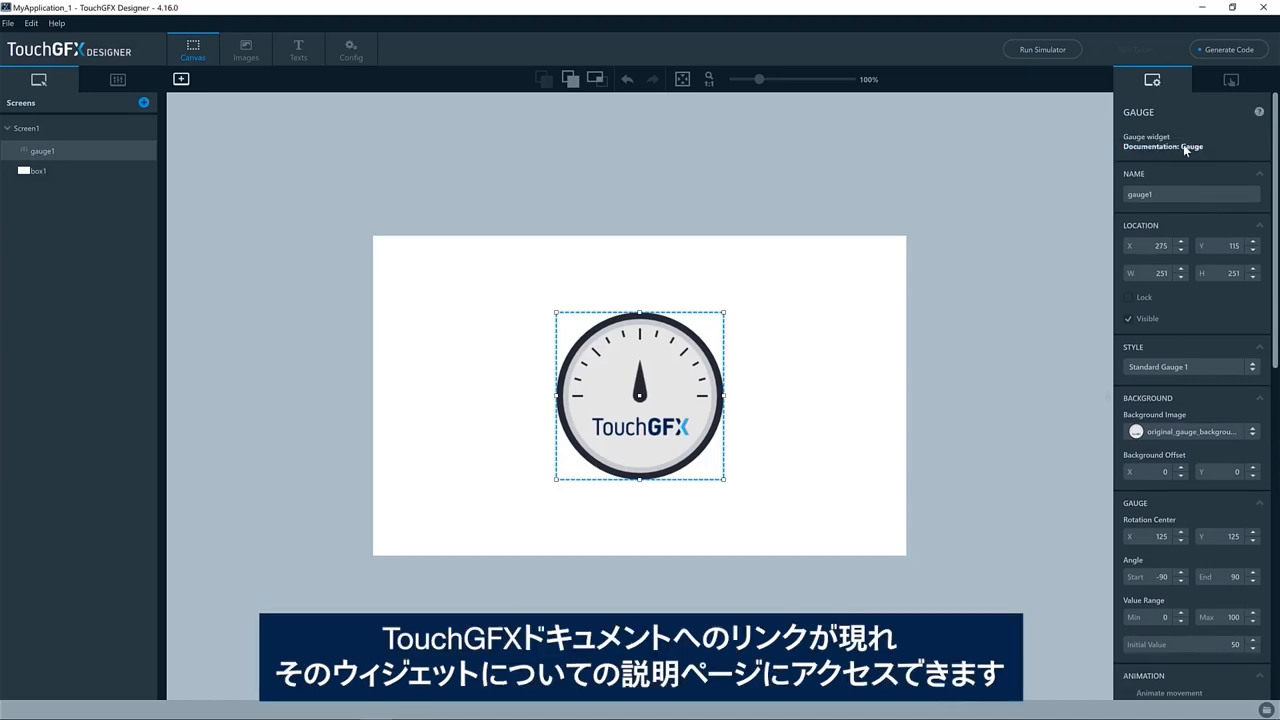
{"action": "left_click", "coordinate": [1163, 146]}
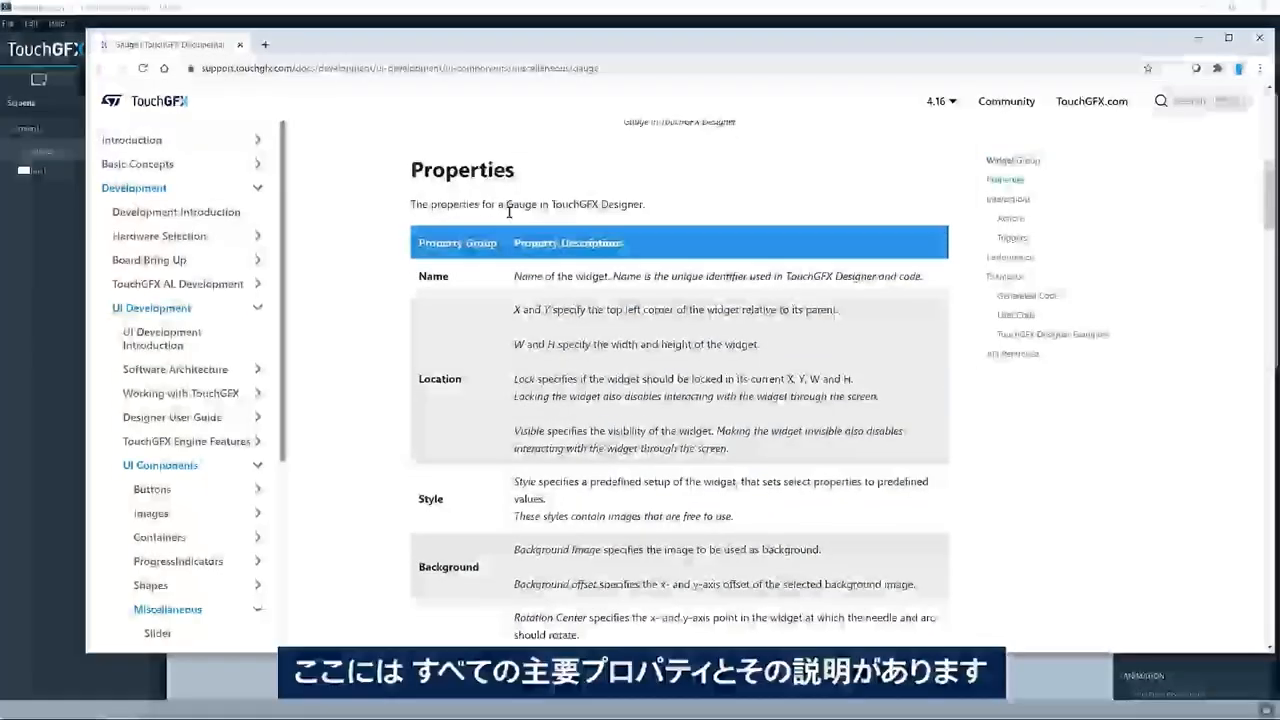
Scroll past the Gauge Properties, Interactions and Triggers tables to the API Reference link.
{"action": "scroll", "scroll_direction": "down", "scroll_amount": 3}
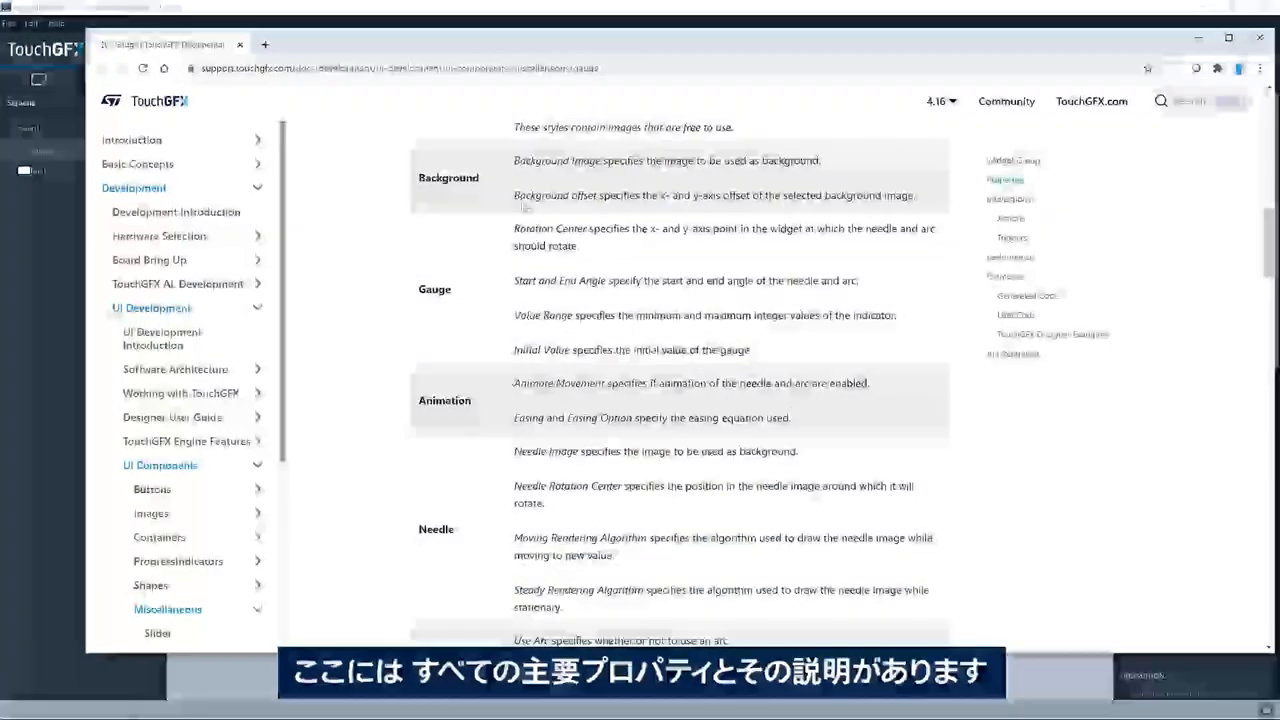
{"action": "scroll", "scroll_direction": "down", "scroll_amount": 3}
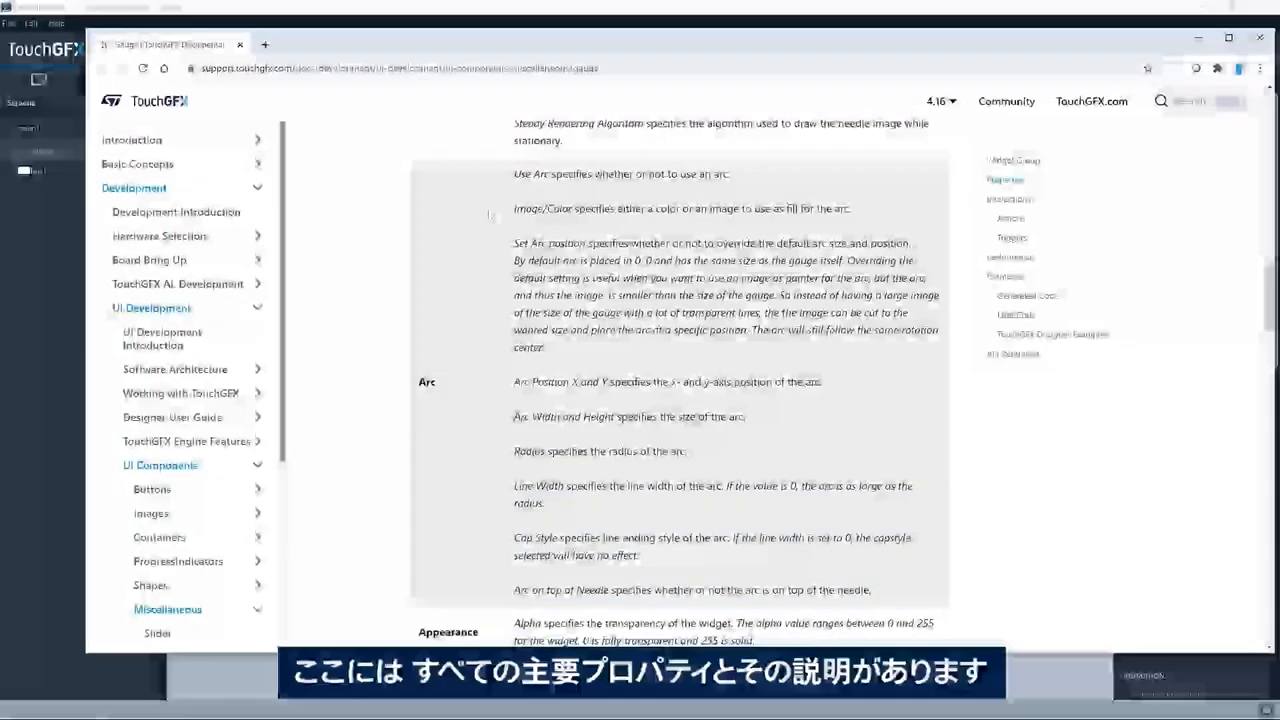
{"action": "scroll", "scroll_direction": "down", "scroll_amount": 3}
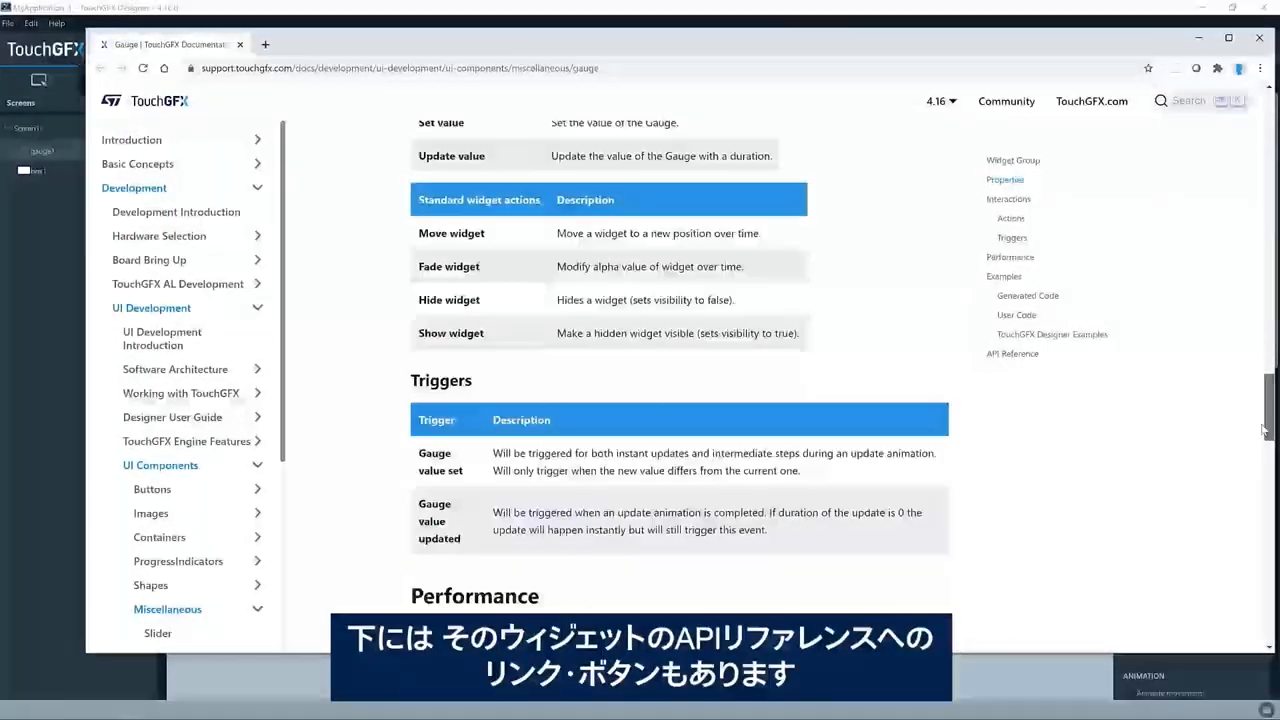
{"action": "scroll", "scroll_direction": "down", "scroll_amount": 3}
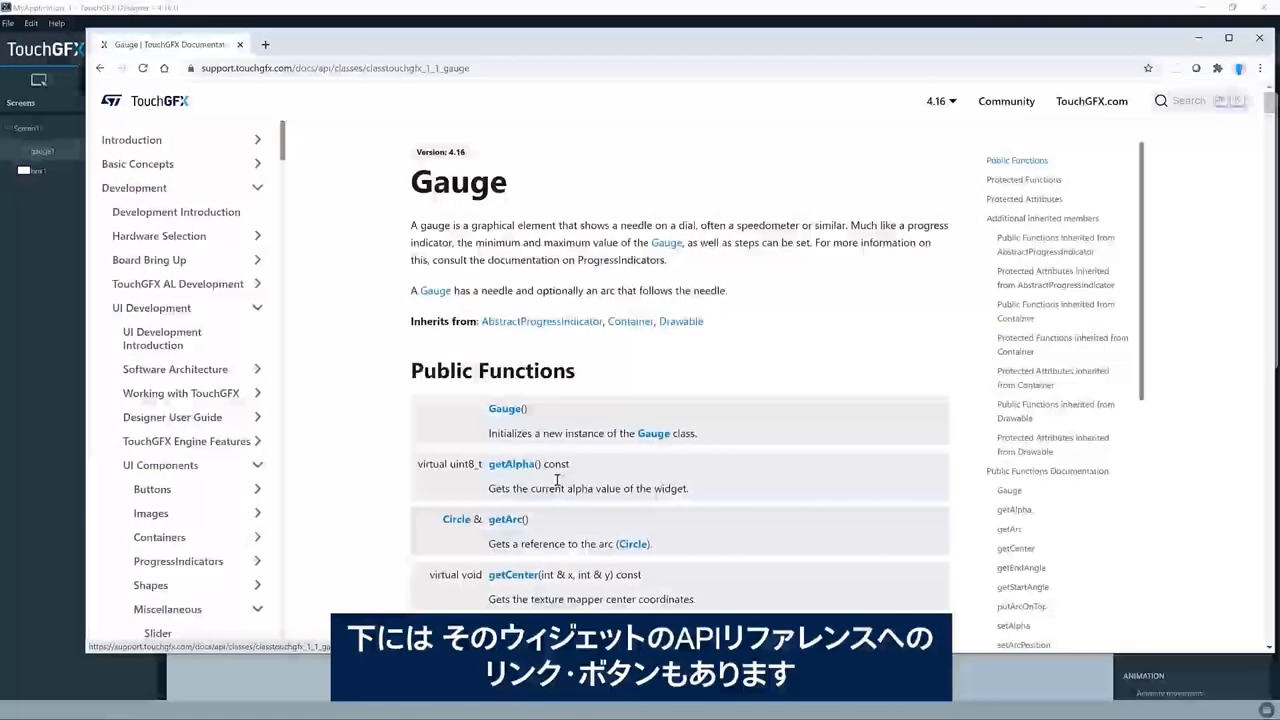
{"action": "scroll", "scroll_direction": "down", "scroll_amount": 3}
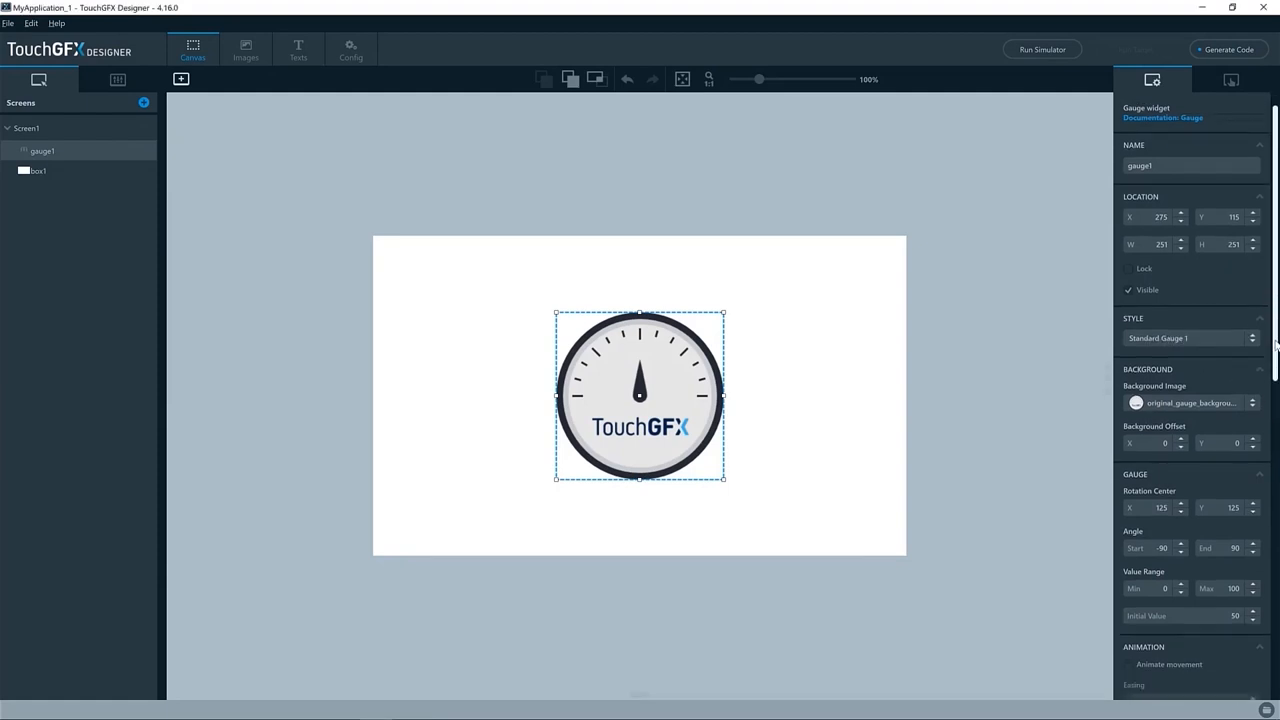
Lower the gauge's Rotation Center X from 125 to 105 with the spinner arrows.
{"action": "scroll", "scroll_direction": "down", "scroll_amount": 3}
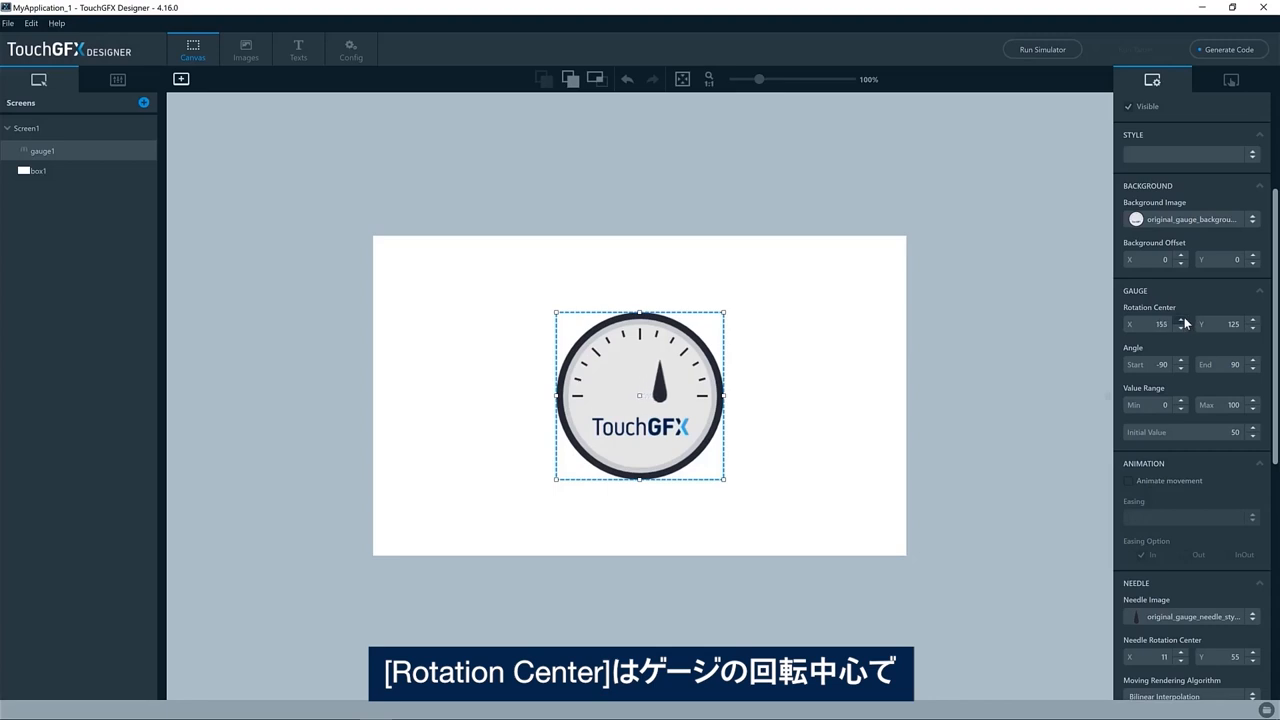
{"action": "left_click", "coordinate": [1180, 321]}
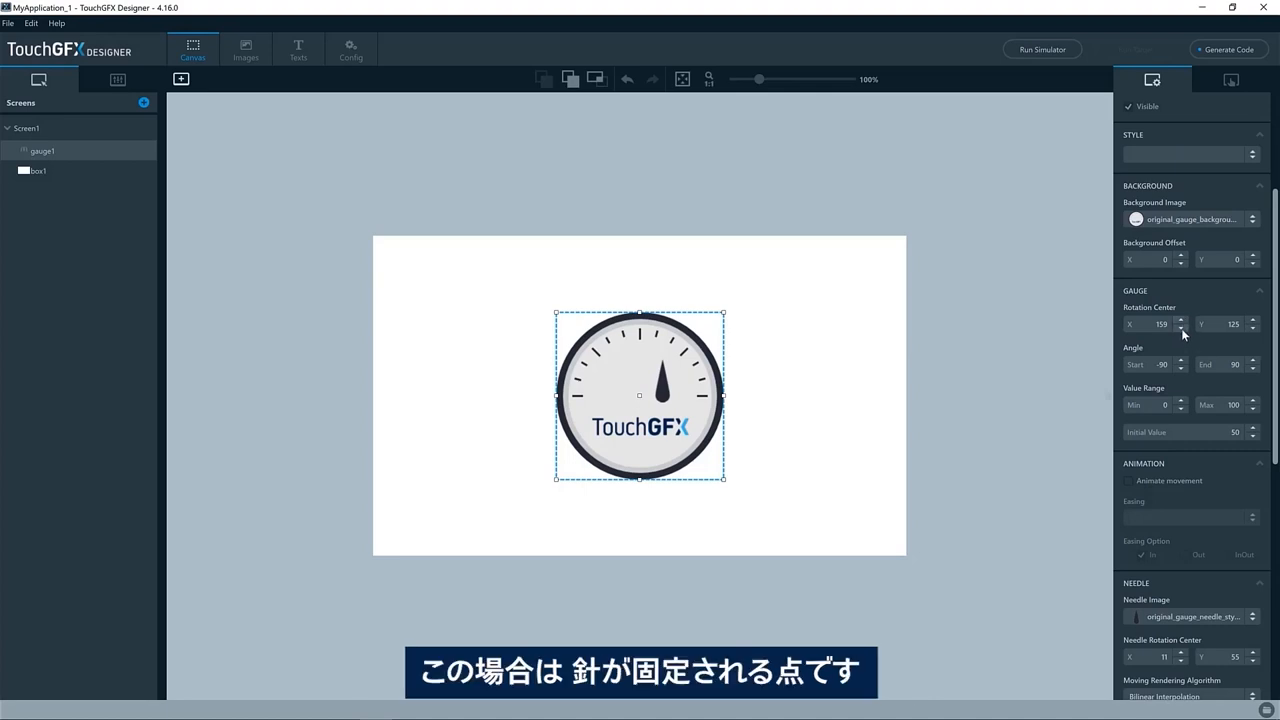
{"action": "left_click", "coordinate": [1180, 327]}
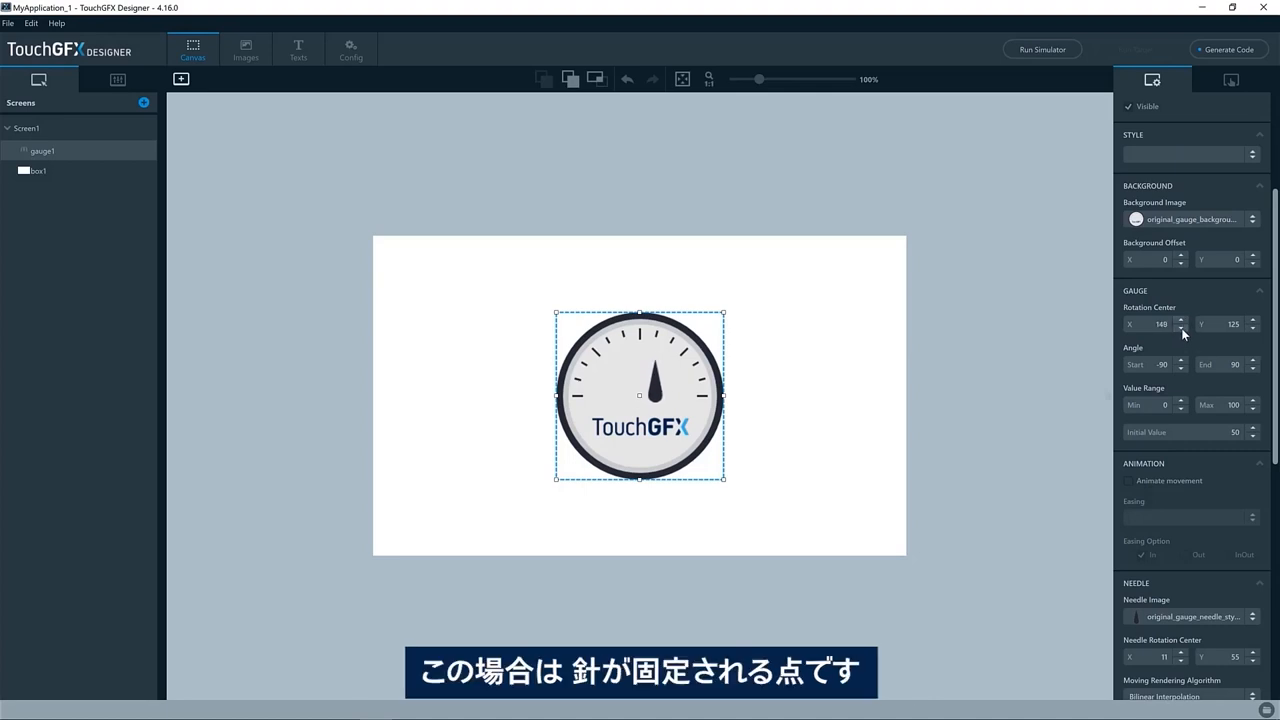
{"action": "left_click", "coordinate": [1180, 327]}
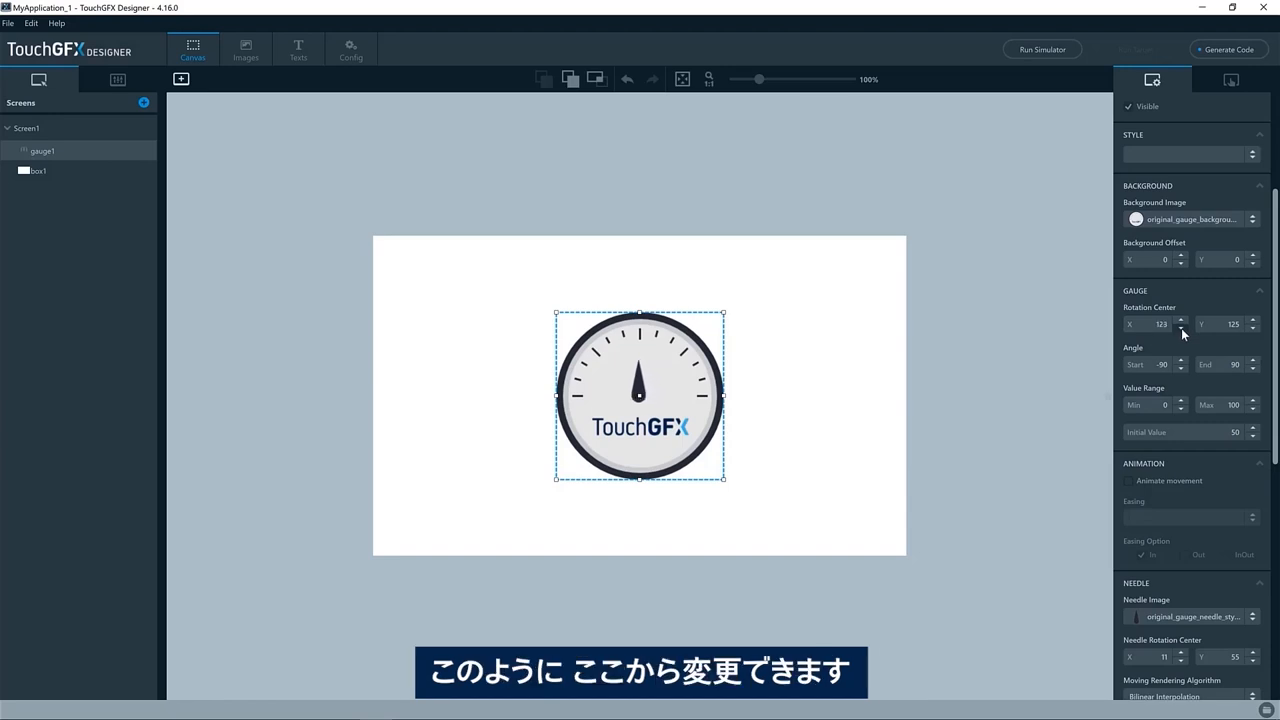
{"action": "left_click", "coordinate": [1180, 324]}
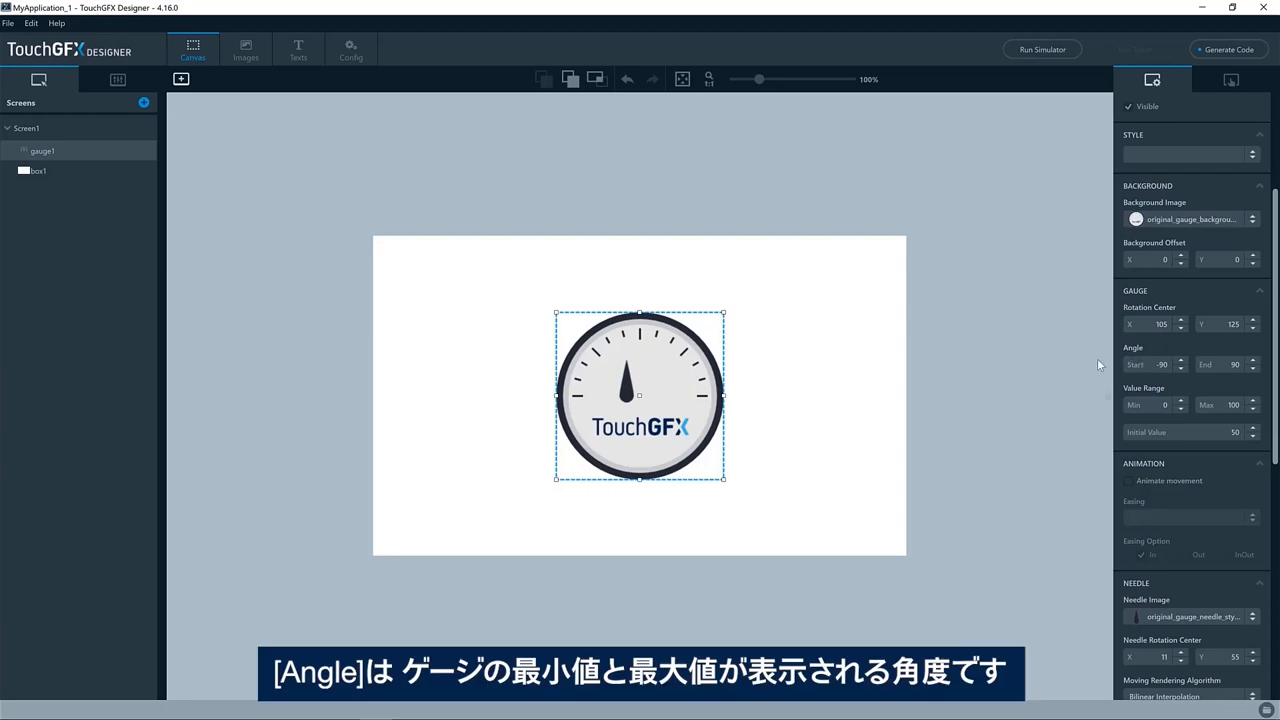
{"action": "mouse_move", "coordinate": [653, 358]}
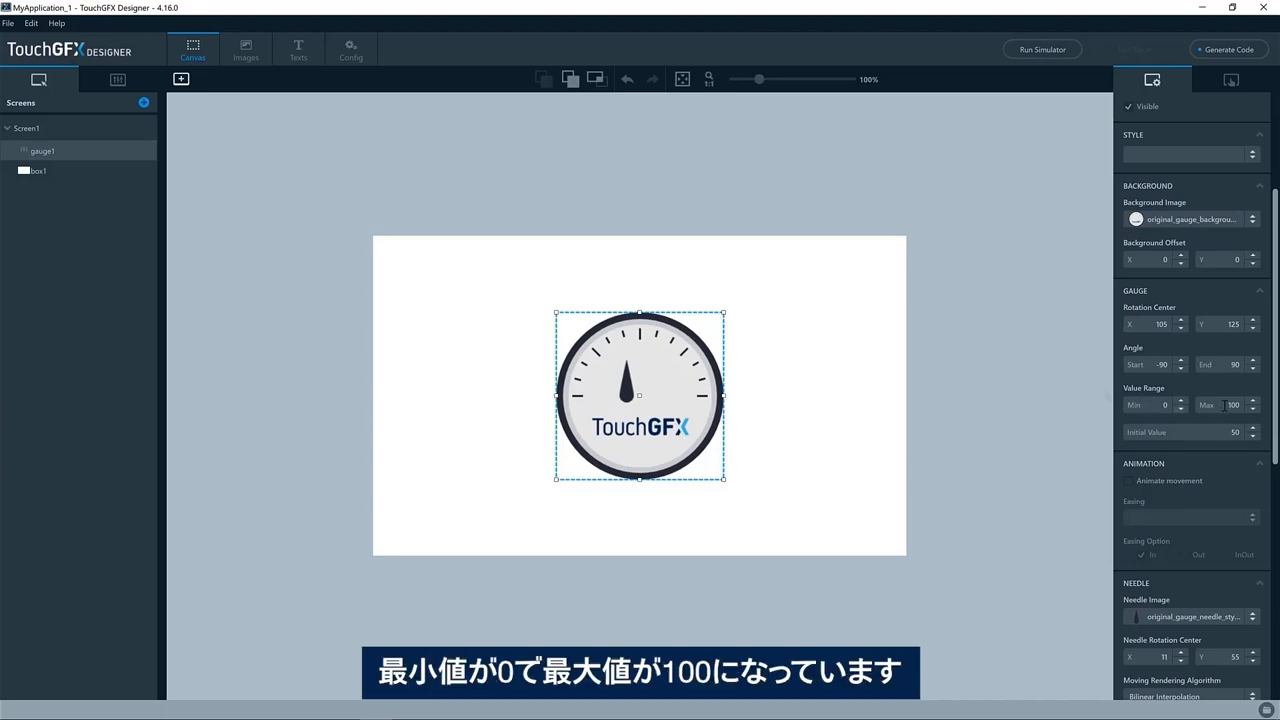
Try gauge initial values 0, -90, 10 and 100, settling on 60.
{"action": "left_click", "coordinate": [1225, 432]}
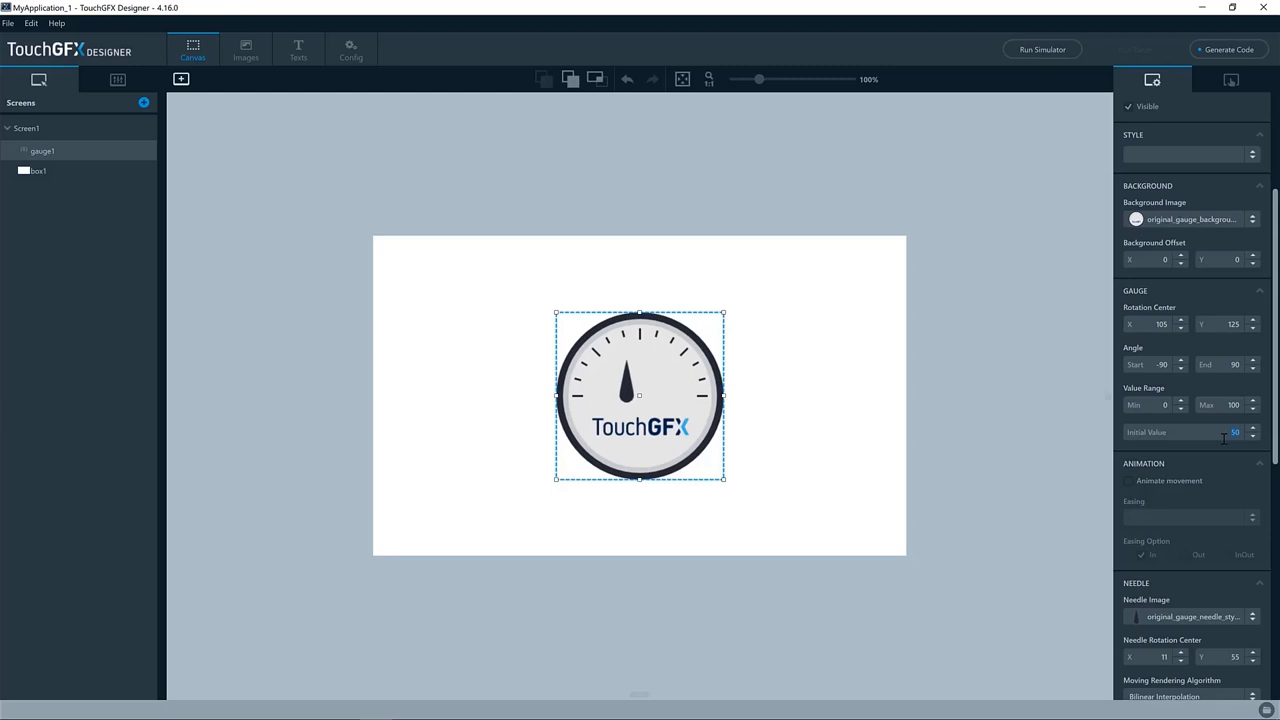
{"action": "type", "text": "0"}
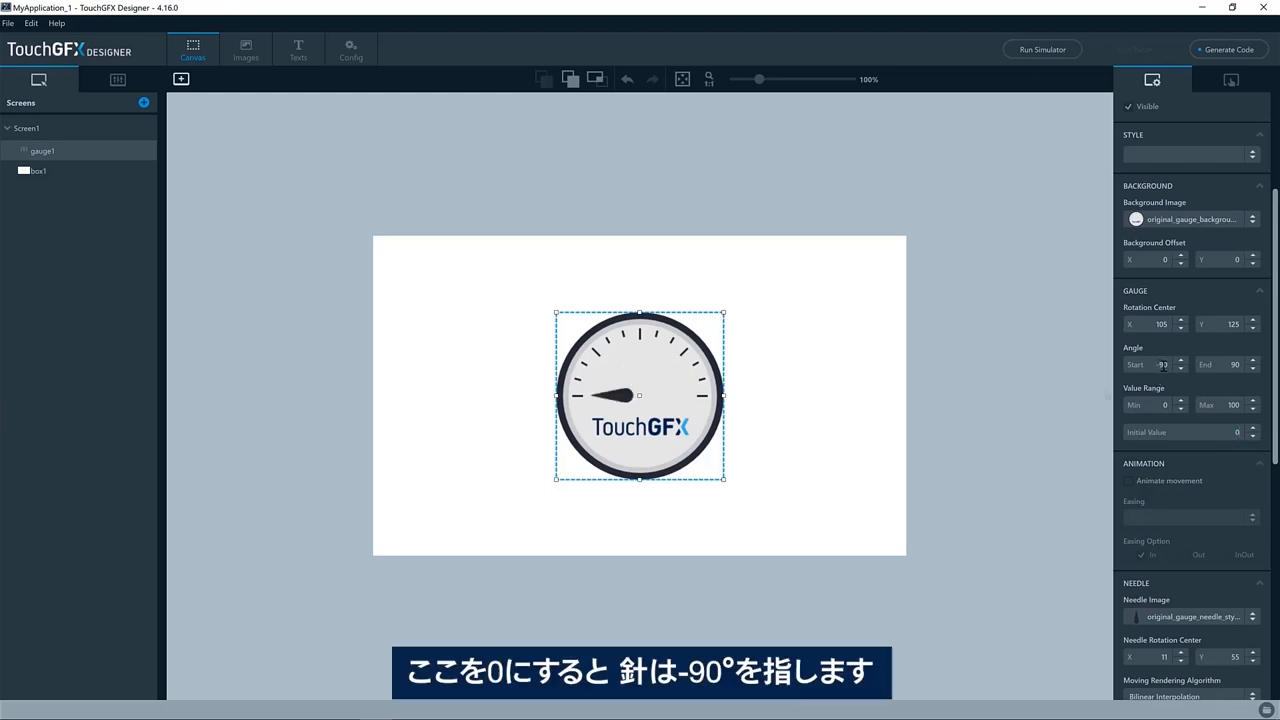
{"action": "type", "text": "-90"}
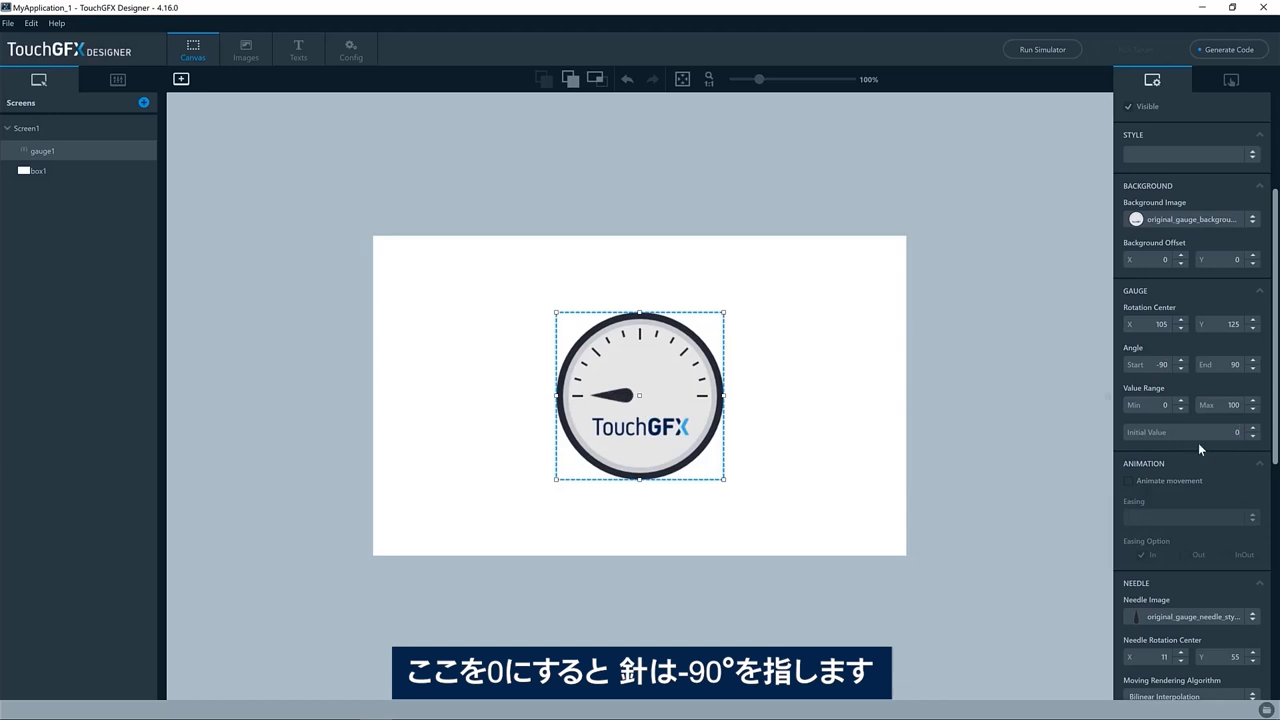
{"action": "type", "text": "10"}
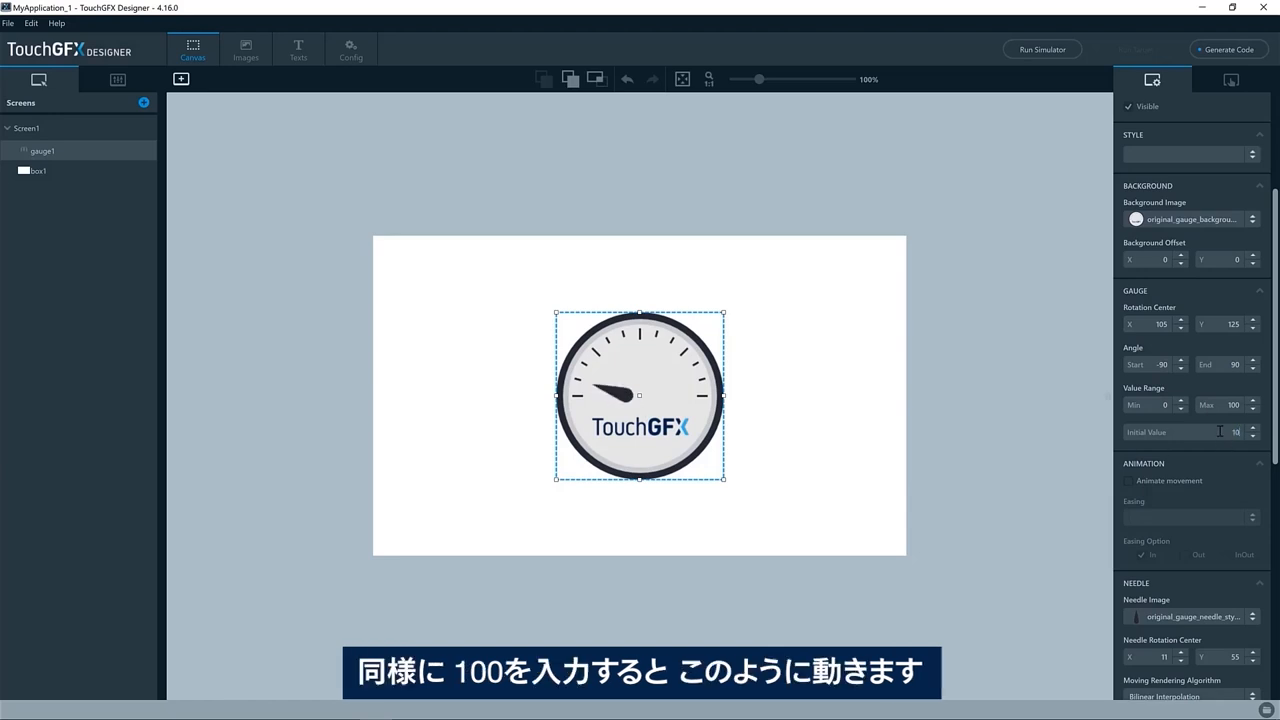
{"action": "type", "text": "100"}
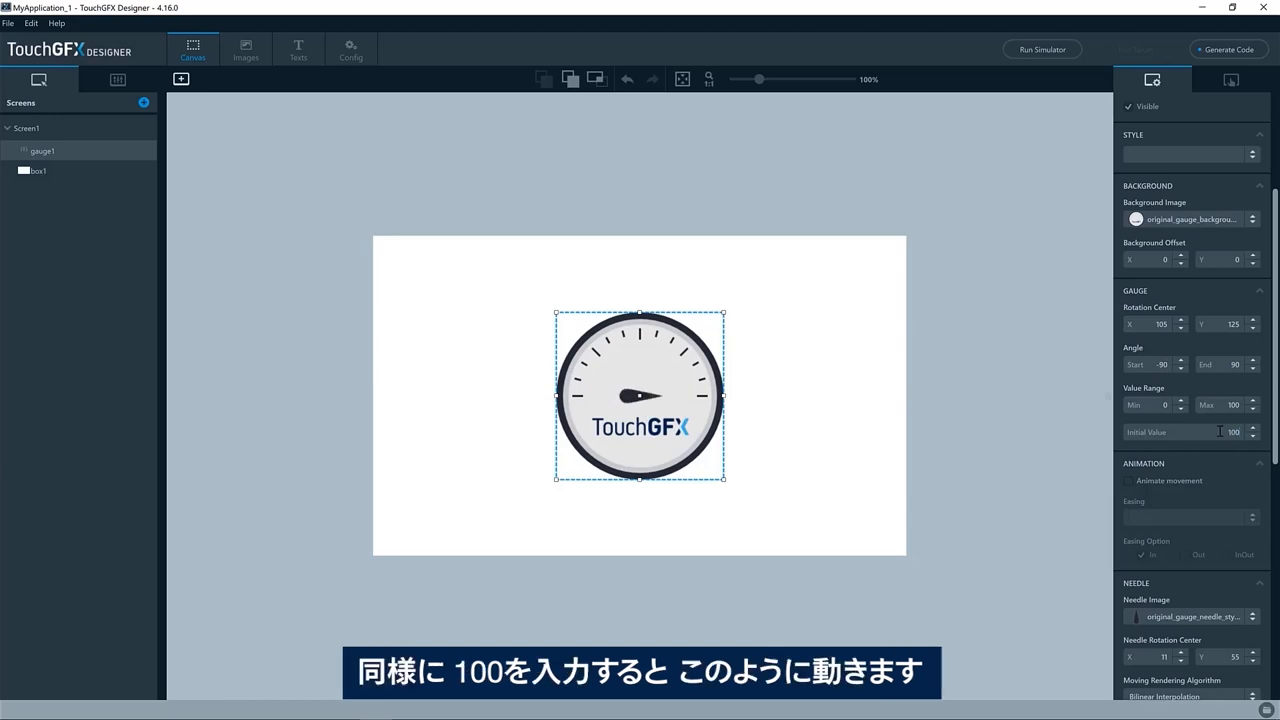
{"action": "type", "text": "60"}
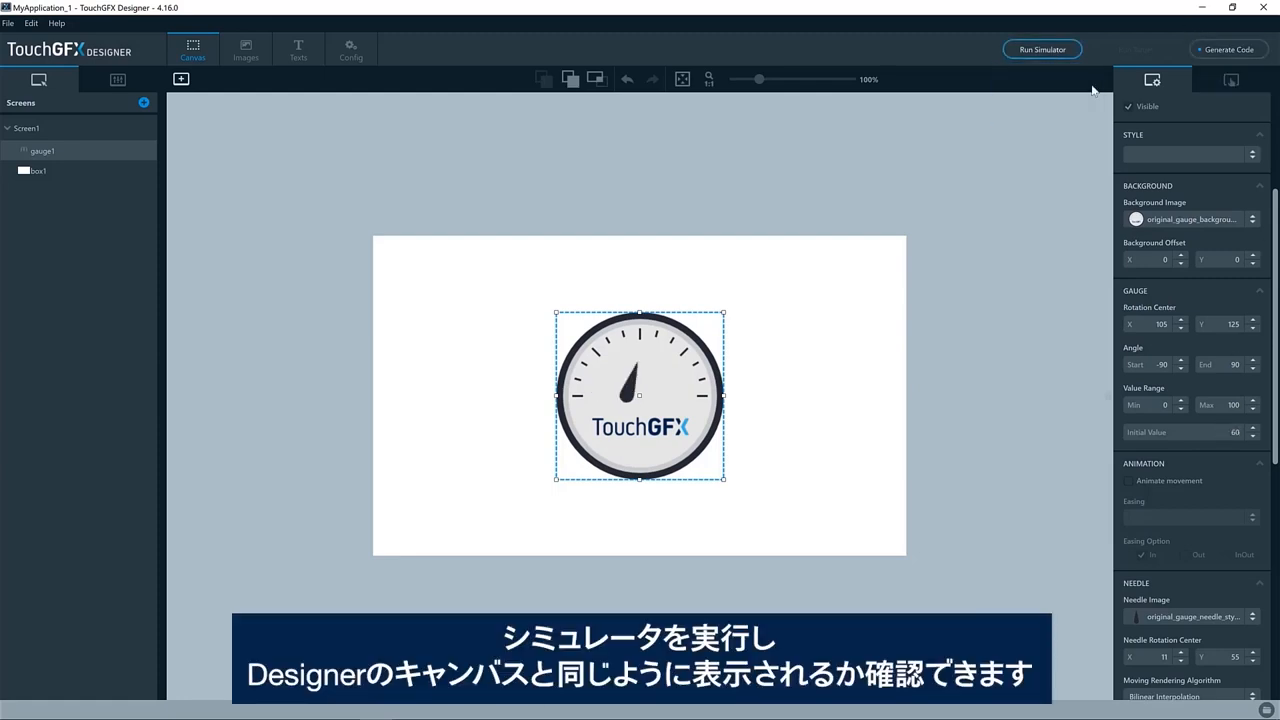
Run the gauge design in the simulator, then close the MyApplication_1 window.
{"action": "left_click", "coordinate": [1041, 49]}
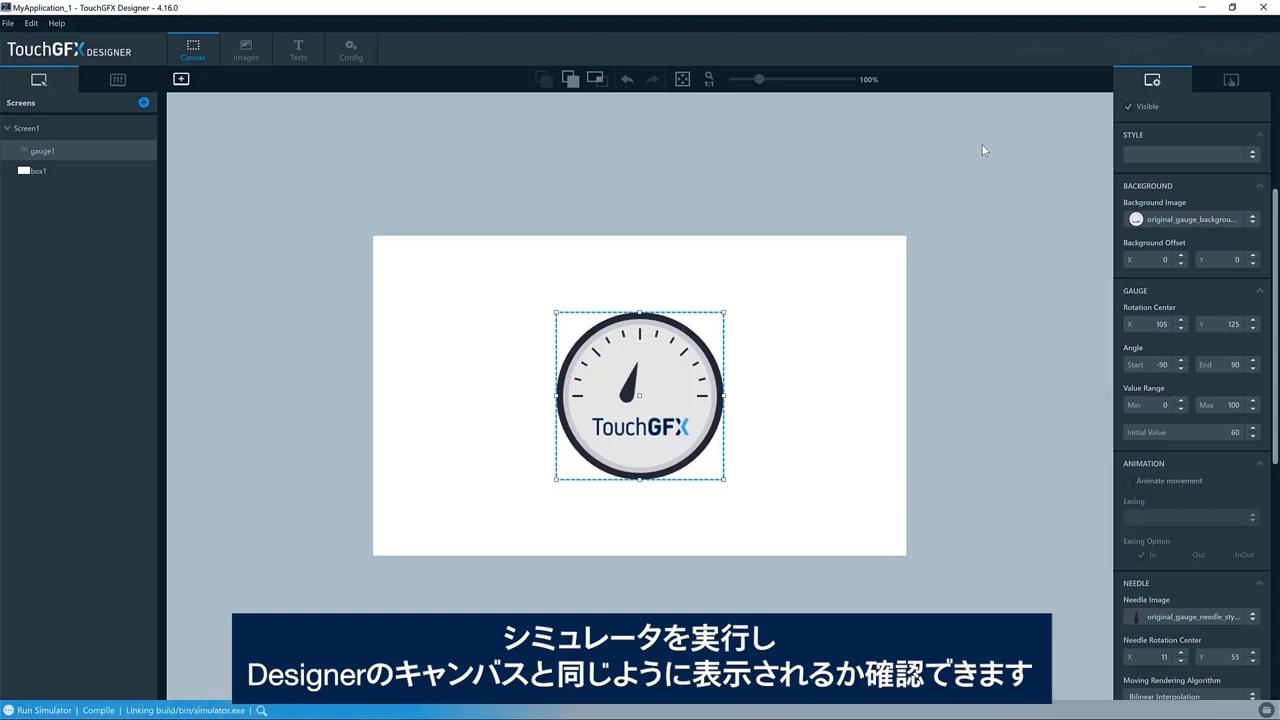
{"action": "left_click", "coordinate": [41, 710]}
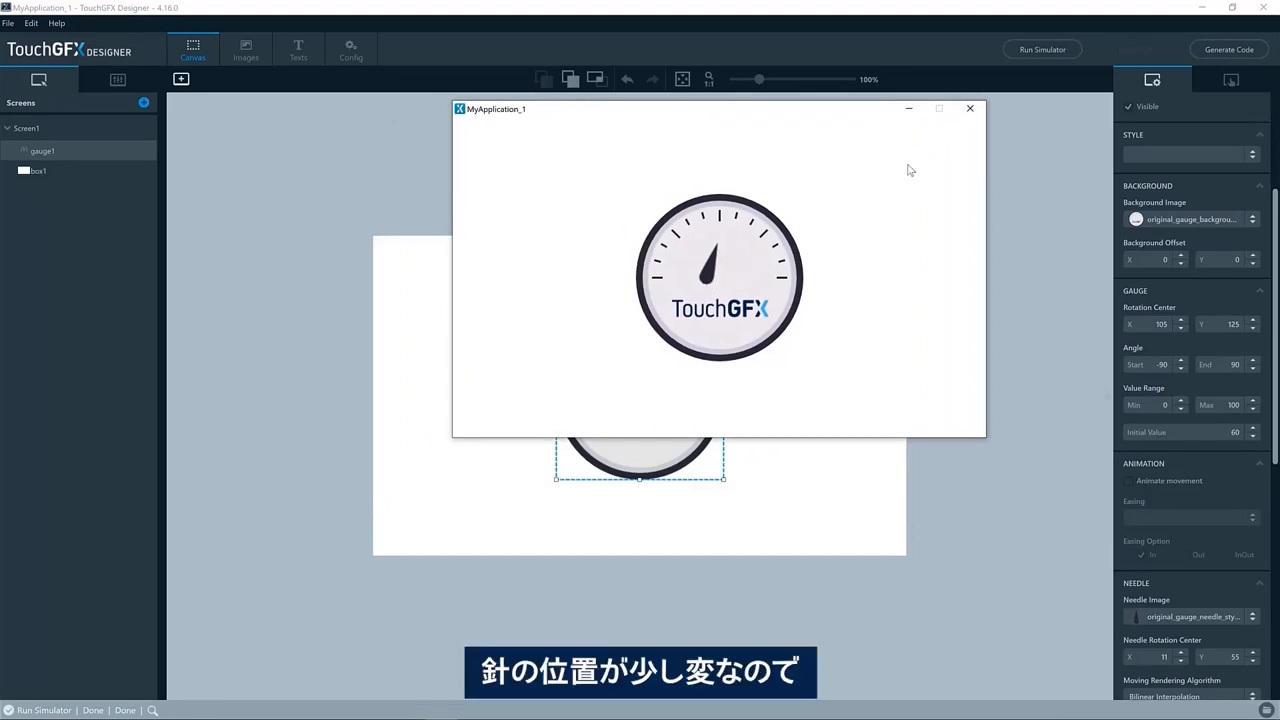
{"action": "left_click", "coordinate": [969, 108]}
{"action": "type", "text": "125"}
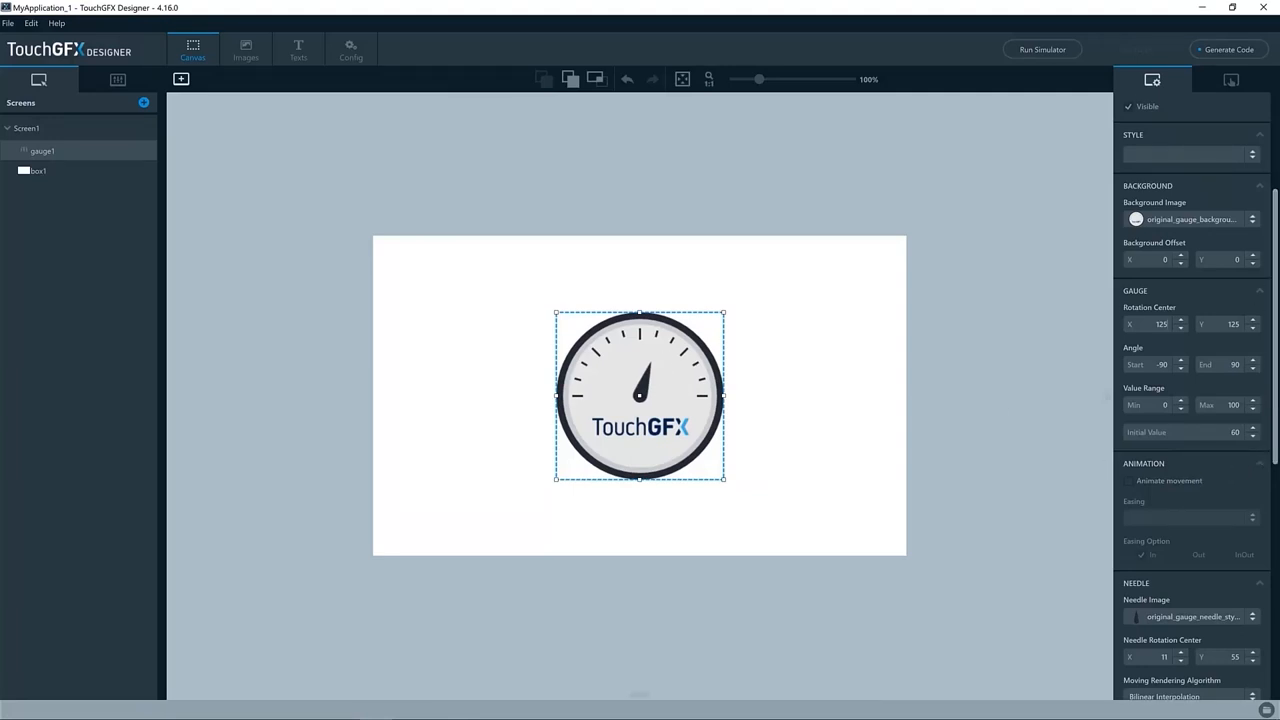
{"action": "scroll", "scroll_direction": "down", "scroll_amount": 3}
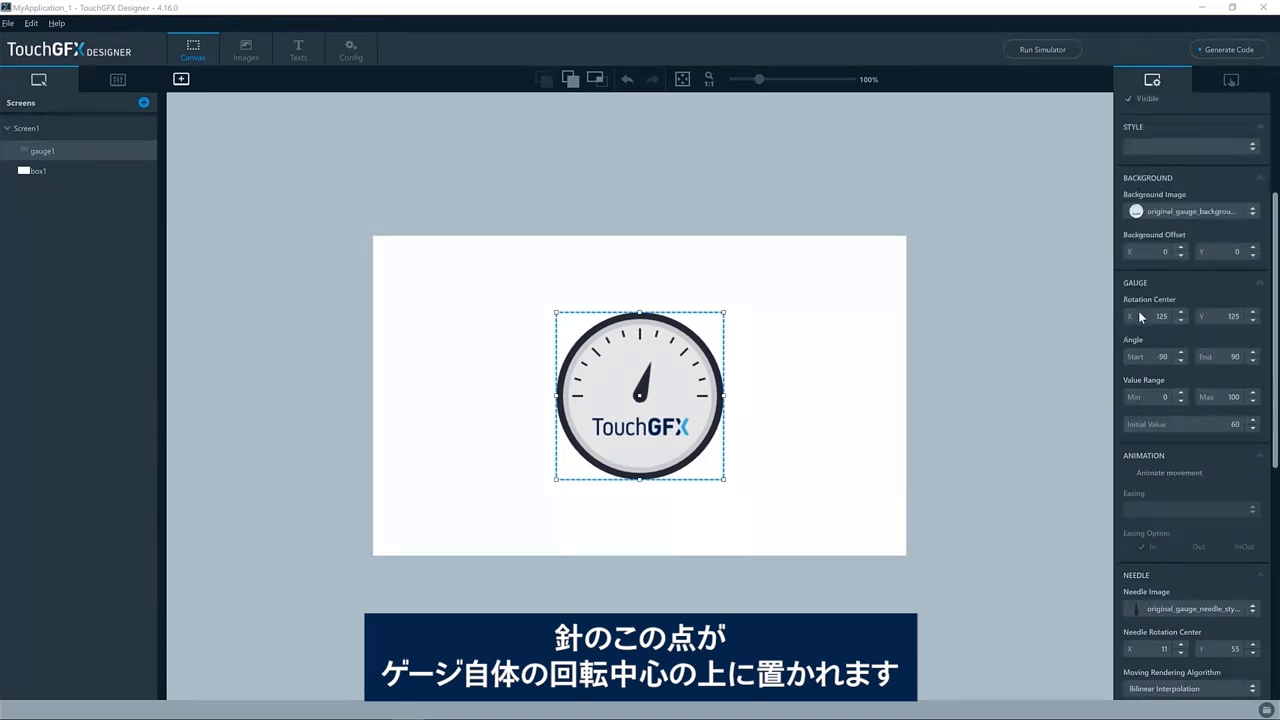
{"action": "scroll", "scroll_direction": "down", "scroll_amount": 3}
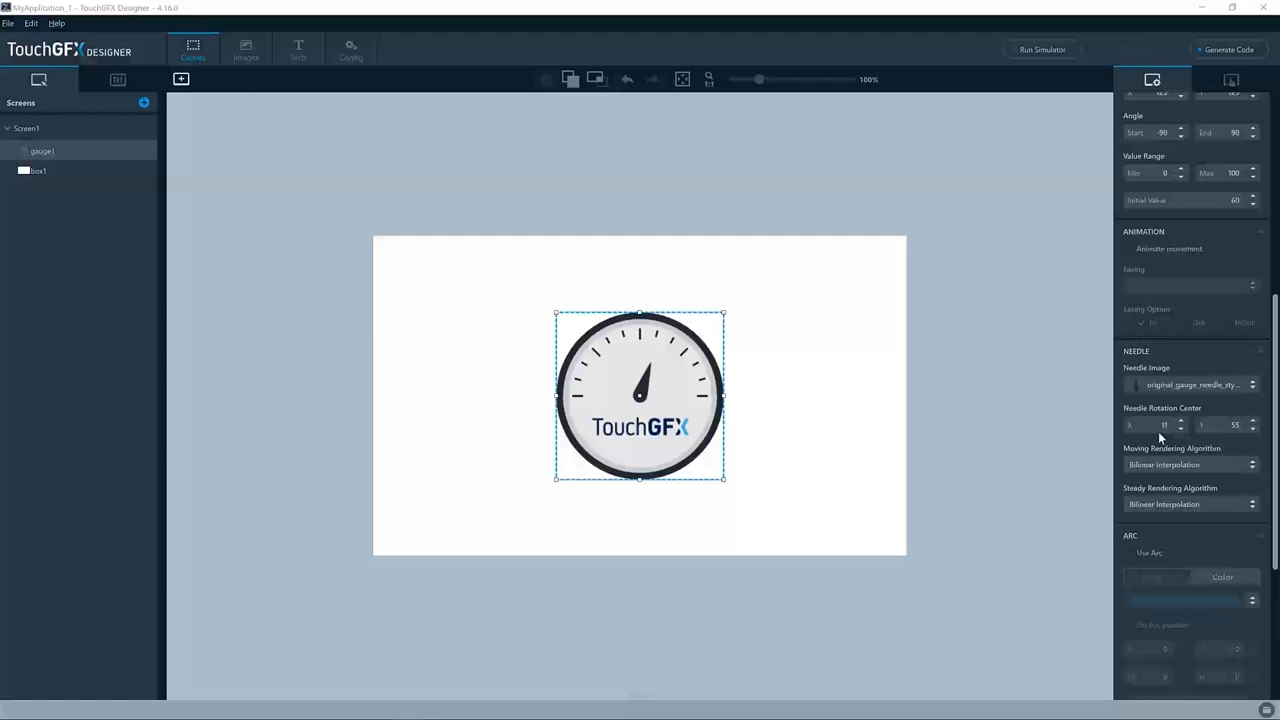
{"action": "scroll", "scroll_direction": "down", "scroll_amount": 3}
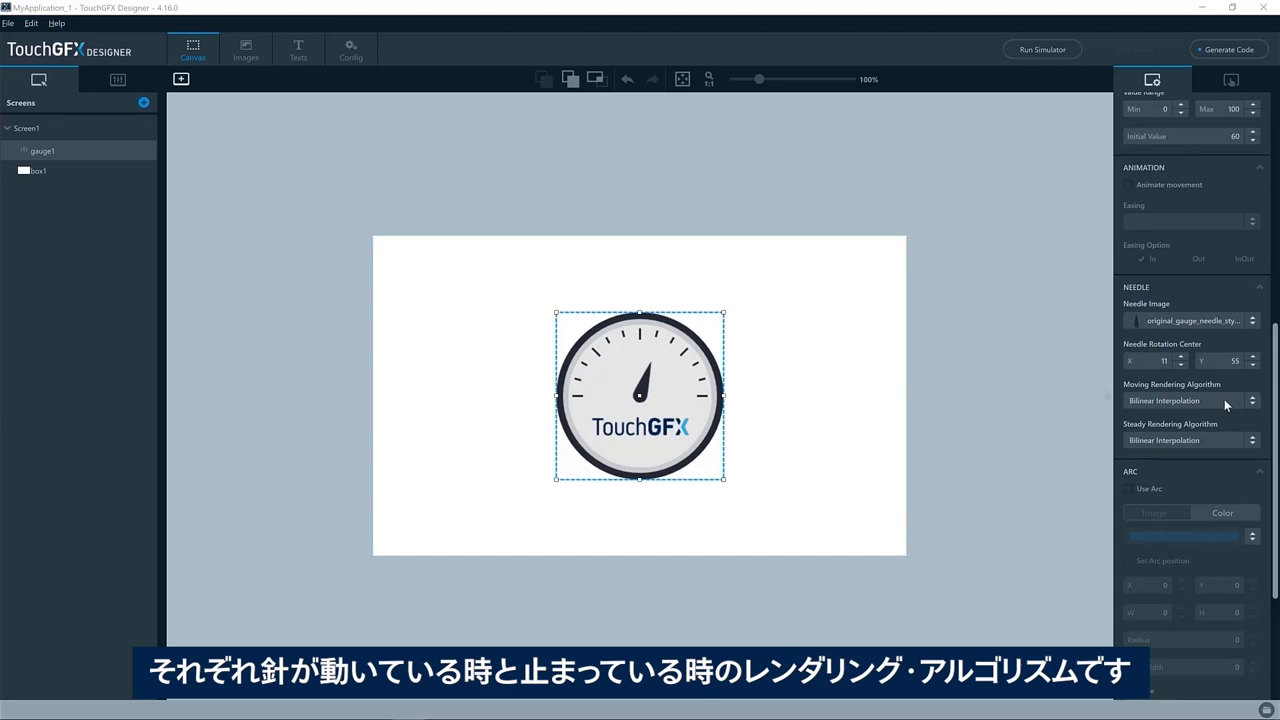
{"action": "mouse_move", "coordinate": [1181, 401]}
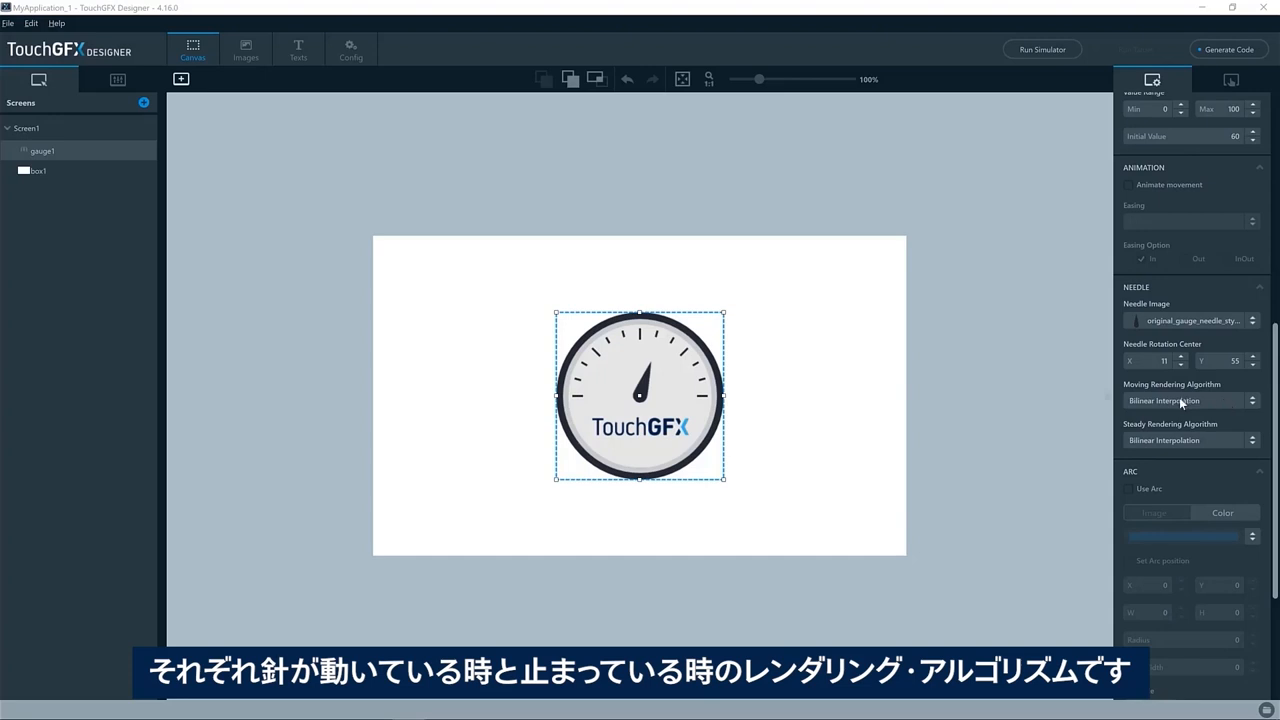
{"action": "mouse_move", "coordinate": [1174, 445]}
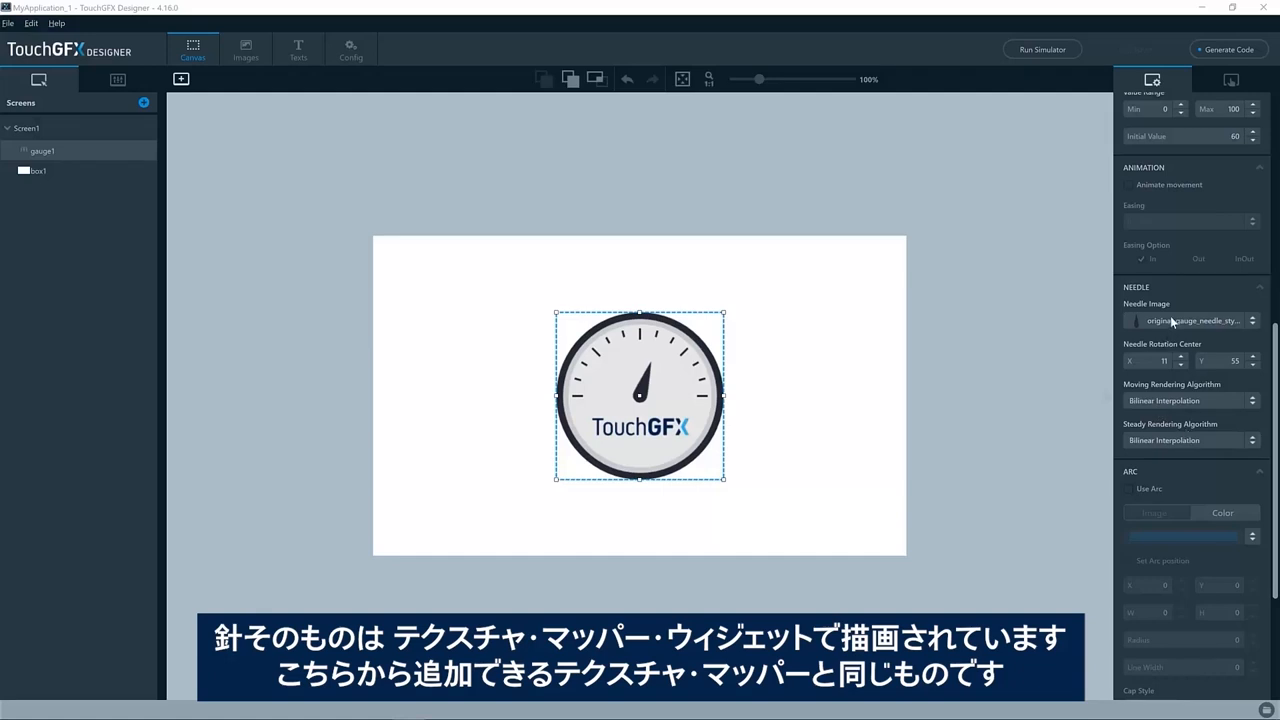
{"action": "mouse_move", "coordinate": [393, 125]}
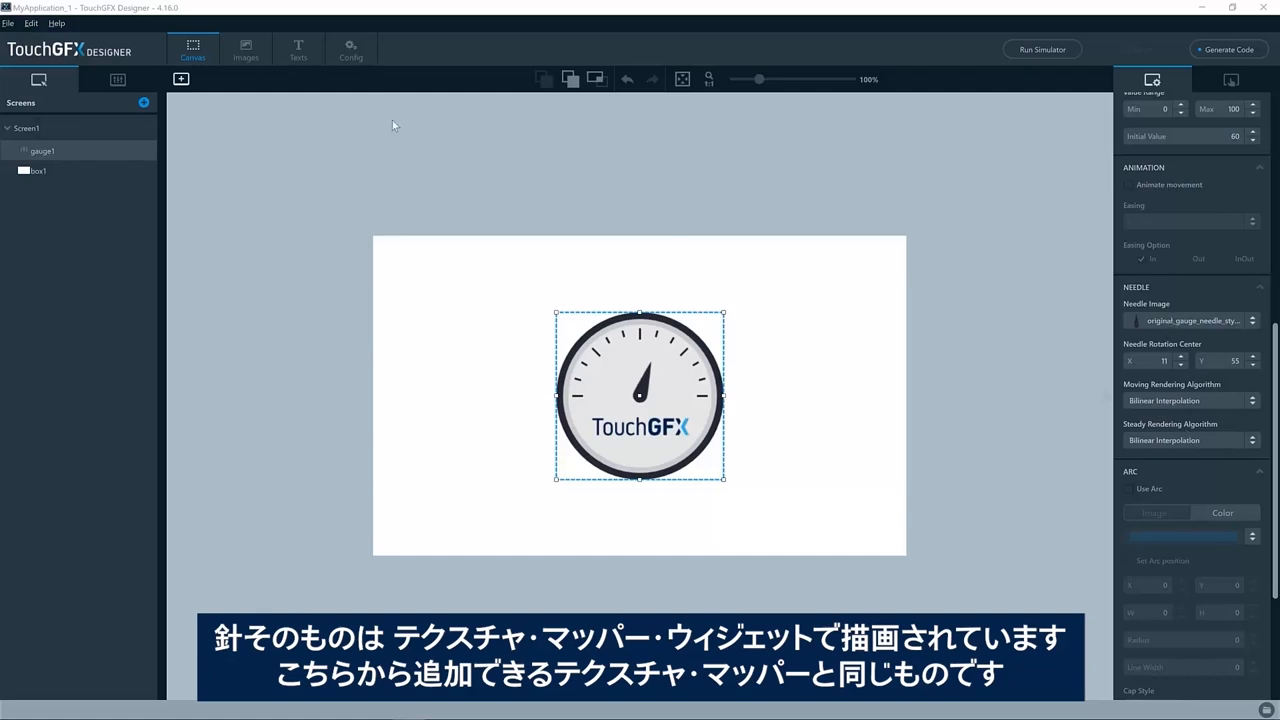
{"action": "left_click", "coordinate": [181, 79]}
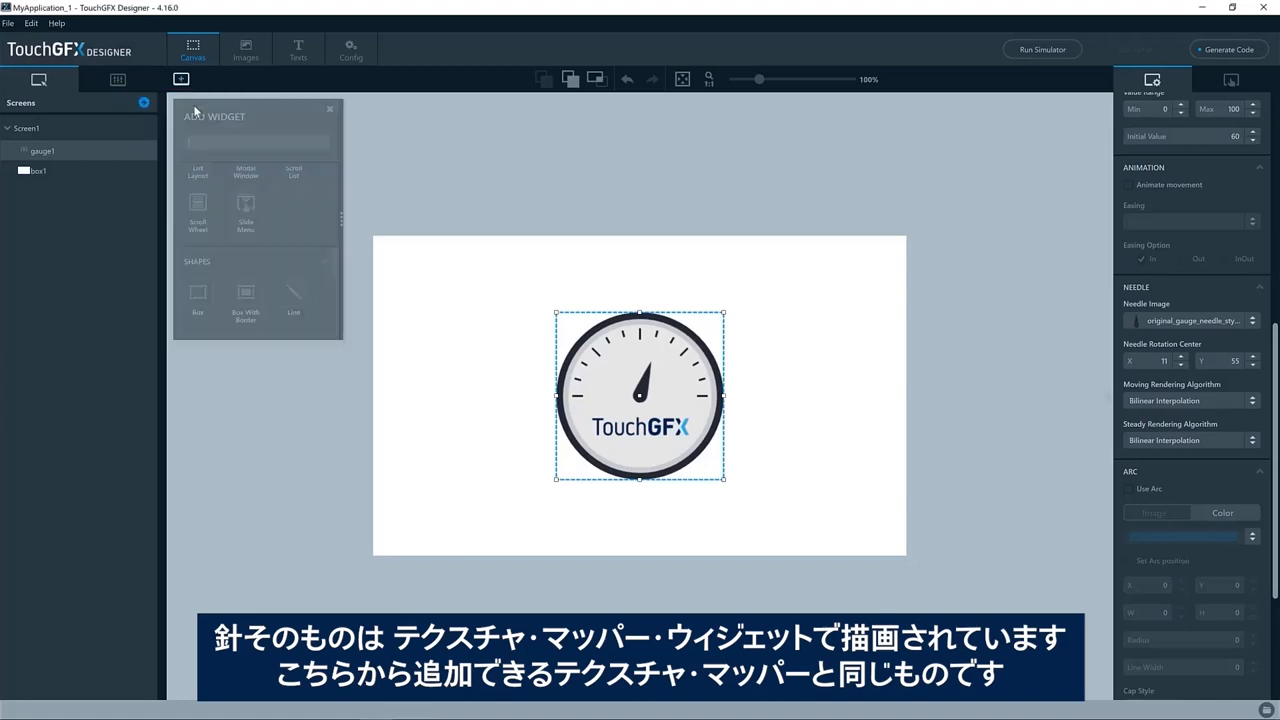
{"action": "scroll", "scroll_direction": "down", "scroll_amount": 3}
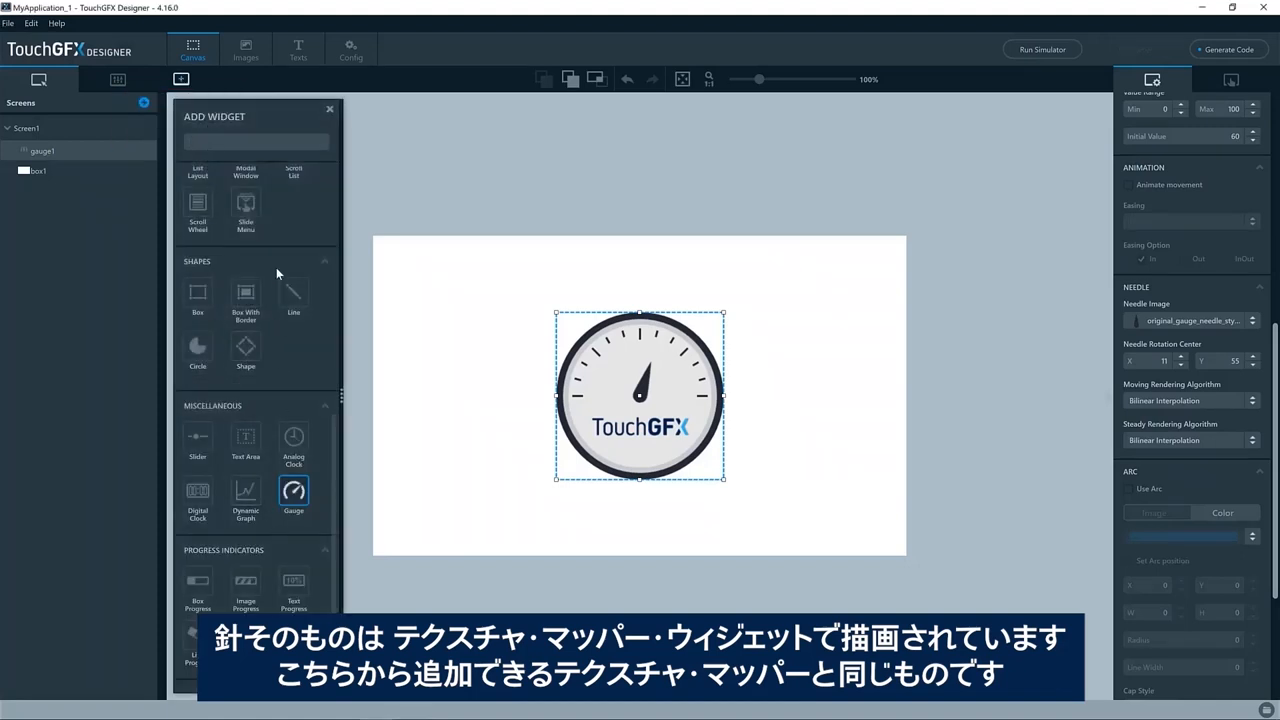
{"action": "type", "text": "textu"}
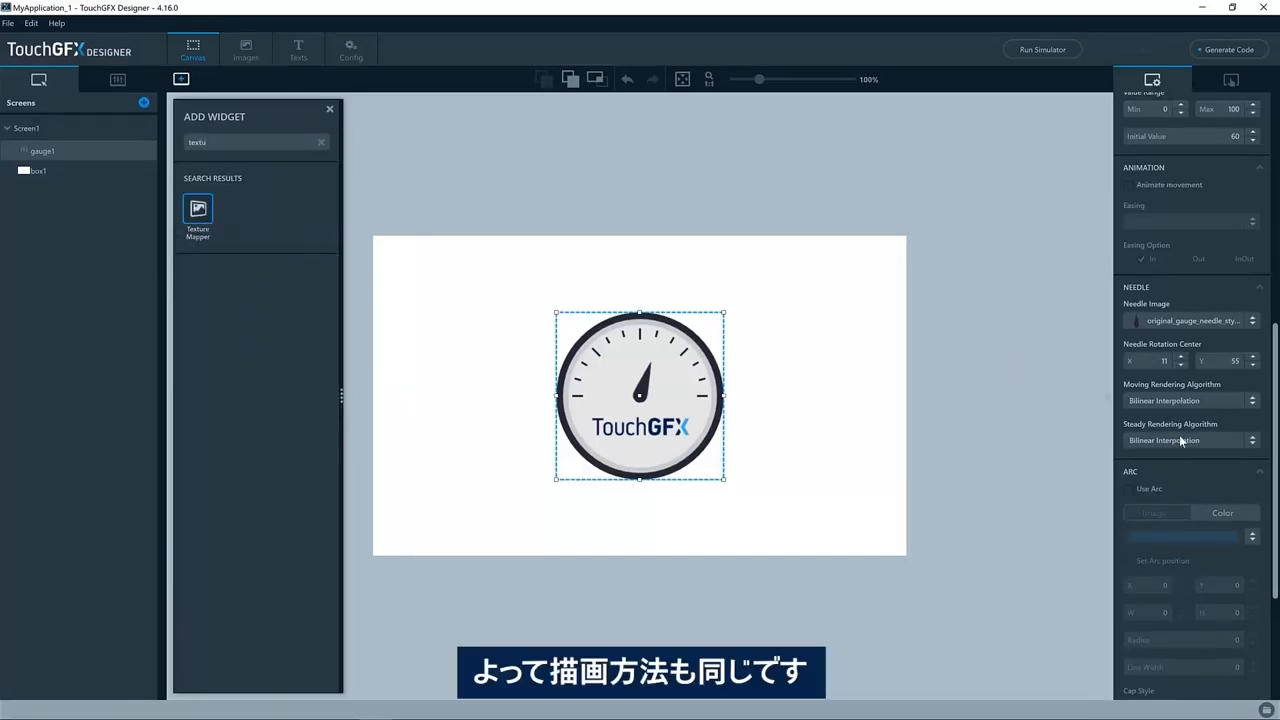
{"action": "left_click", "coordinate": [1185, 440]}
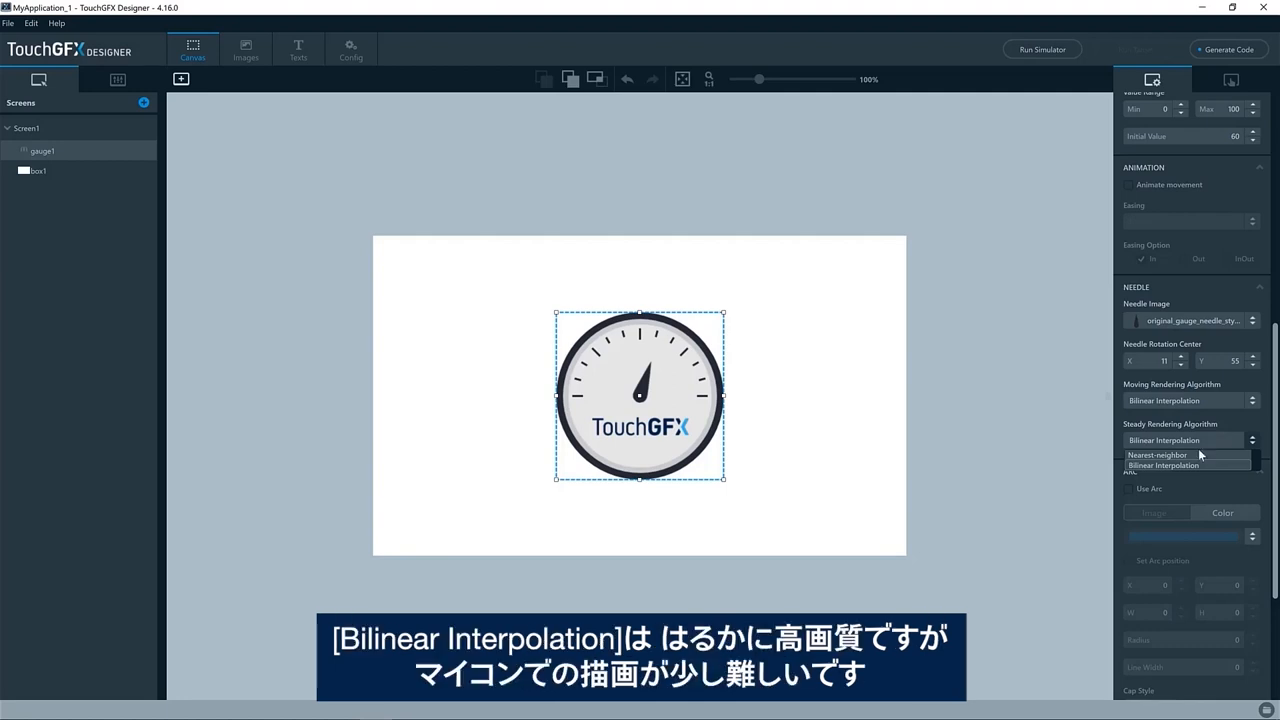
{"action": "left_click", "coordinate": [1166, 465]}
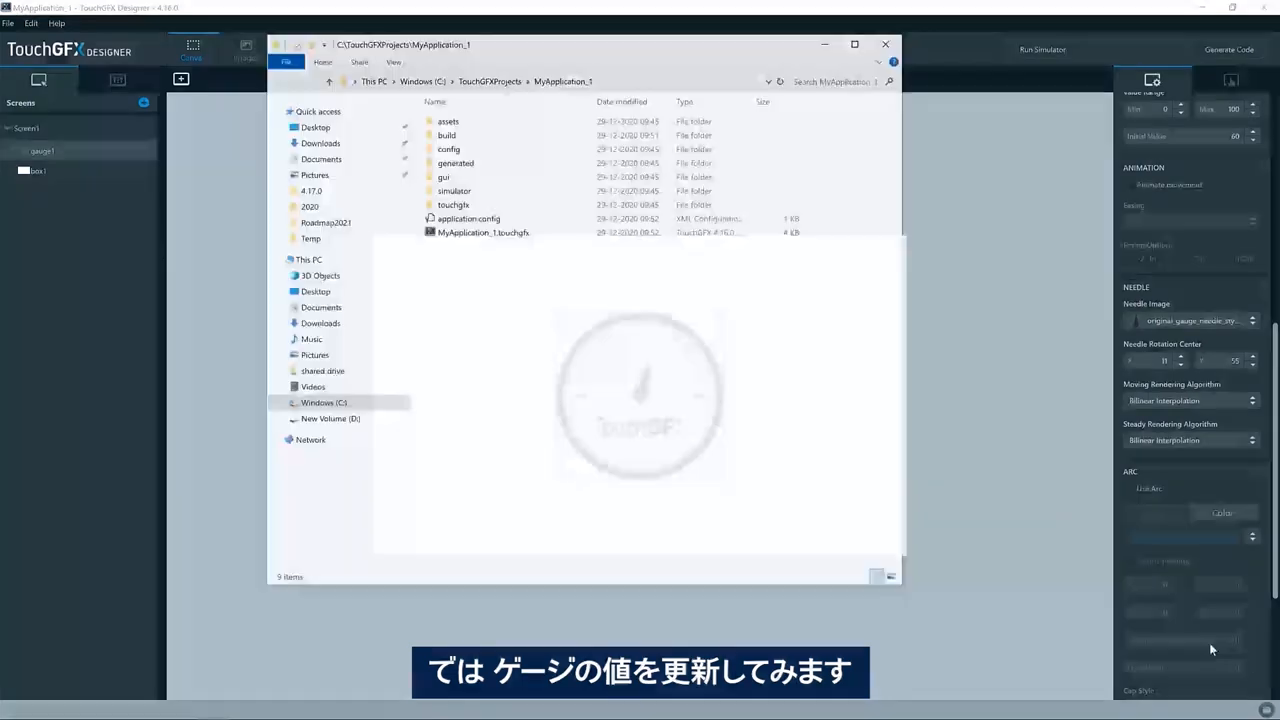
Go into simulator > msvs and open Application.sln in Visual Studio.
{"action": "double_click", "coordinate": [454, 191]}
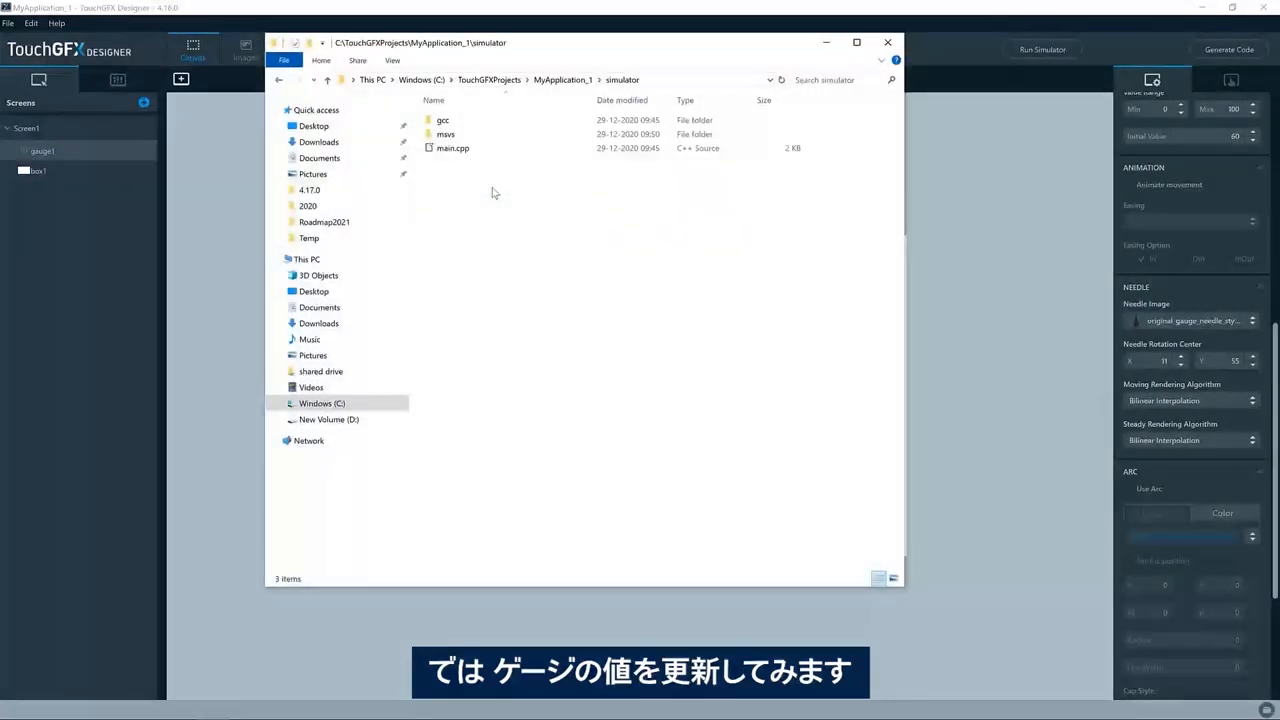
{"action": "double_click", "coordinate": [445, 133]}
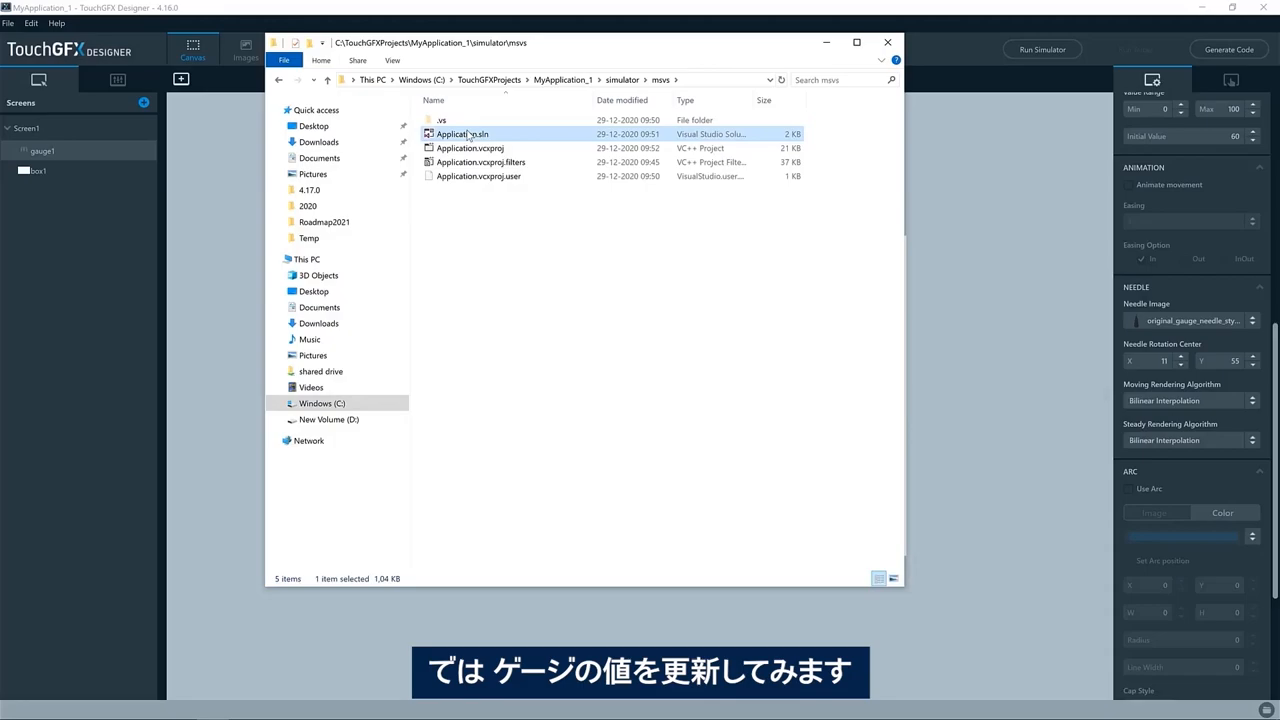
{"action": "double_click", "coordinate": [462, 133]}
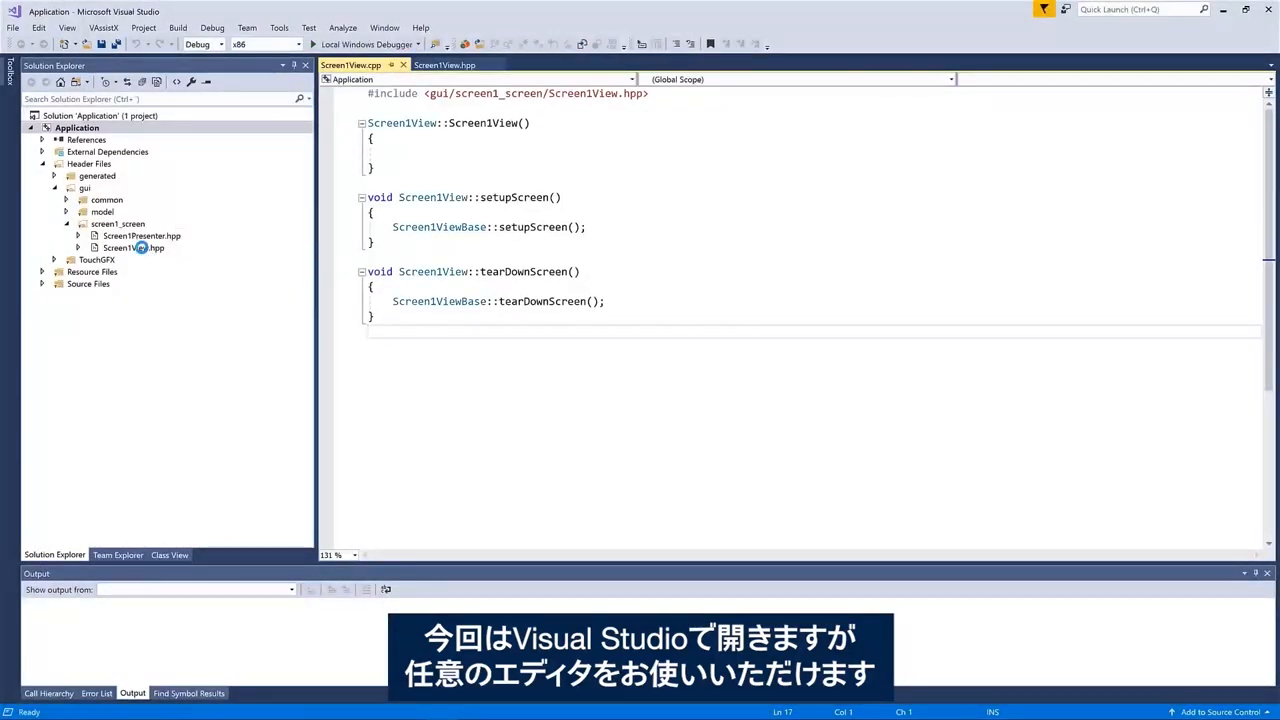
Open Screen1View.hpp, view the Screen1ViewBase definition, then return to Screen1View.hpp.
{"action": "left_click", "coordinate": [135, 247]}
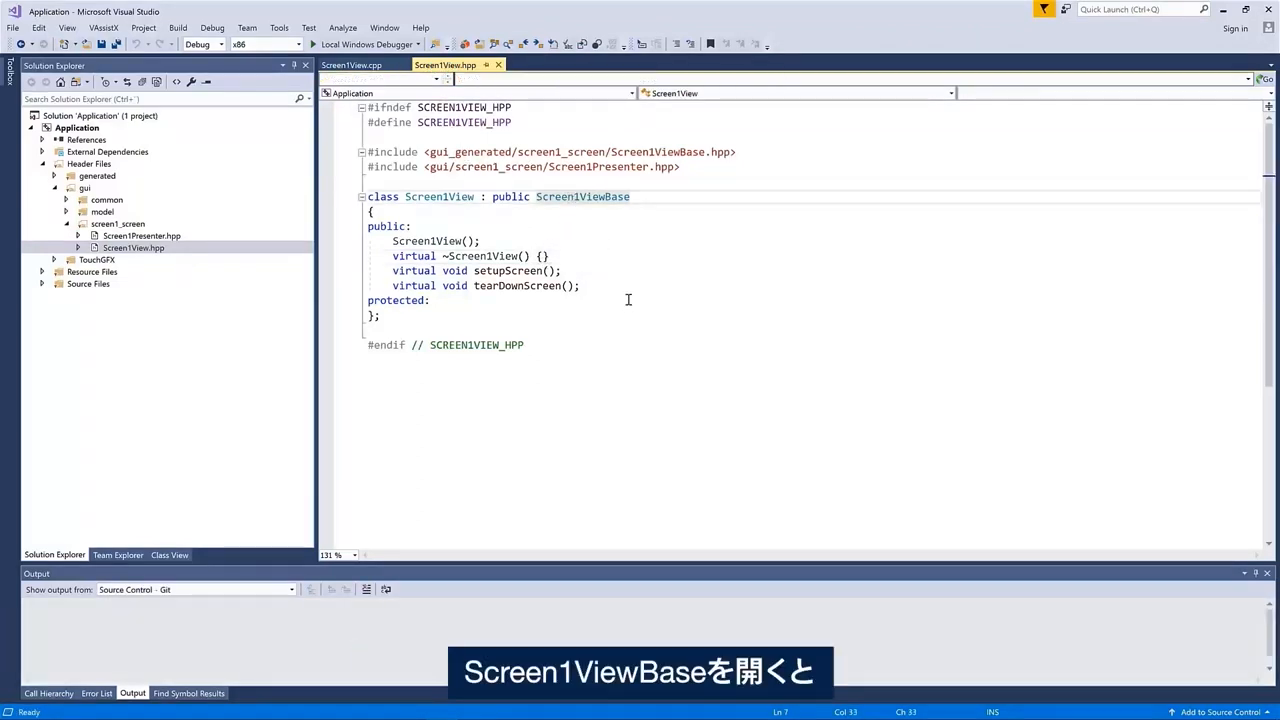
{"action": "left_click", "coordinate": [582, 196]}
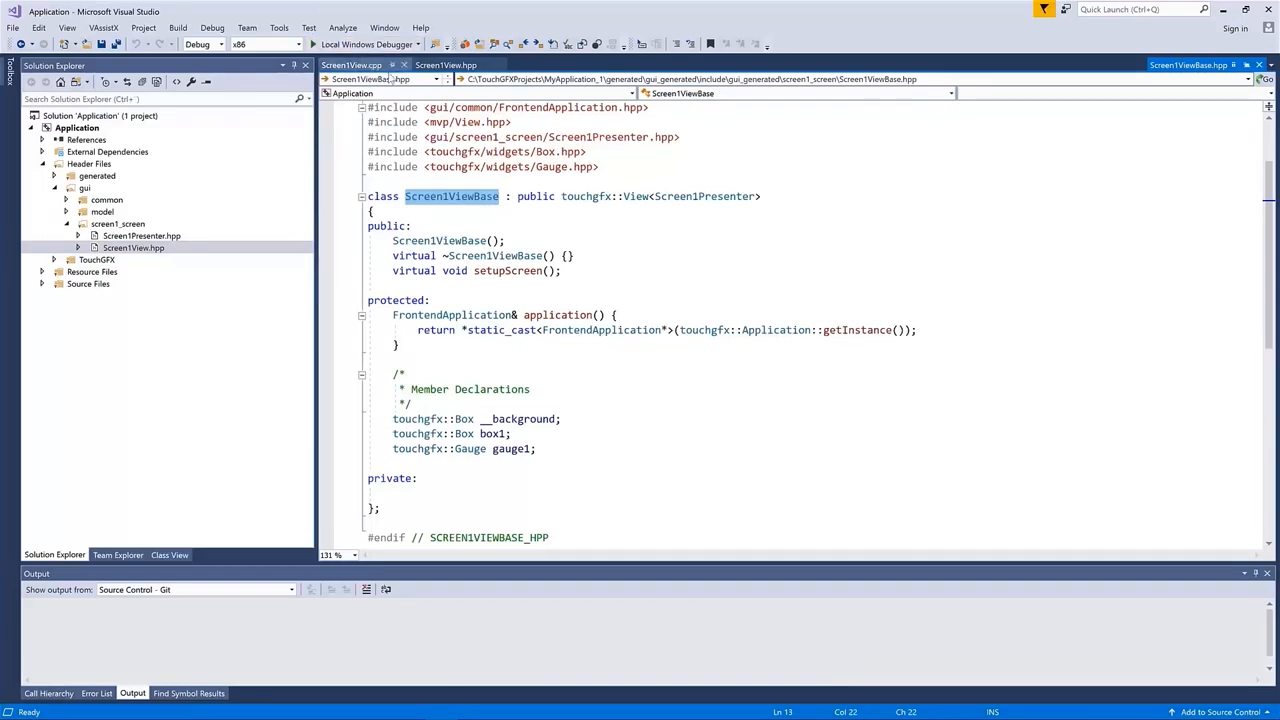
{"action": "left_click", "coordinate": [444, 65]}
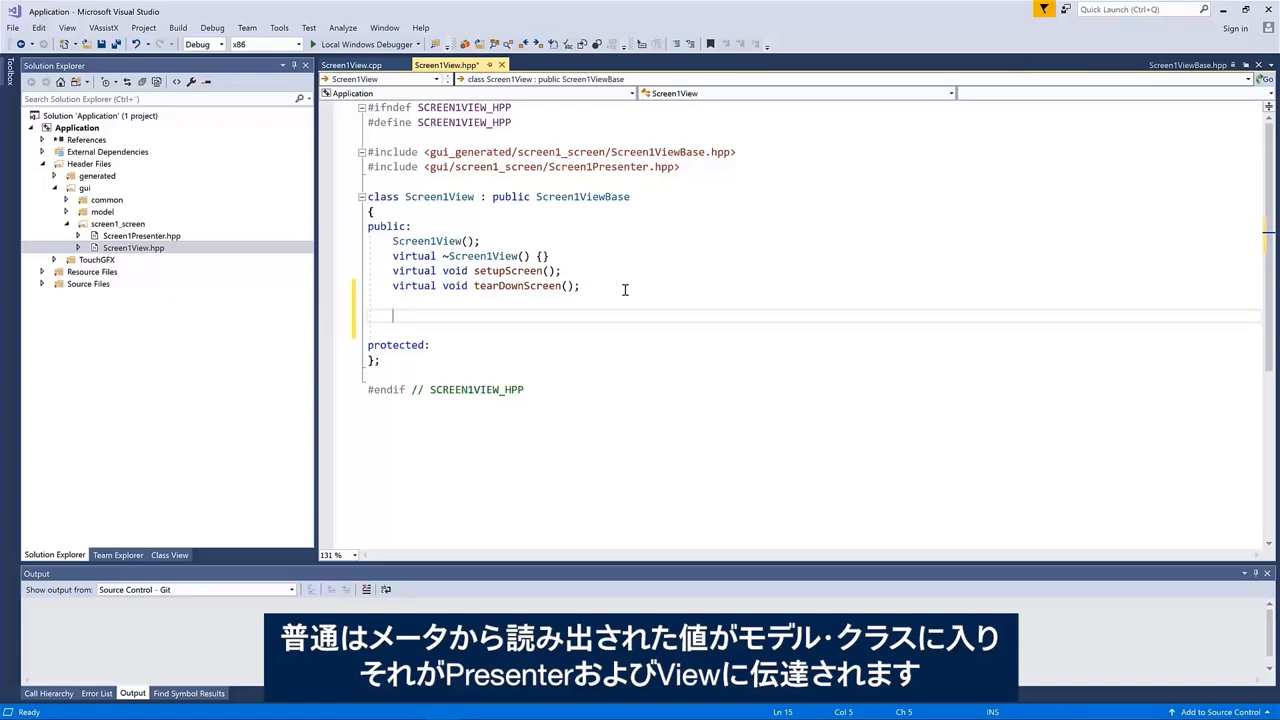
Declare void handleTickEvent() and define it calling gauge1.updateValue(gauge1.getValue() + 1, 0).
{"action": "type", "text": "void"}
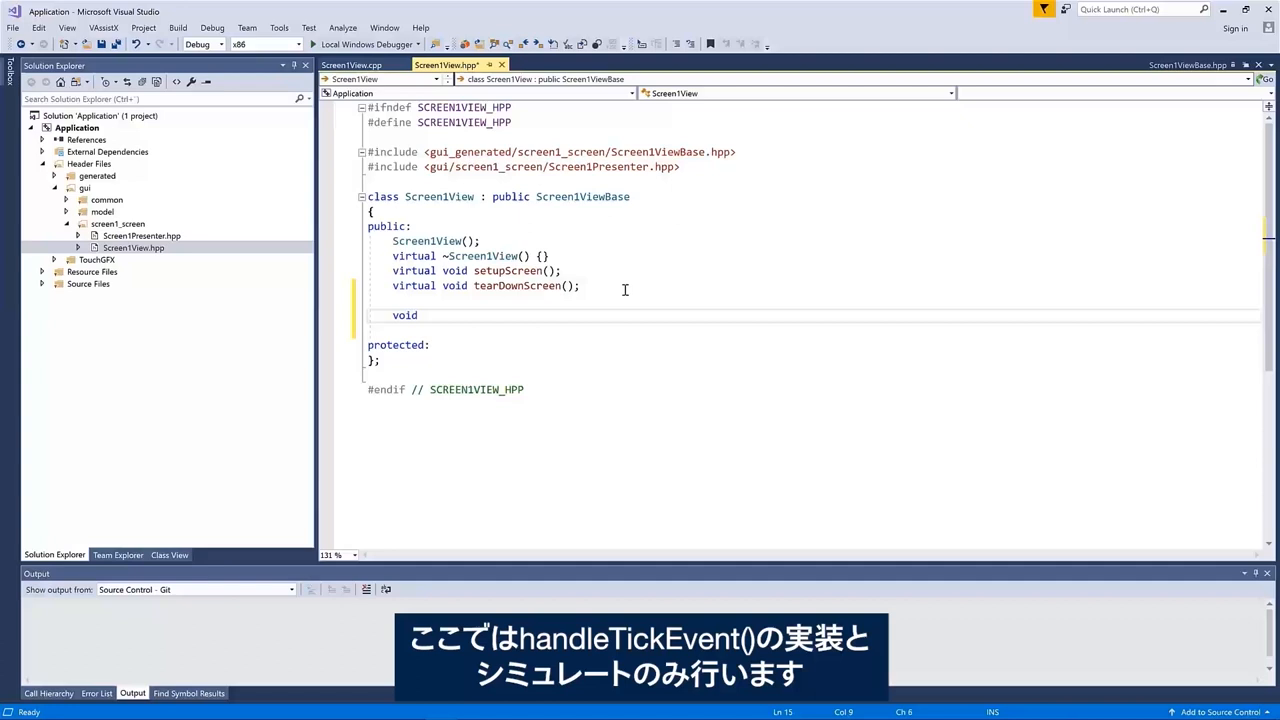
{"action": "type", "text": "han"}
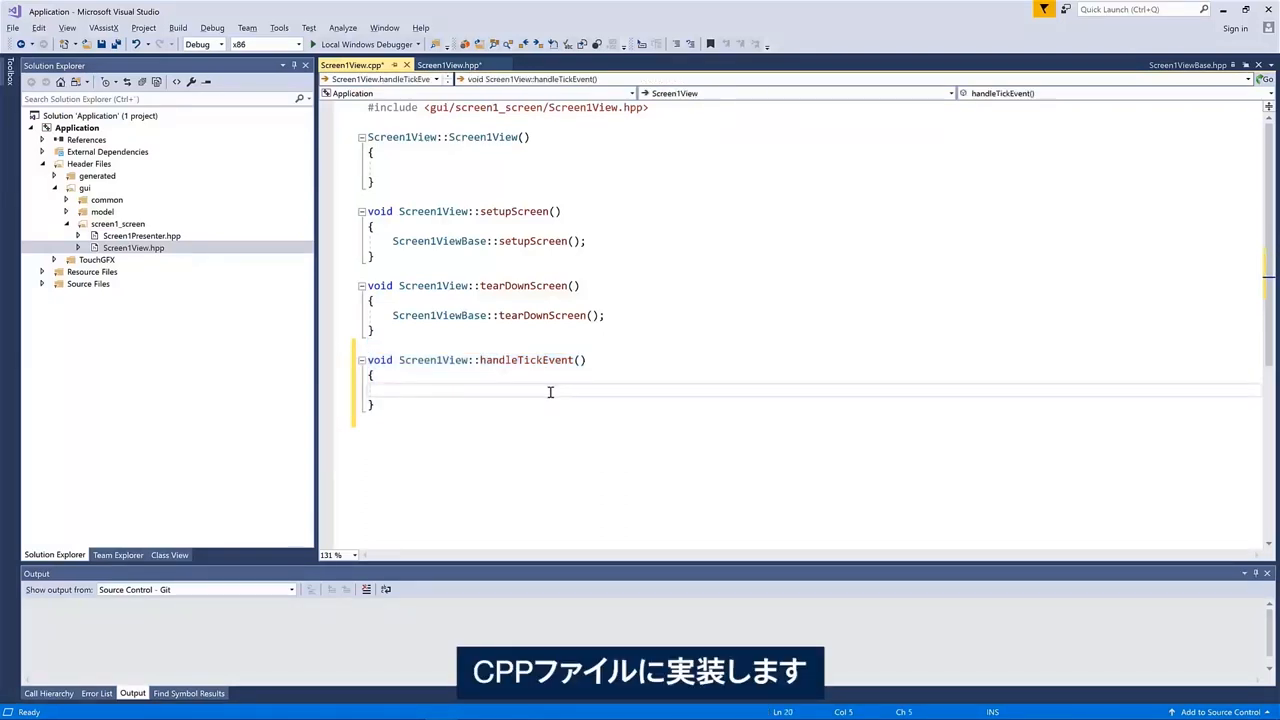
{"action": "type", "text": "g"}
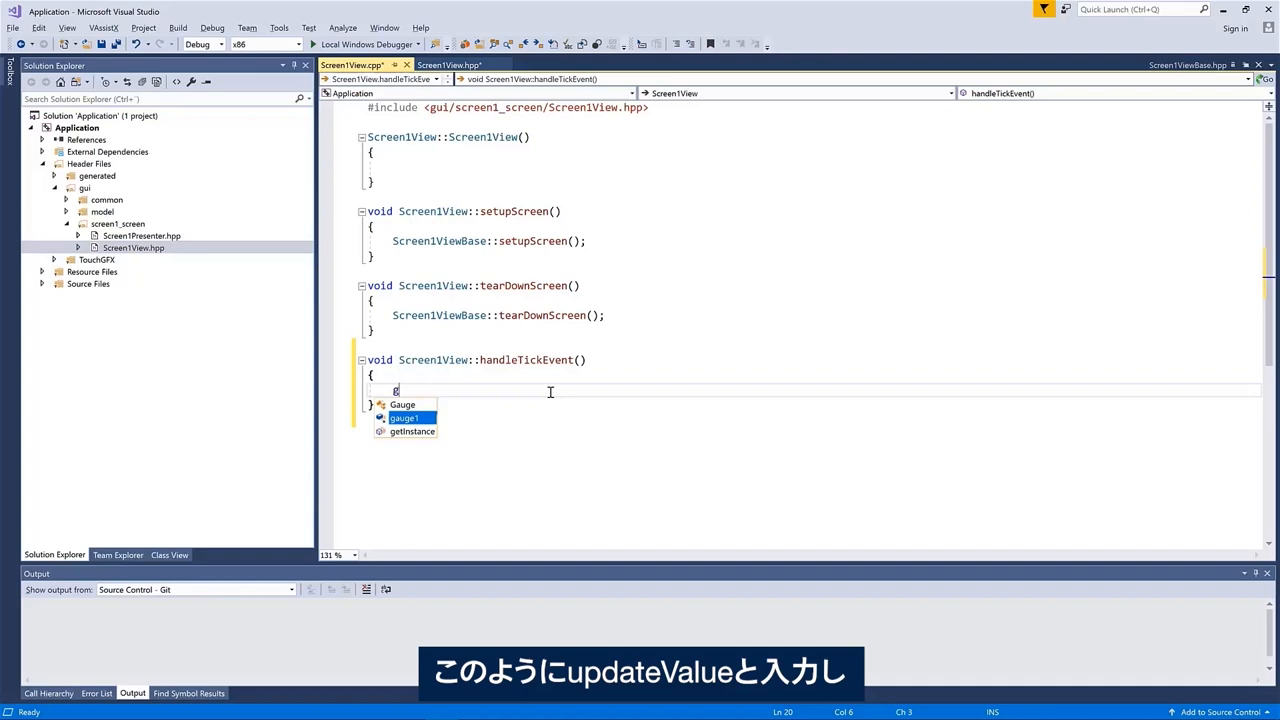
{"action": "type", "text": "auge1."}
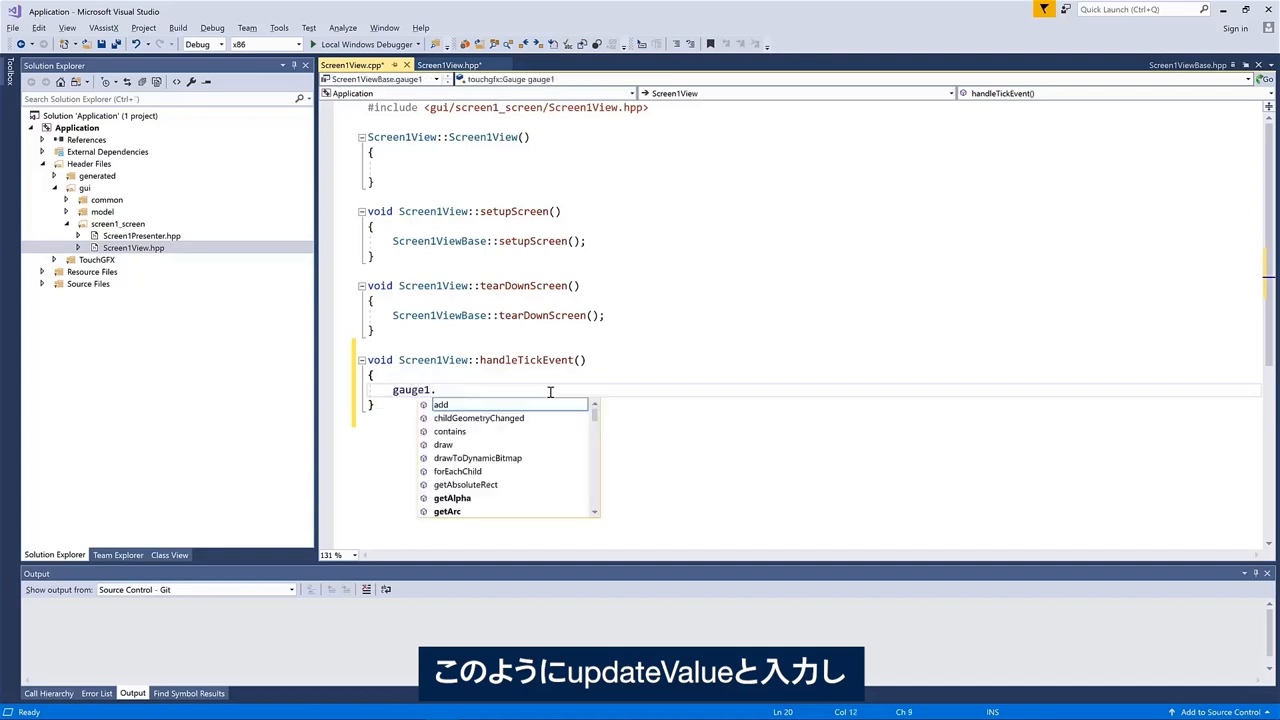
{"action": "type", "text": "updateValue("}
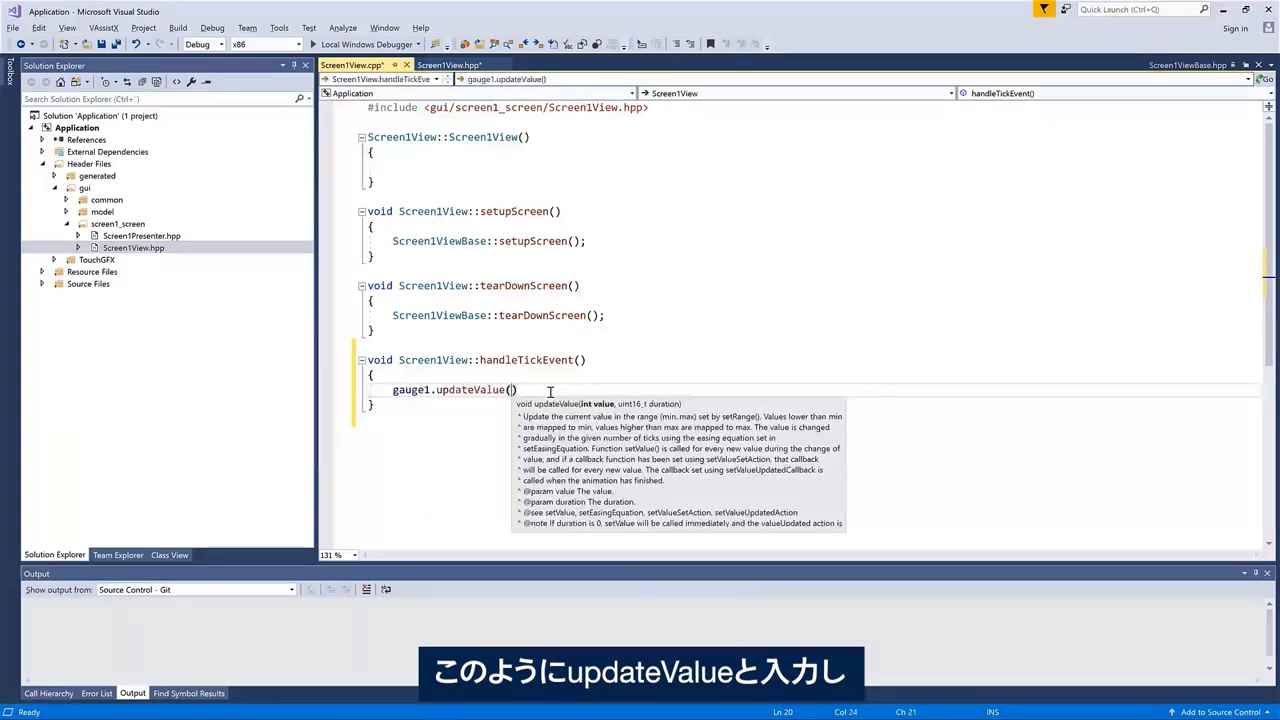
{"action": "type", "text": "gauge1.getValue("}
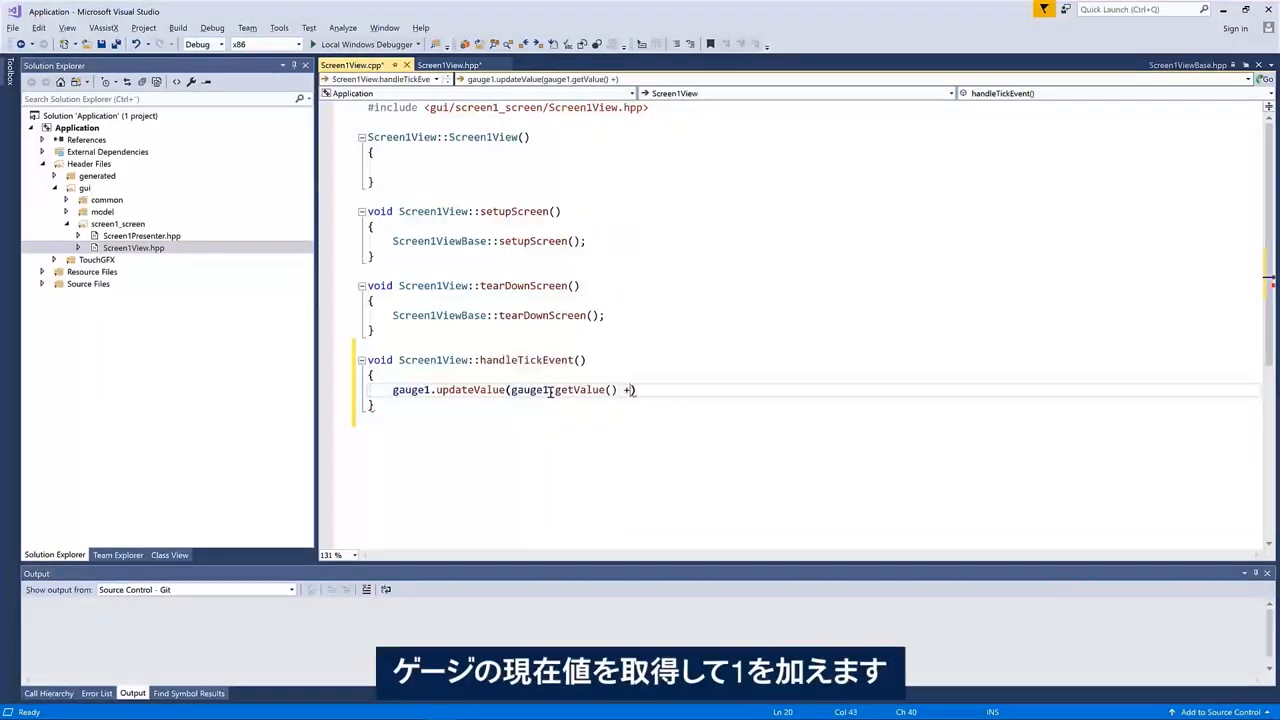
{"action": "type", "text": "1,"}
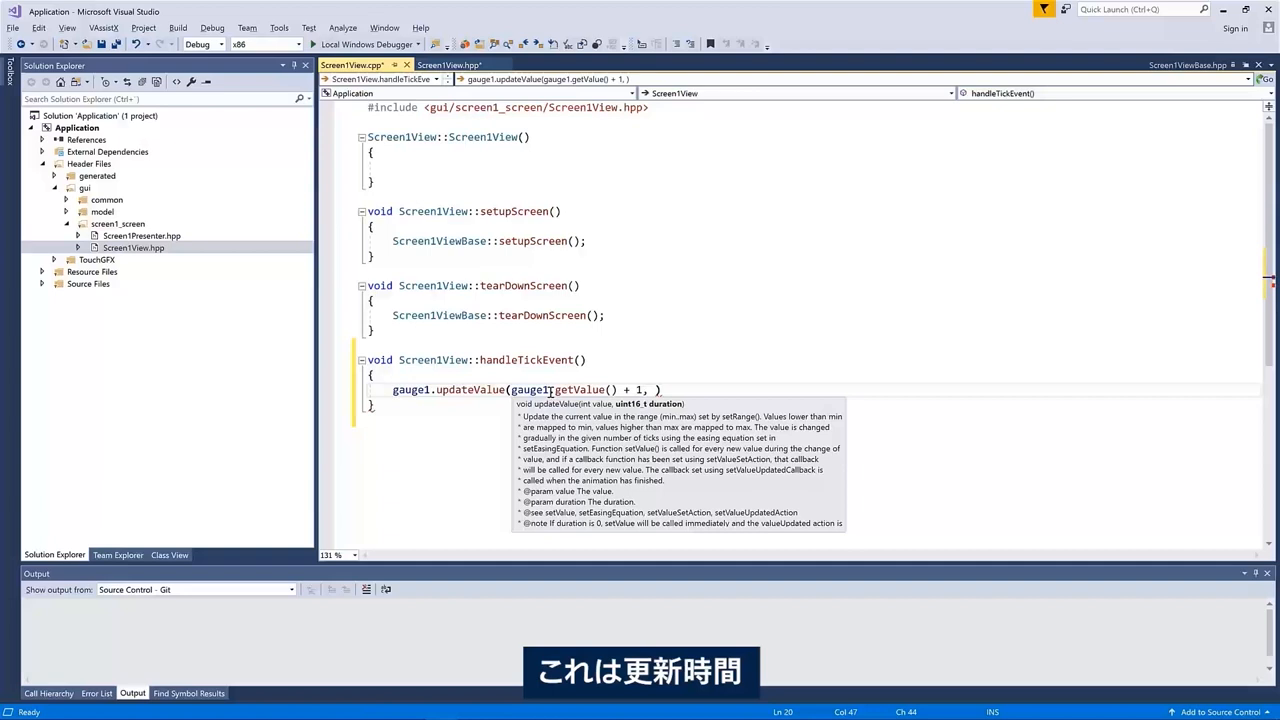
{"action": "type", "text": "0"}
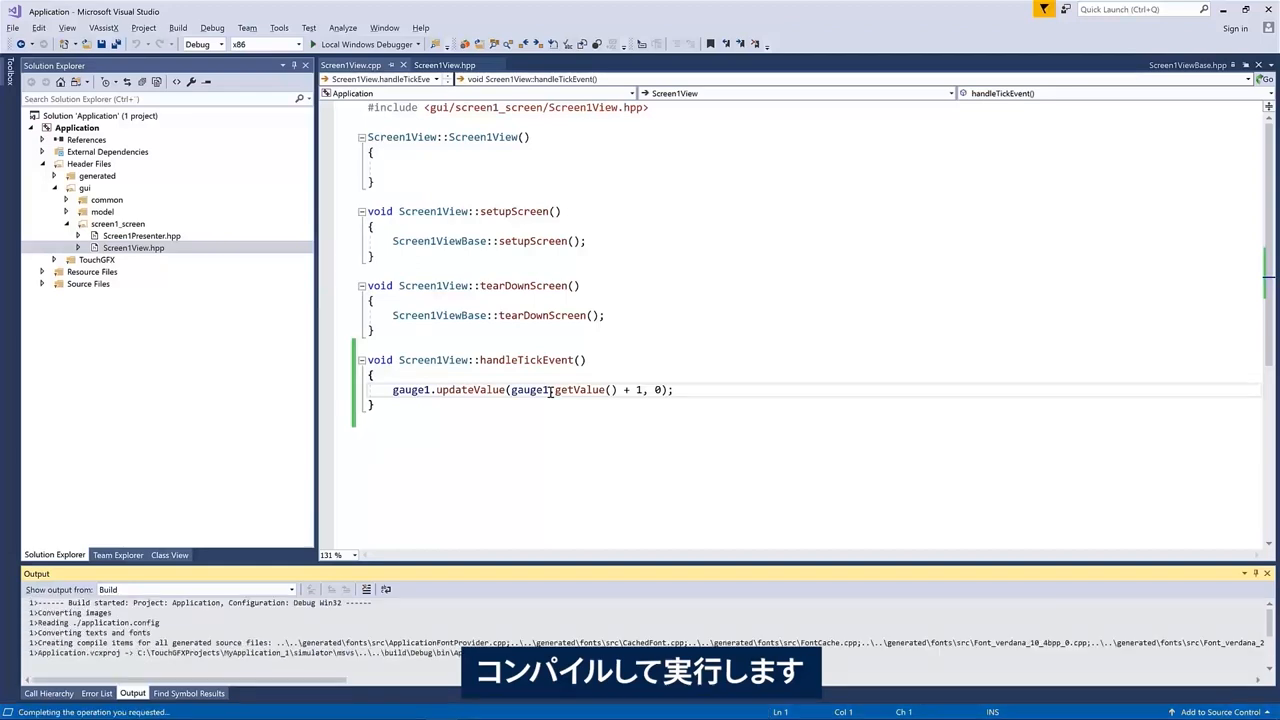
Run the Visual Studio simulator, watch the needle climb to maximum, then close it.
{"action": "left_click", "coordinate": [368, 44]}
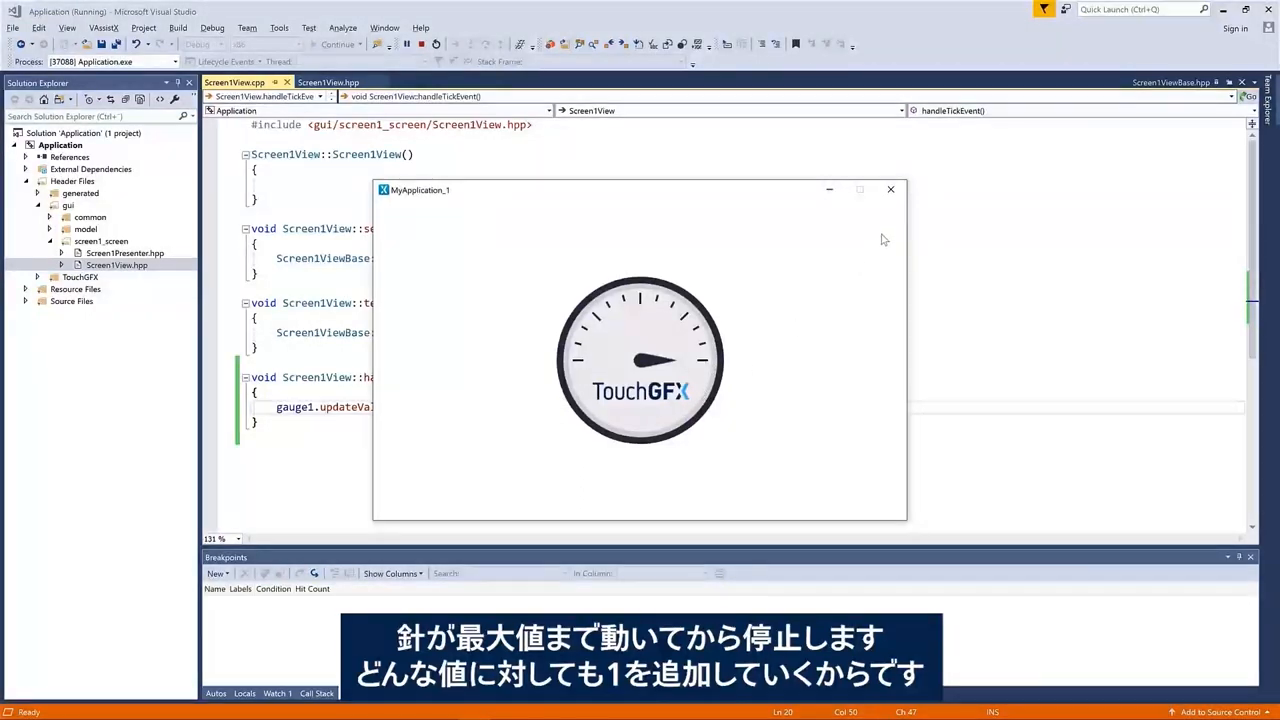
{"action": "mouse_move", "coordinate": [890, 190]}
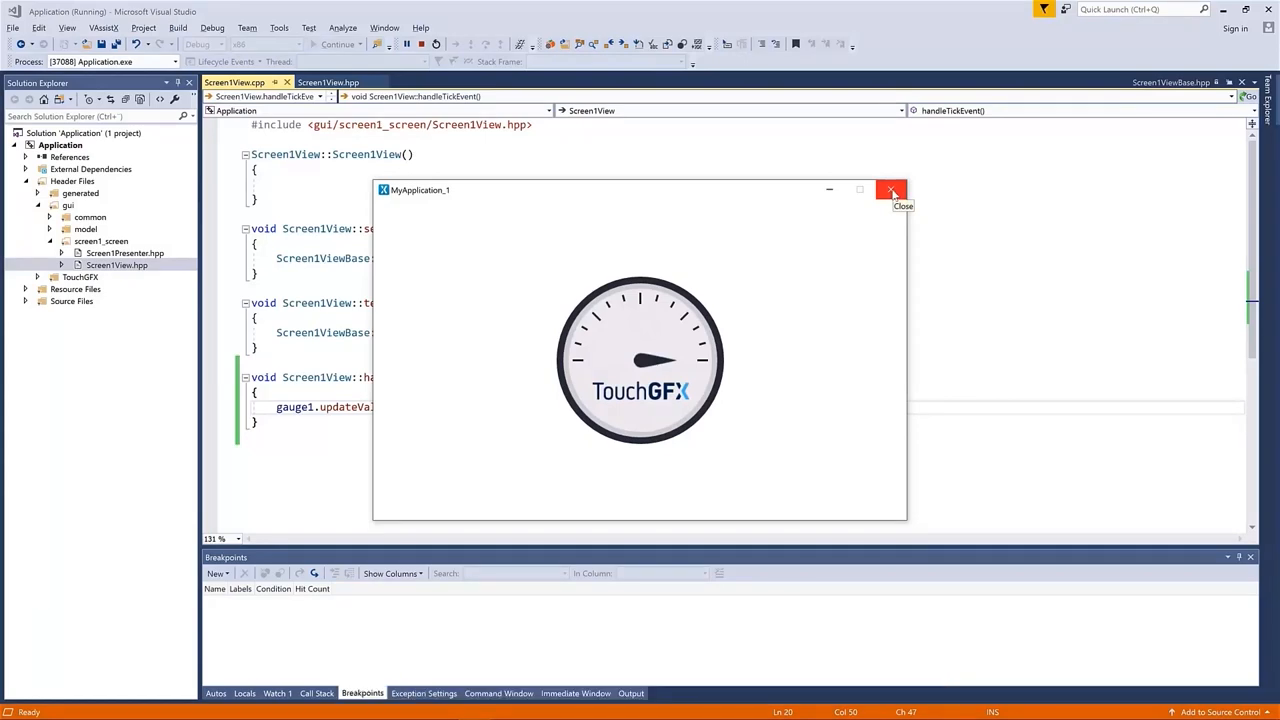
{"action": "left_click", "coordinate": [891, 190]}
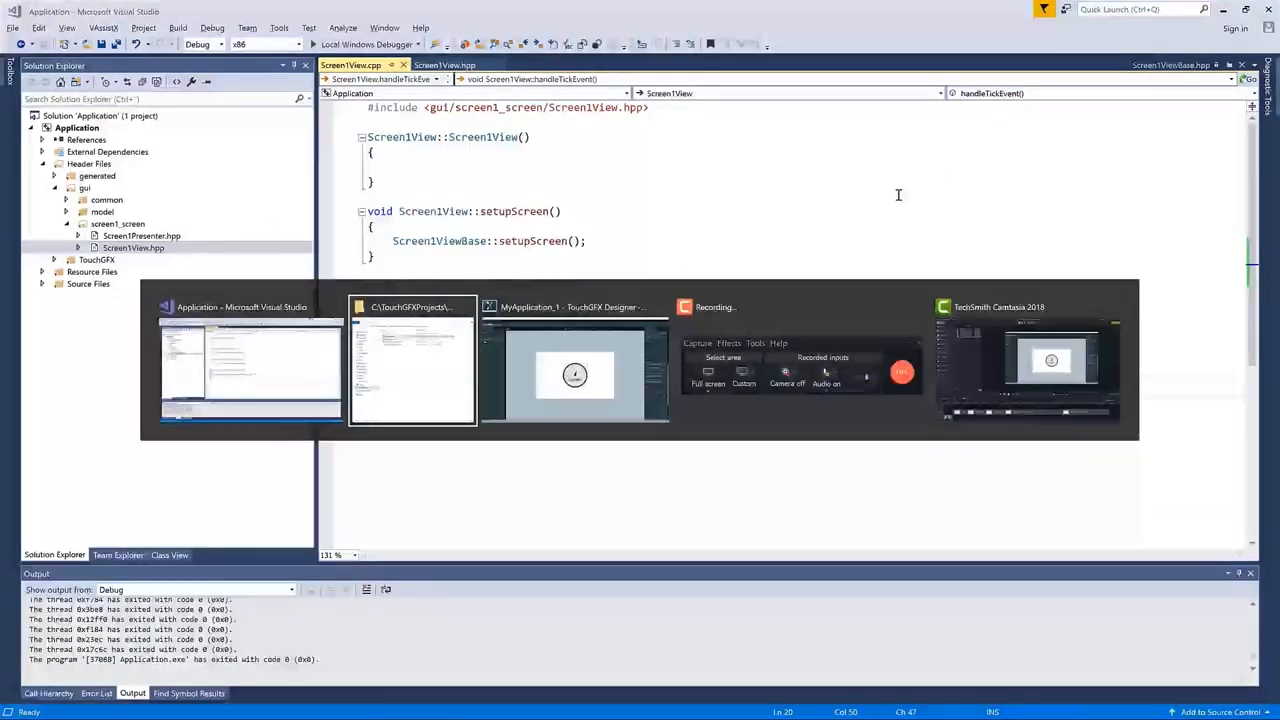
Declare int modifier in Screen1View.hpp and set modifier = 1 in the constructor.
{"action": "left_click", "coordinate": [575, 360]}
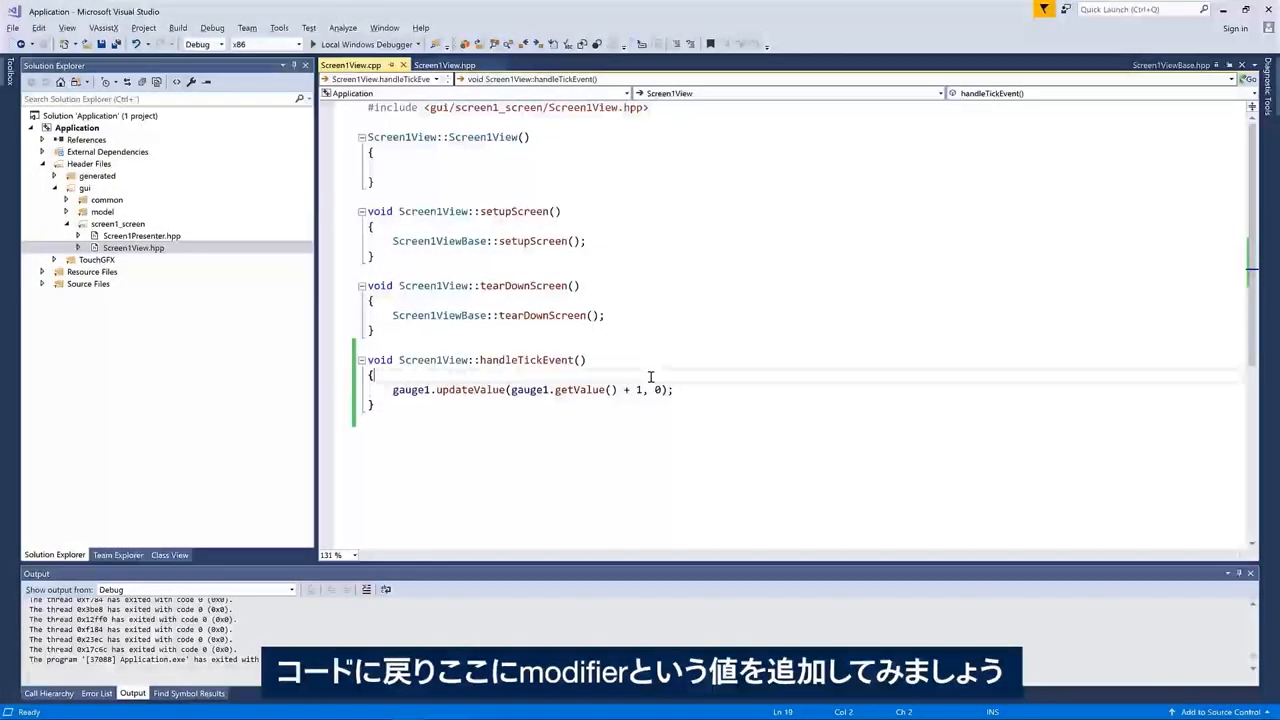
{"action": "left_click", "coordinate": [444, 65]}
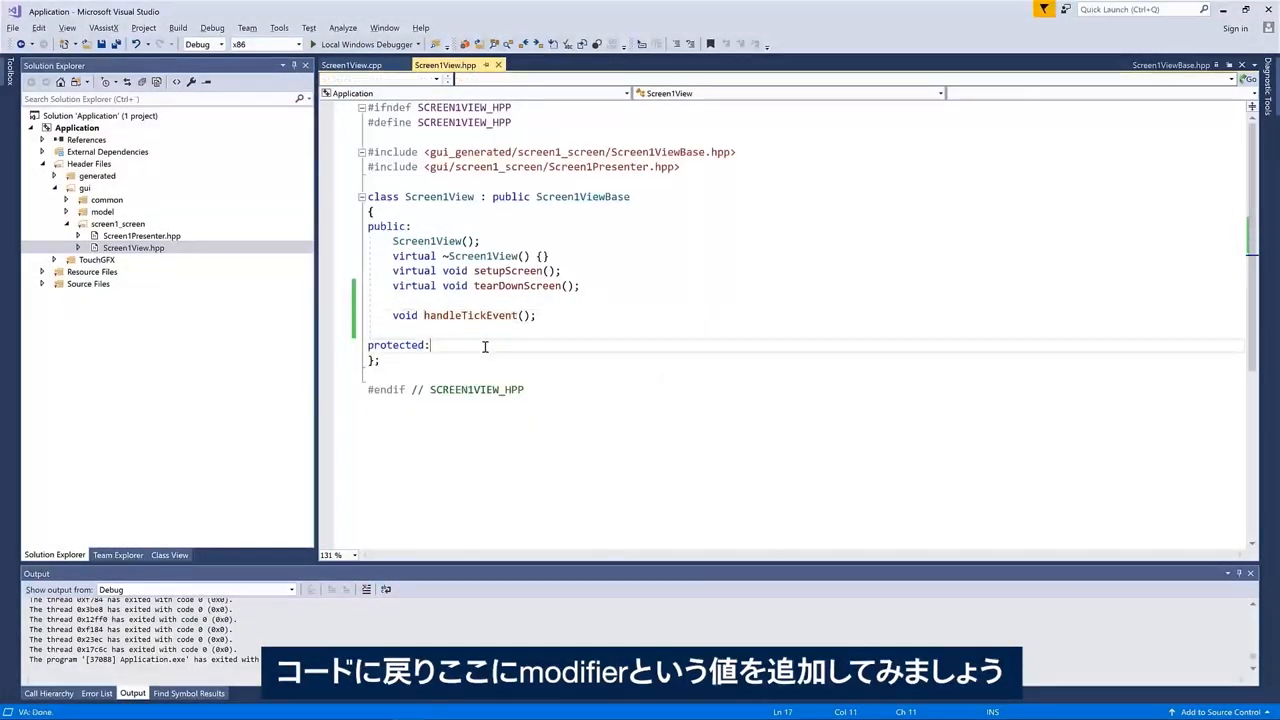
{"action": "type", "text": "int modifier"}
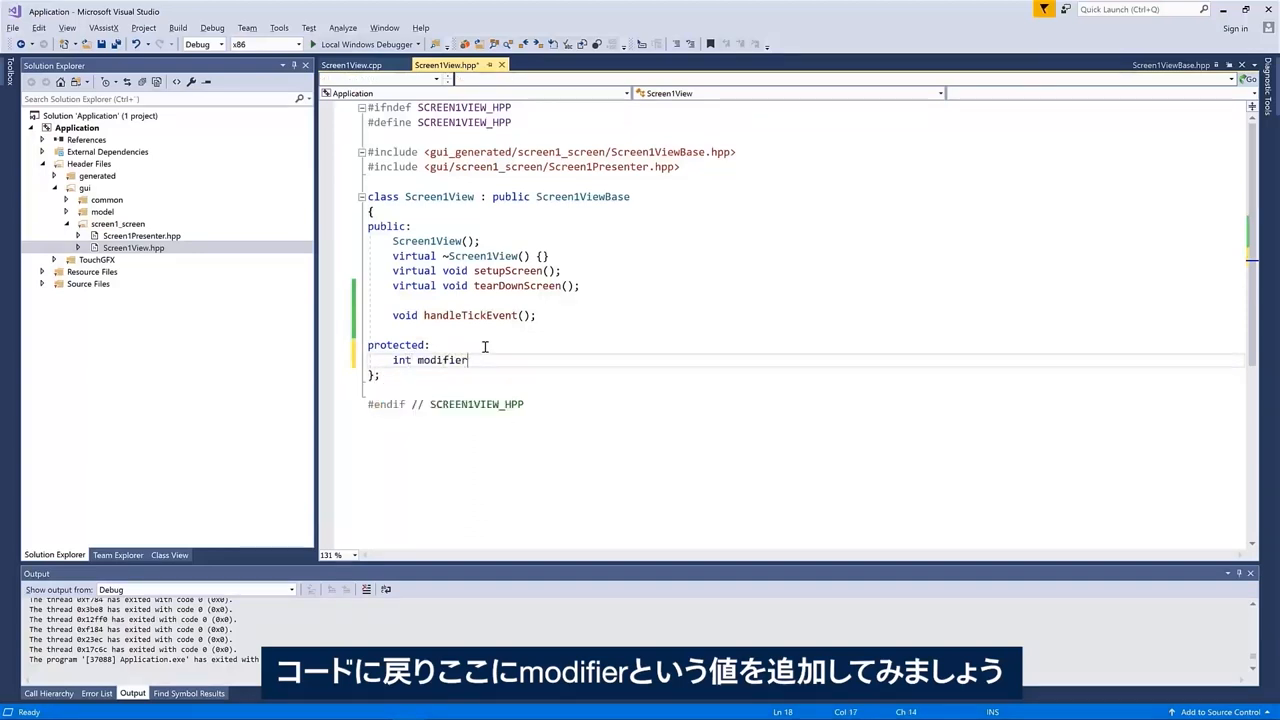
{"action": "left_click", "coordinate": [351, 64]}
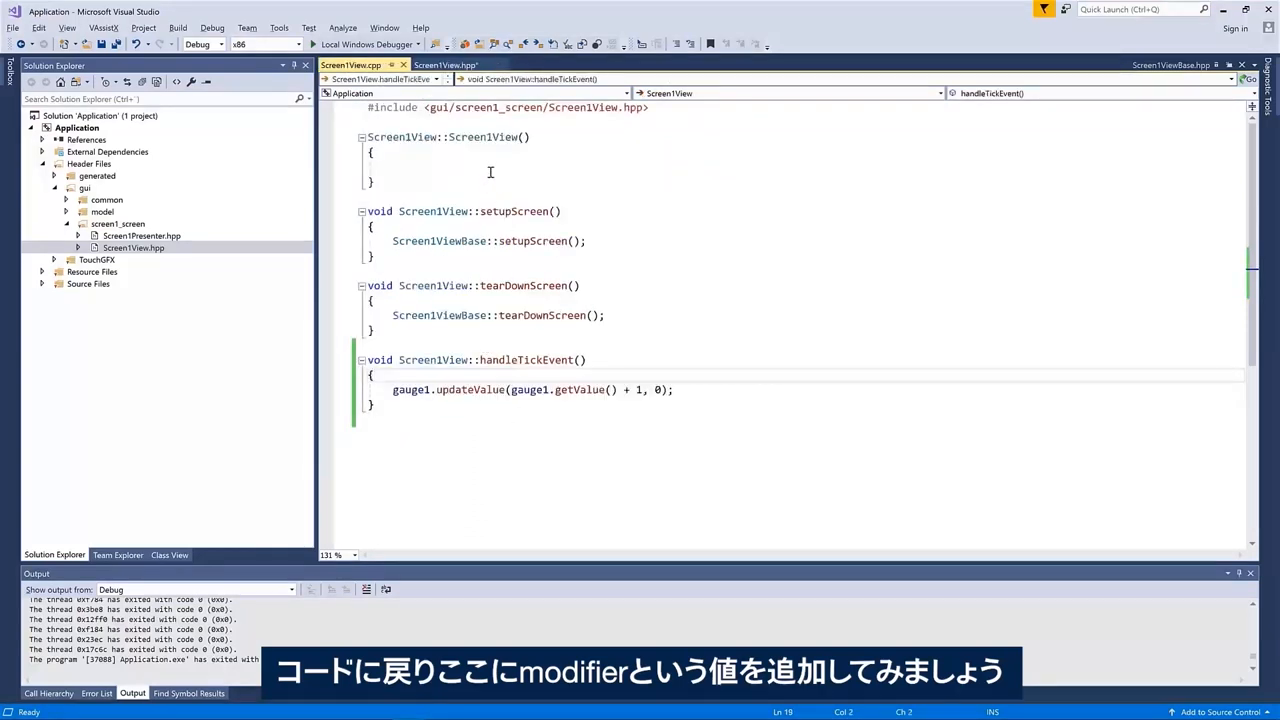
{"action": "type", "text": "modifier"}
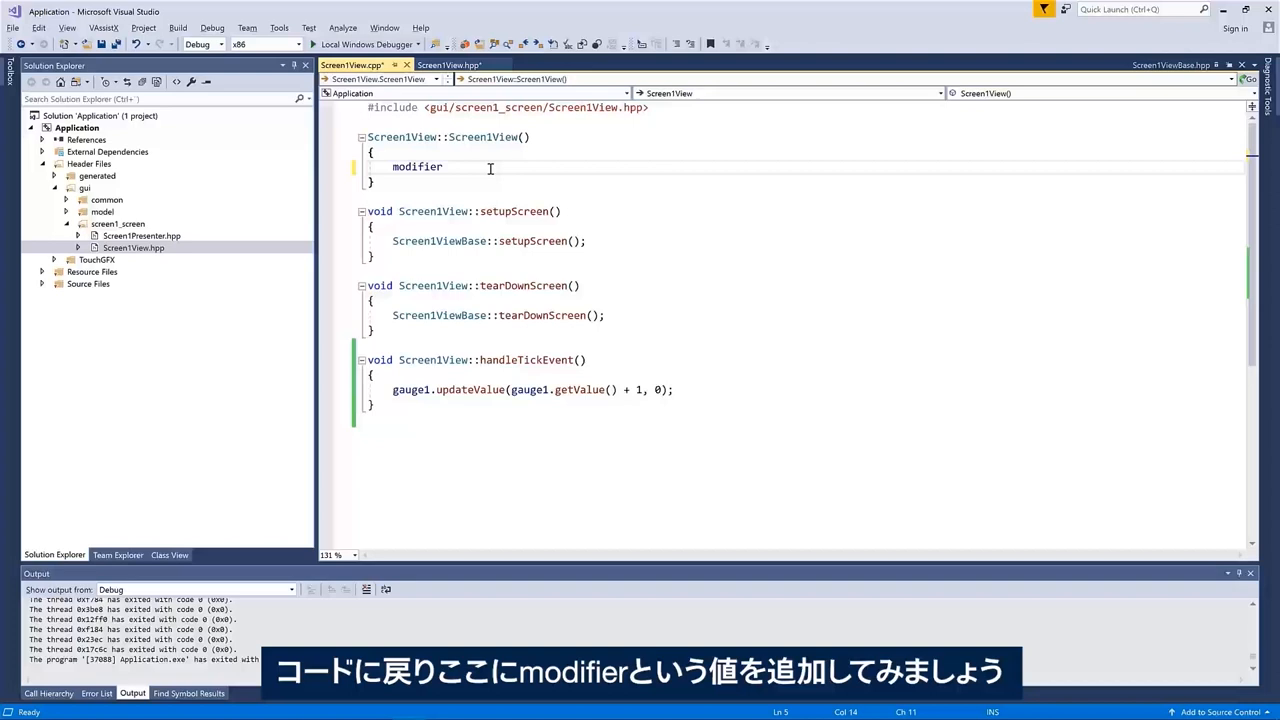
{"action": "type", "text": "= 1;"}
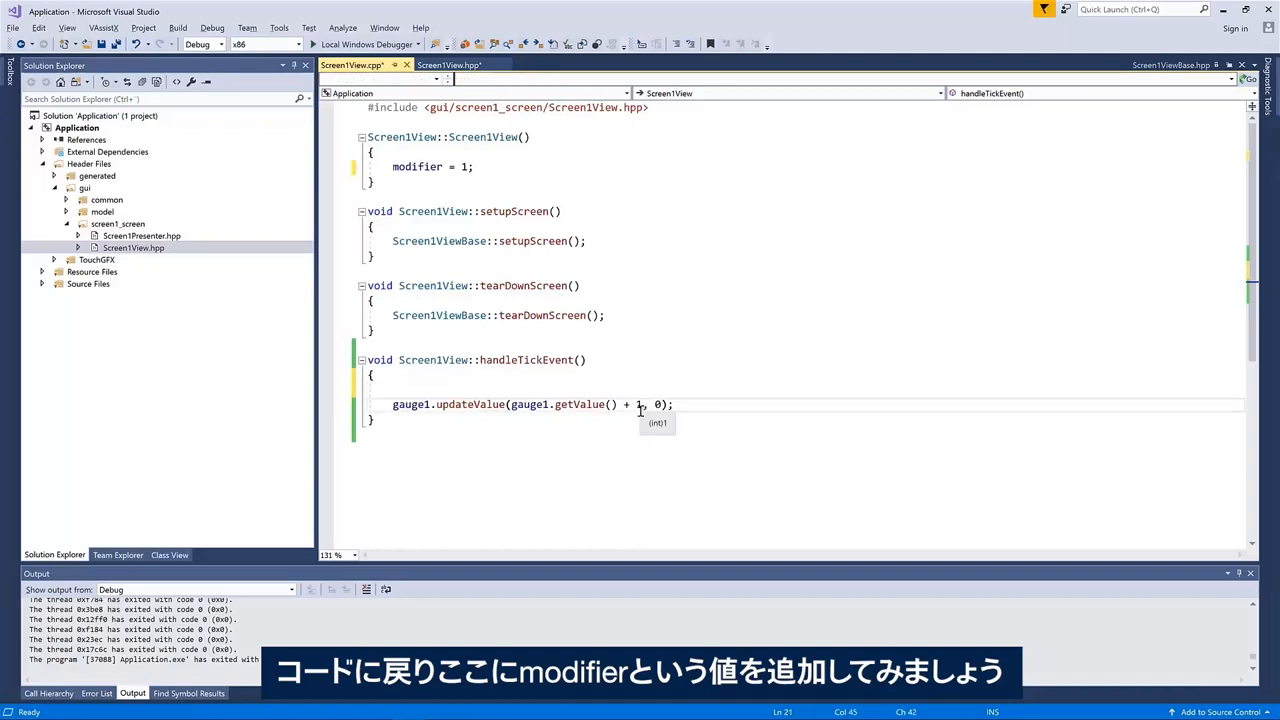
Step gauge1 by modifier and flip it with modifier *= -1 at 0 or 100.
{"action": "type", "text": "modifier"}
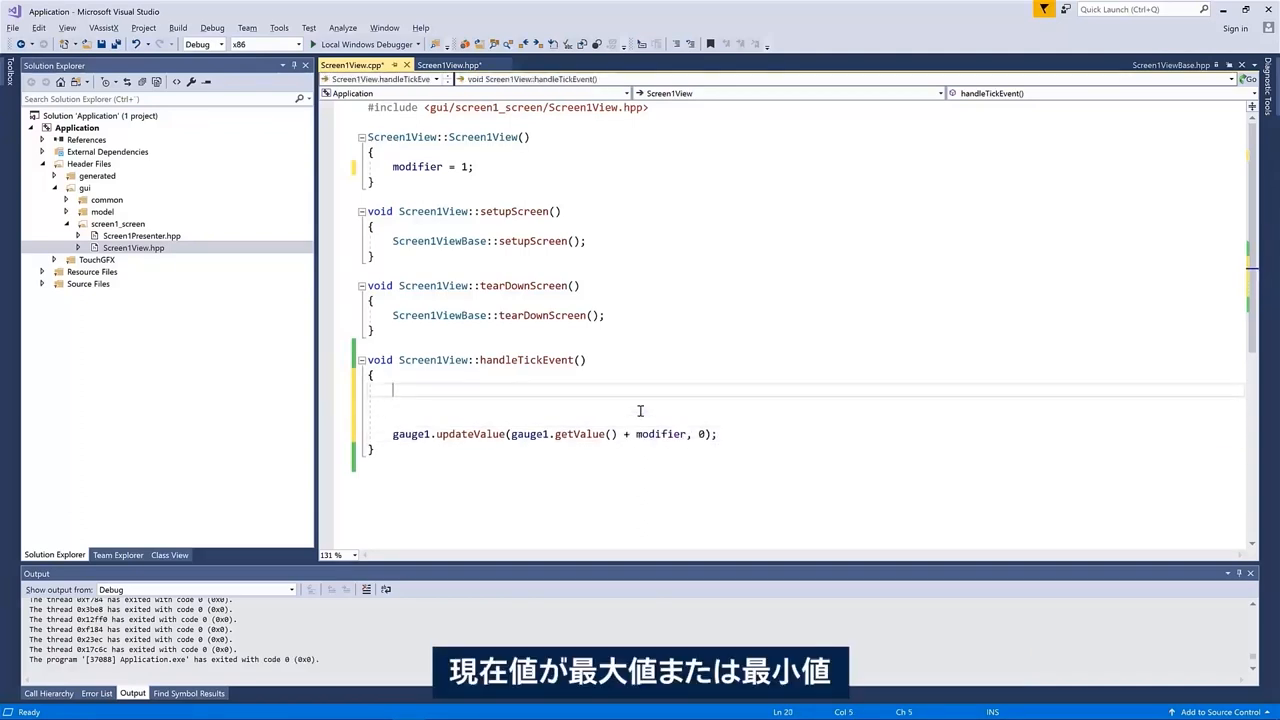
{"action": "type", "text": "if ()"}
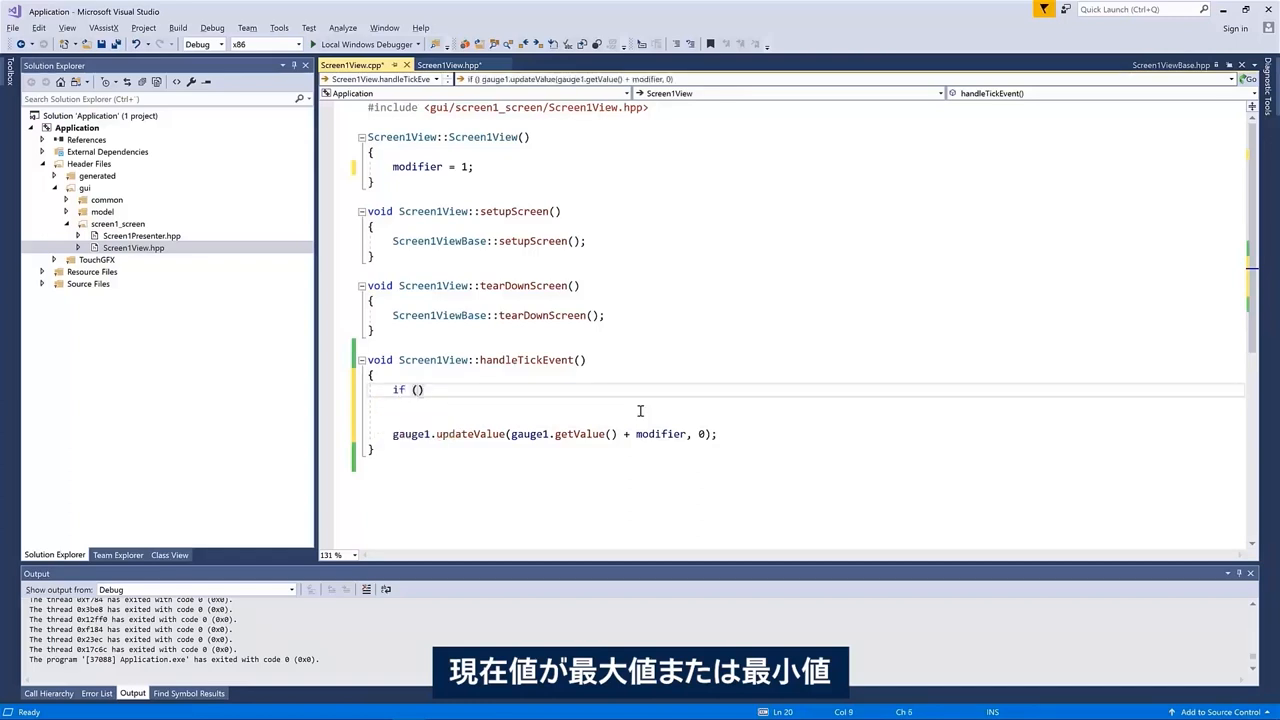
{"action": "type", "text": "gauge1.g"}
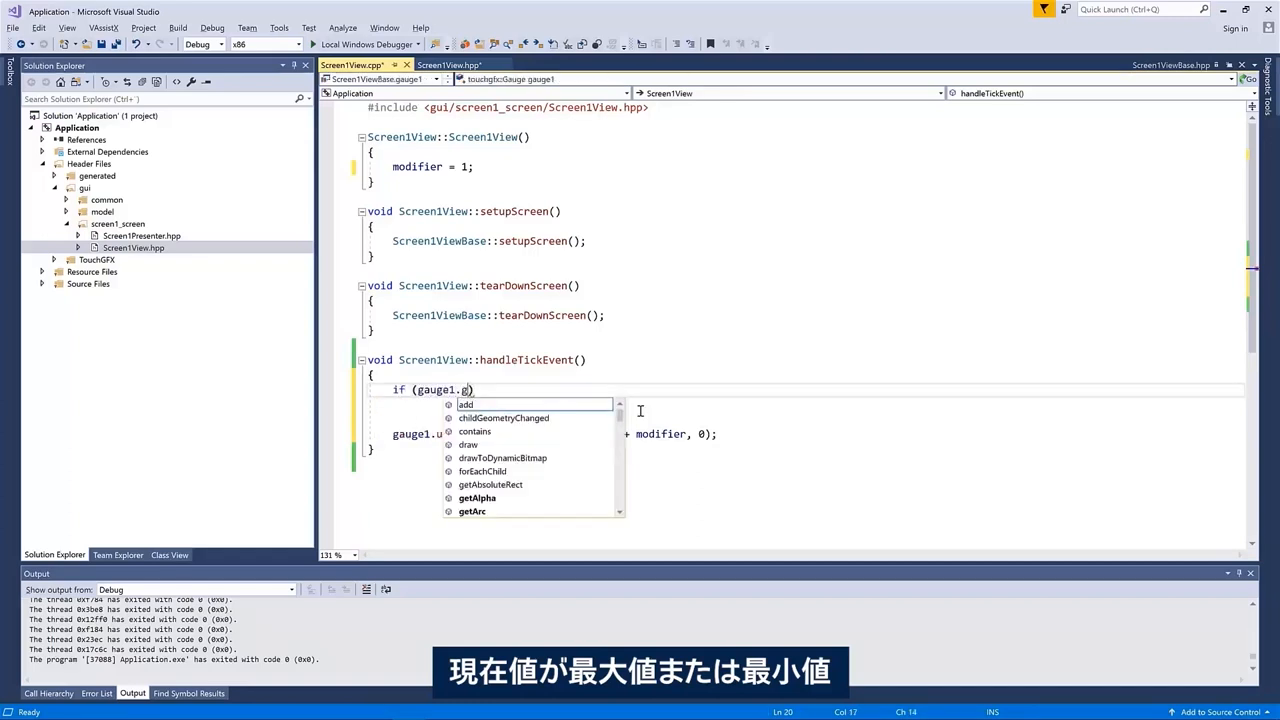
{"action": "type", "text": "etv"}
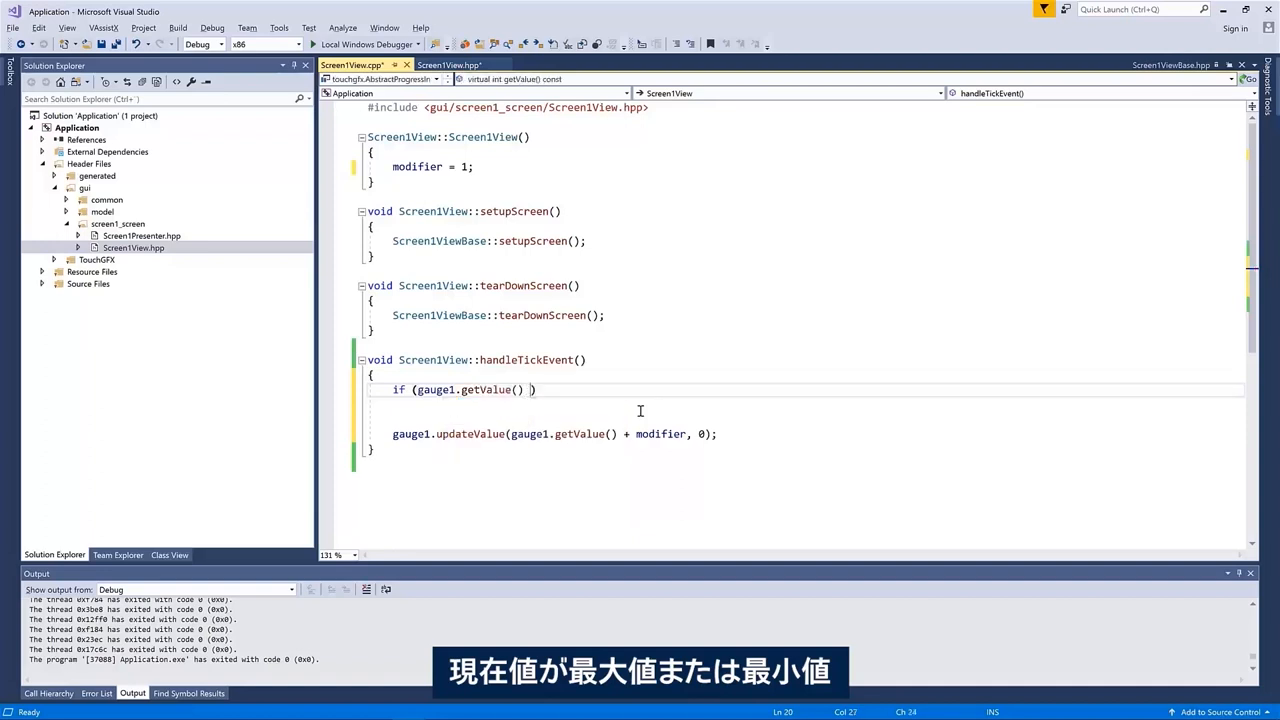
{"action": "type", "text": "== 0"}
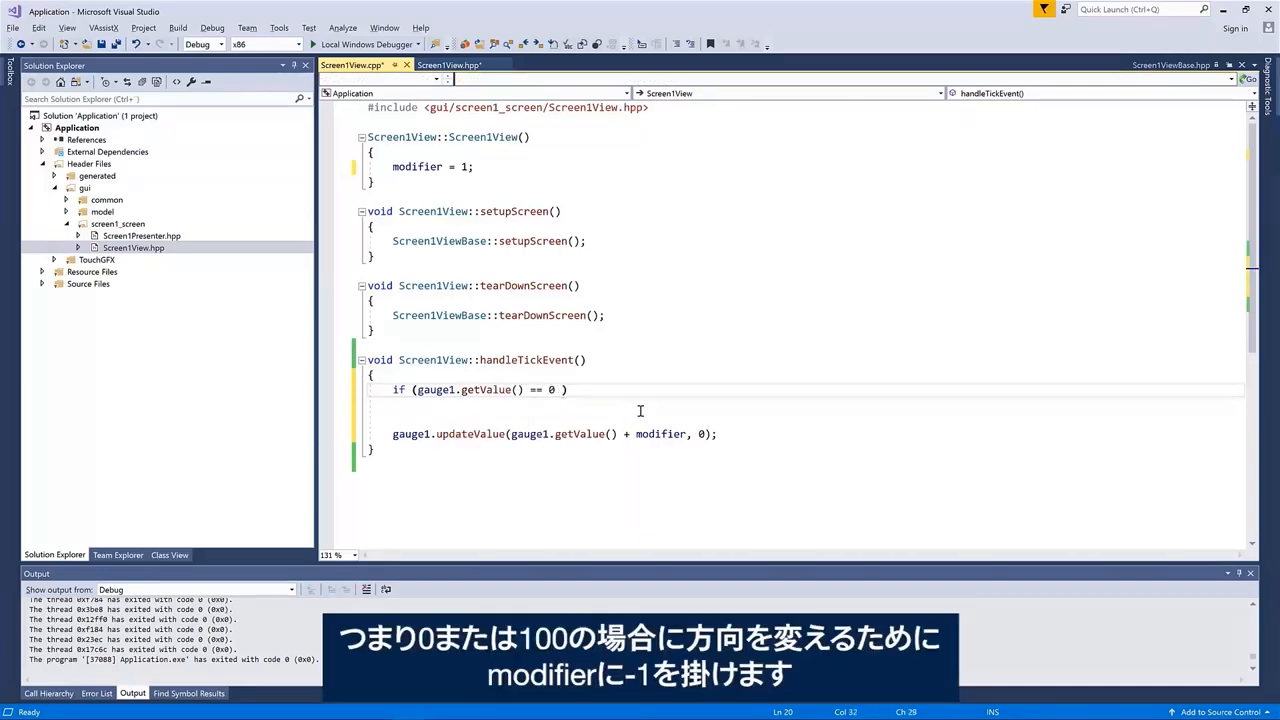
{"action": "type", "text": "|| gauge1.getValue("}
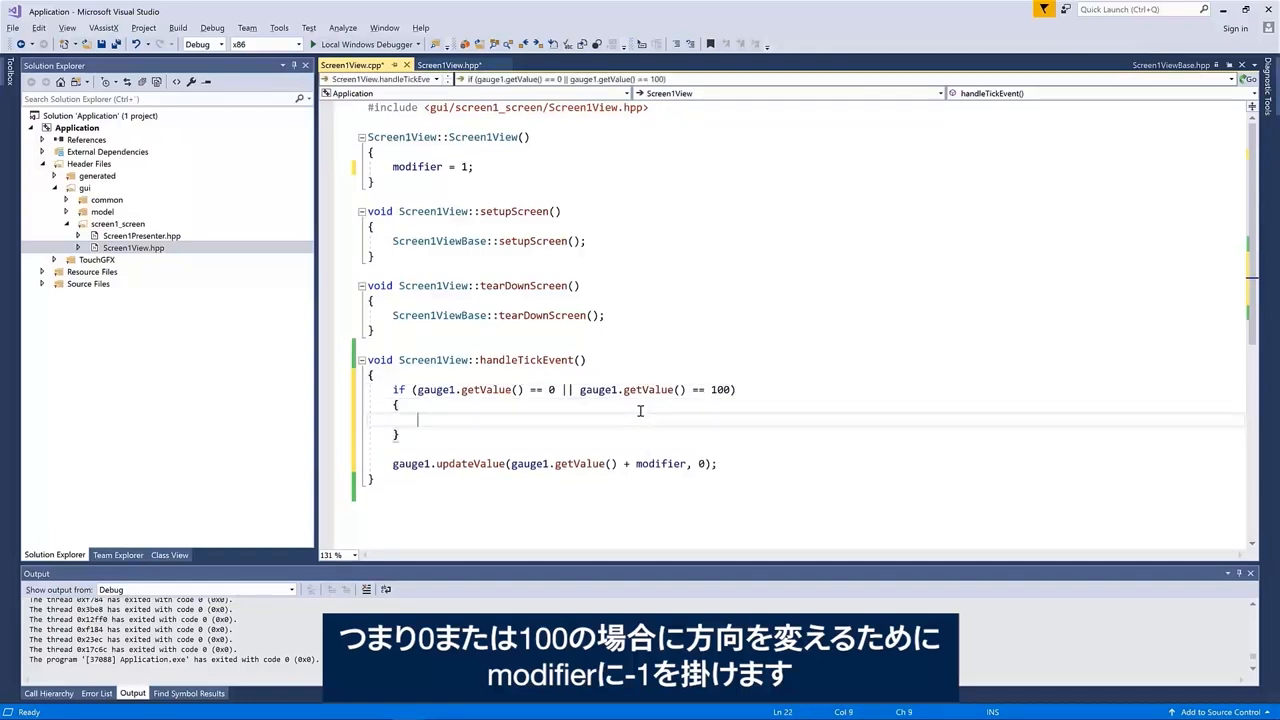
{"action": "type", "text": "modifier *"}
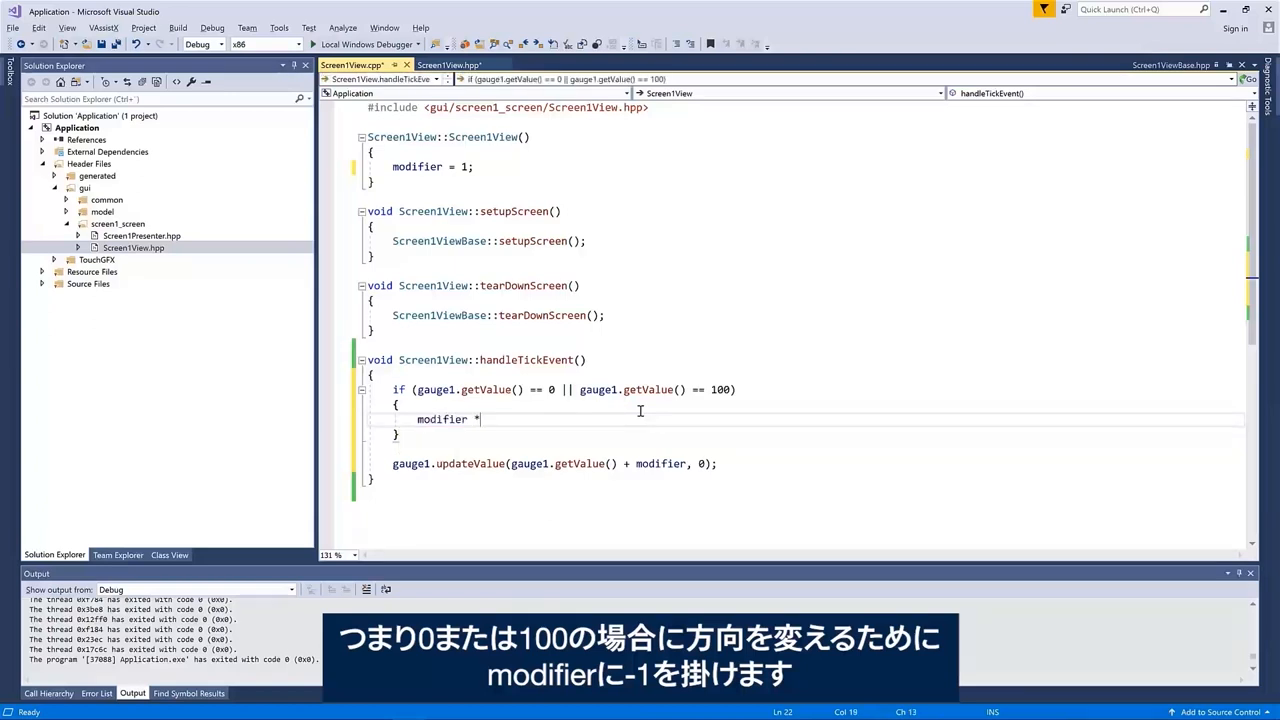
{"action": "type", "text": "= -1;"}
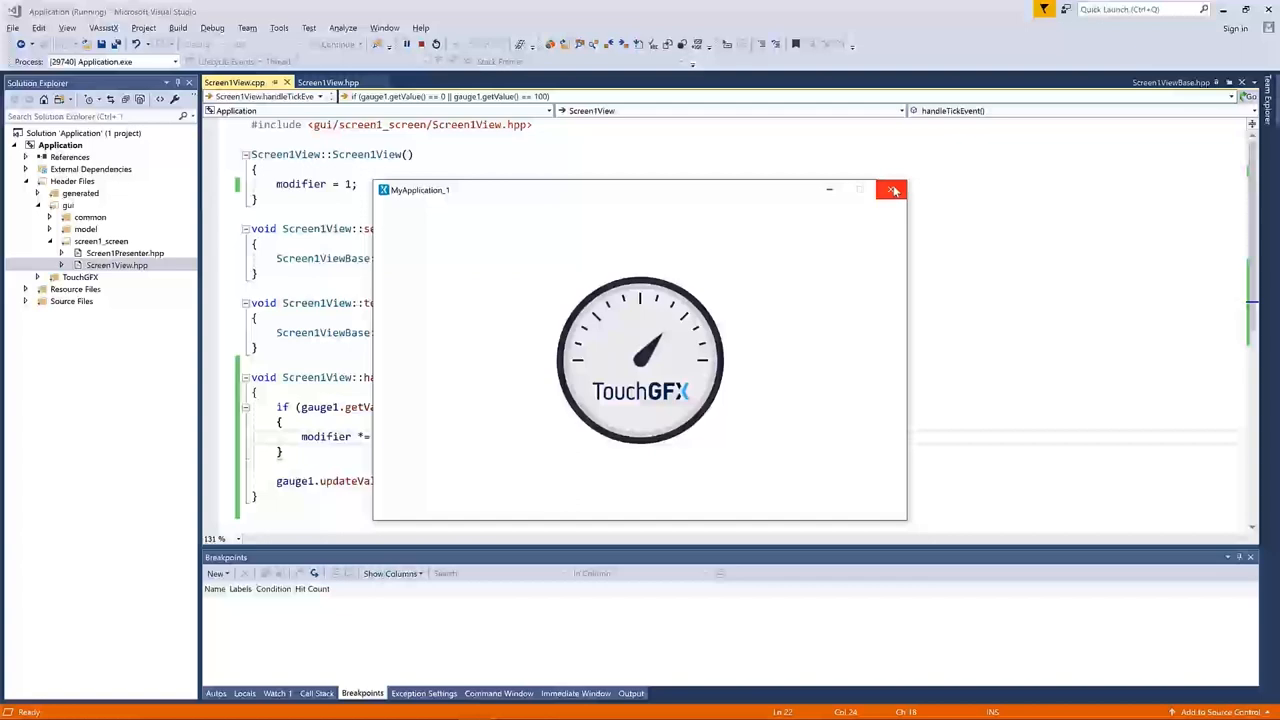
Close the simulator after watching the gauge swing back and forth.
{"action": "left_click", "coordinate": [892, 189]}
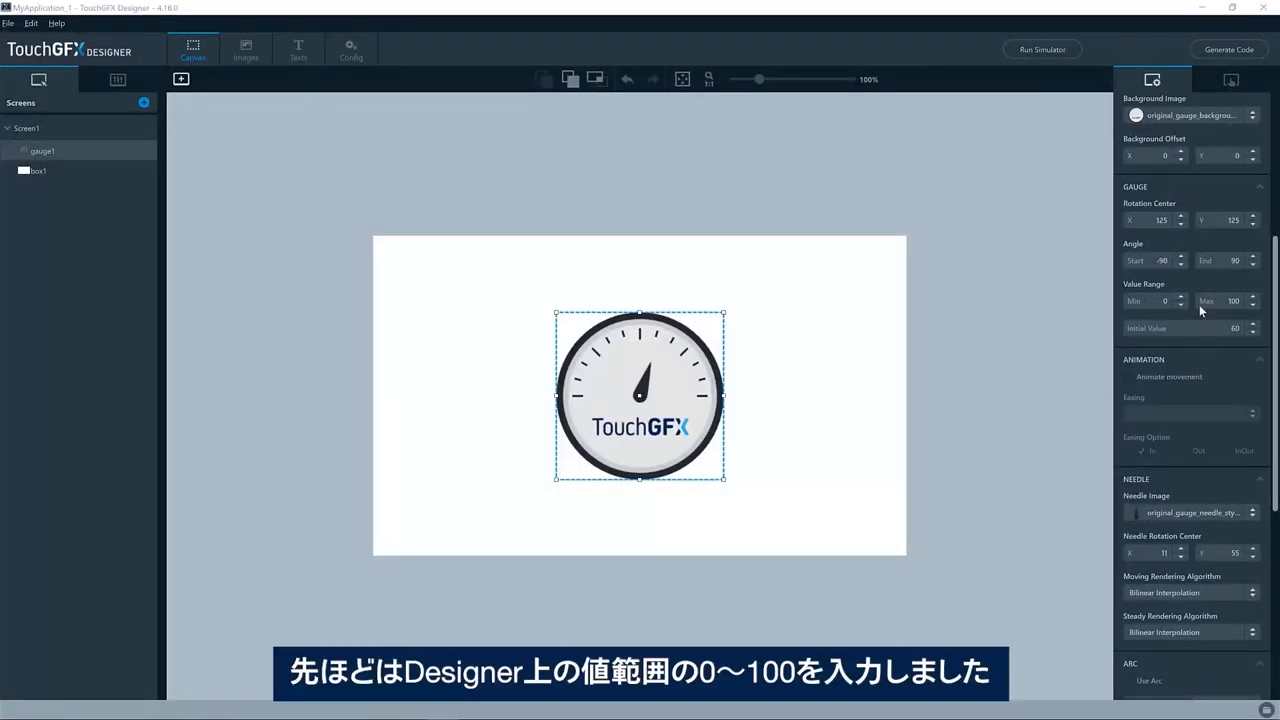
Alt+Tab from the gauge's 0–100 range back to the Visual Studio code.
{"action": "key", "text": "alt+tab"}
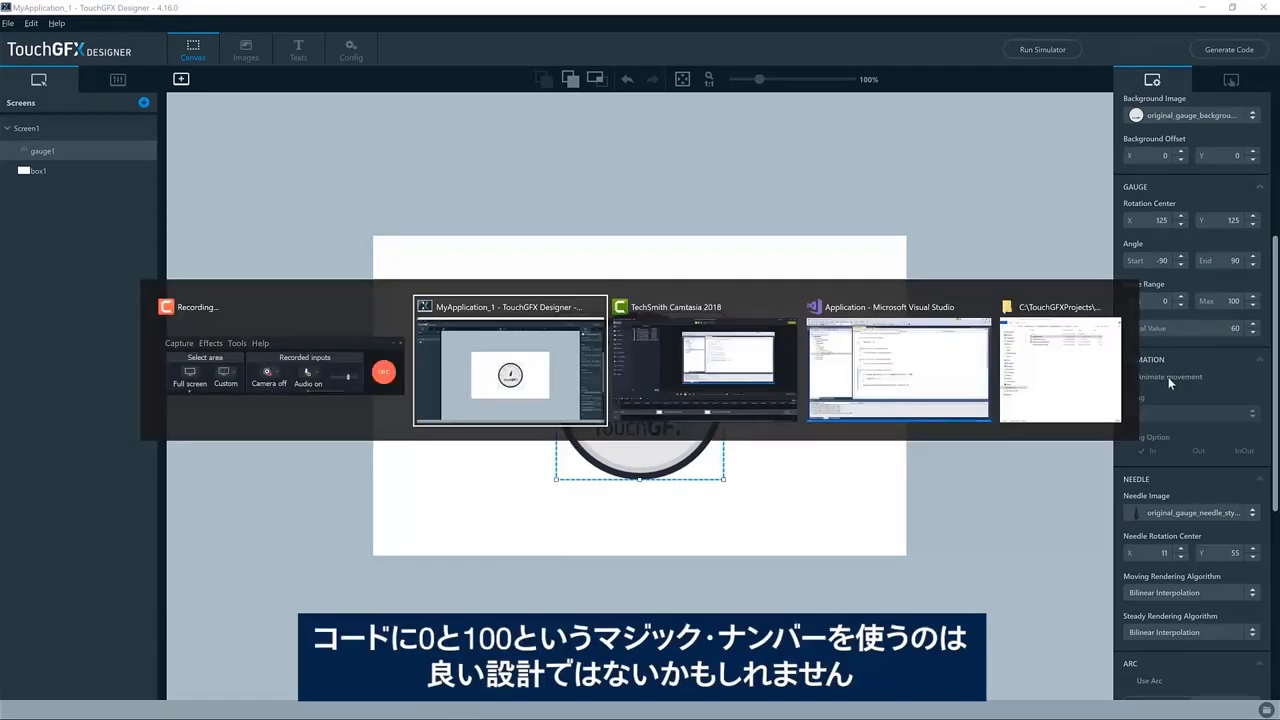
{"action": "left_click", "coordinate": [897, 360]}
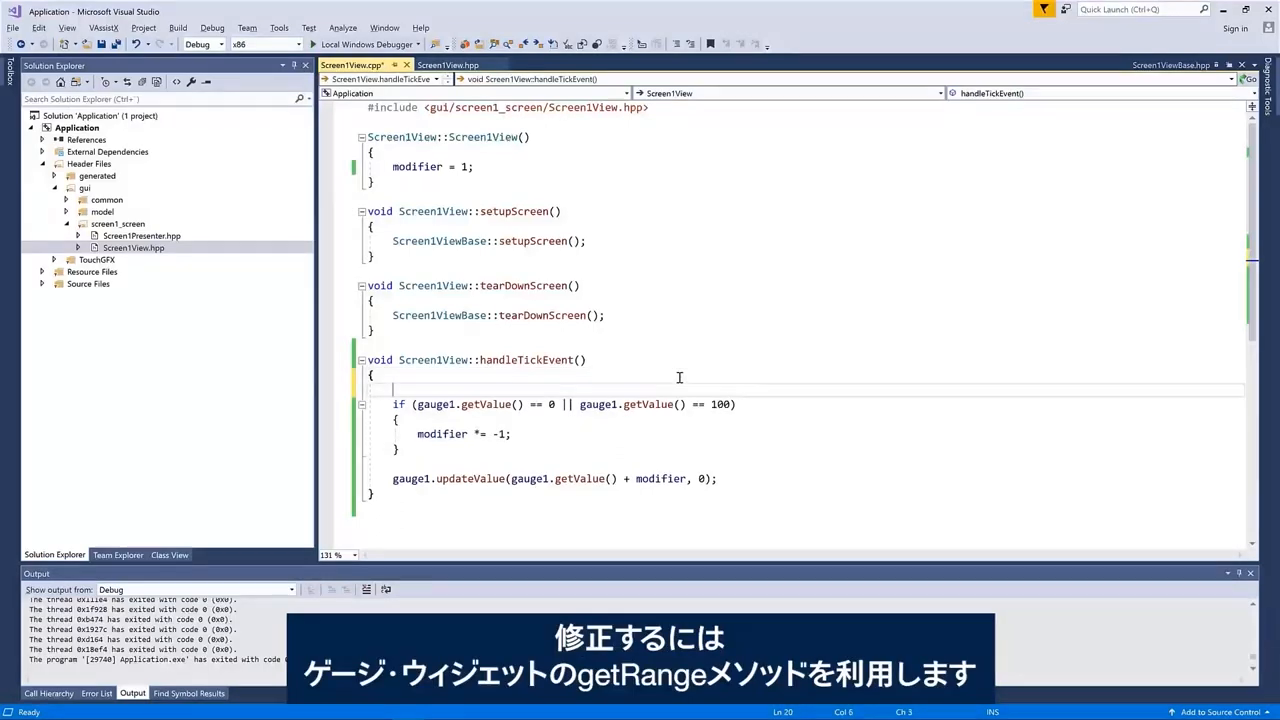
Declare minValue and maxValue, fill them via gauge1.getRange, and use them in the reversal check.
{"action": "type", "text": "int"}
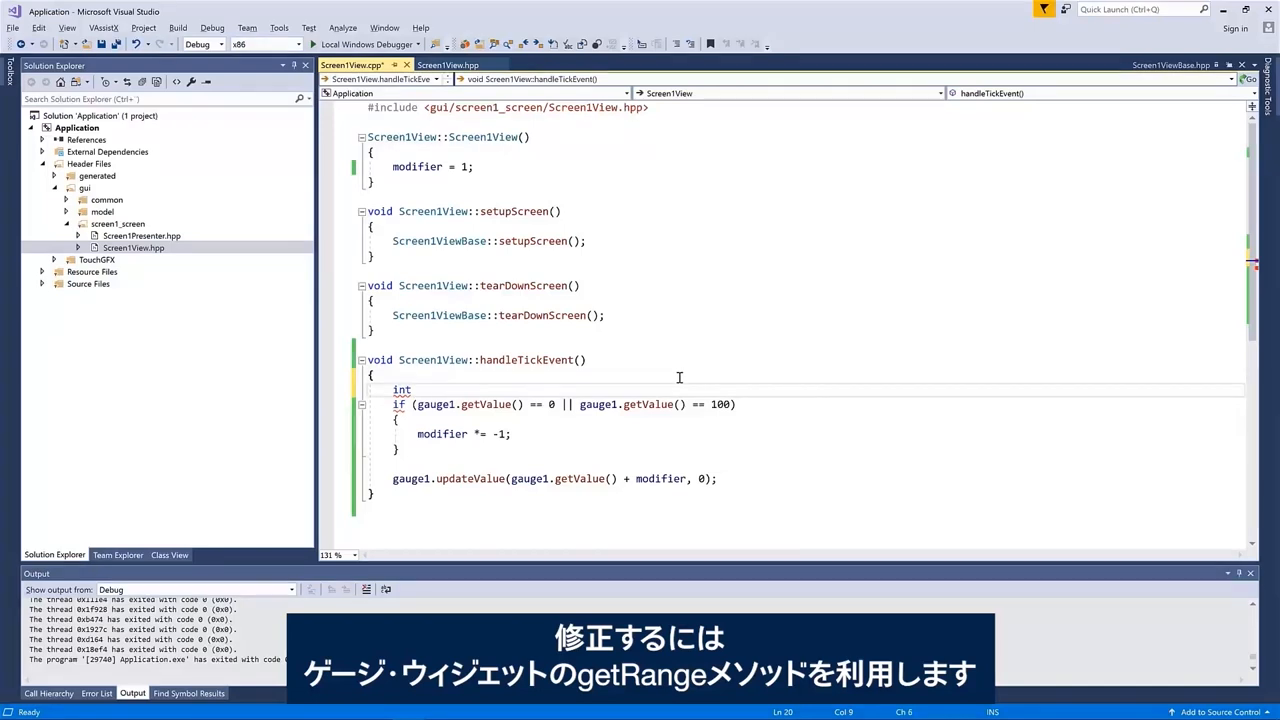
{"action": "type", "text": "min"}
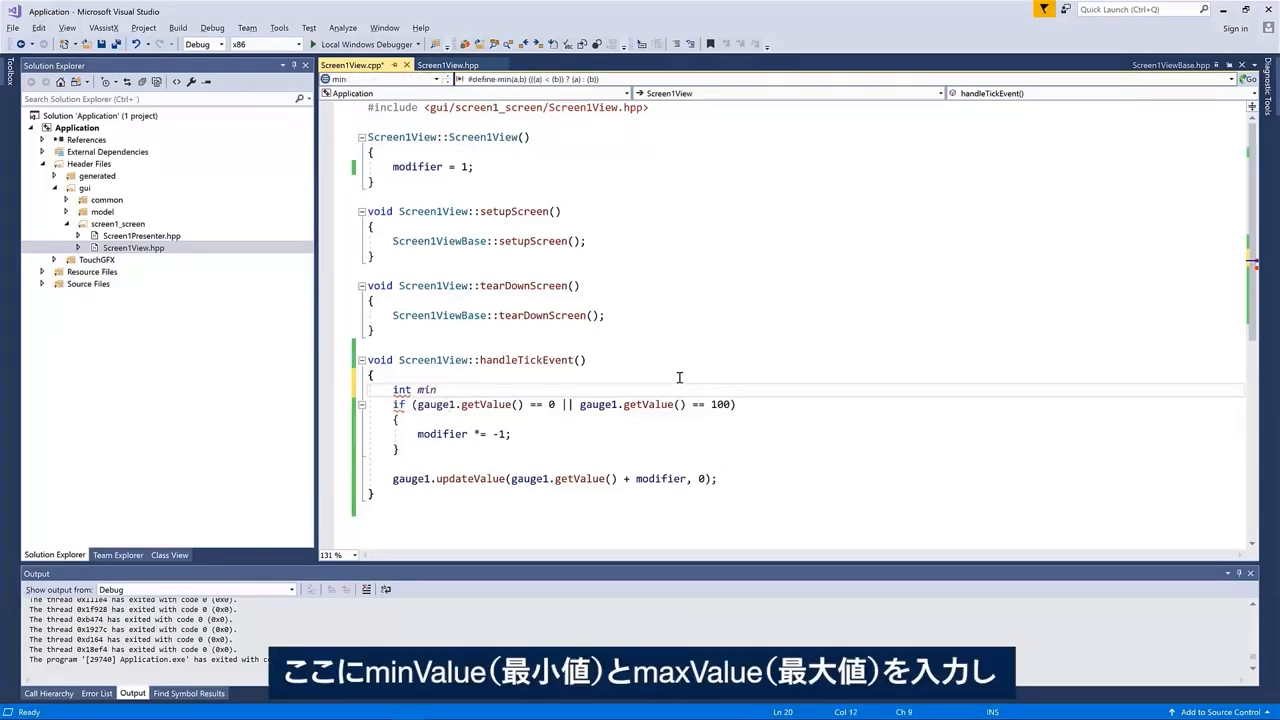
{"action": "type", "text": "Value;"}
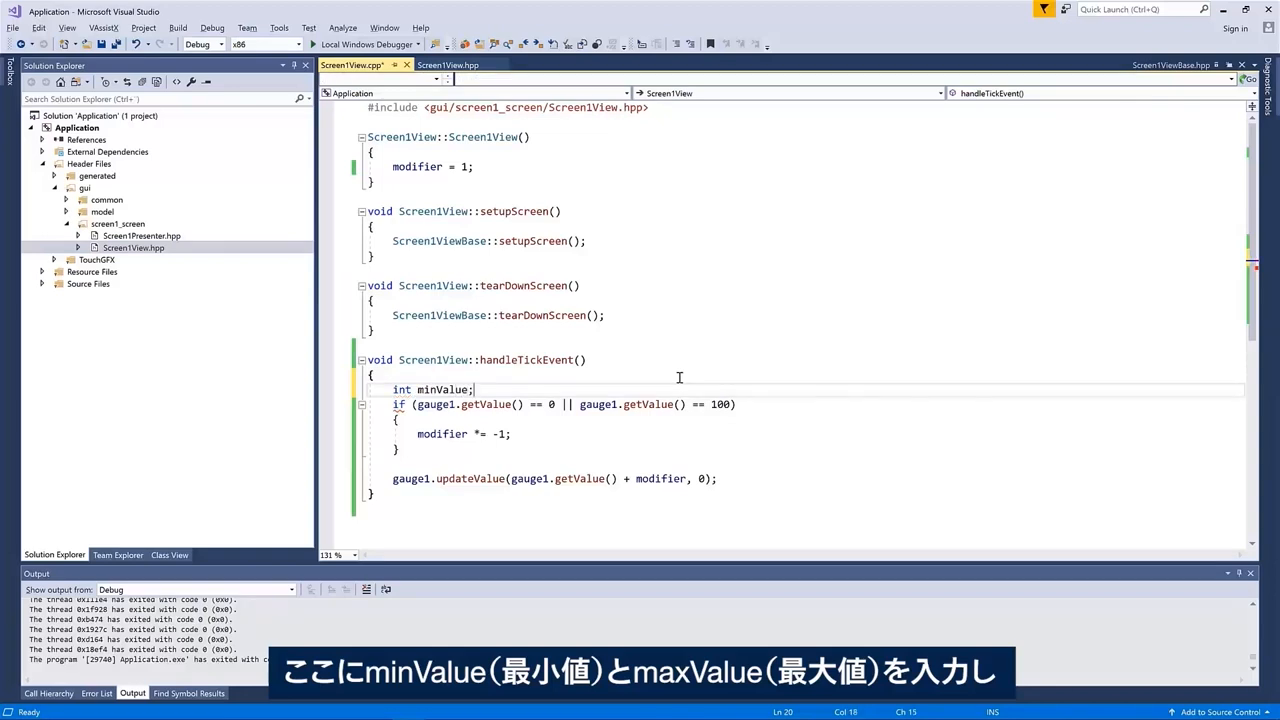
{"action": "type", "text": "int maxValue;"}
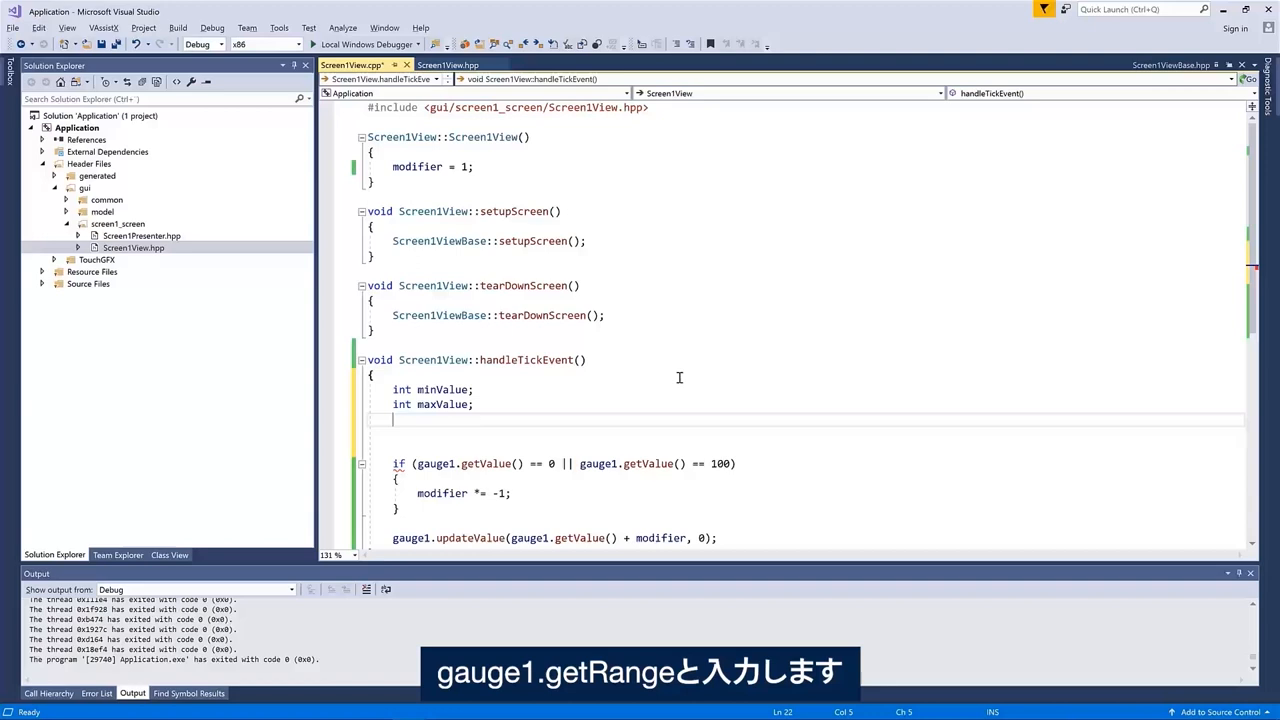
{"action": "type", "text": "gauge1.get"}
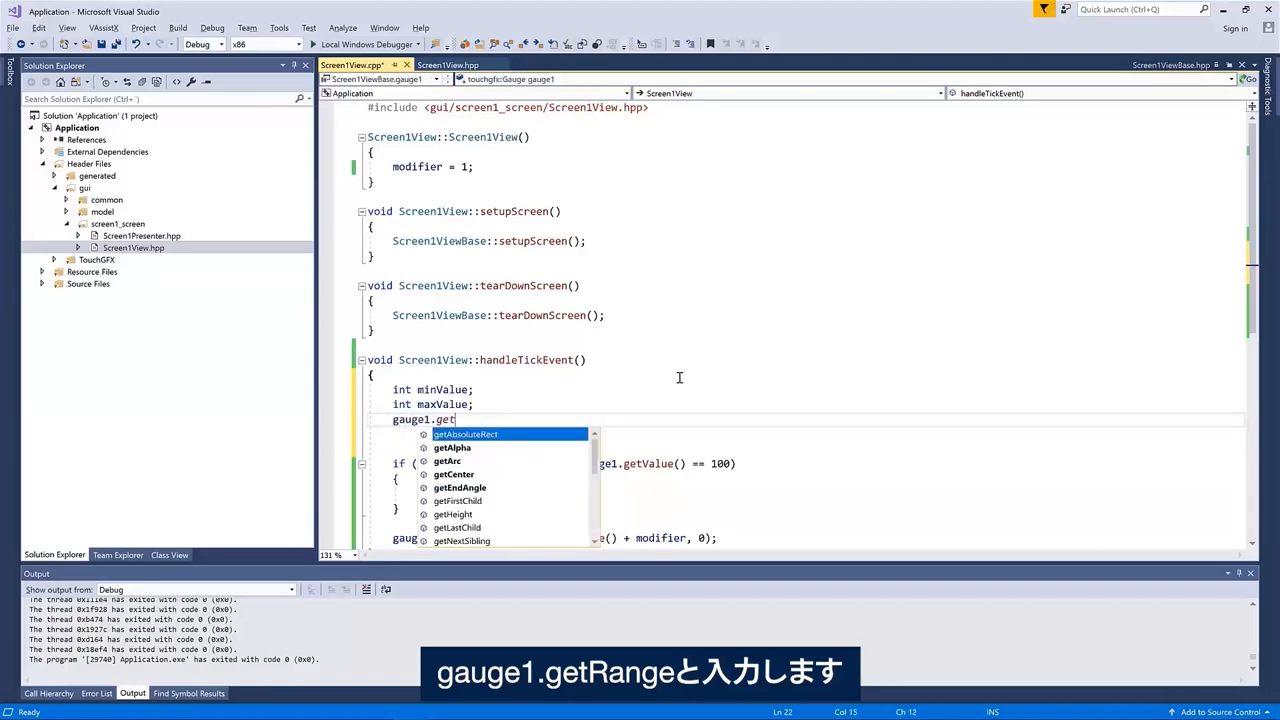
{"action": "type", "text": "Range()"}
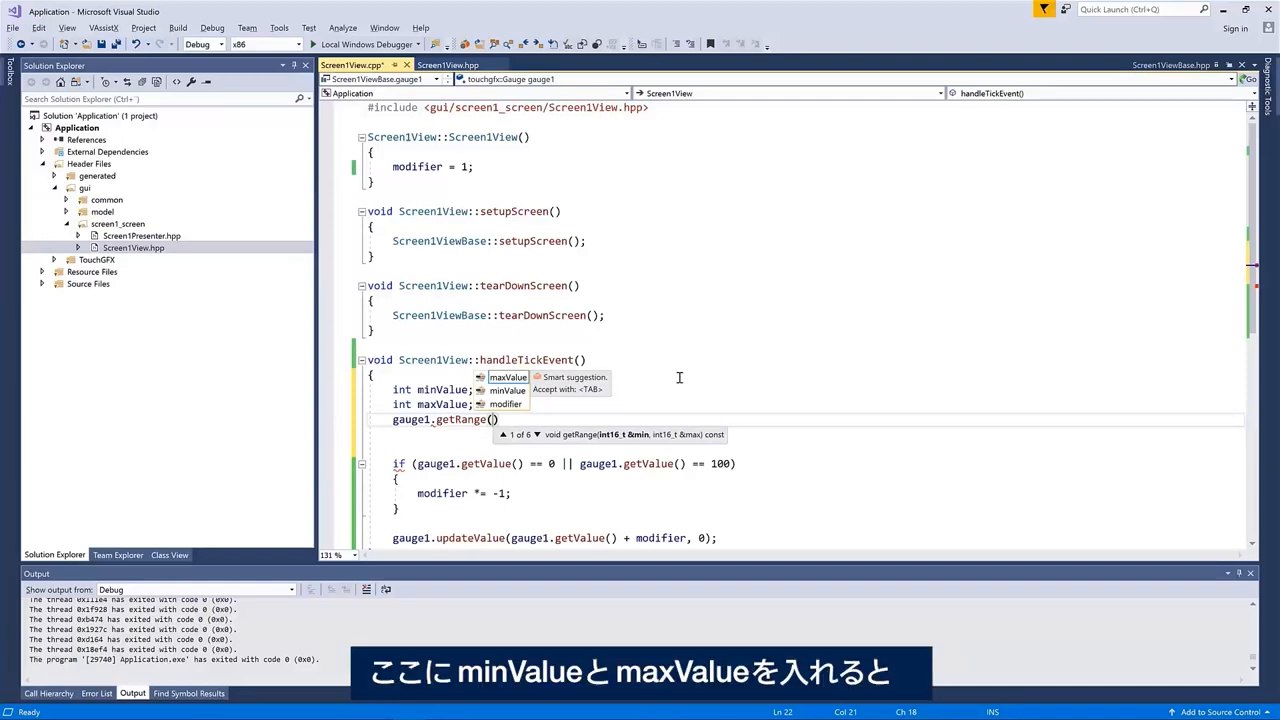
{"action": "type", "text": "minValue,"}
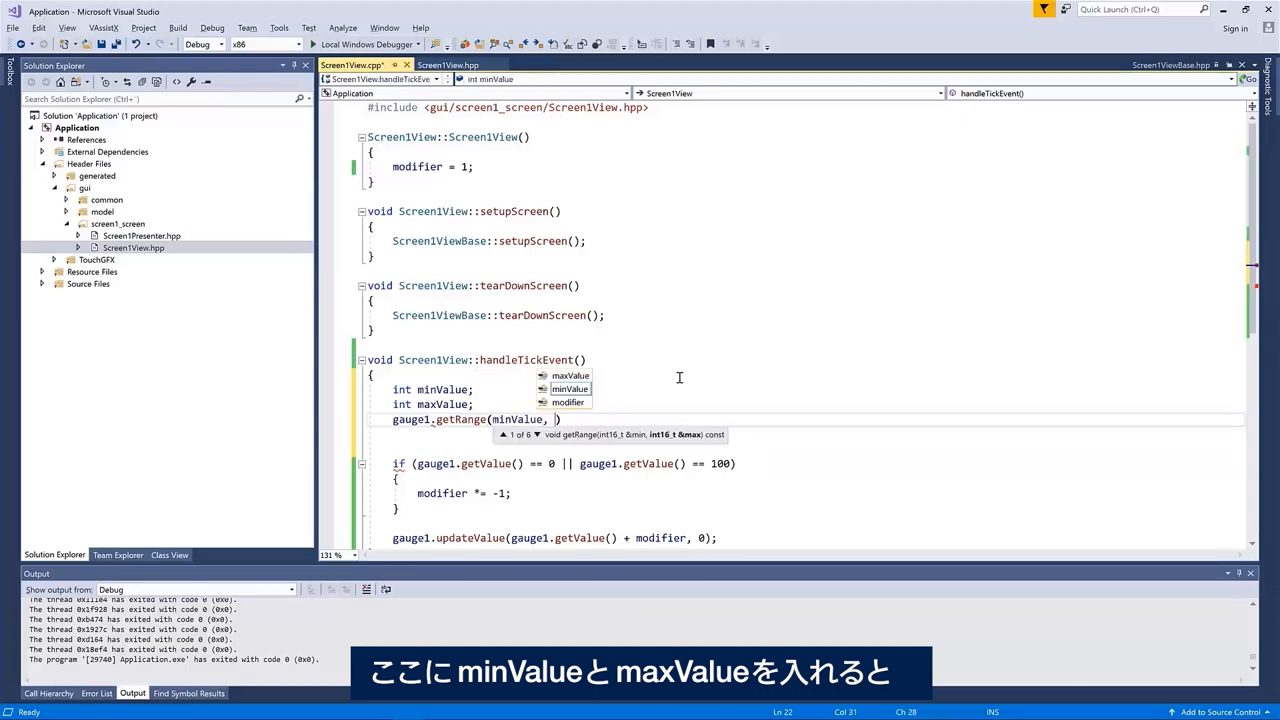
{"action": "type", "text": "maxValue)"}
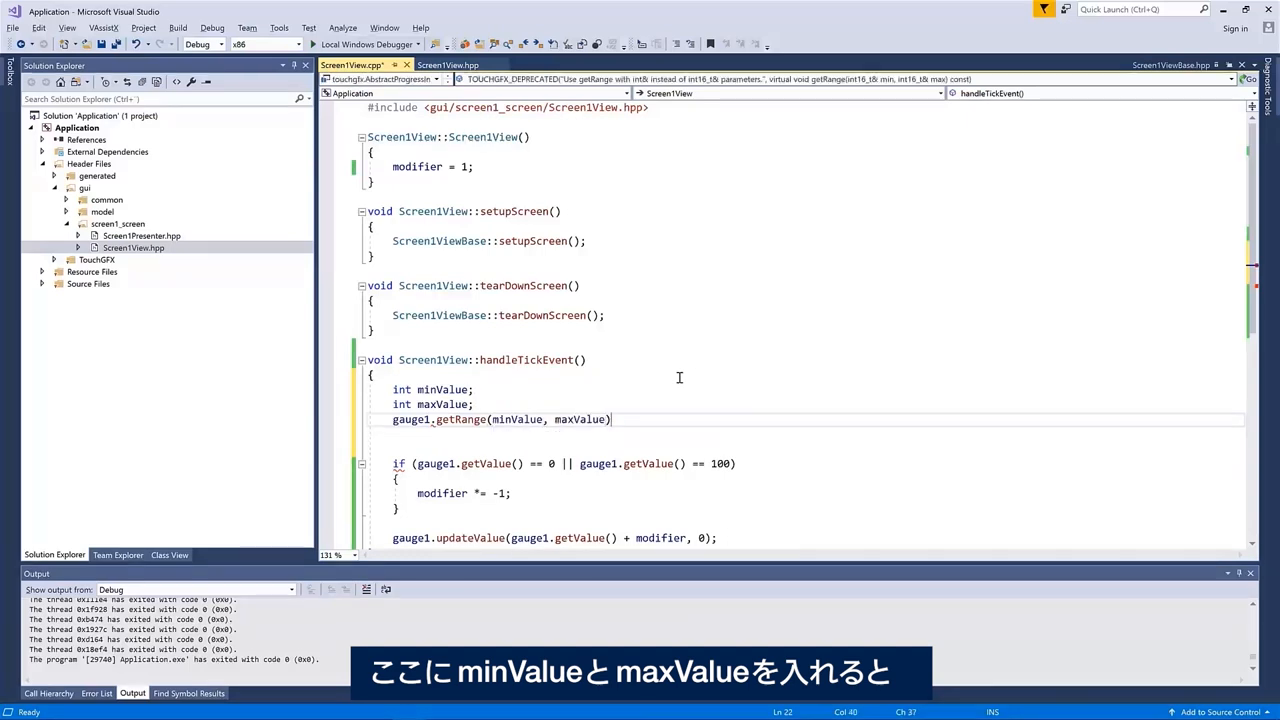
{"action": "type", "text": ";"}
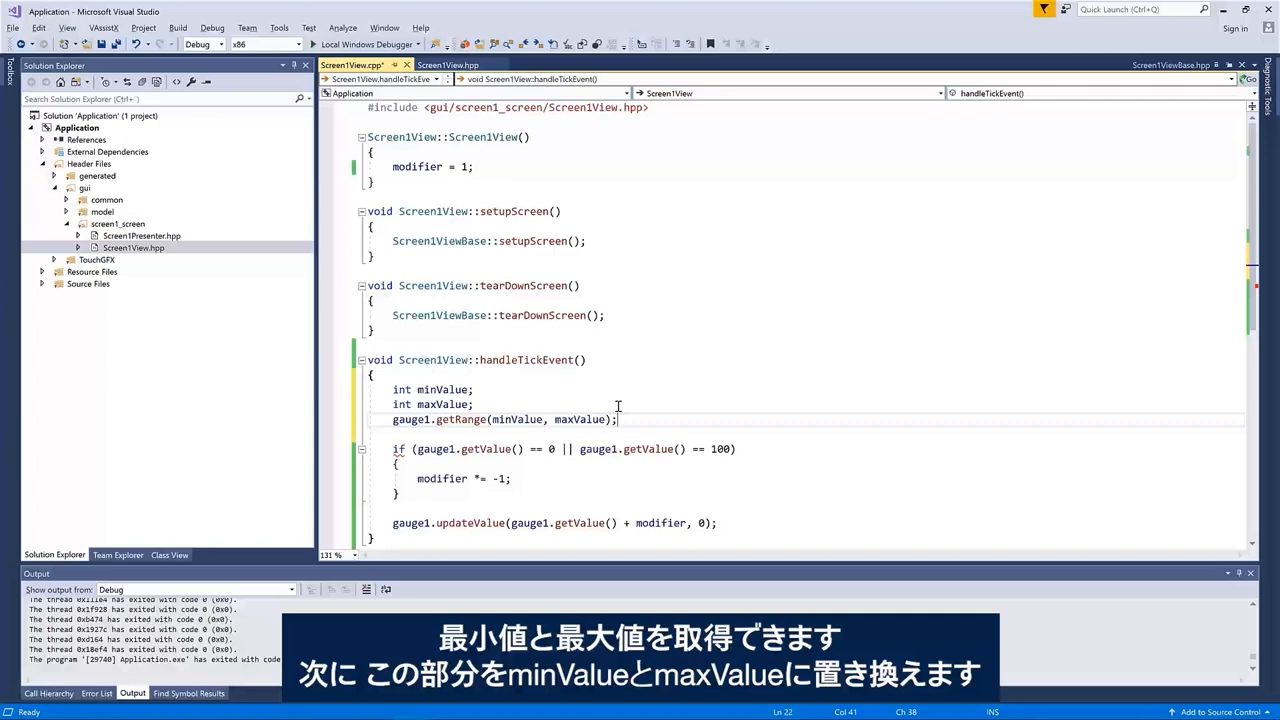
{"action": "type", "text": "minValue"}
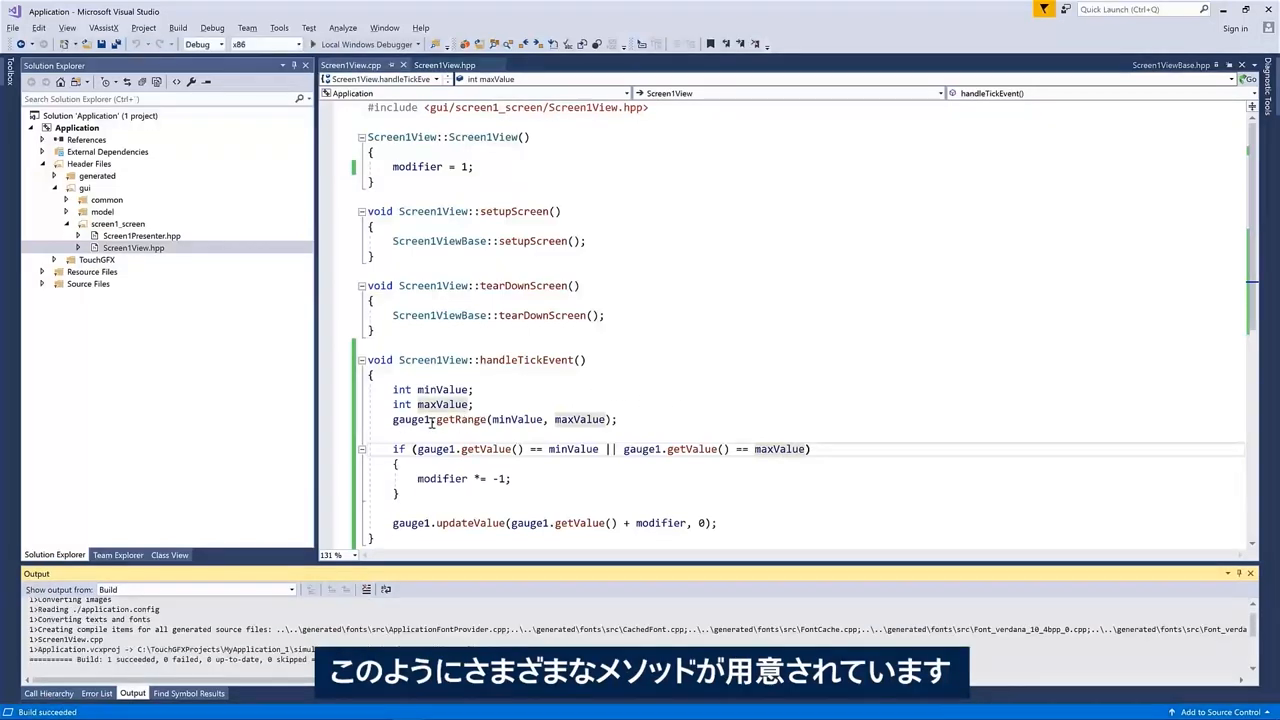
{"action": "mouse_move", "coordinate": [462, 419]}
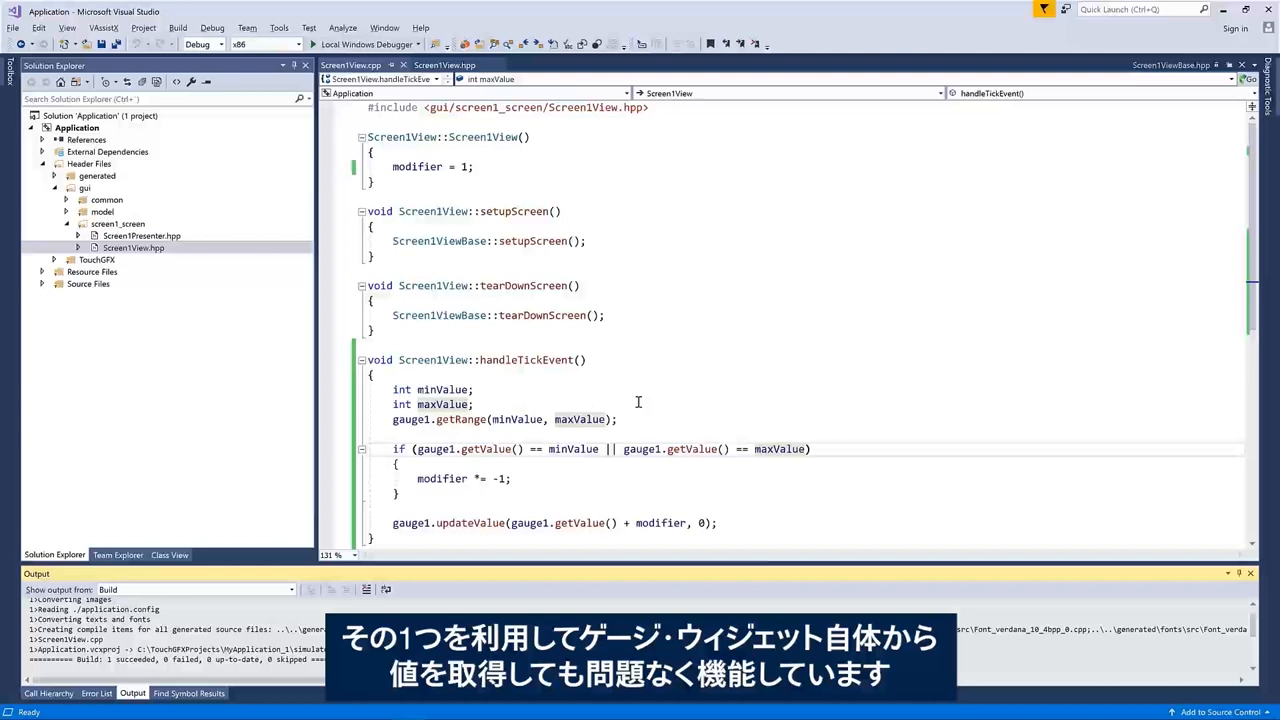
{"action": "mouse_move", "coordinate": [676, 407]}
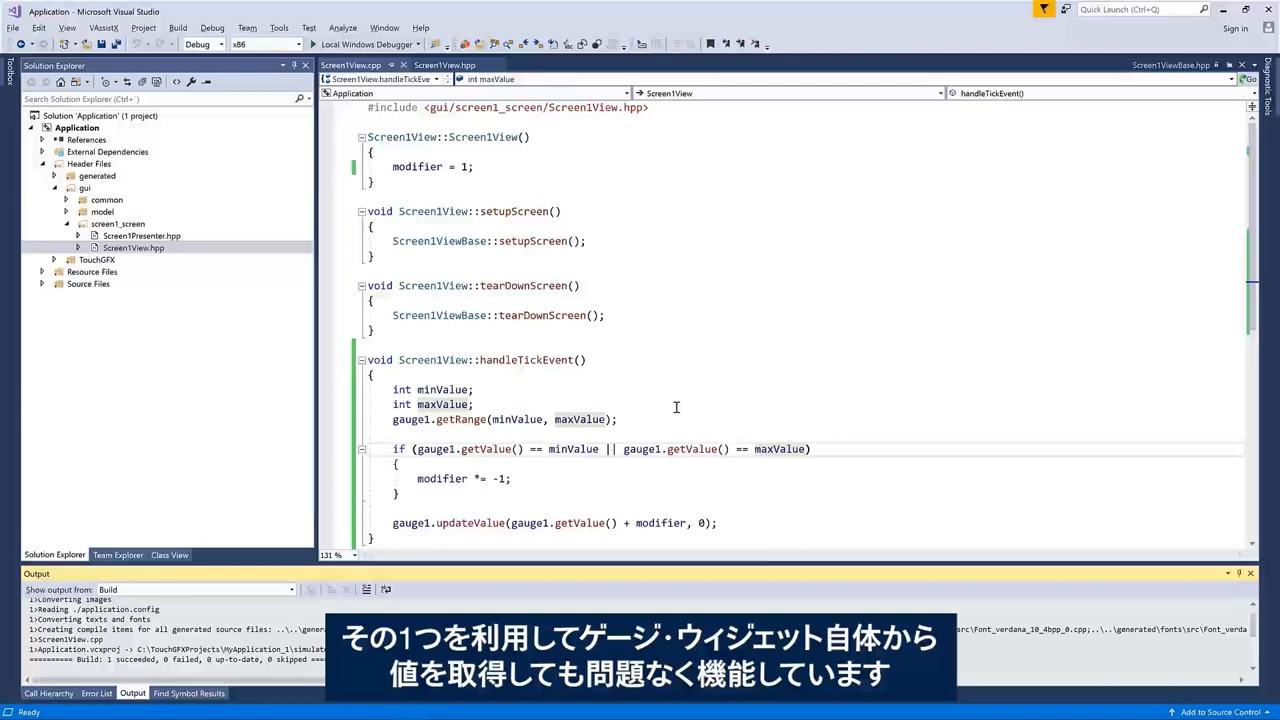
Run and close the range-based gauge simulation, then Alt+Tab to TouchGFX Designer.
{"action": "left_click", "coordinate": [443, 44]}
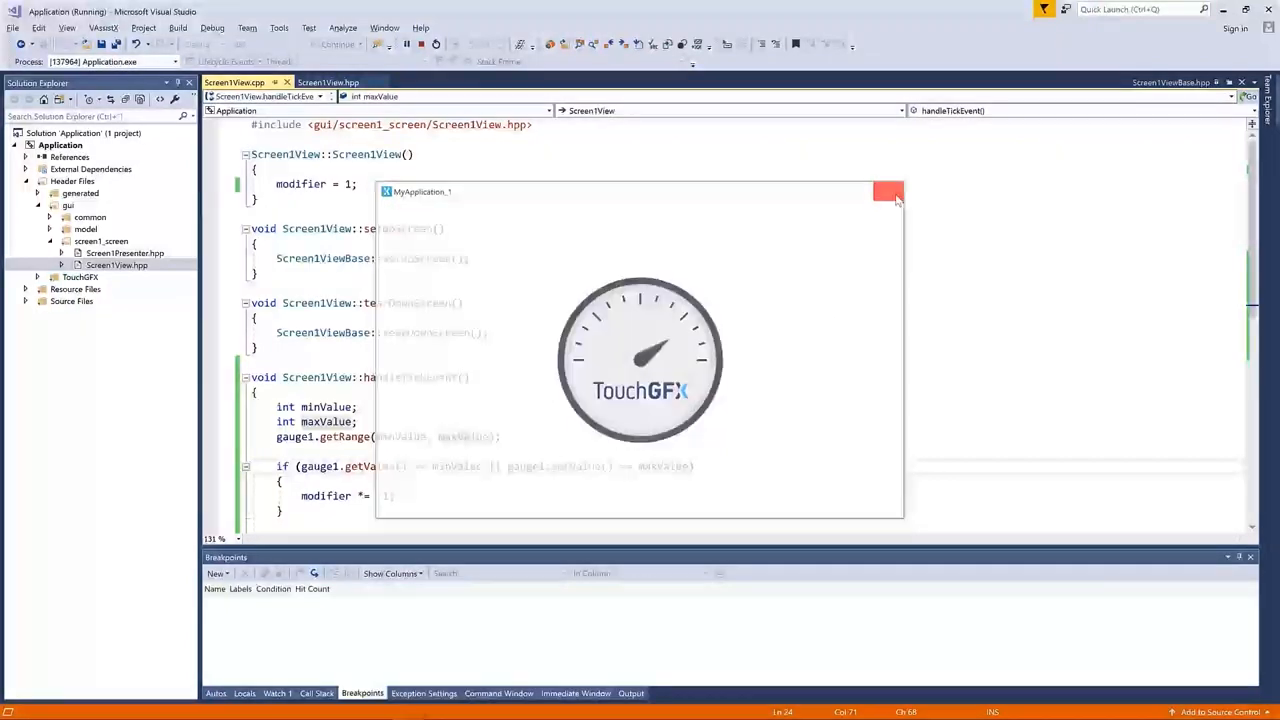
{"action": "left_click", "coordinate": [888, 191]}
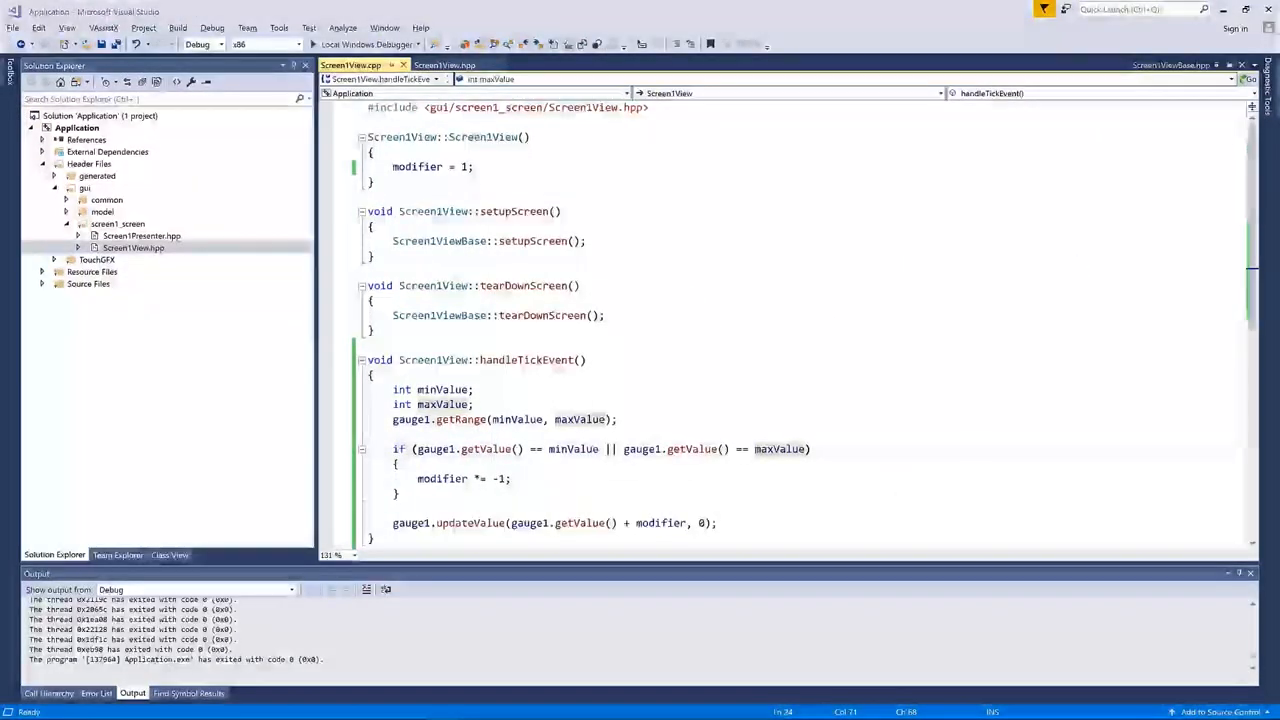
{"action": "key", "text": "alt+tab"}
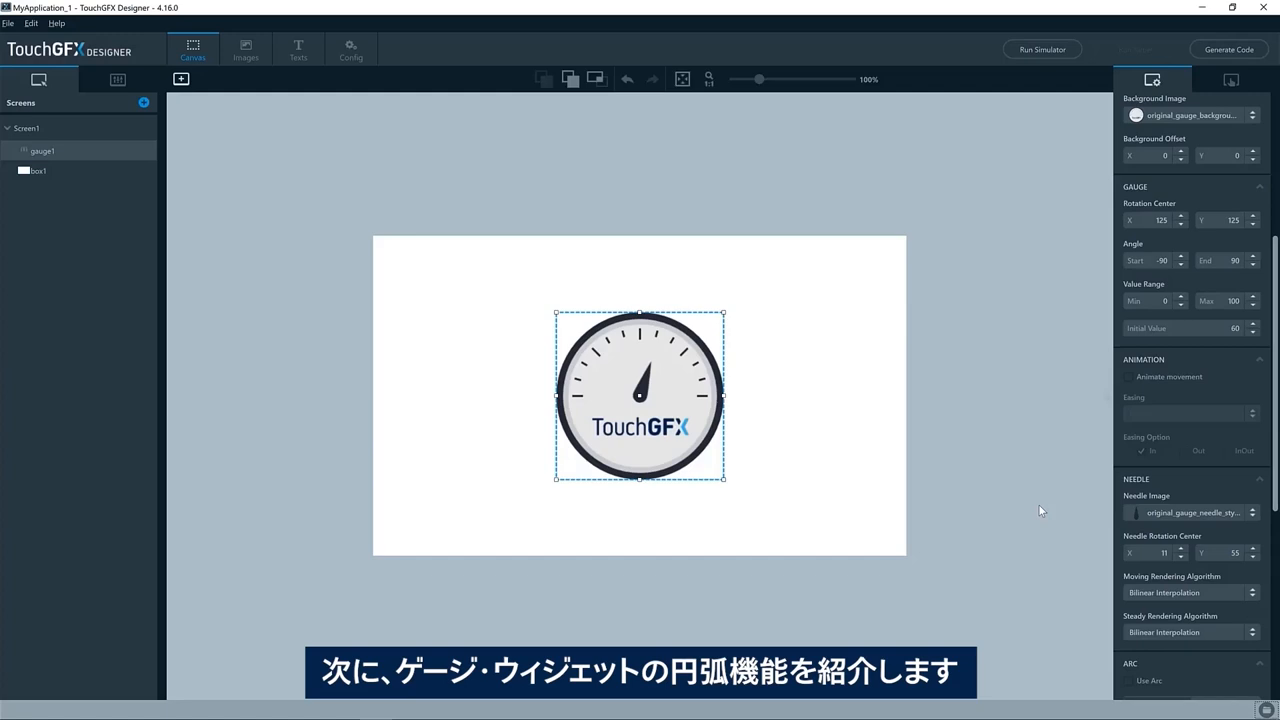
Scroll gauge1's properties down to its Arc options.
{"action": "scroll", "scroll_direction": "down", "scroll_amount": 3}
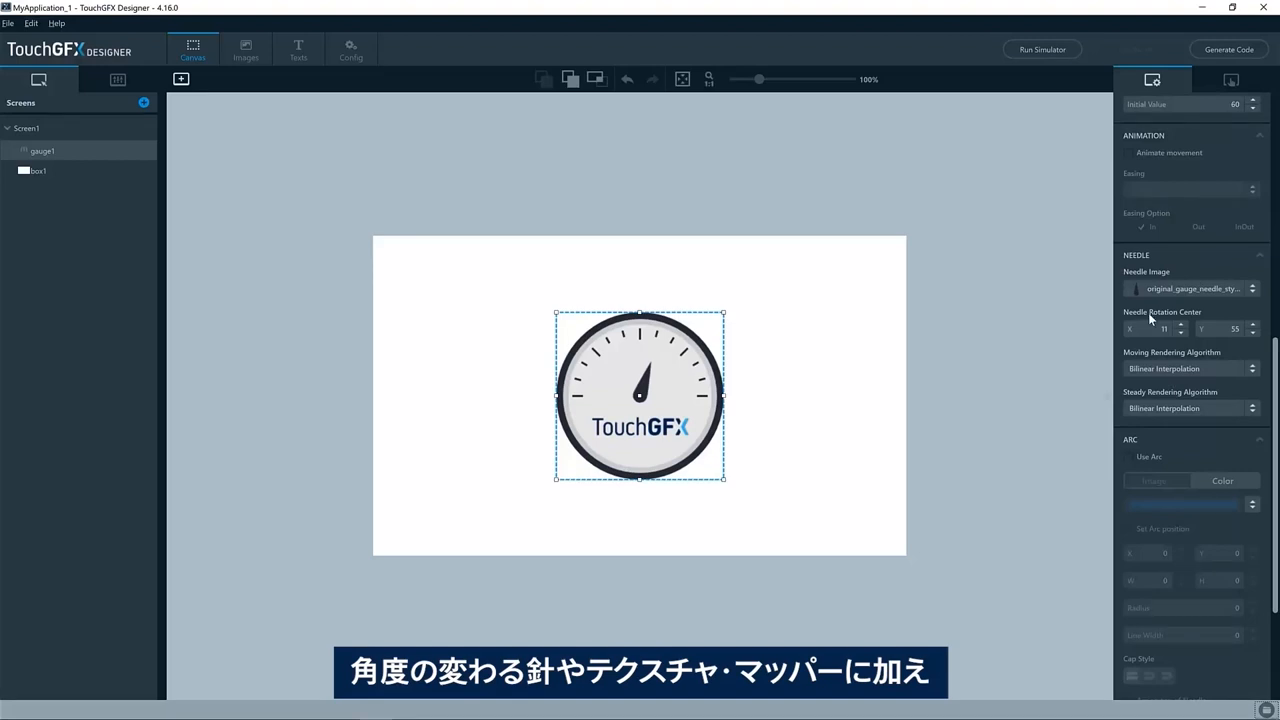
{"action": "mouse_move", "coordinate": [1158, 368]}
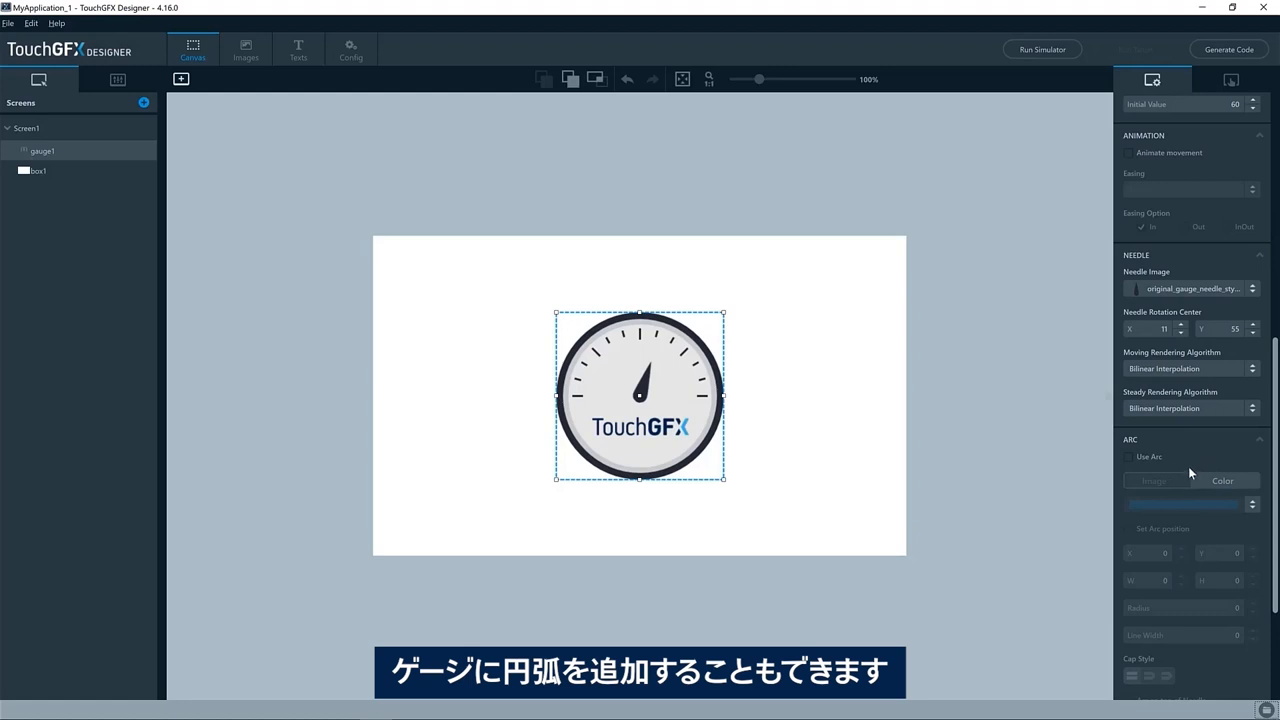
{"action": "mouse_move", "coordinate": [1187, 470]}
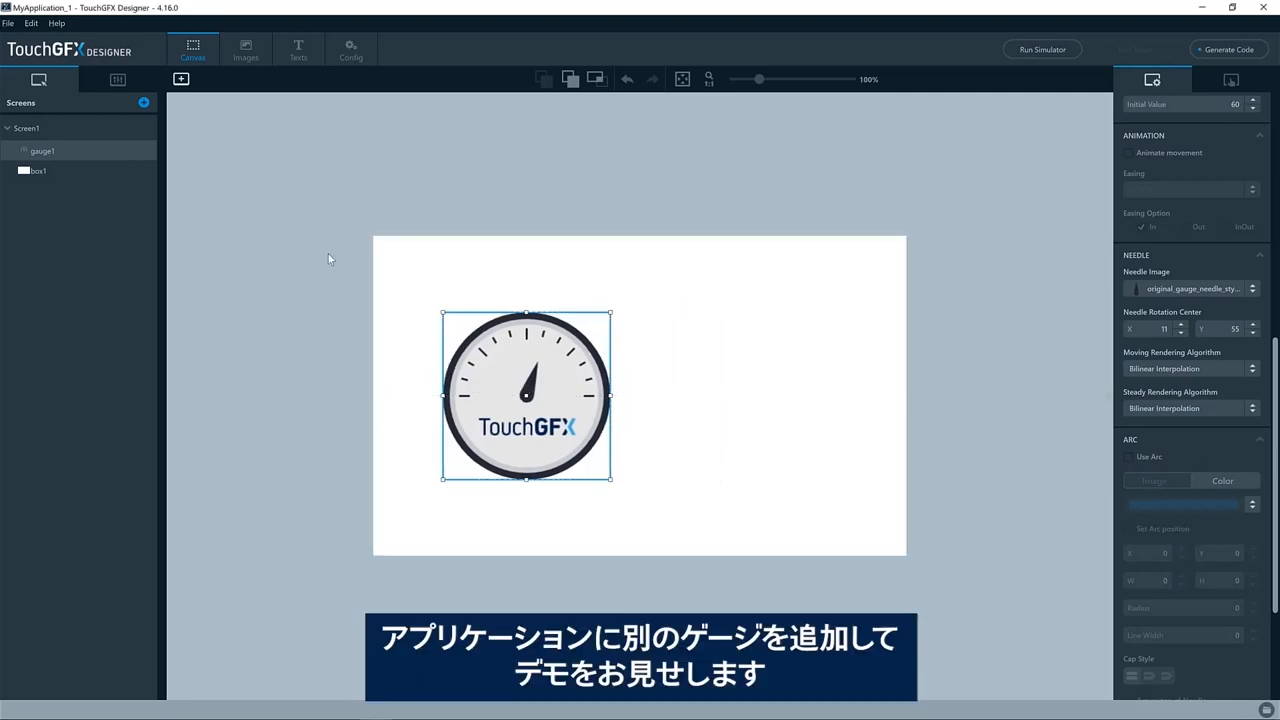
Add gauge2 right of gauge1, style it Standard Gauge 2, initial value 60.
{"action": "left_click", "coordinate": [181, 79]}
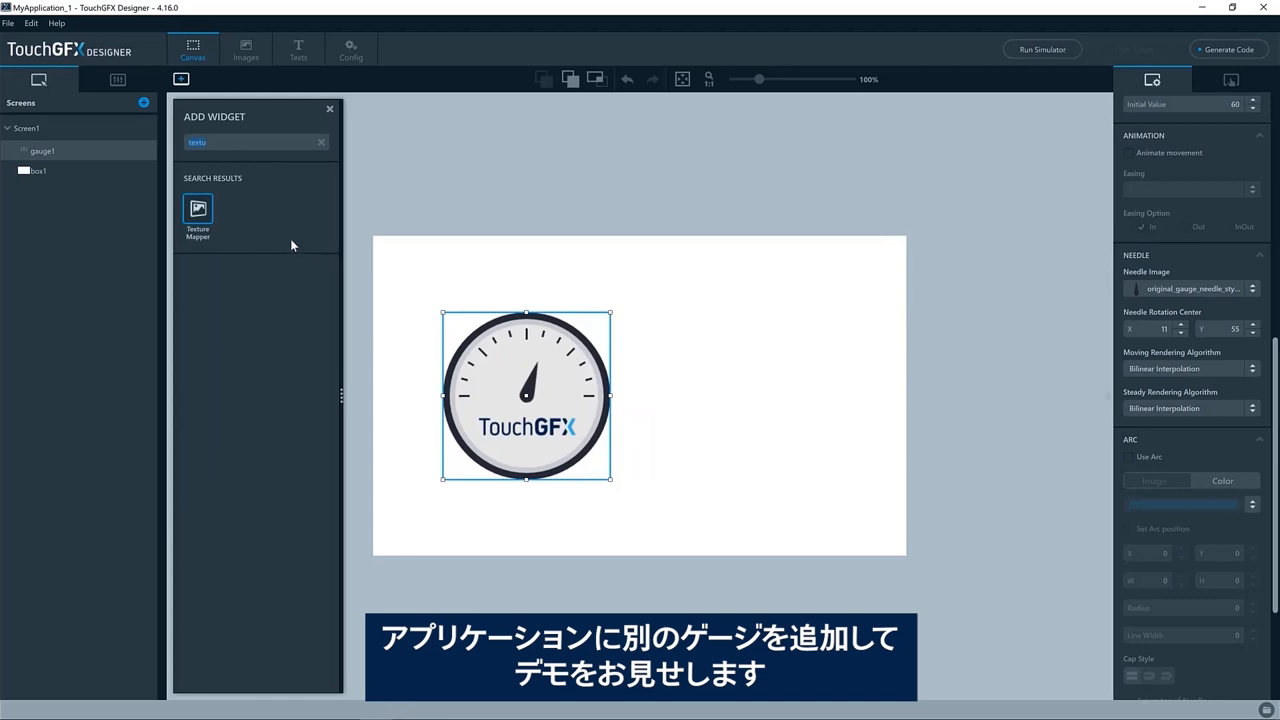
{"action": "type", "text": "gaug"}
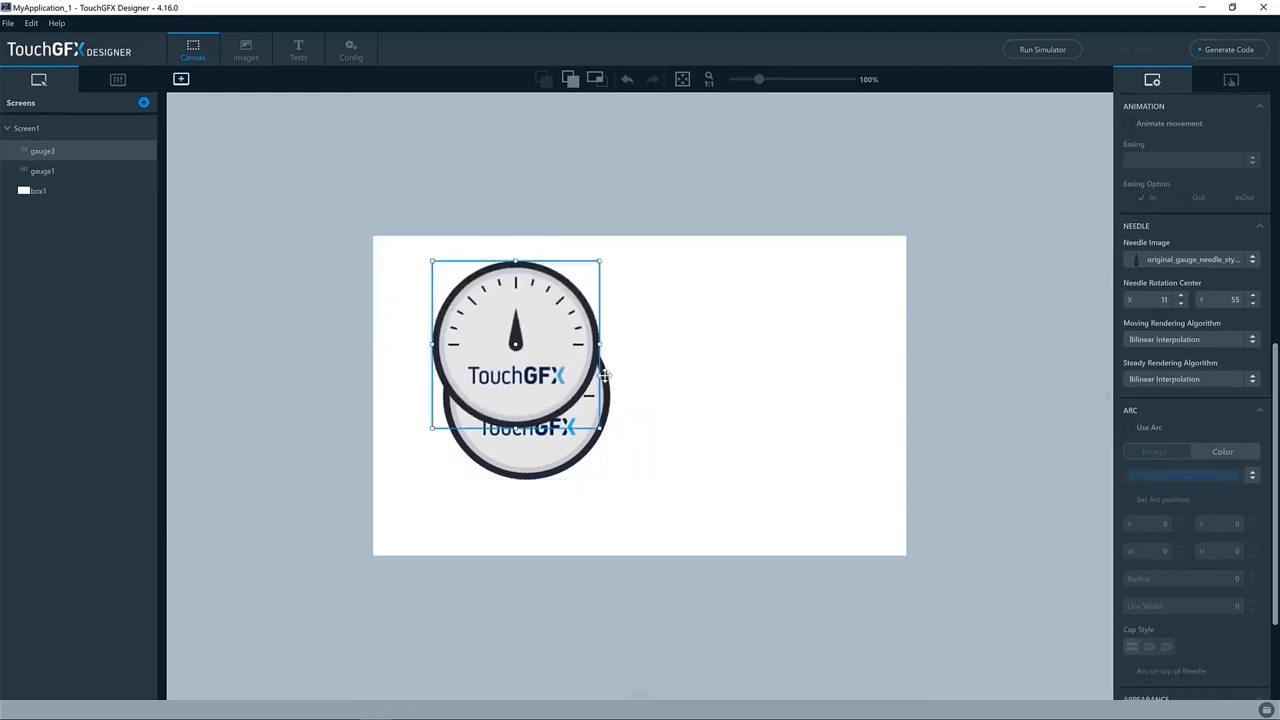
{"action": "left_click_drag", "start_coordinate": [515, 345], "coordinate": [755, 395]}
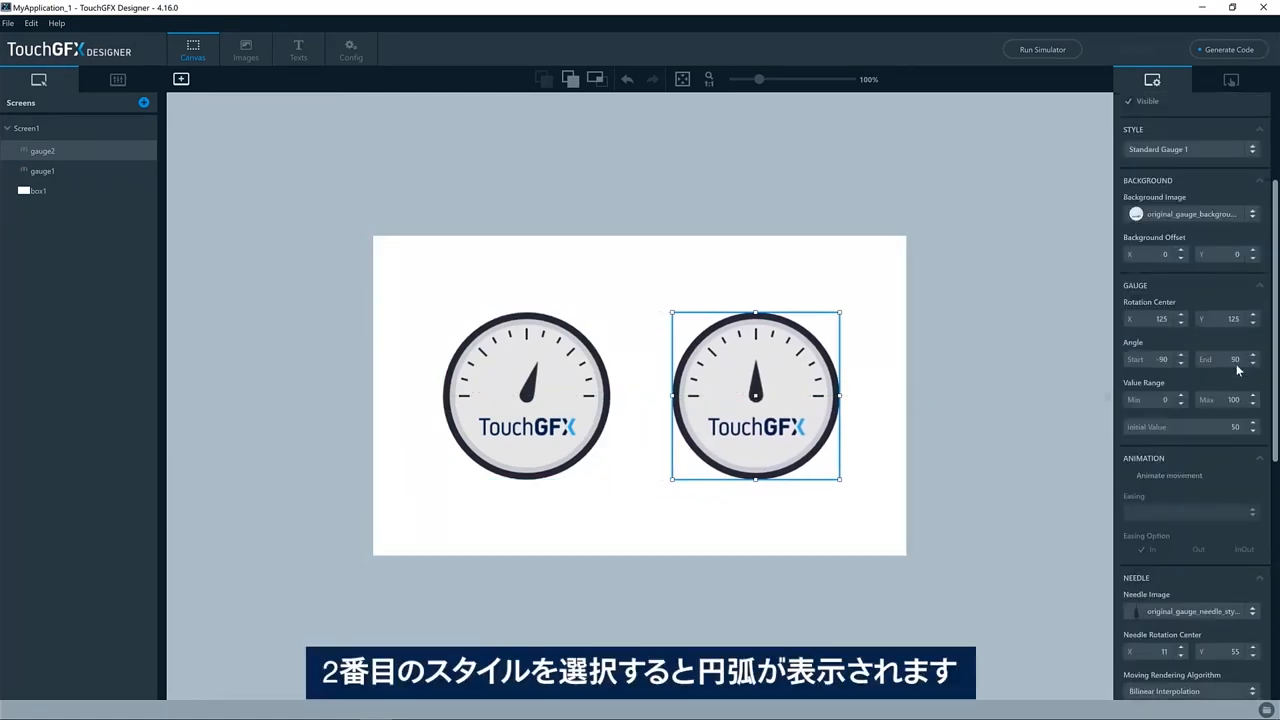
{"action": "left_click", "coordinate": [1185, 245]}
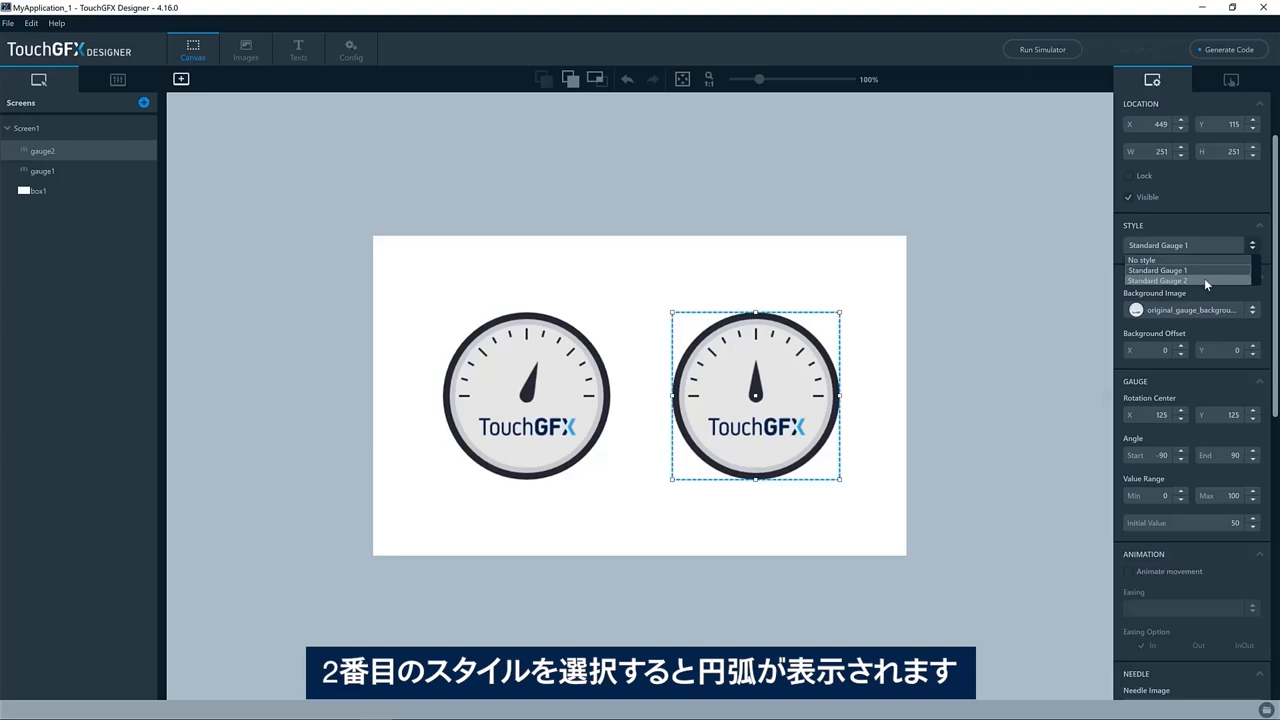
{"action": "left_click", "coordinate": [1185, 280]}
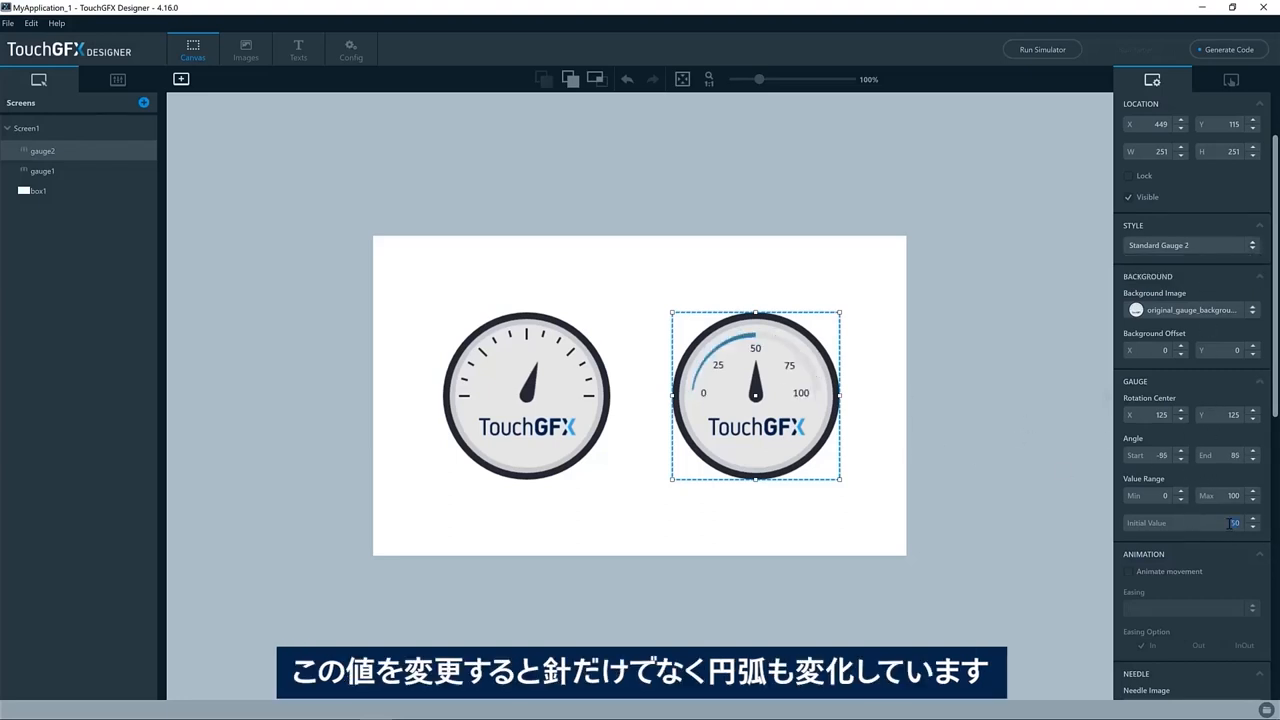
{"action": "type", "text": "60"}
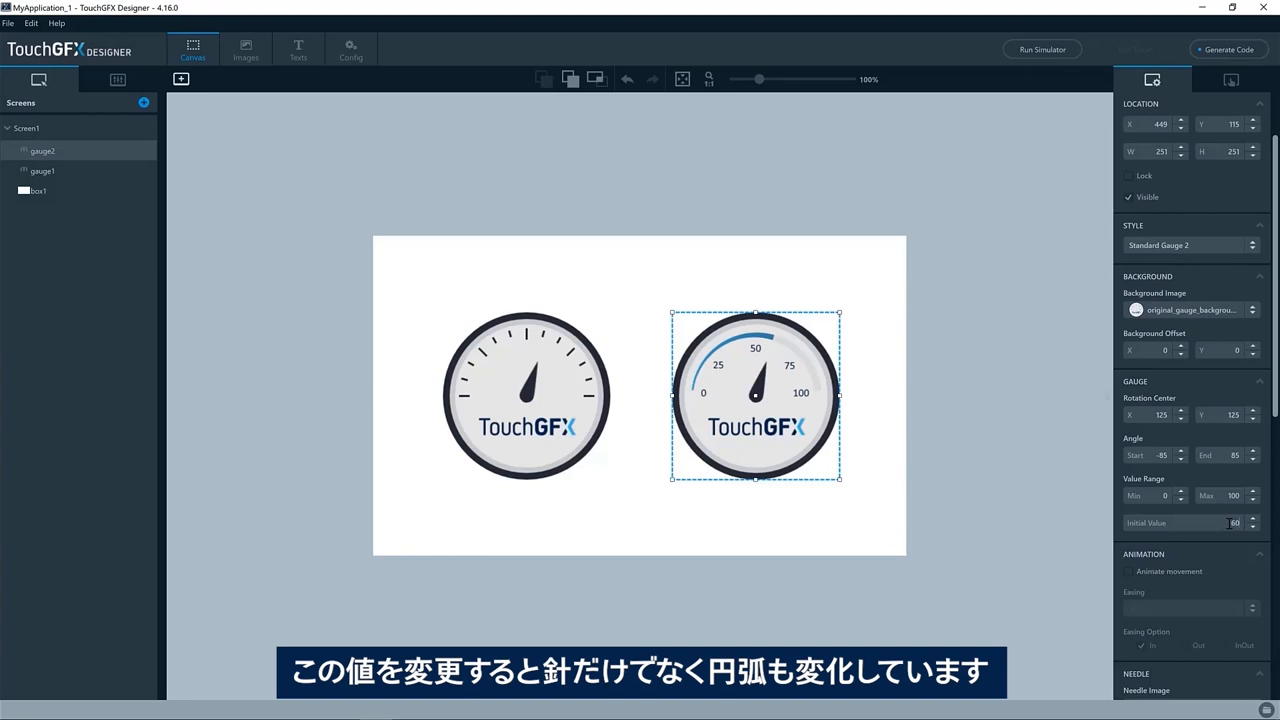
{"action": "mouse_move", "coordinate": [788, 385]}
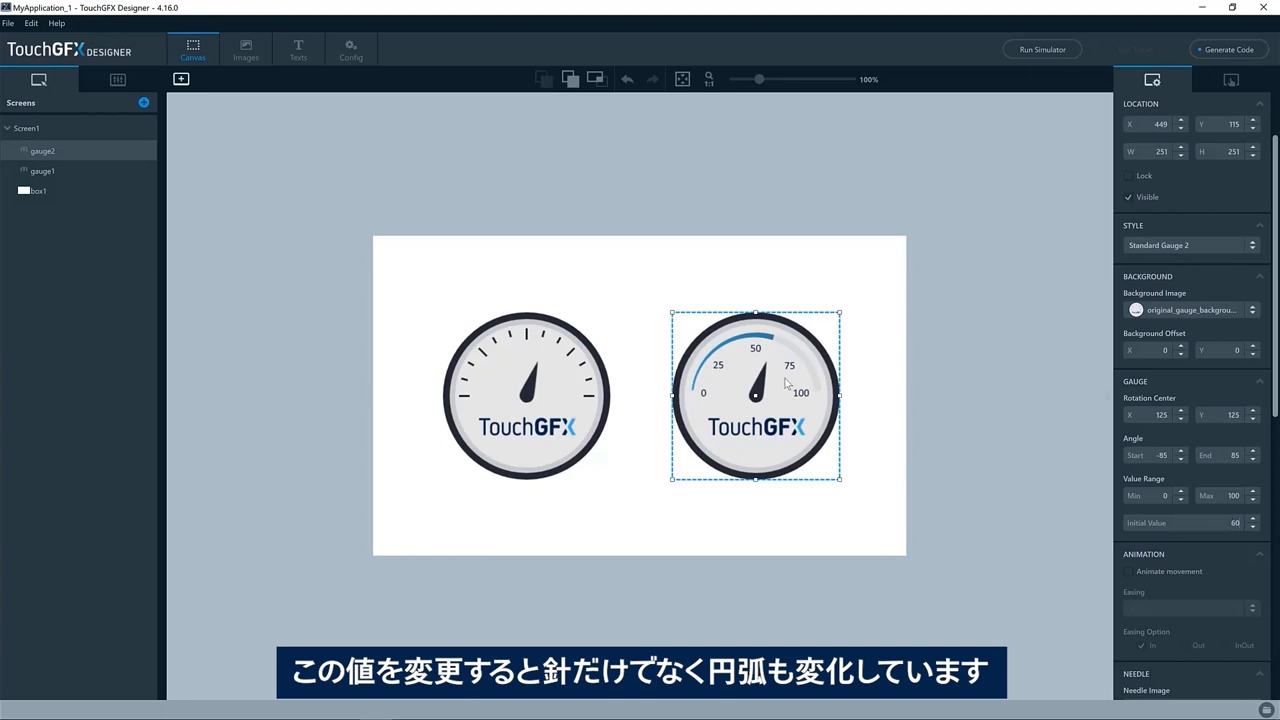
{"action": "mouse_move", "coordinate": [690, 397]}
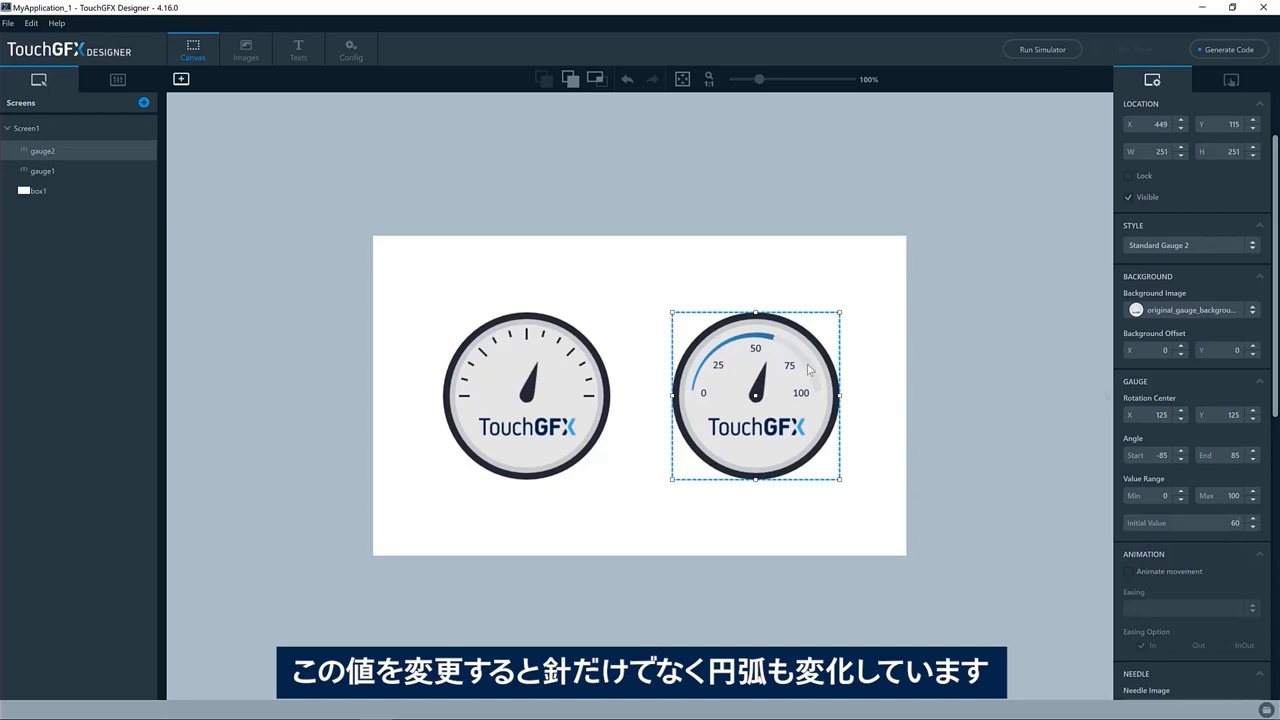
{"action": "mouse_move", "coordinate": [1051, 377]}
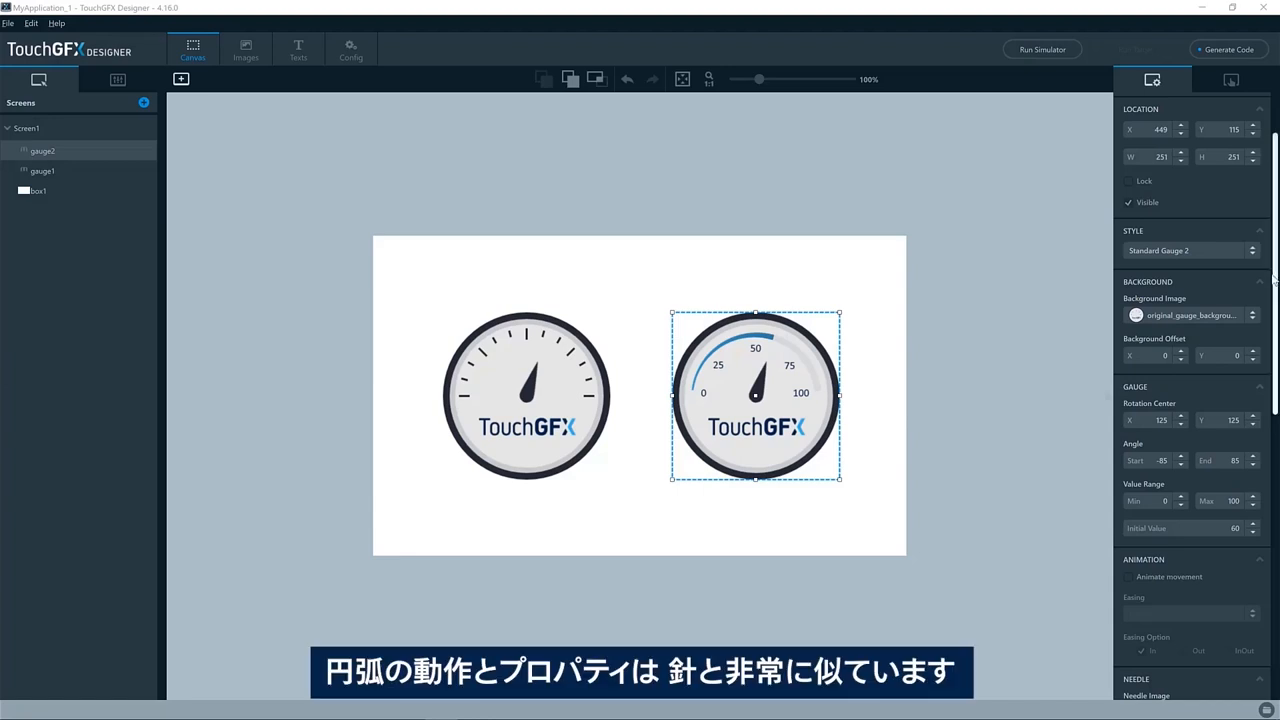
{"action": "scroll", "scroll_direction": "down", "scroll_amount": 3}
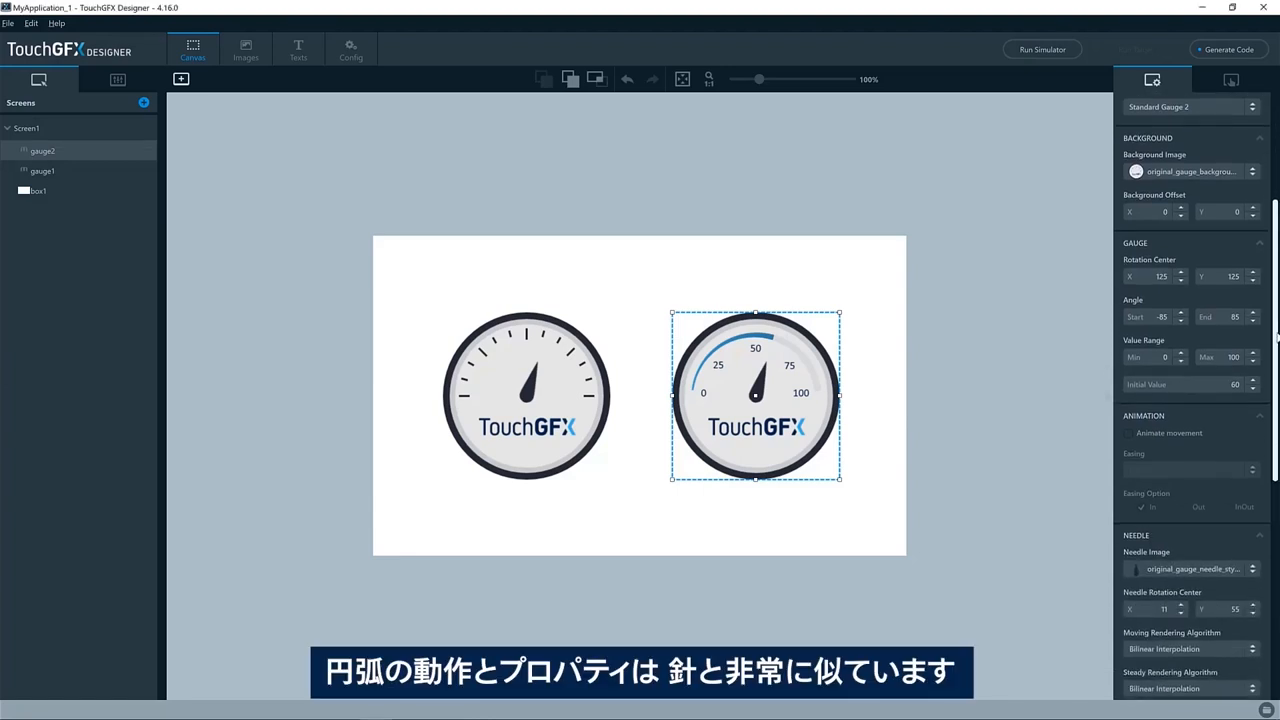
{"action": "scroll", "scroll_direction": "down", "scroll_amount": 3}
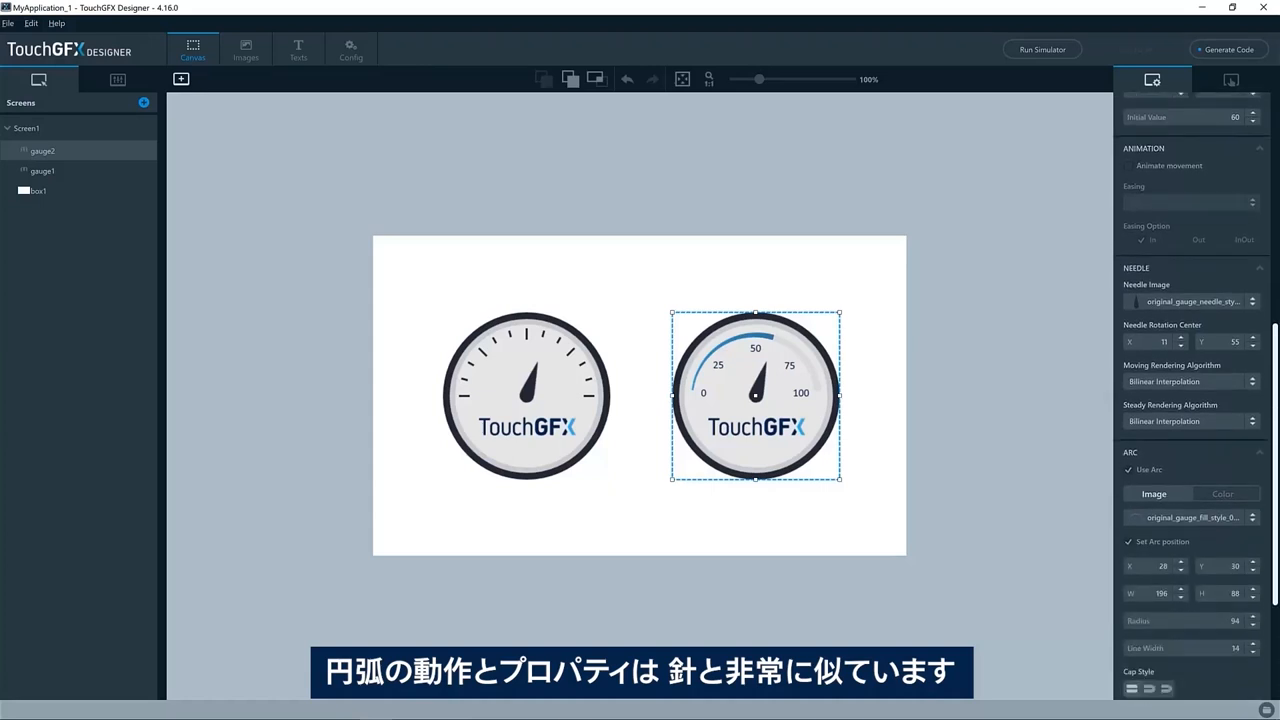
{"action": "scroll", "scroll_direction": "down", "scroll_amount": 3}
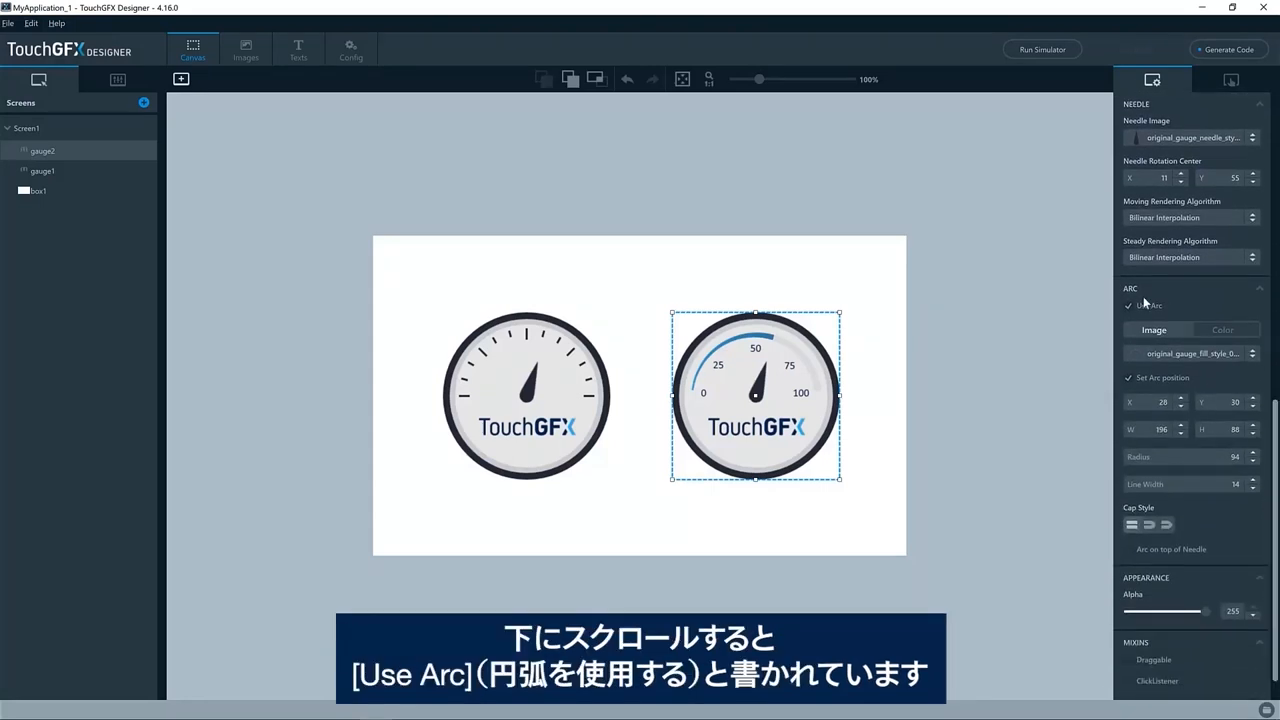
{"action": "mouse_move", "coordinate": [1150, 315]}
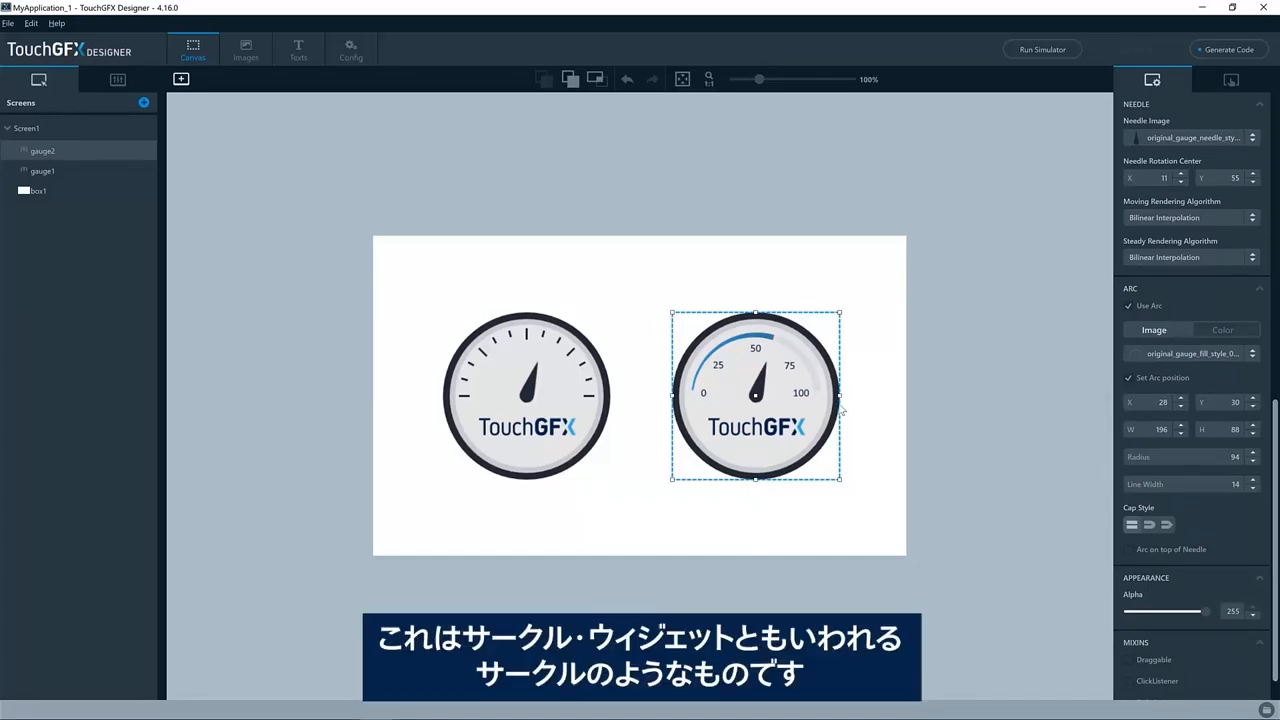
{"action": "mouse_move", "coordinate": [775, 392]}
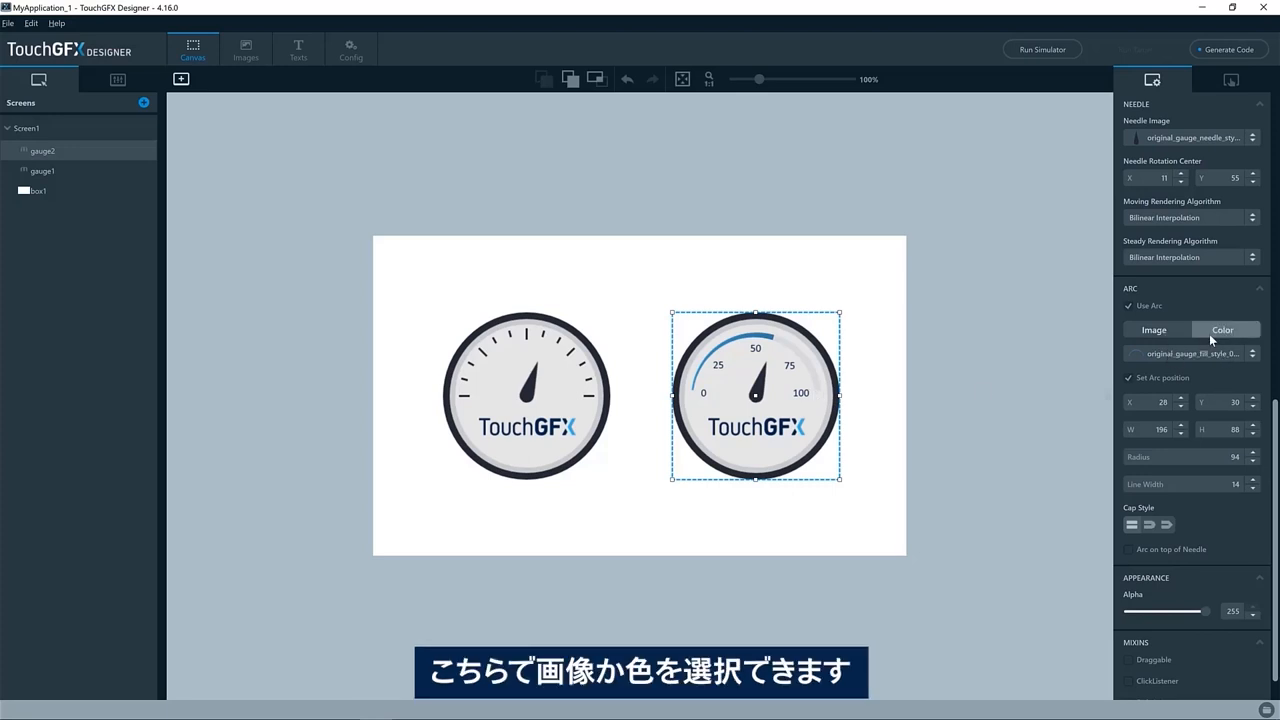
{"action": "left_click", "coordinate": [1154, 330]}
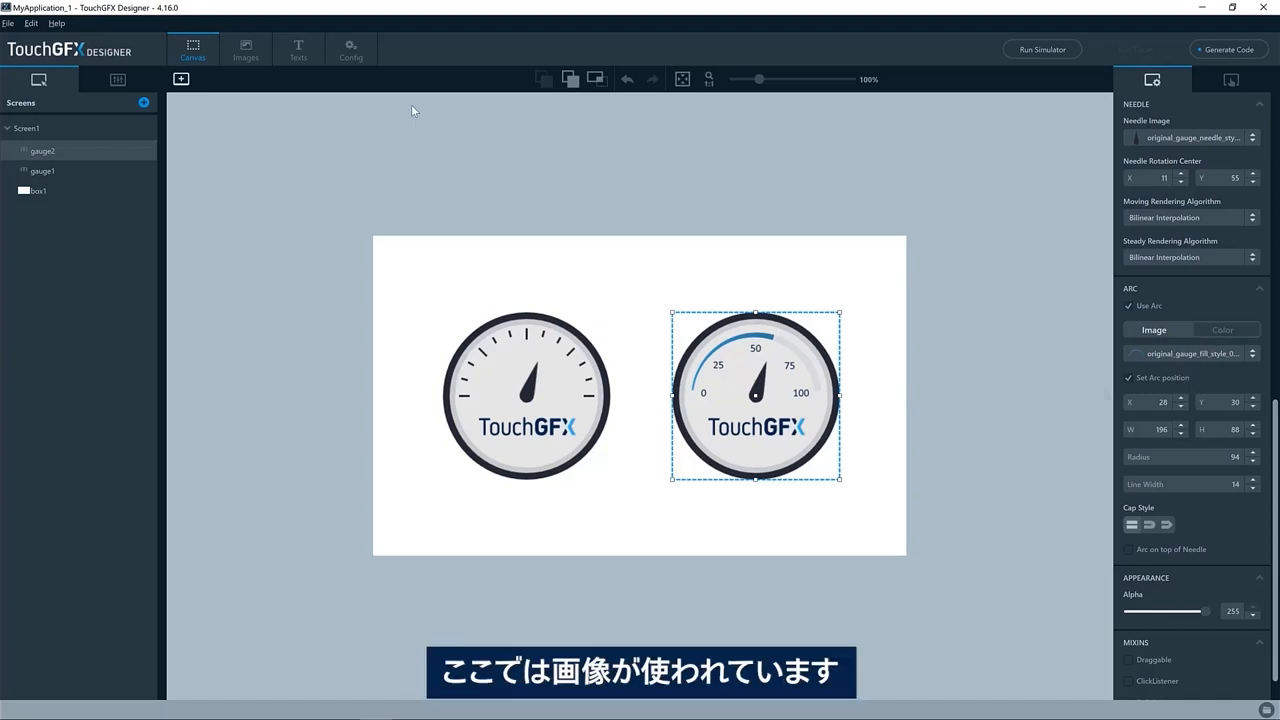
{"action": "left_click", "coordinate": [245, 48]}
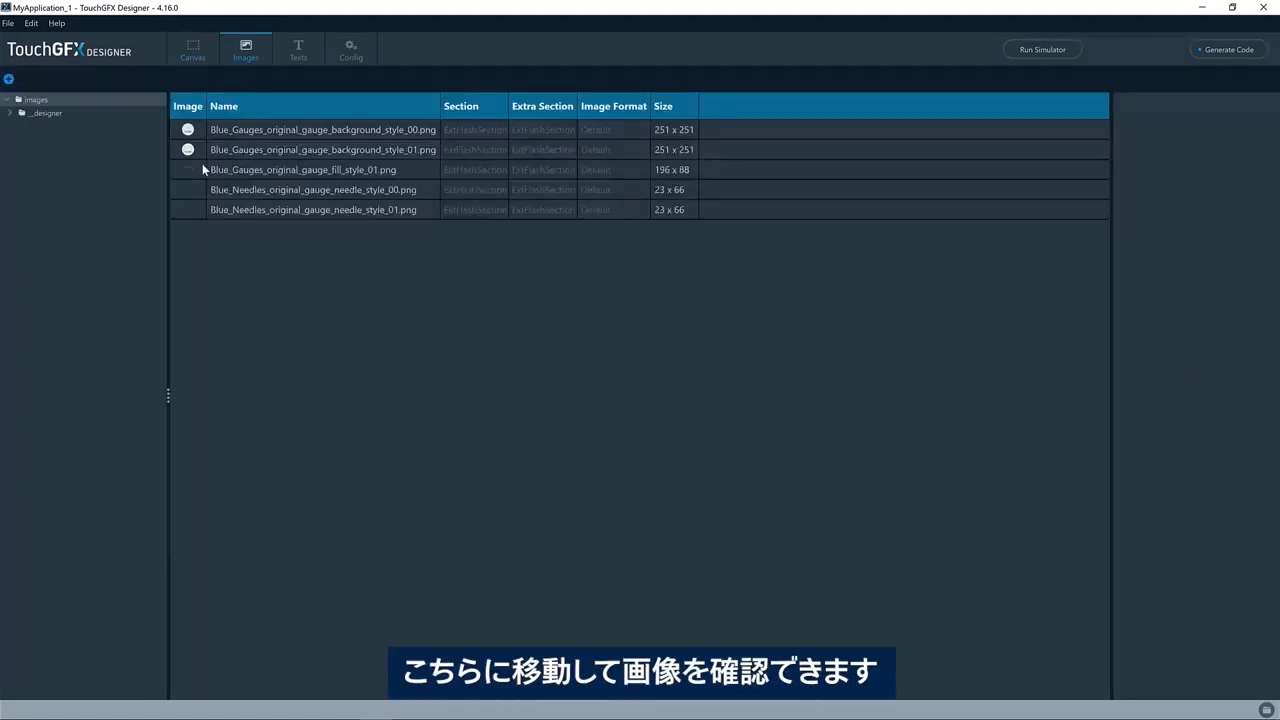
{"action": "mouse_move", "coordinate": [187, 149]}
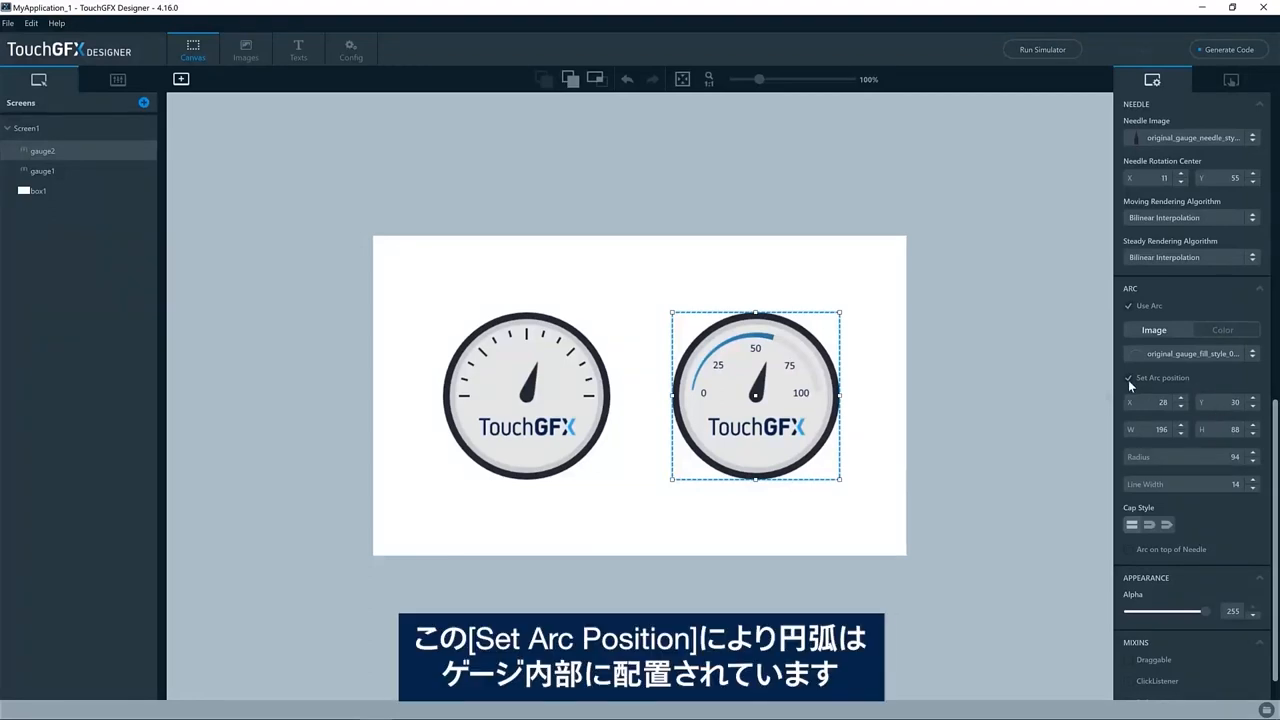
{"action": "mouse_move", "coordinate": [1146, 399]}
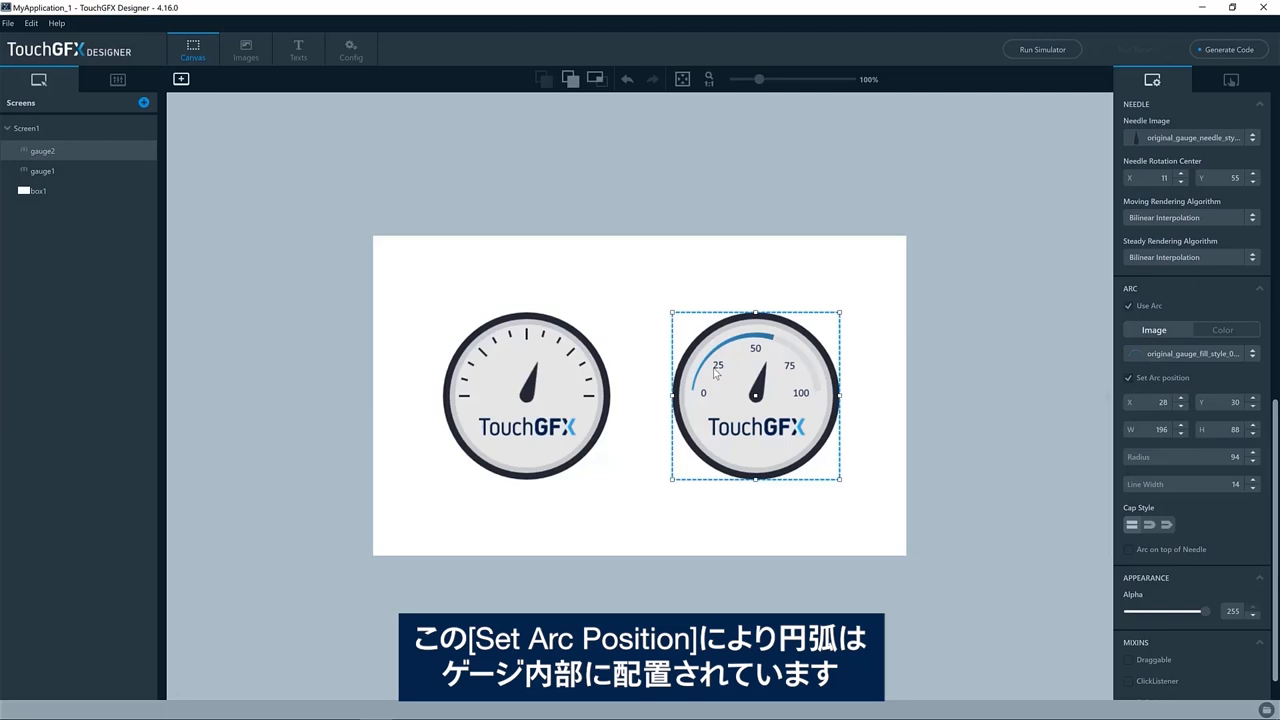
{"action": "mouse_move", "coordinate": [830, 393]}
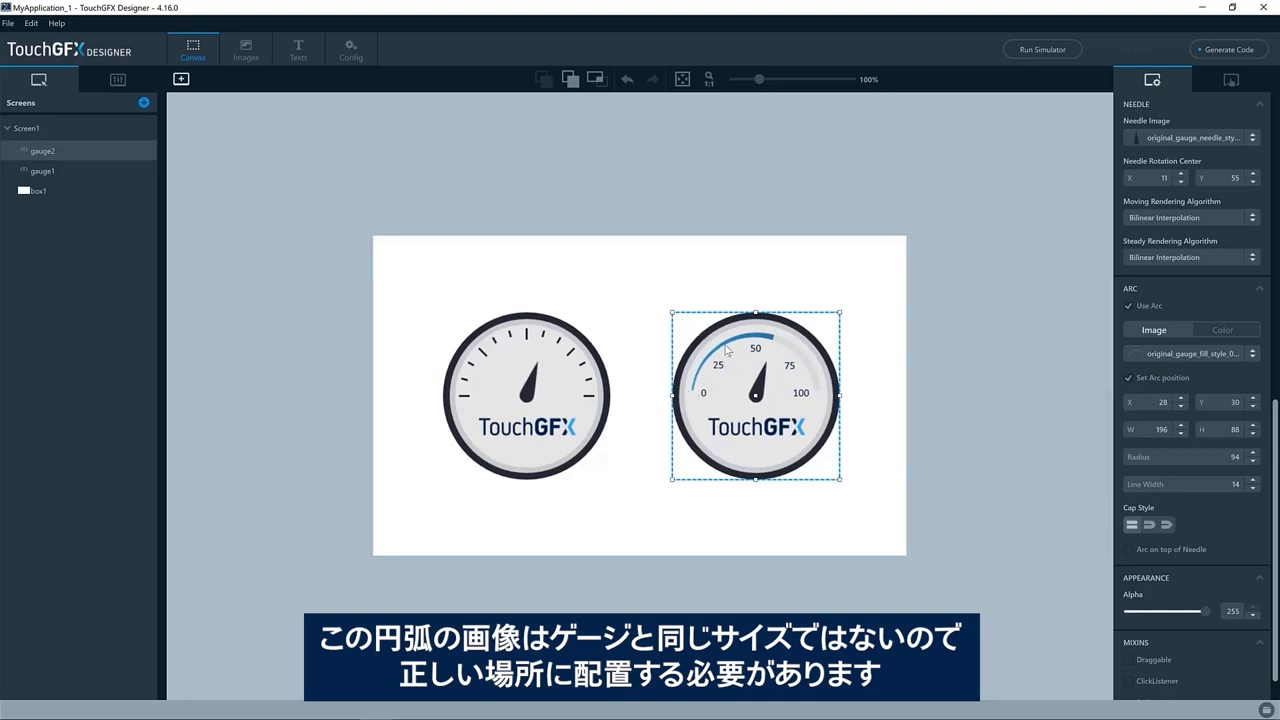
{"action": "mouse_move", "coordinate": [858, 418]}
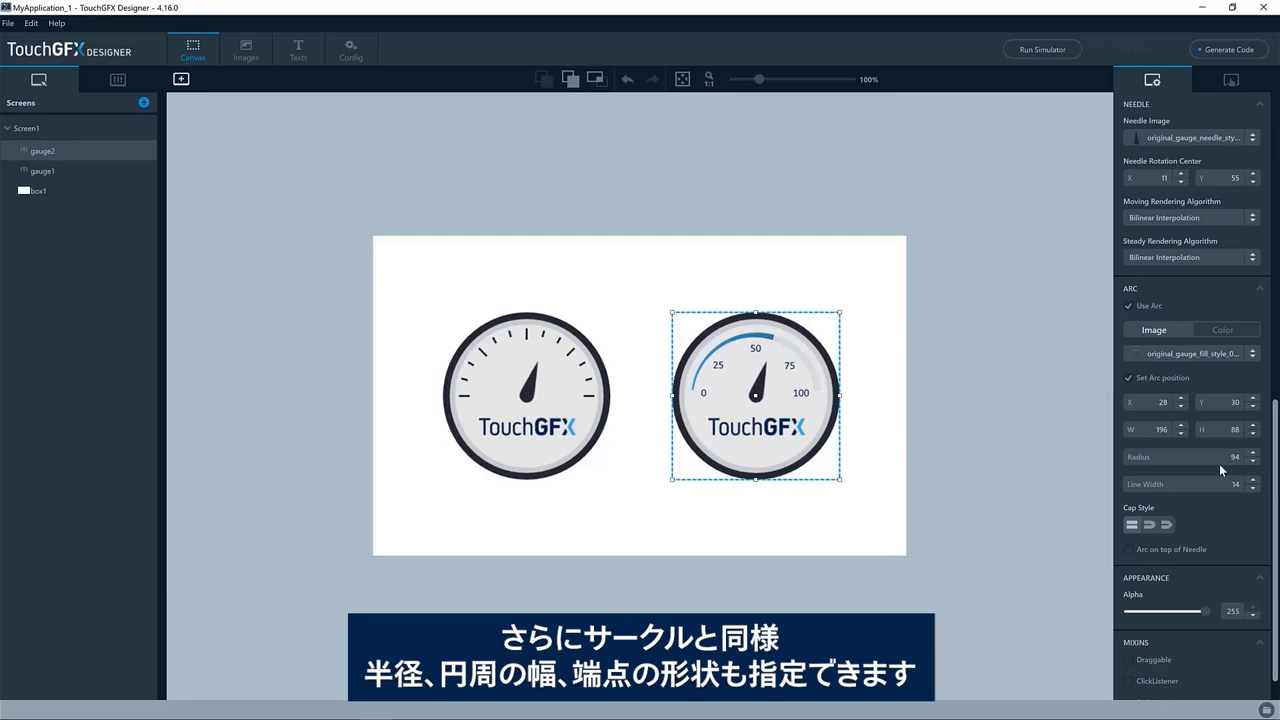
{"action": "mouse_move", "coordinate": [1131, 523]}
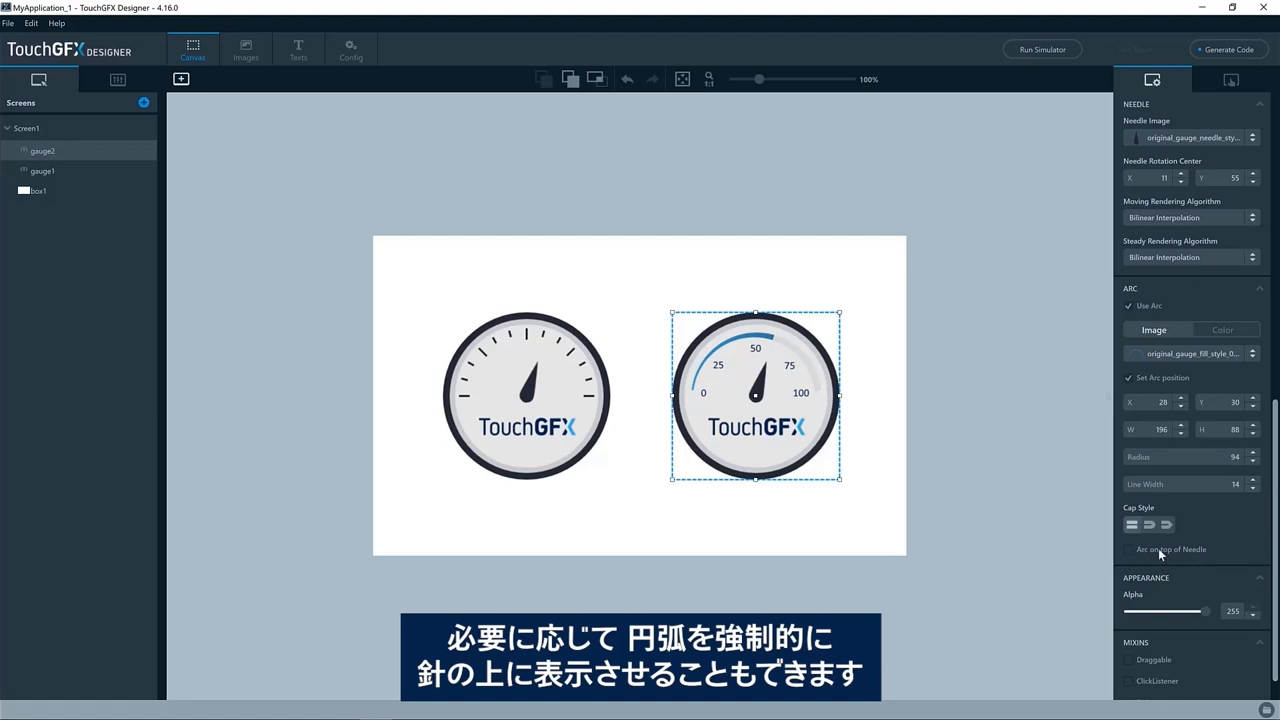
{"action": "mouse_move", "coordinate": [1155, 556]}
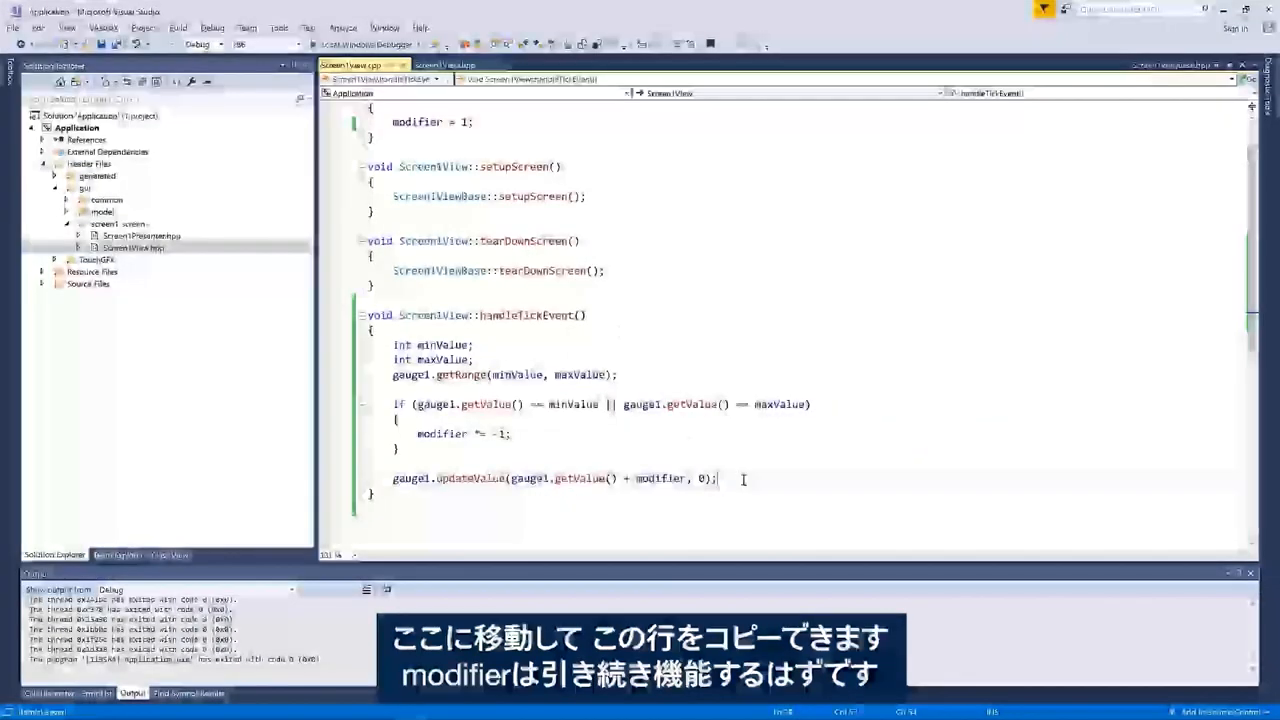
Duplicate the gauge1.updateValue line for gauge2 and compile the project.
{"action": "triple_click", "coordinate": [550, 478]}
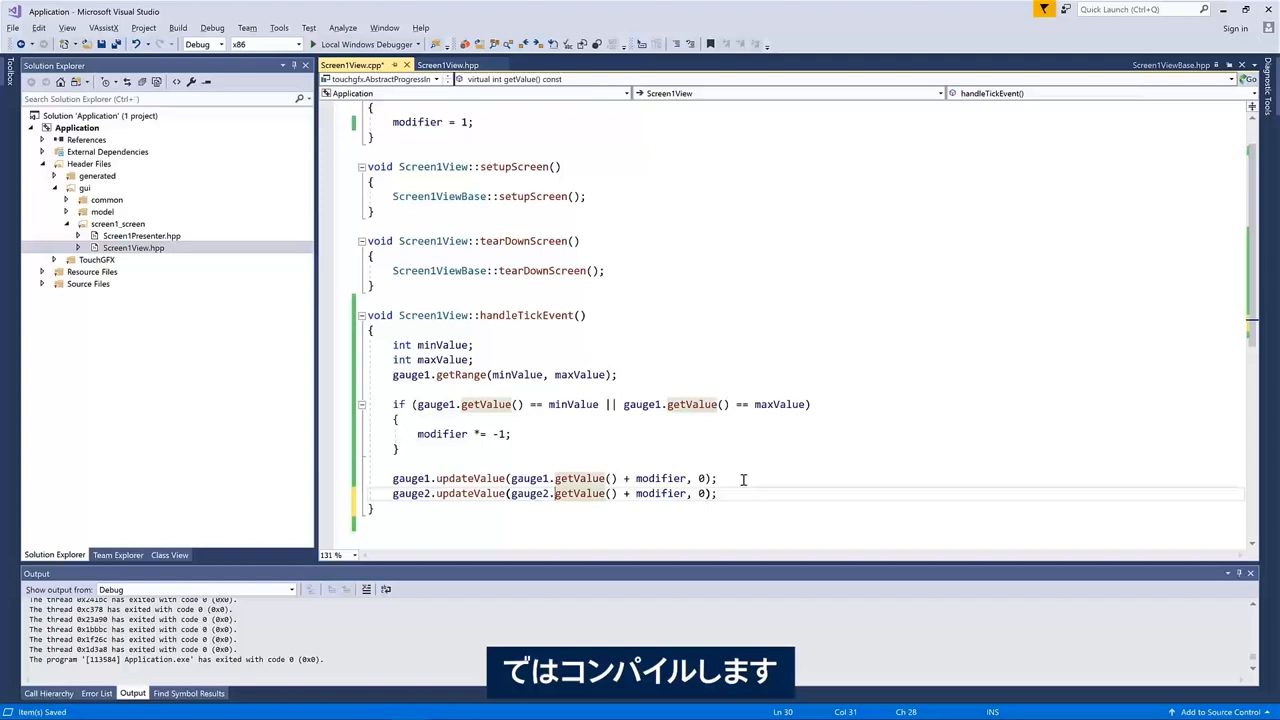
{"action": "left_click", "coordinate": [177, 27]}
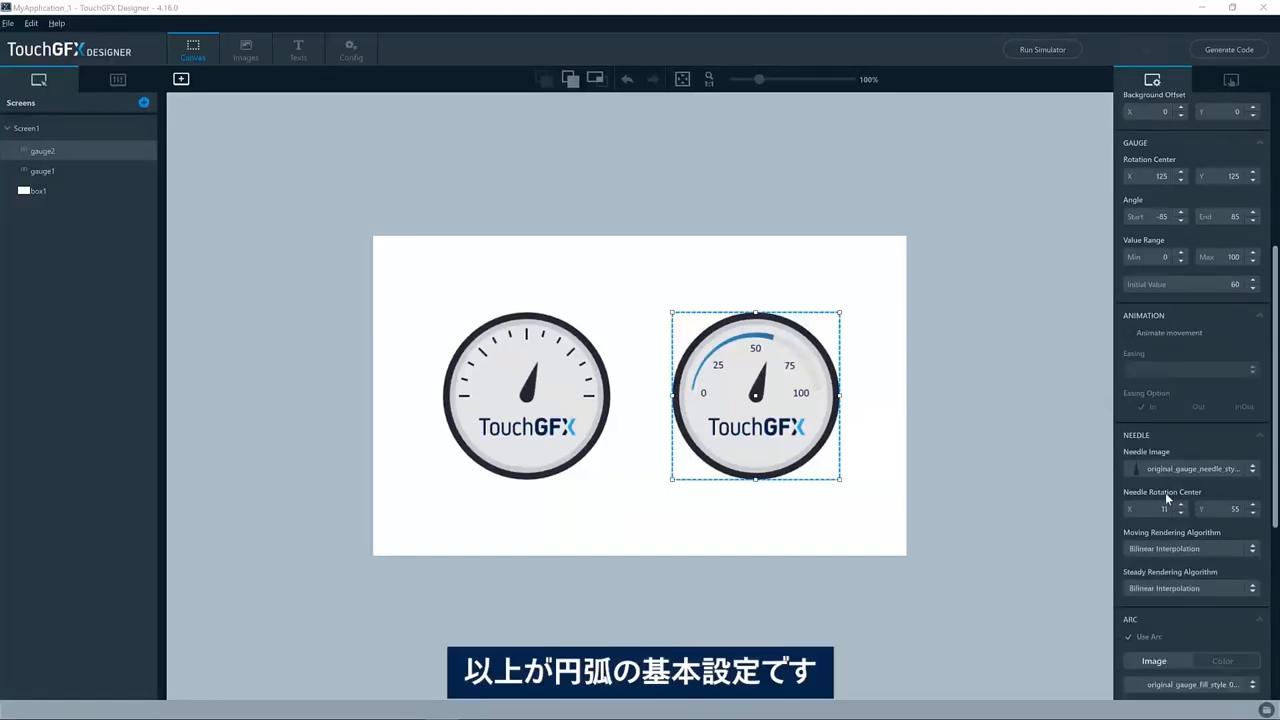
Enable gauge1's arc with radius 75, line width 6 and round cap style.
{"action": "scroll", "scroll_direction": "down", "scroll_amount": 3}
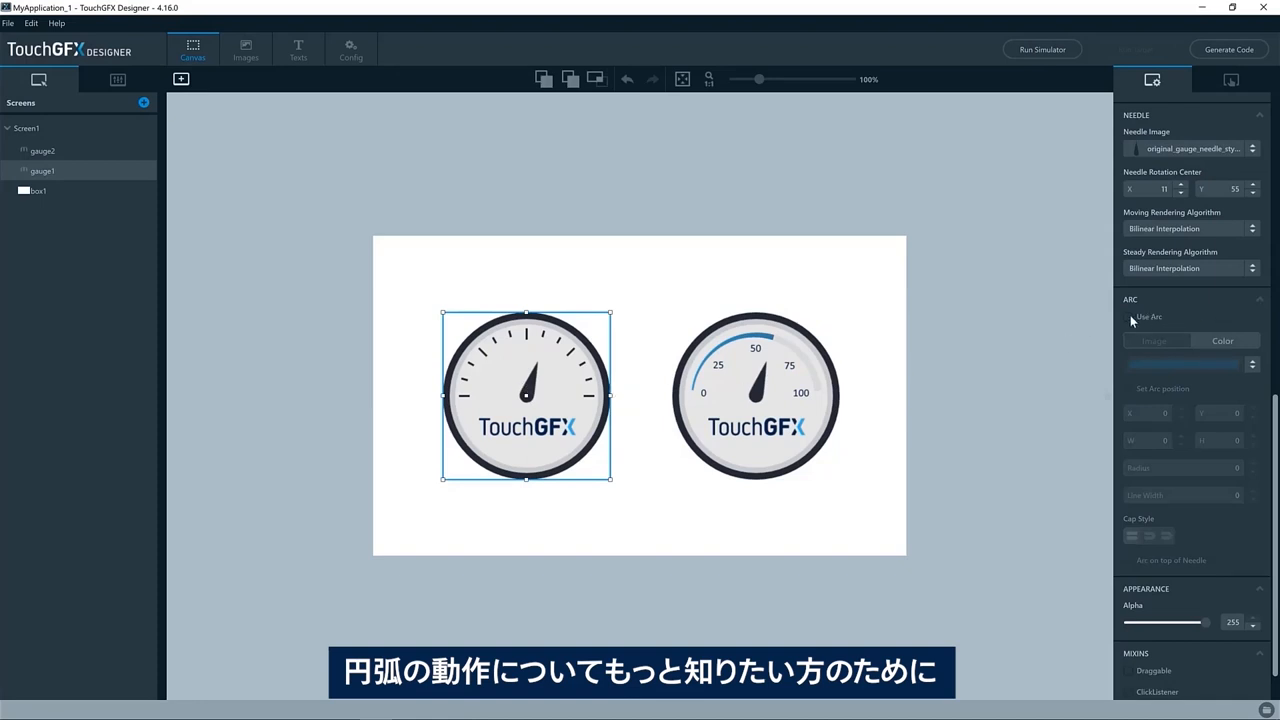
{"action": "left_click", "coordinate": [1129, 317]}
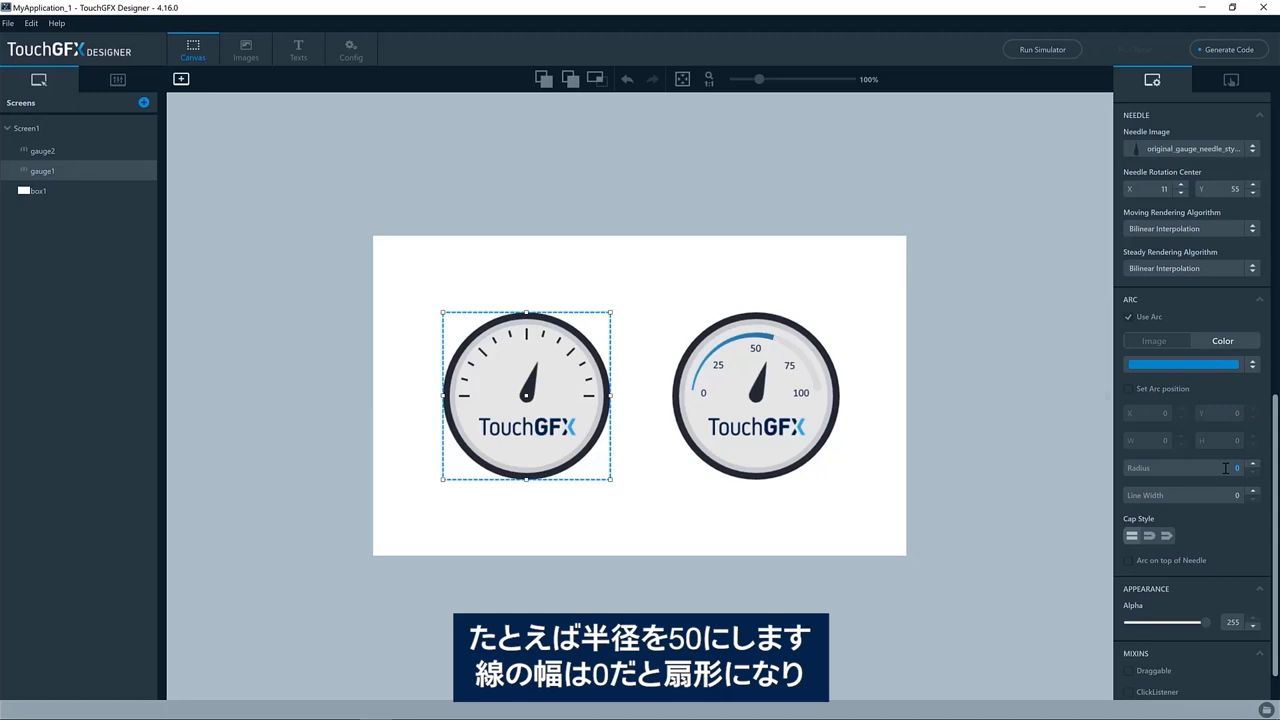
{"action": "type", "text": "50"}
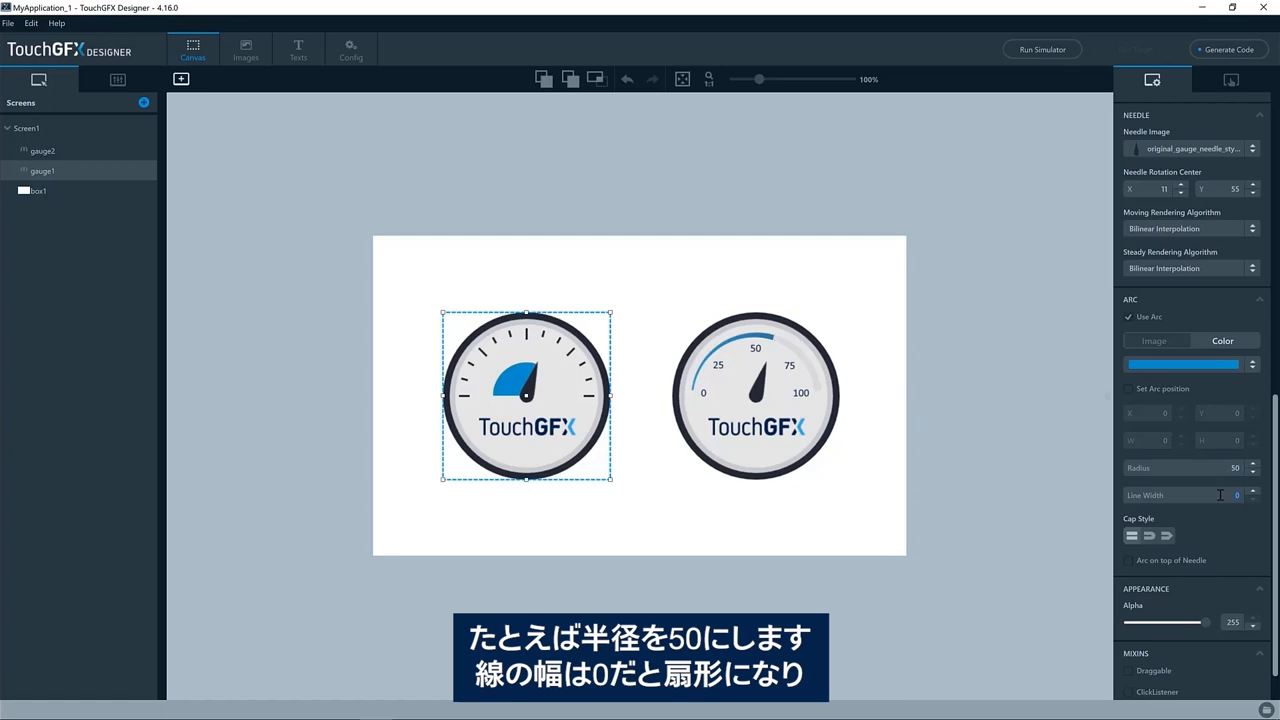
{"action": "type", "text": "2"}
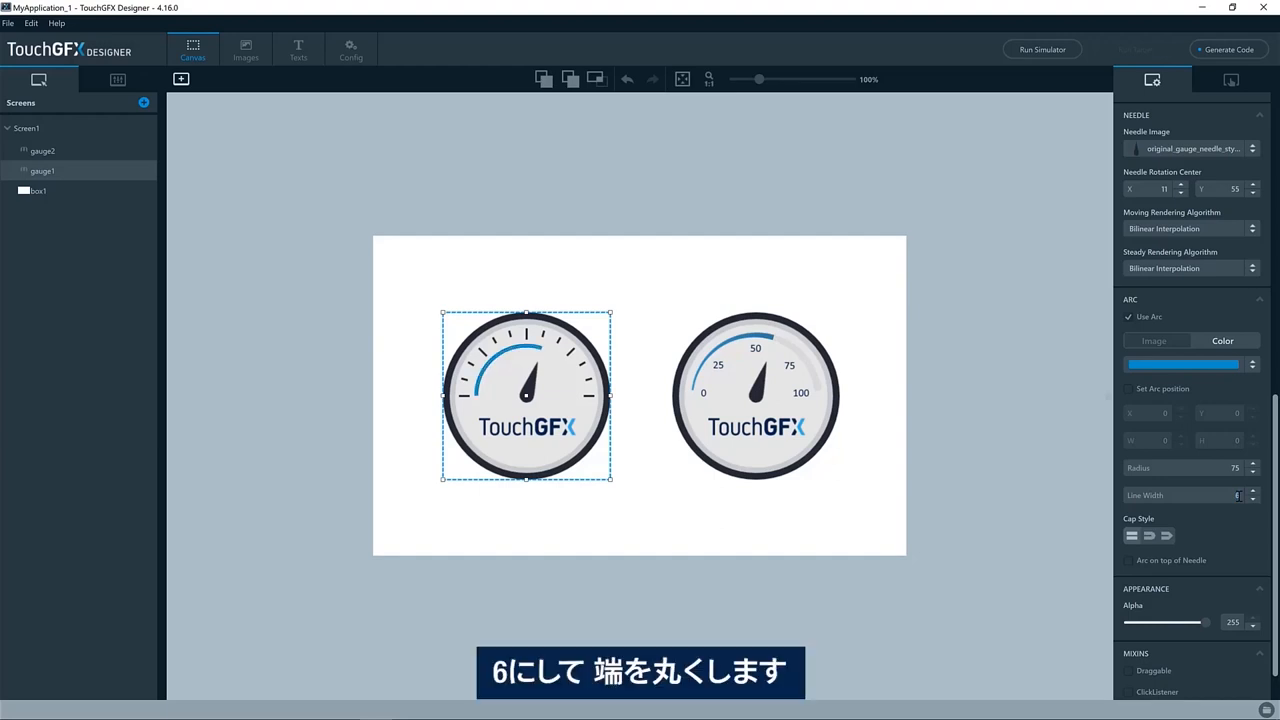
{"action": "left_click", "coordinate": [1150, 535]}
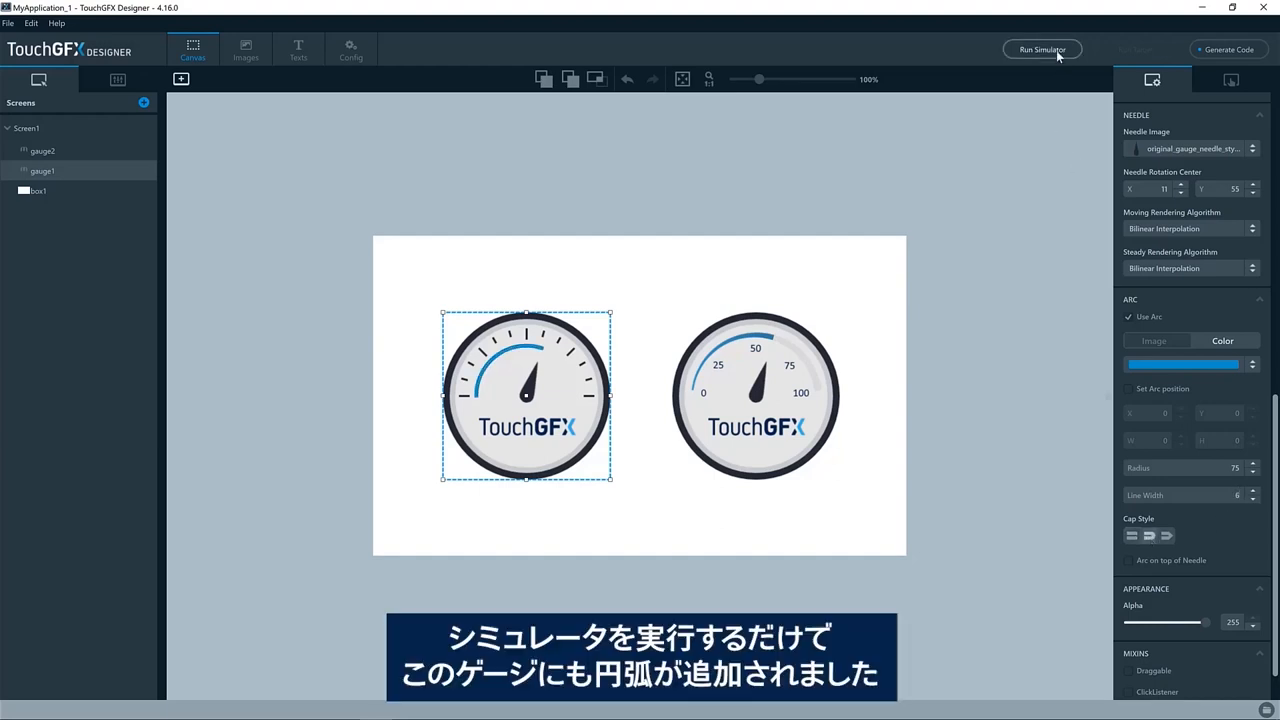
Run the simulator to test gauge1's arc, then return to Screen1View.cpp in Visual Studio.
{"action": "left_click", "coordinate": [1042, 49]}
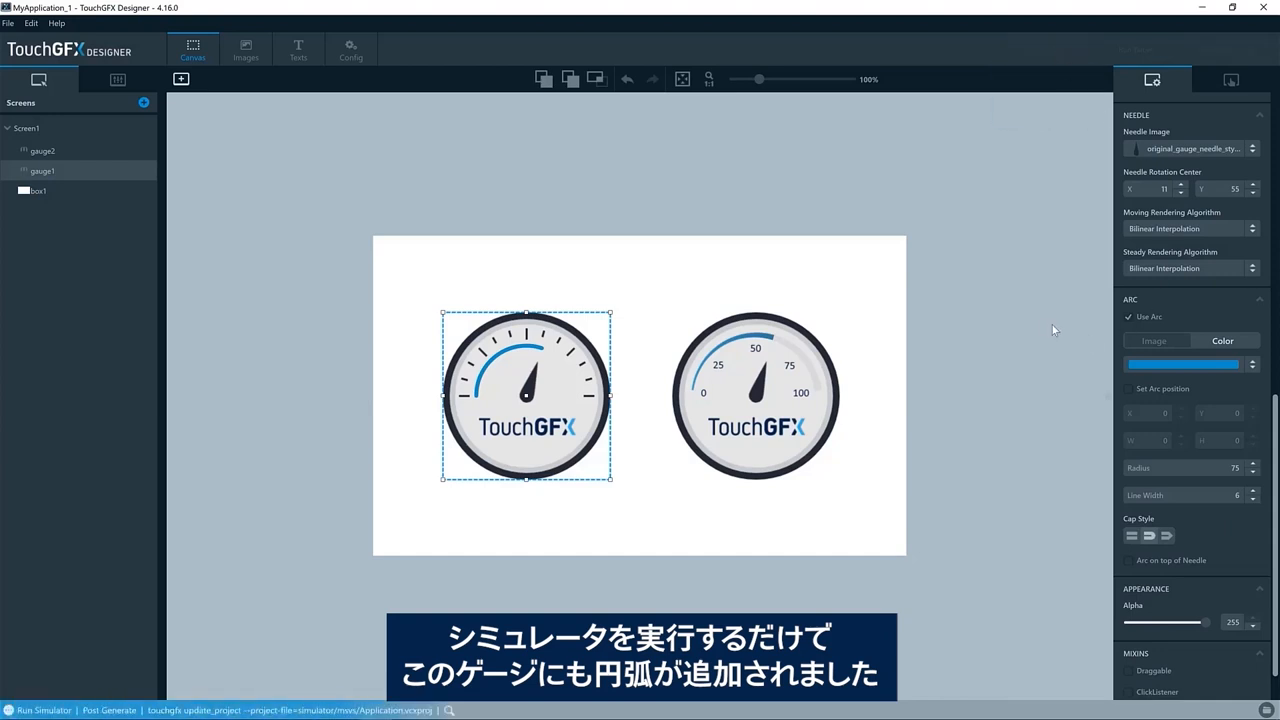
{"action": "left_click", "coordinate": [43, 709]}
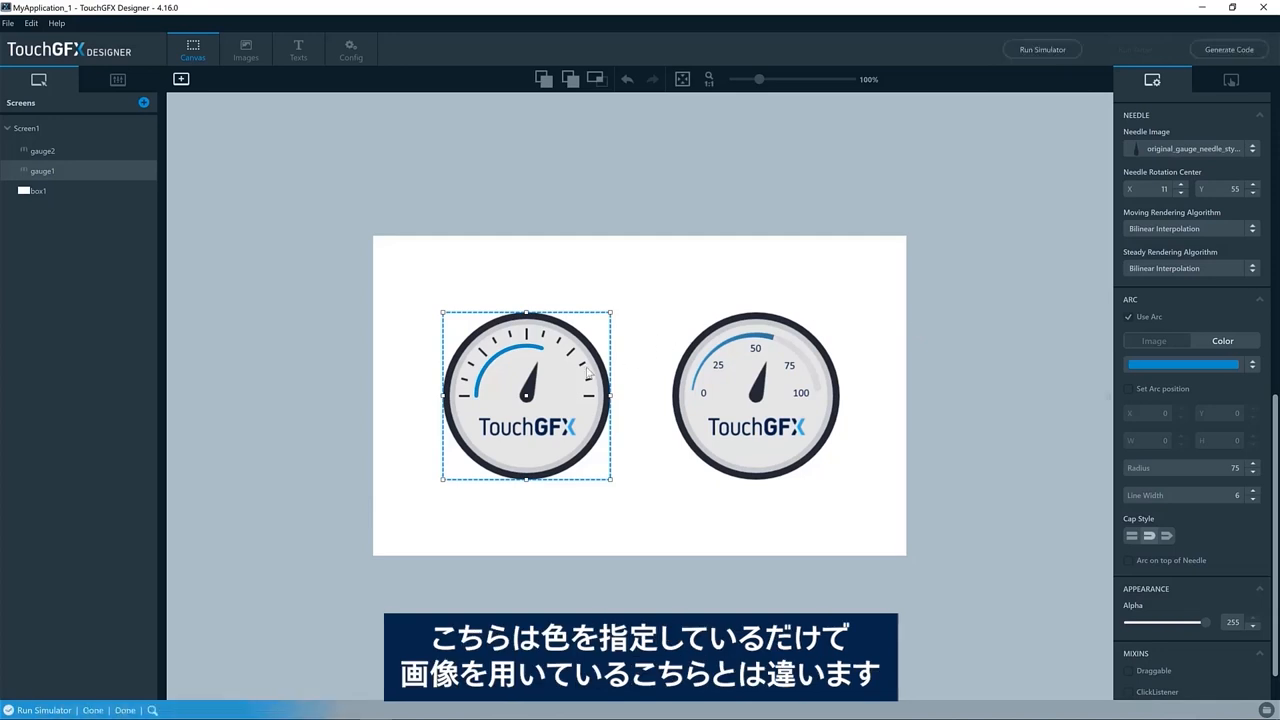
{"action": "left_click", "coordinate": [1042, 49]}
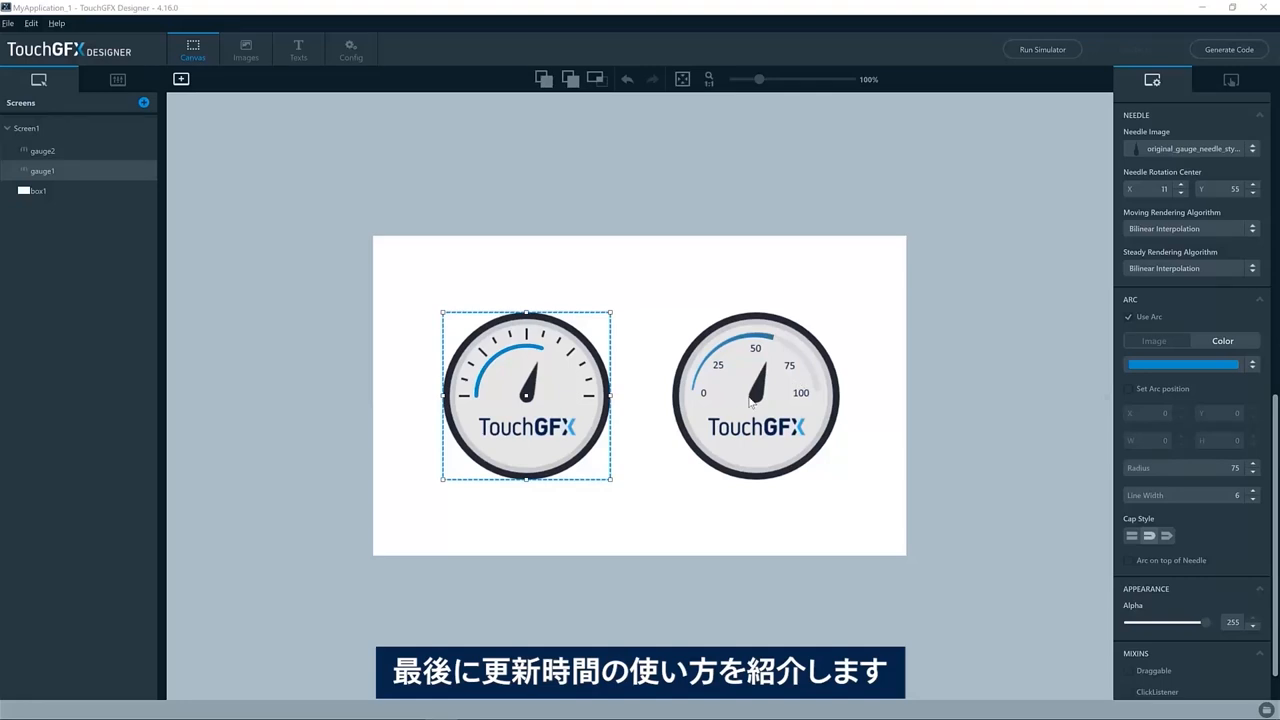
{"action": "left_click", "coordinate": [755, 395]}
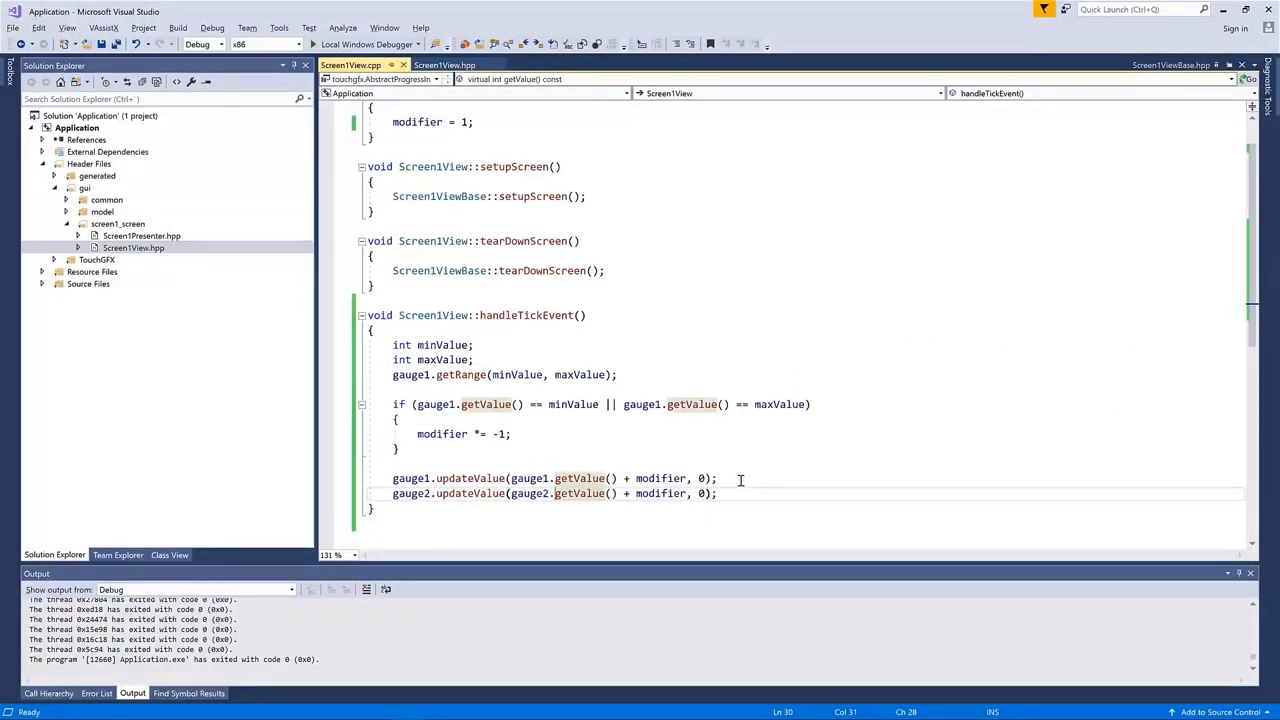
Declare int tickCounter in Screen1View.hpp and set tickCounter = 0 in the constructor.
{"action": "left_click", "coordinate": [445, 65]}
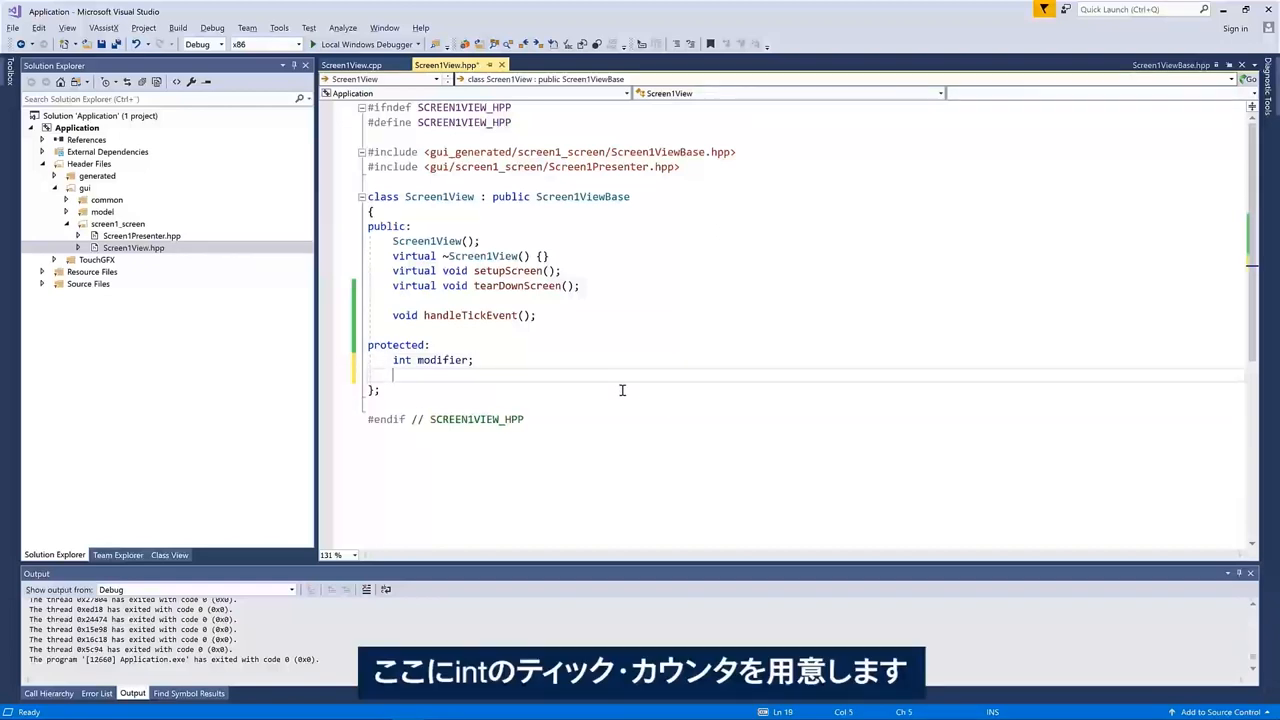
{"action": "type", "text": "int ti"}
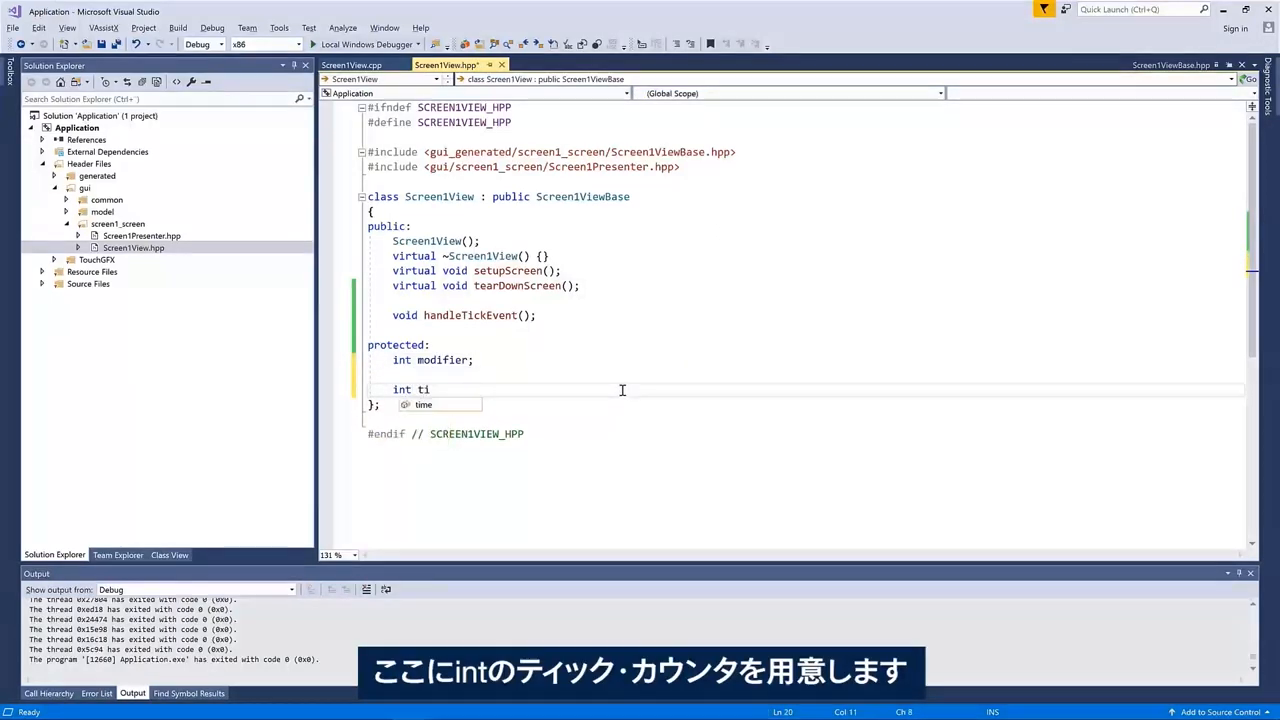
{"action": "type", "text": "ckCounter"}
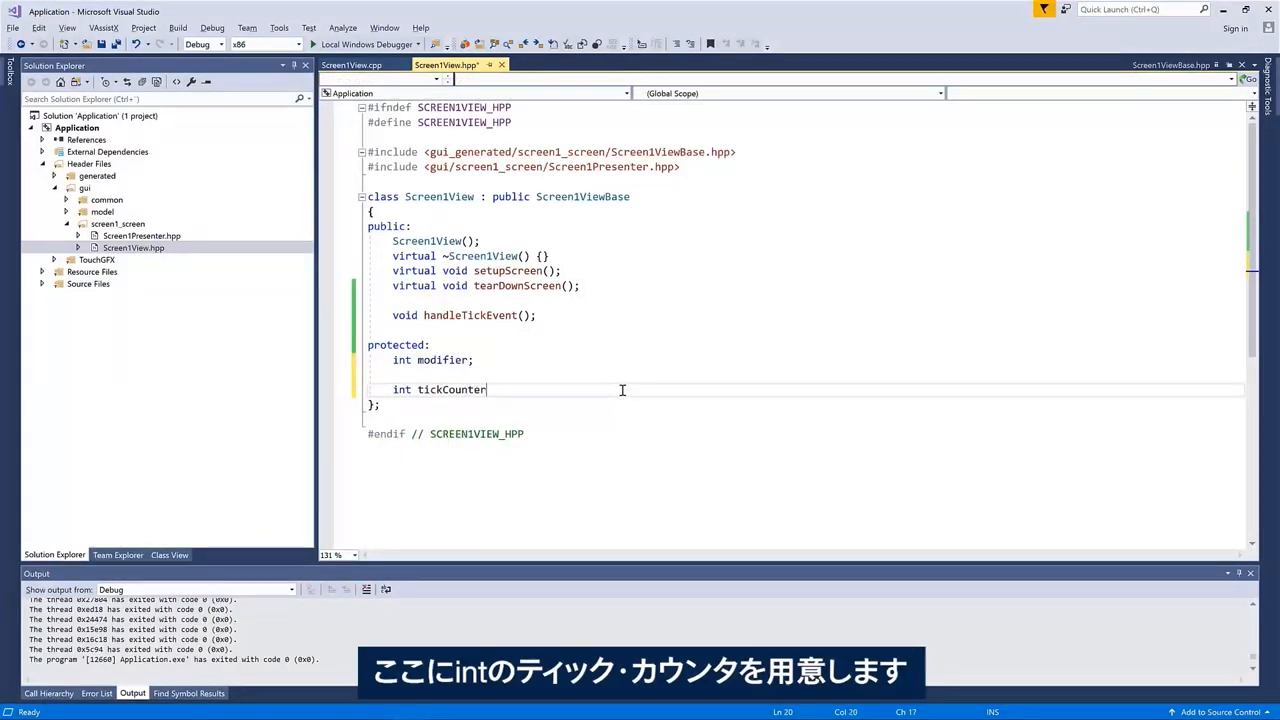
{"action": "type", "text": ";"}
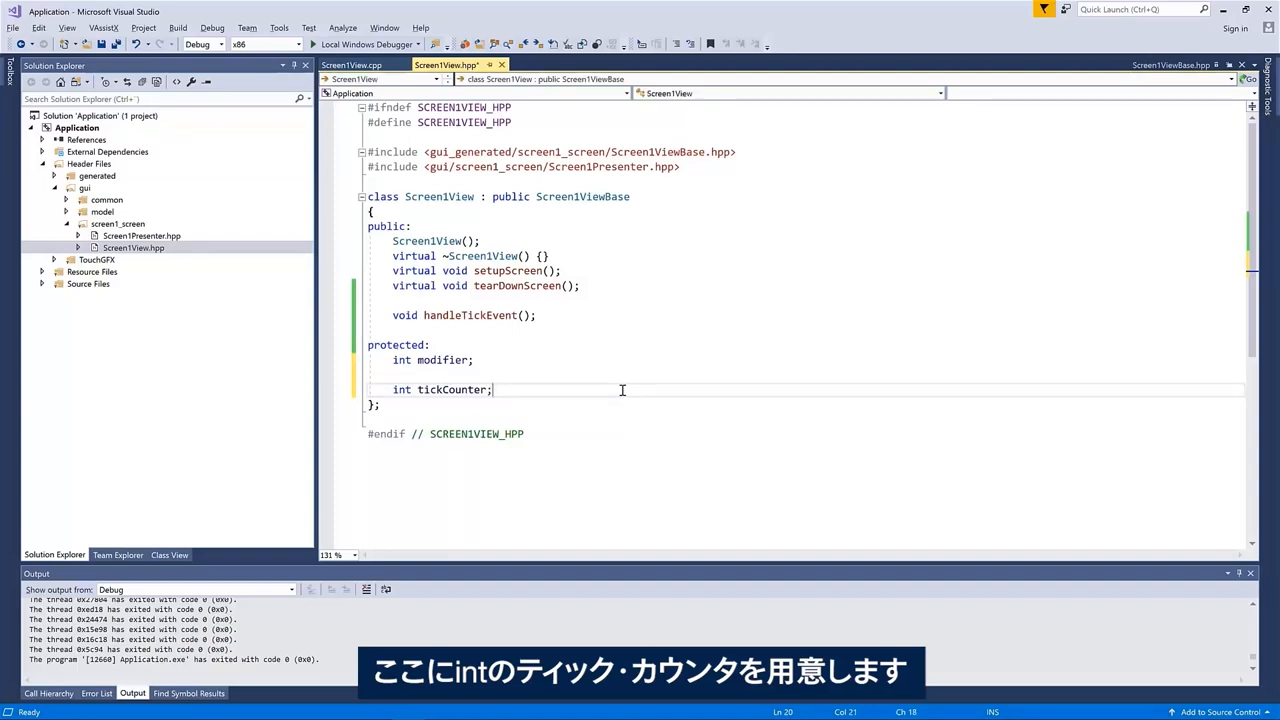
{"action": "left_click", "coordinate": [355, 64]}
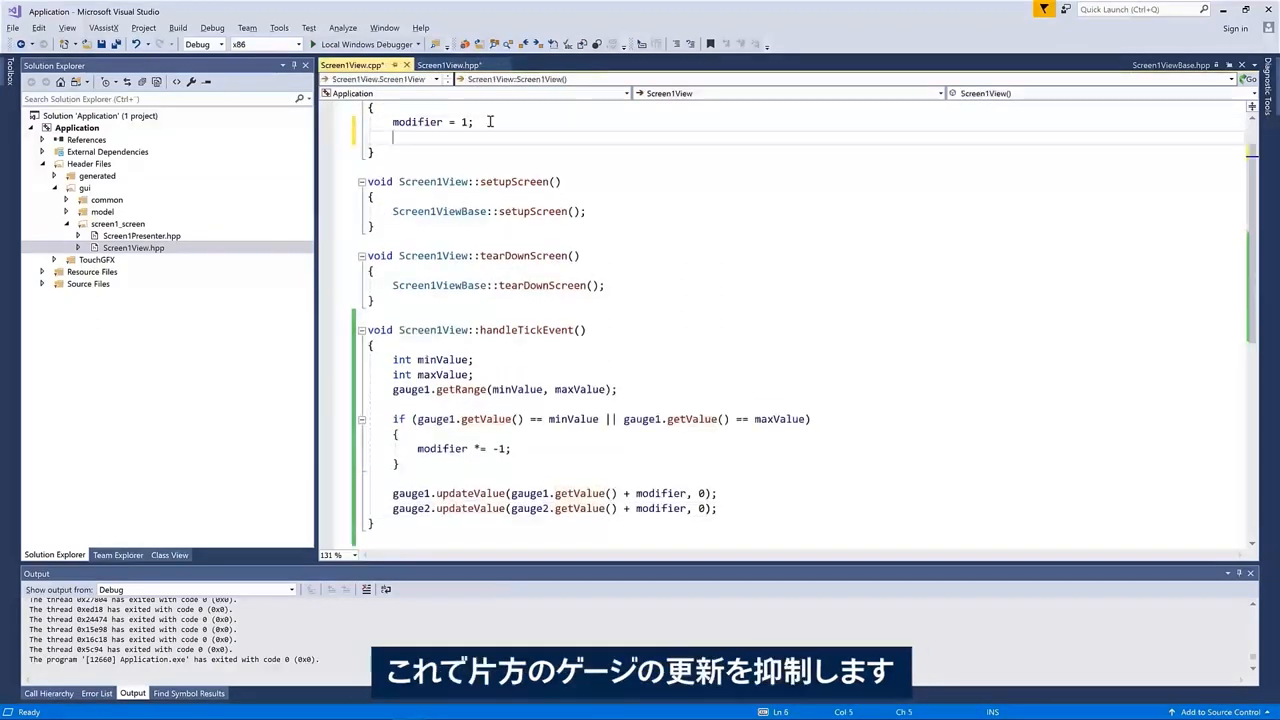
{"action": "type", "text": "tickCounter = 0"}
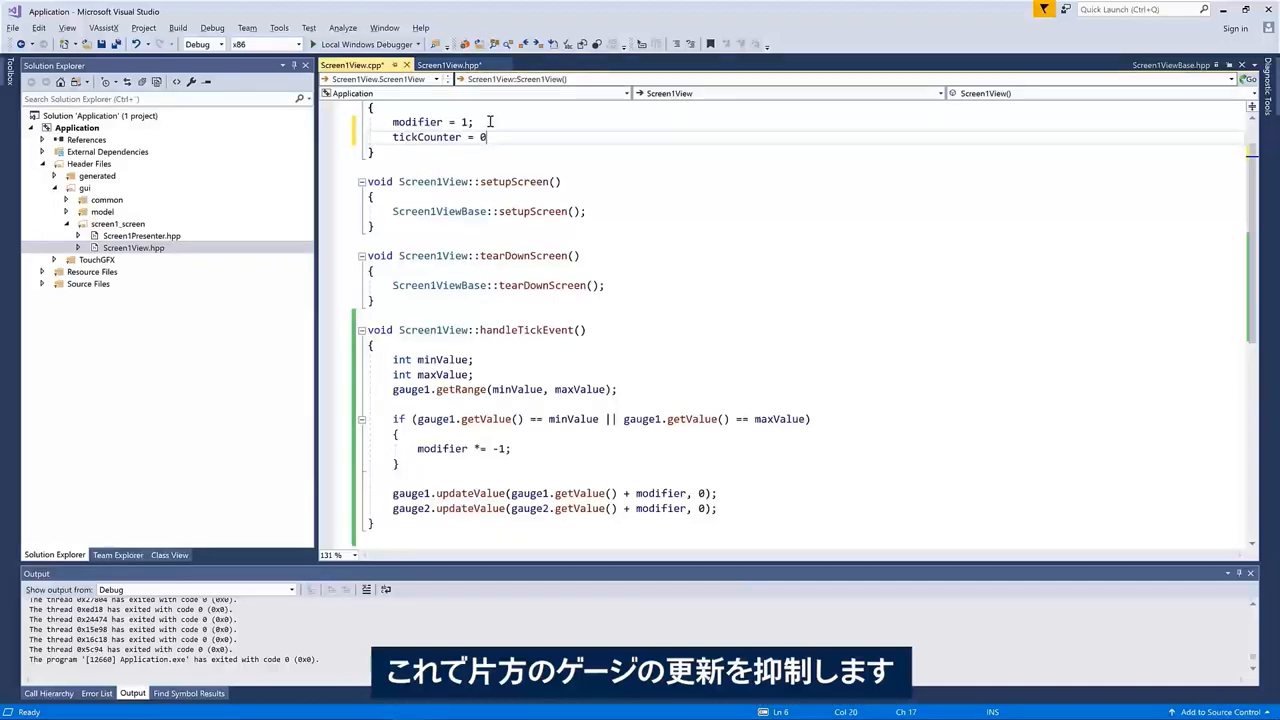
{"action": "type", "text": ";"}
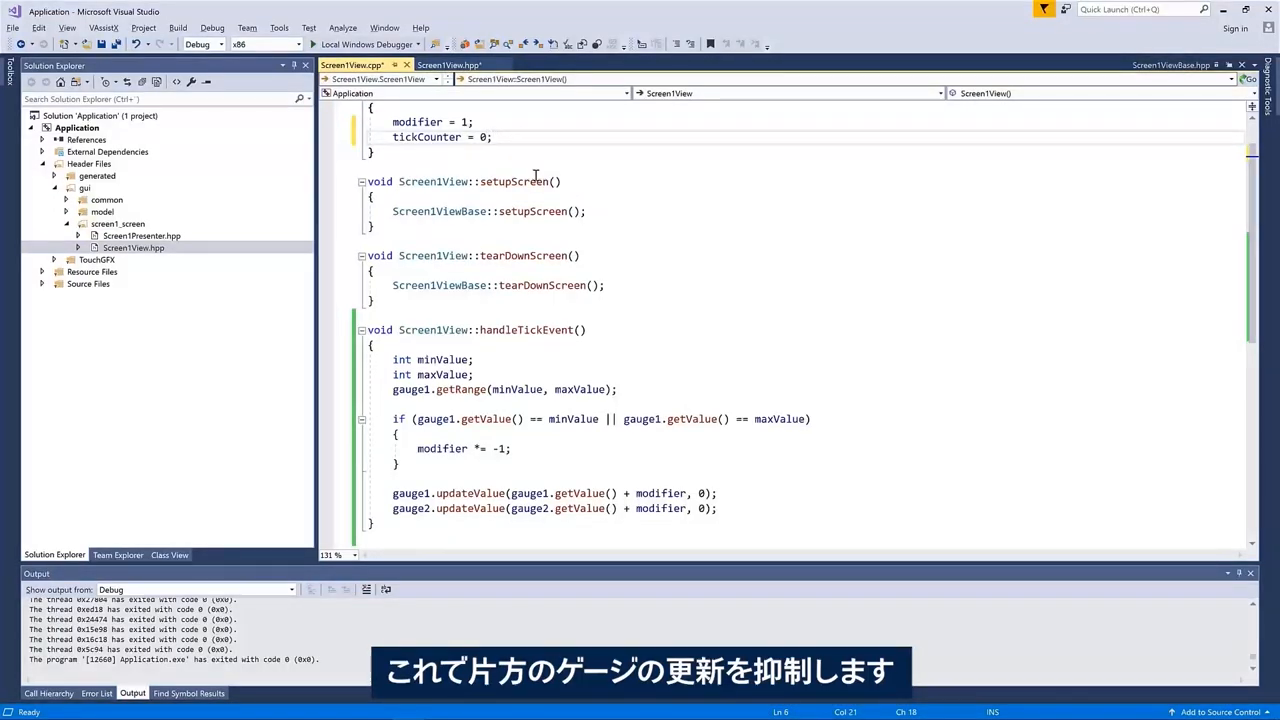
In handleTickEvent, increment tickCounter and begin an if (tickCounter % 30 == 0) check.
{"action": "left_click", "coordinate": [374, 345]}
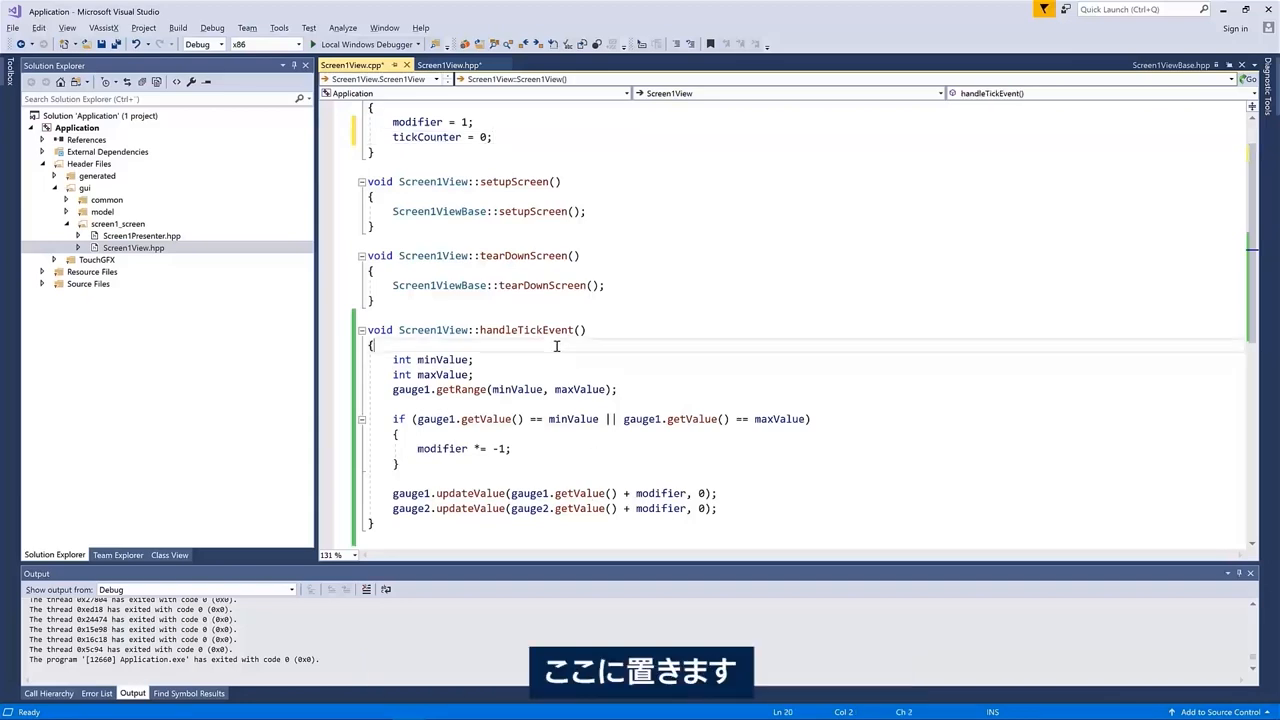
{"action": "type", "text": "tickCounter++;"}
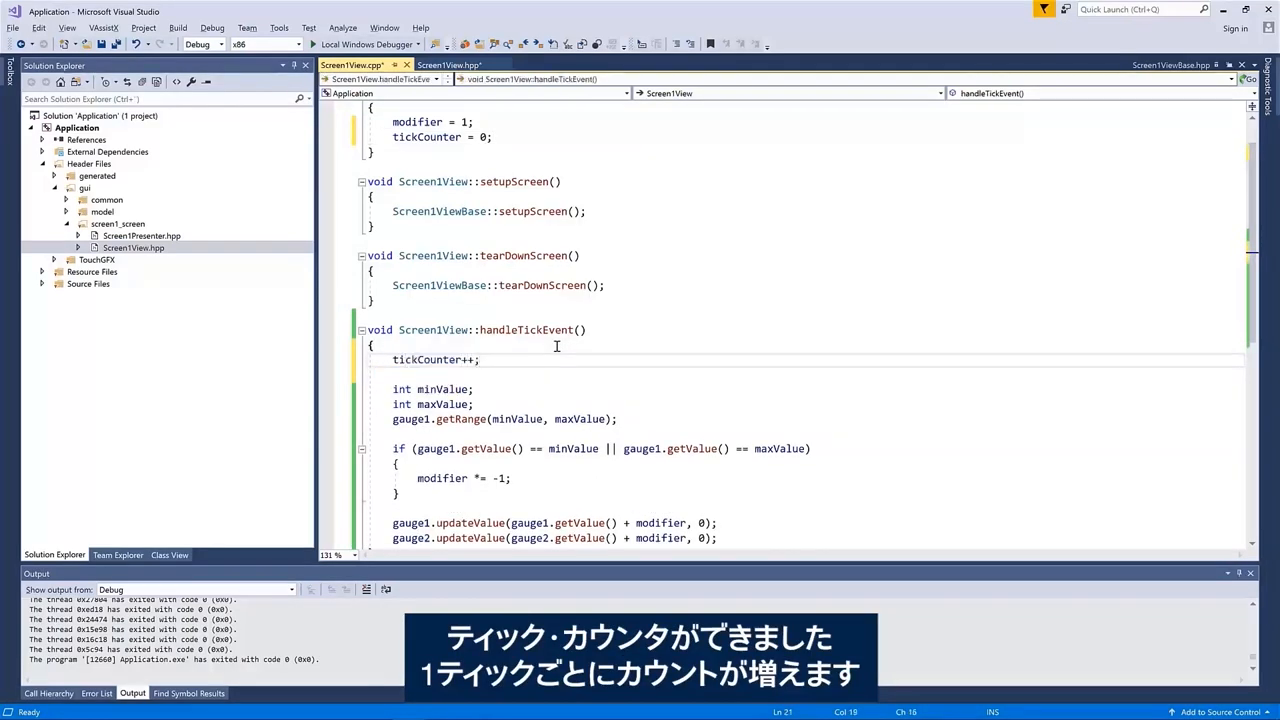
{"action": "scroll", "scroll_direction": "down", "scroll_amount": 3}
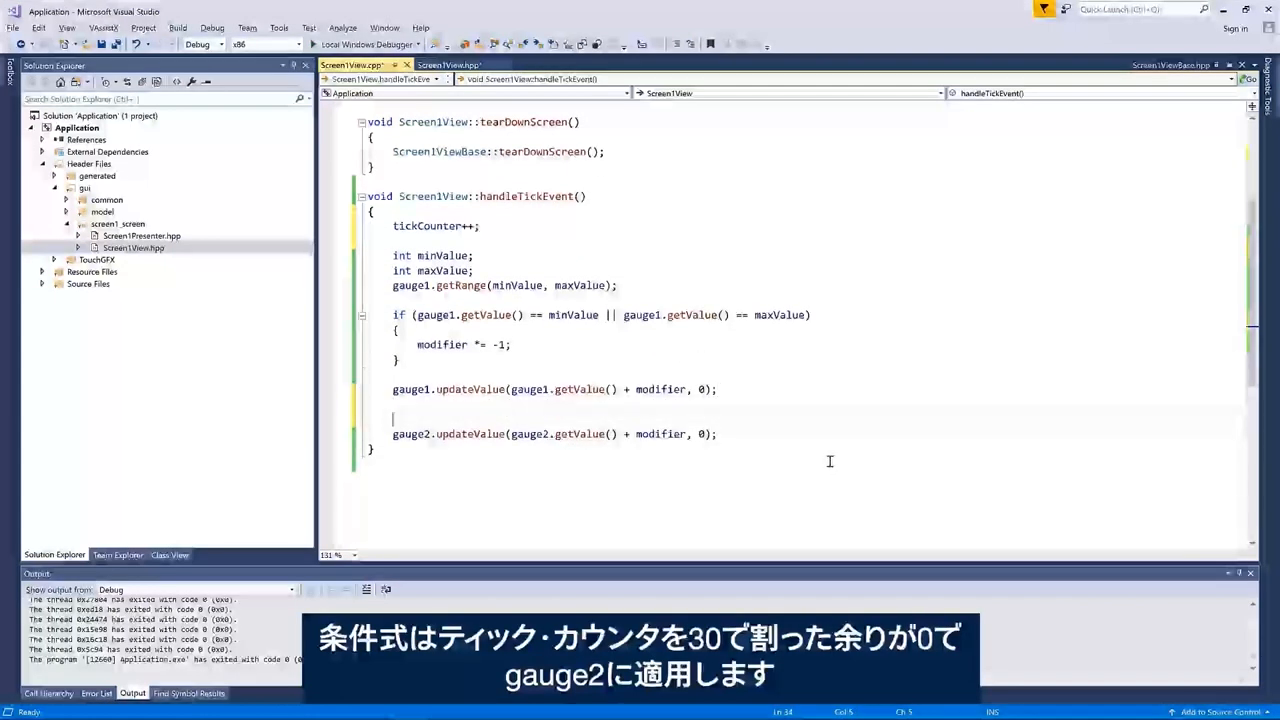
{"action": "type", "text": "if (tickCounter)"}
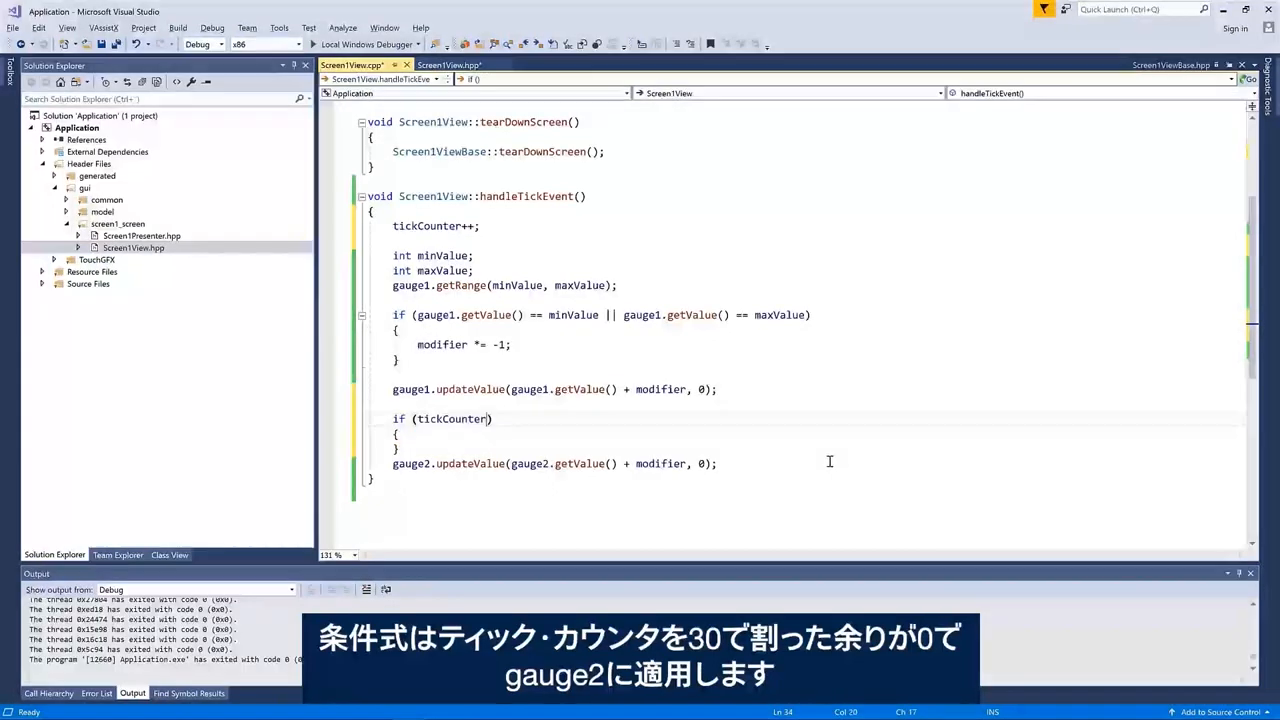
{"action": "type", "text": "%"}
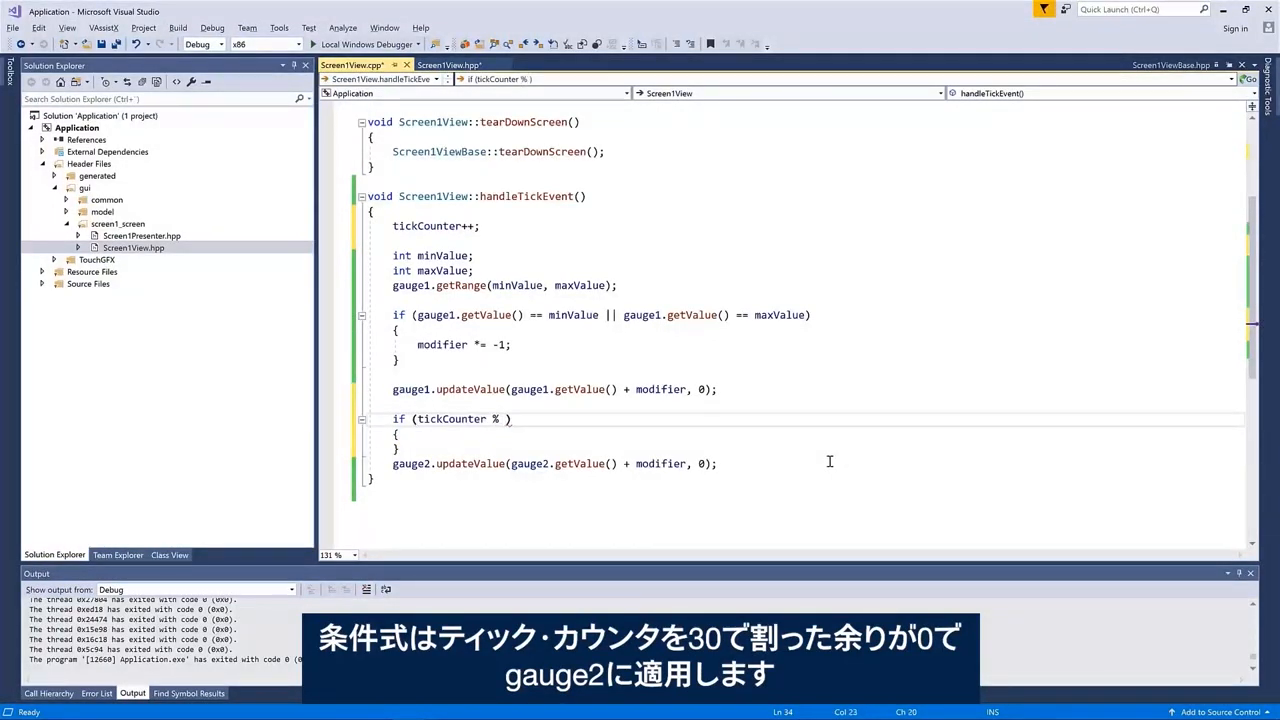
{"action": "type", "text": "30 ="}
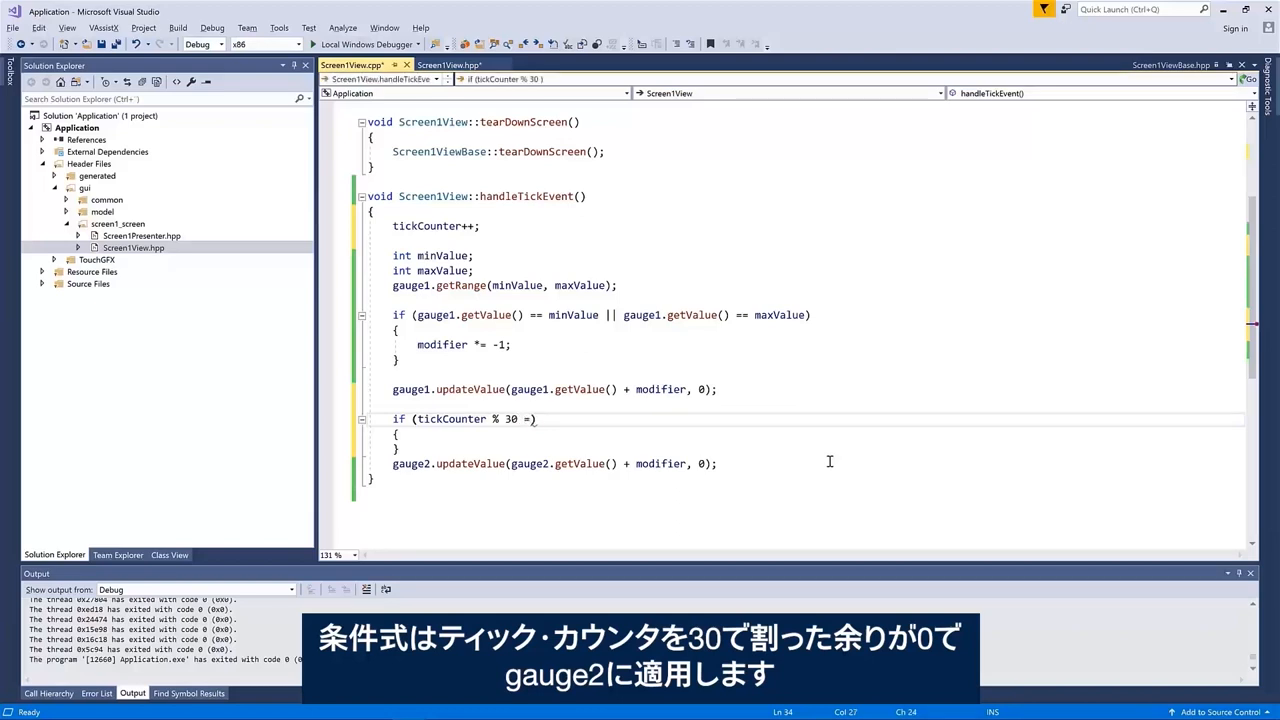
{"action": "type", "text": "= 0"}
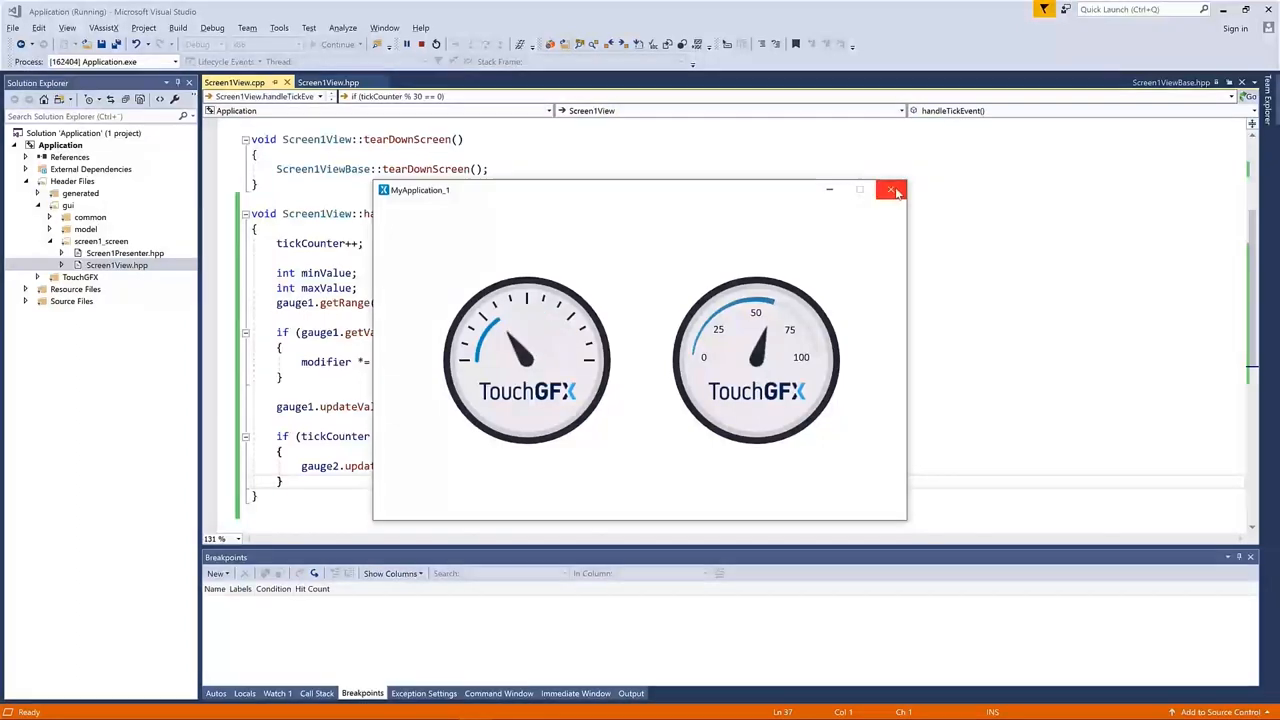
Close the simulator after watching gauge2 update only every 30th tick.
{"action": "left_click", "coordinate": [891, 190]}
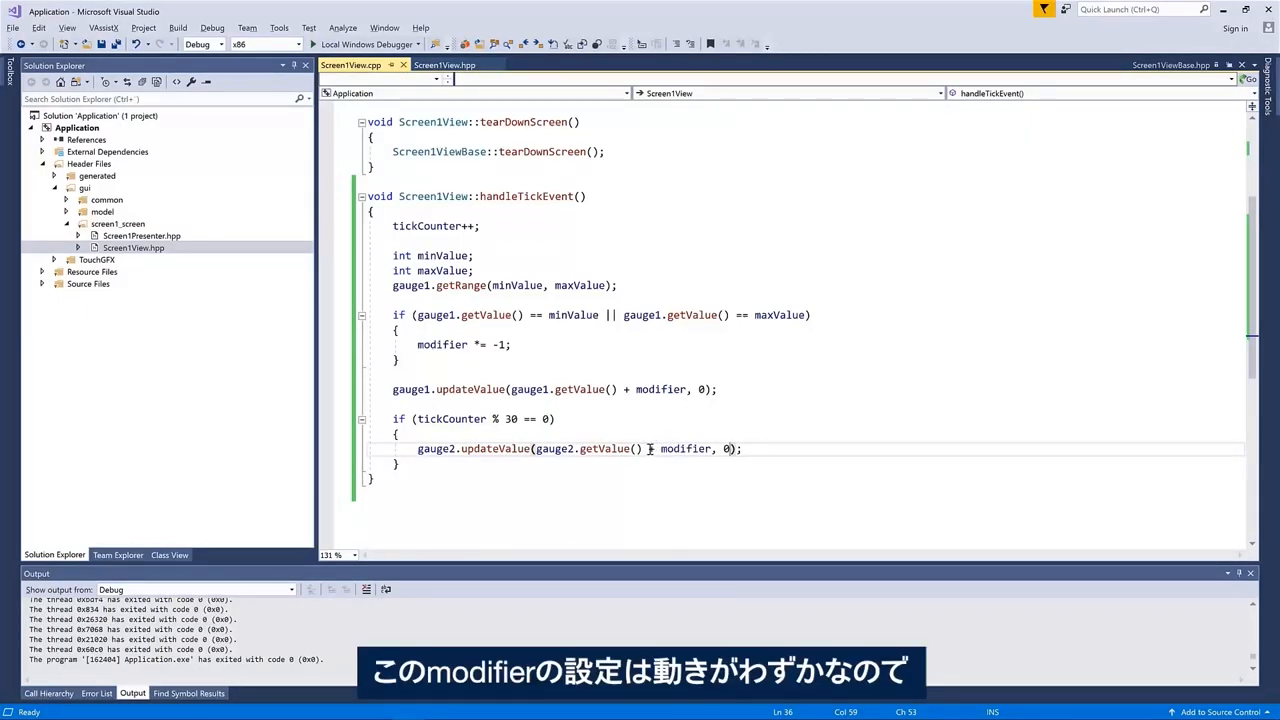
Change gauge2's update step from modifier to 30 * modifier.
{"action": "double_click", "coordinate": [686, 448]}
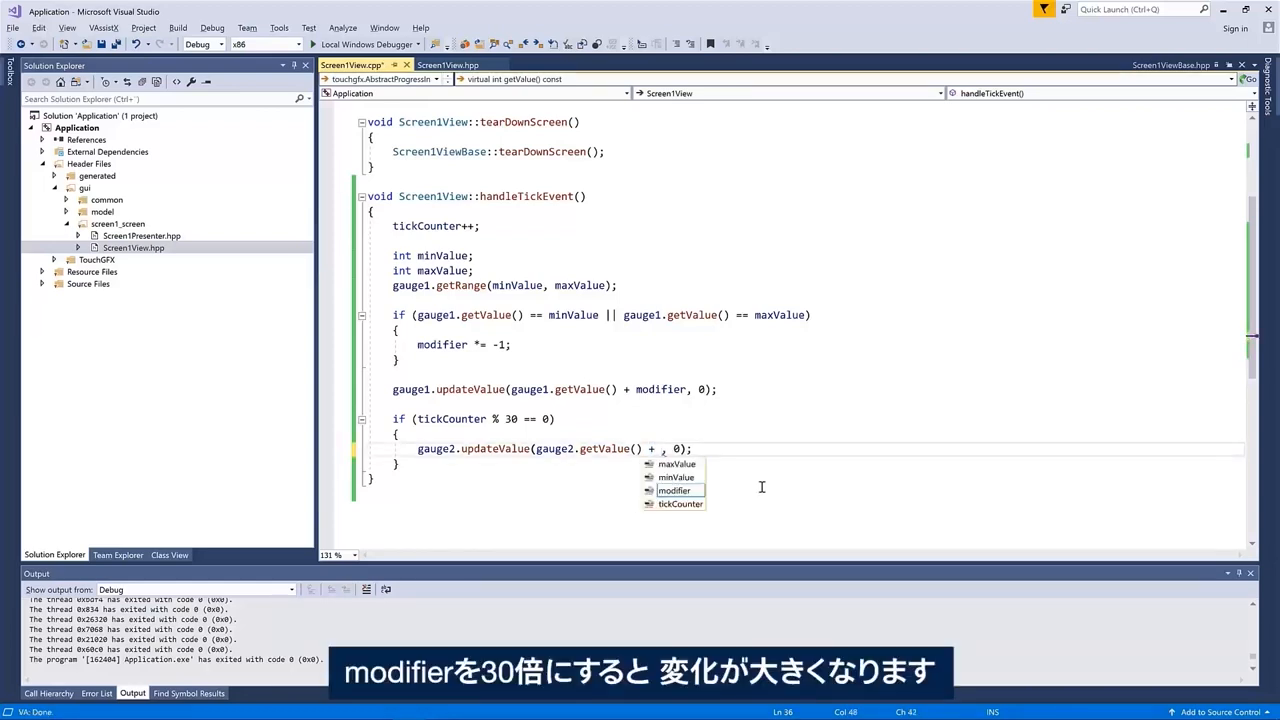
{"action": "type", "text": "30"}
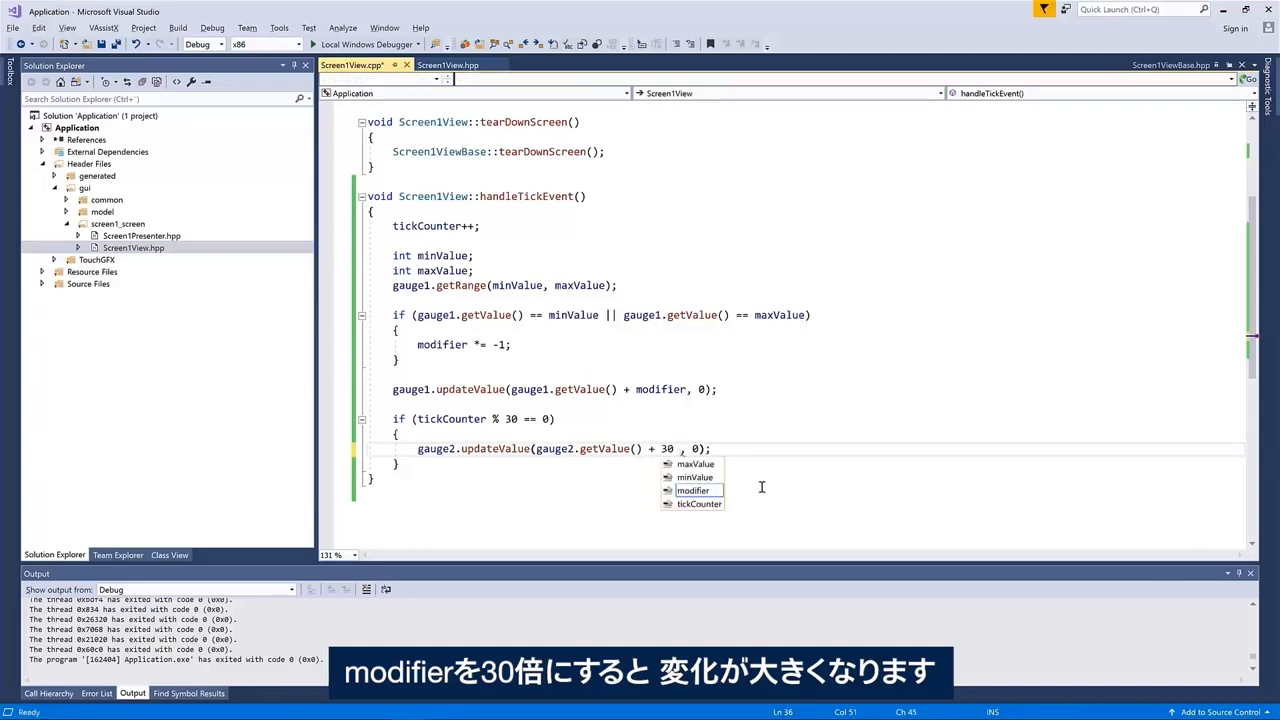
{"action": "type", "text": "* mo"}
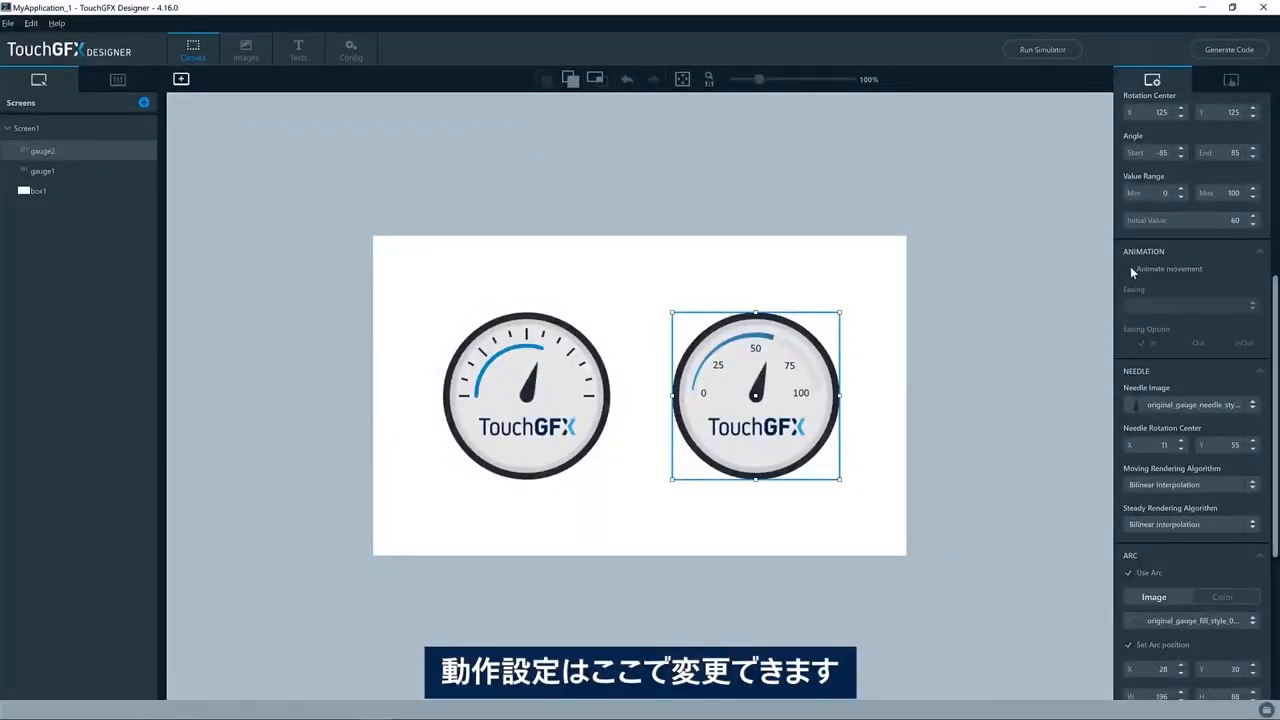
Enable gauge2's animated movement with Cubic InOut easing and generate code.
{"action": "left_click", "coordinate": [1129, 269]}
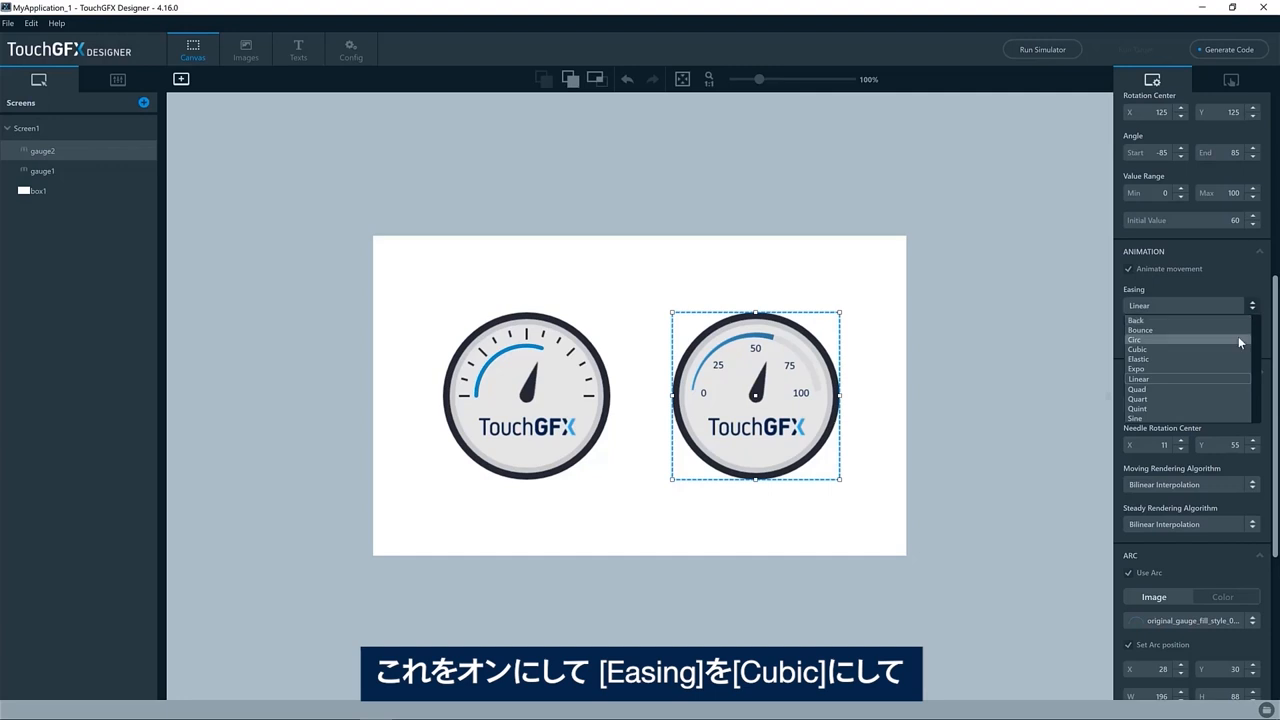
{"action": "mouse_move", "coordinate": [1186, 330]}
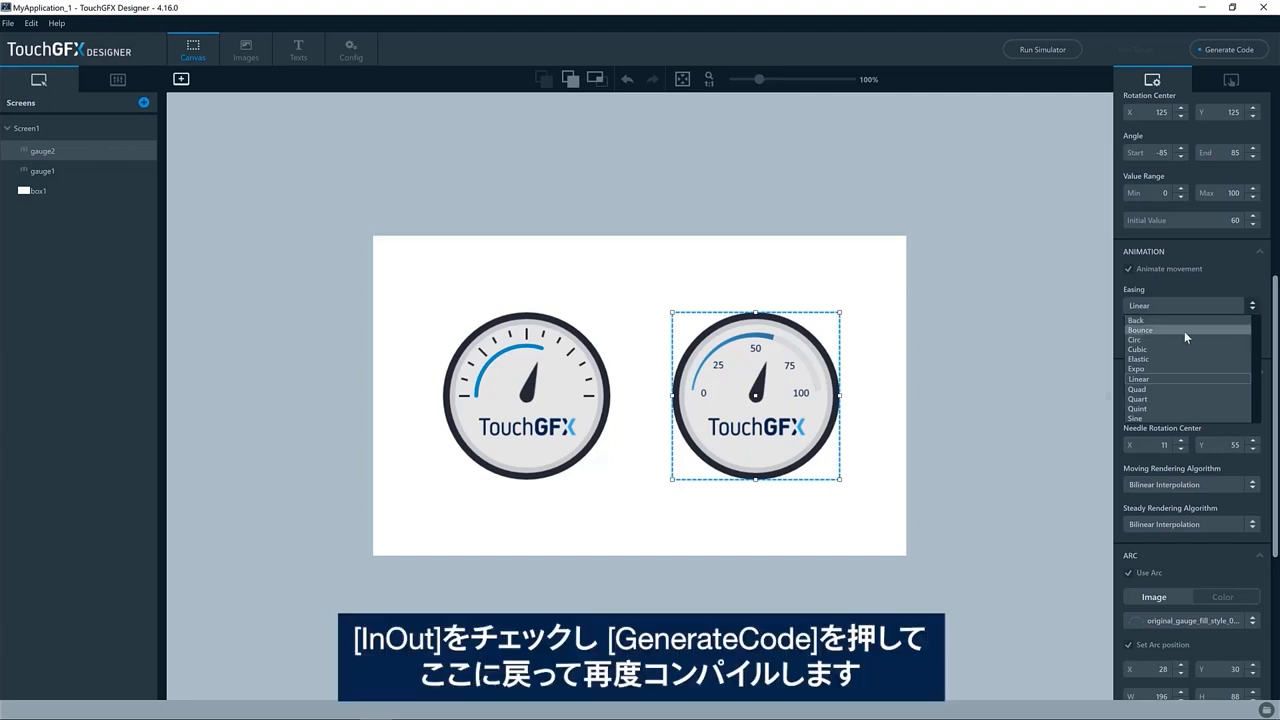
{"action": "left_click", "coordinate": [1138, 349]}
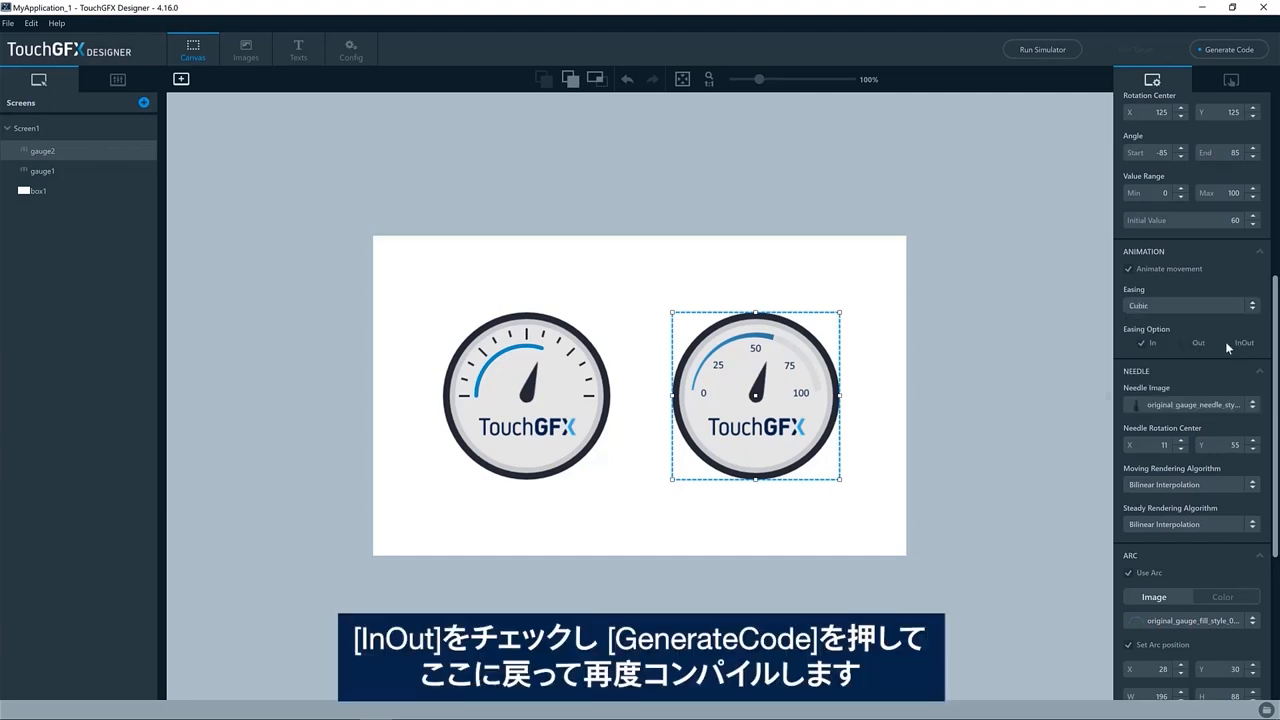
{"action": "left_click", "coordinate": [1228, 342]}
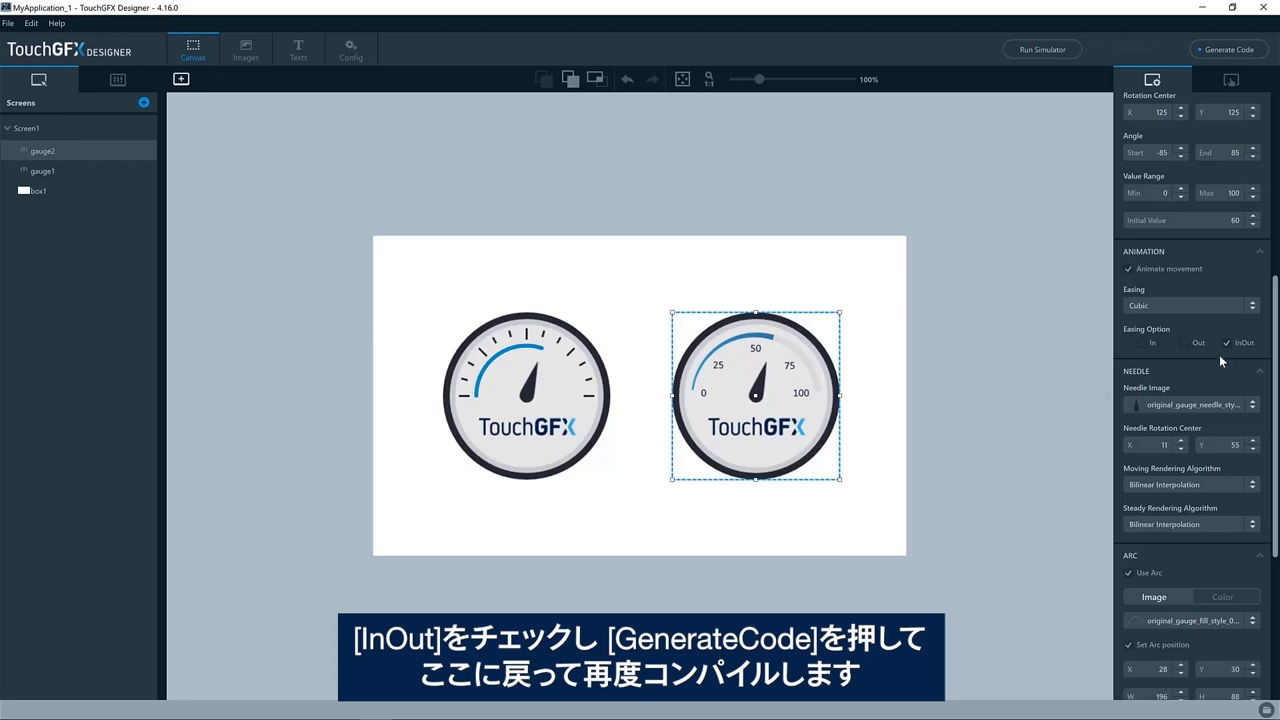
{"action": "left_click", "coordinate": [1228, 49]}
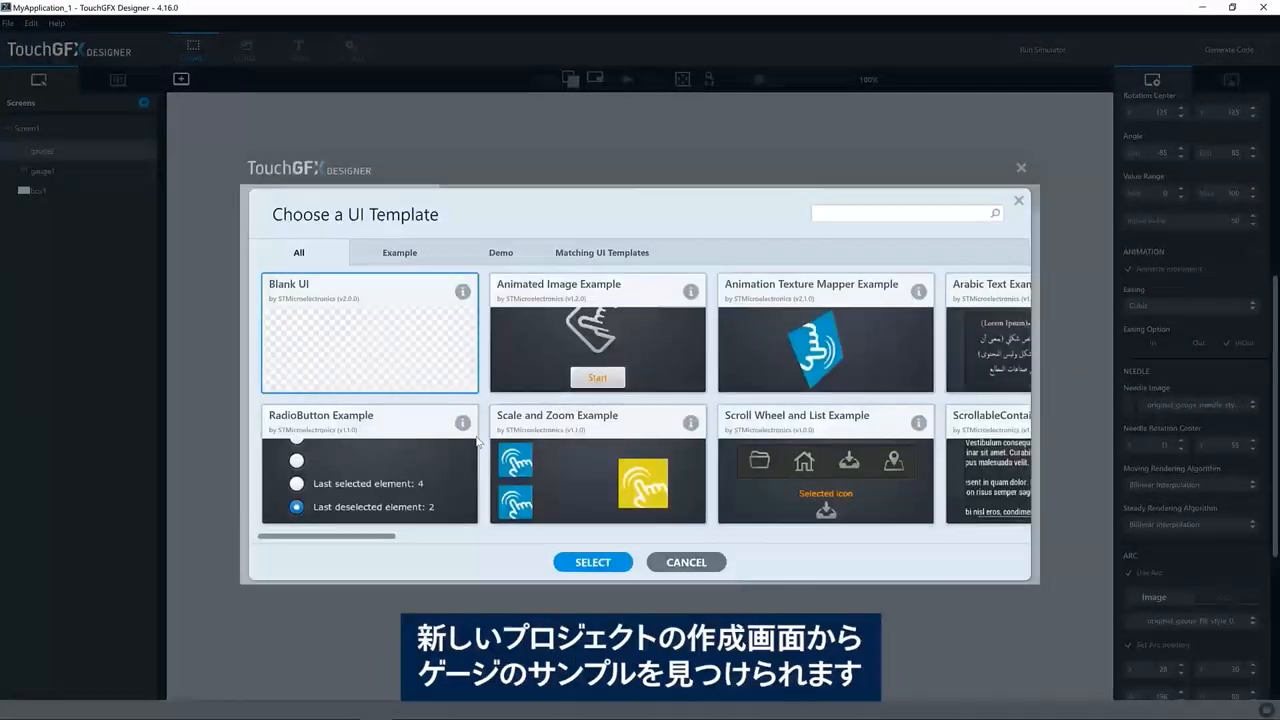
Search the templates for 'gau' and pick the Gauge Example template.
{"action": "left_click", "coordinate": [905, 214]}
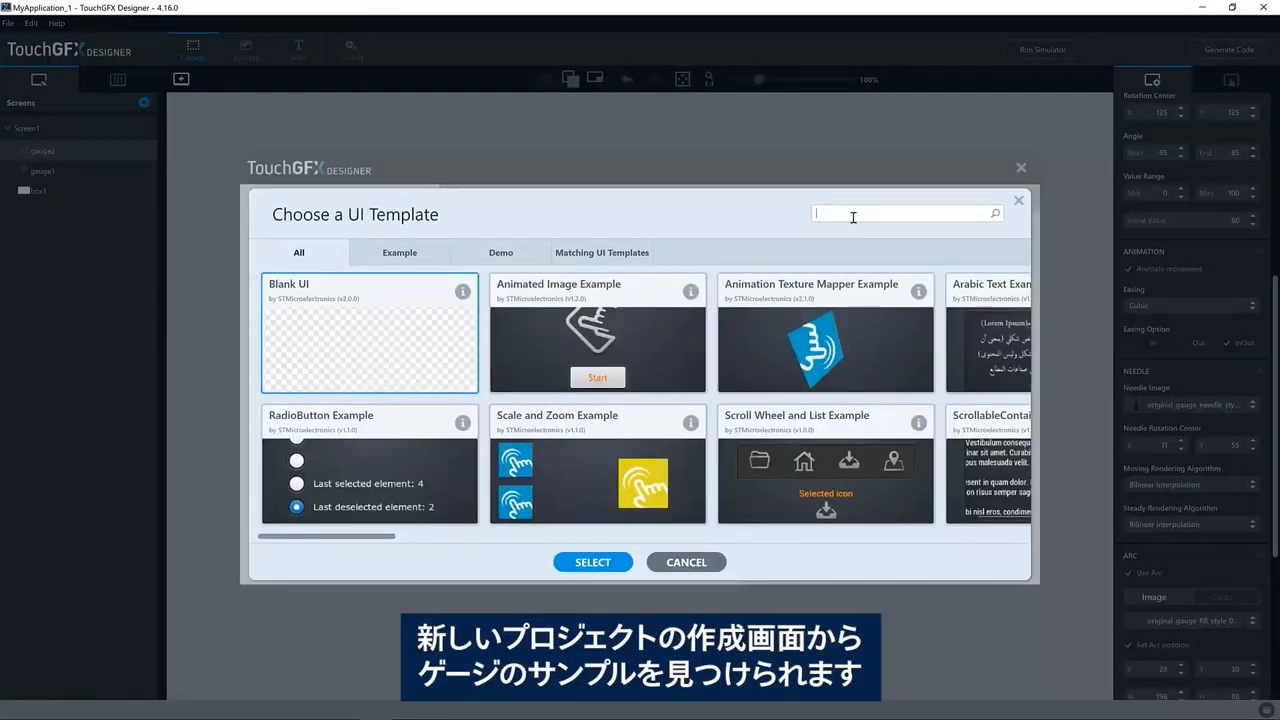
{"action": "type", "text": "gau"}
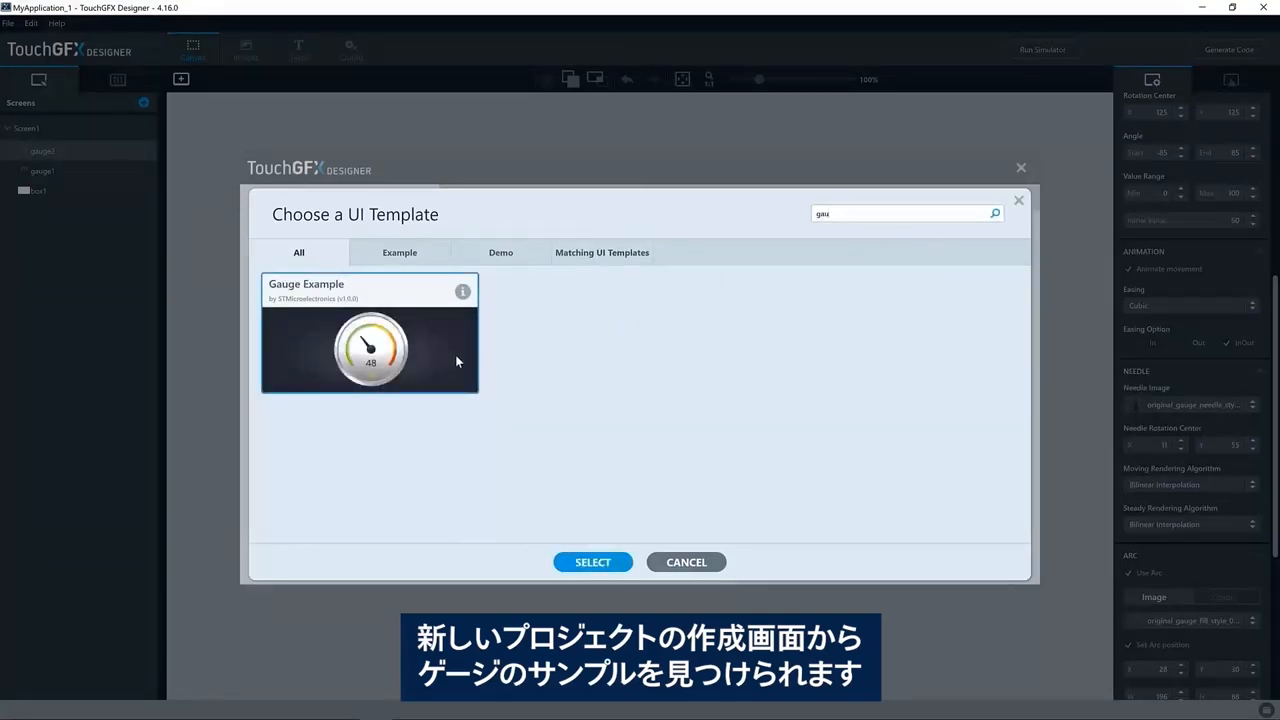
{"action": "left_click", "coordinate": [592, 561]}
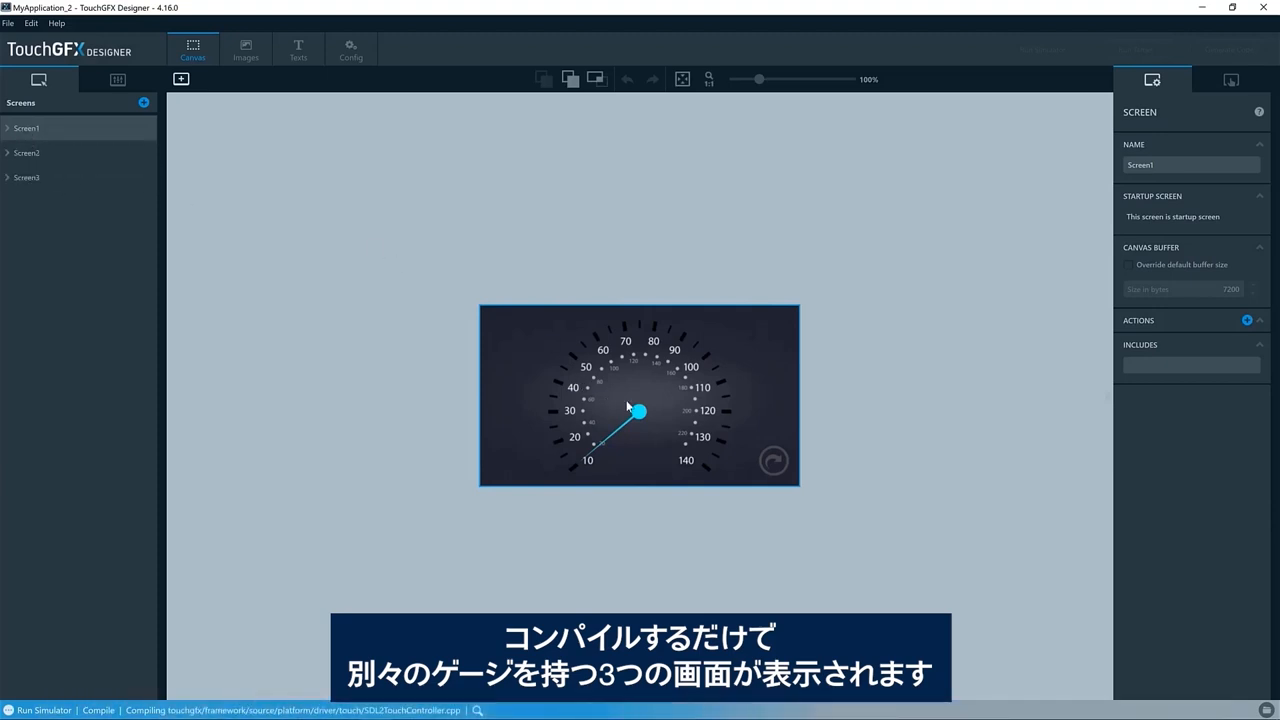
{"action": "mouse_move", "coordinate": [924, 414]}
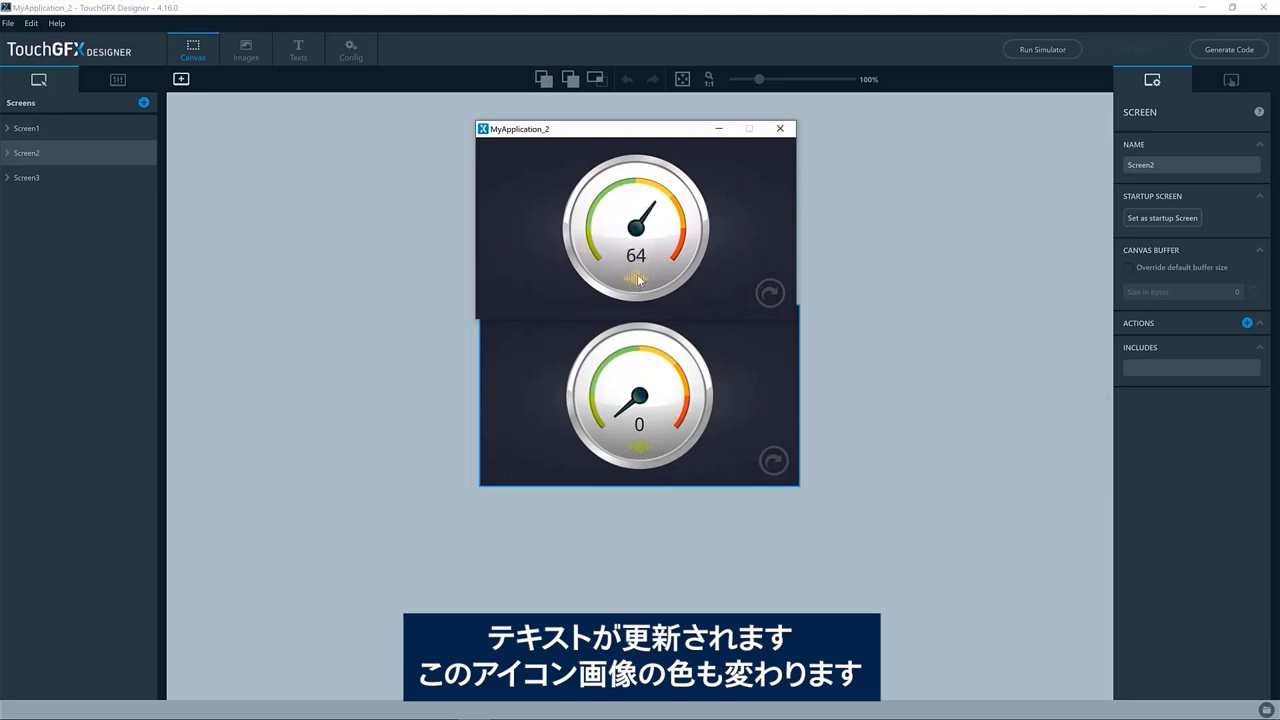
Advance to the next gauge screen in the simulator, then close the simulator.
{"action": "left_click", "coordinate": [770, 293]}
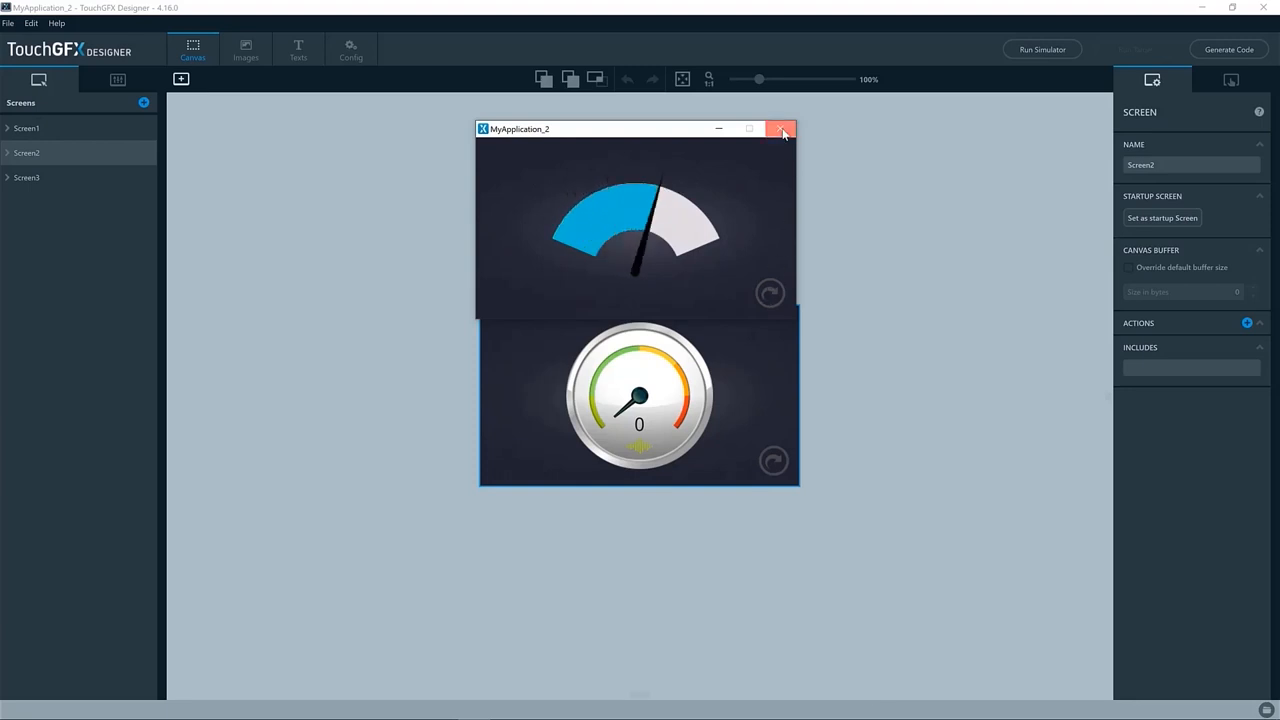
{"action": "left_click", "coordinate": [782, 130]}
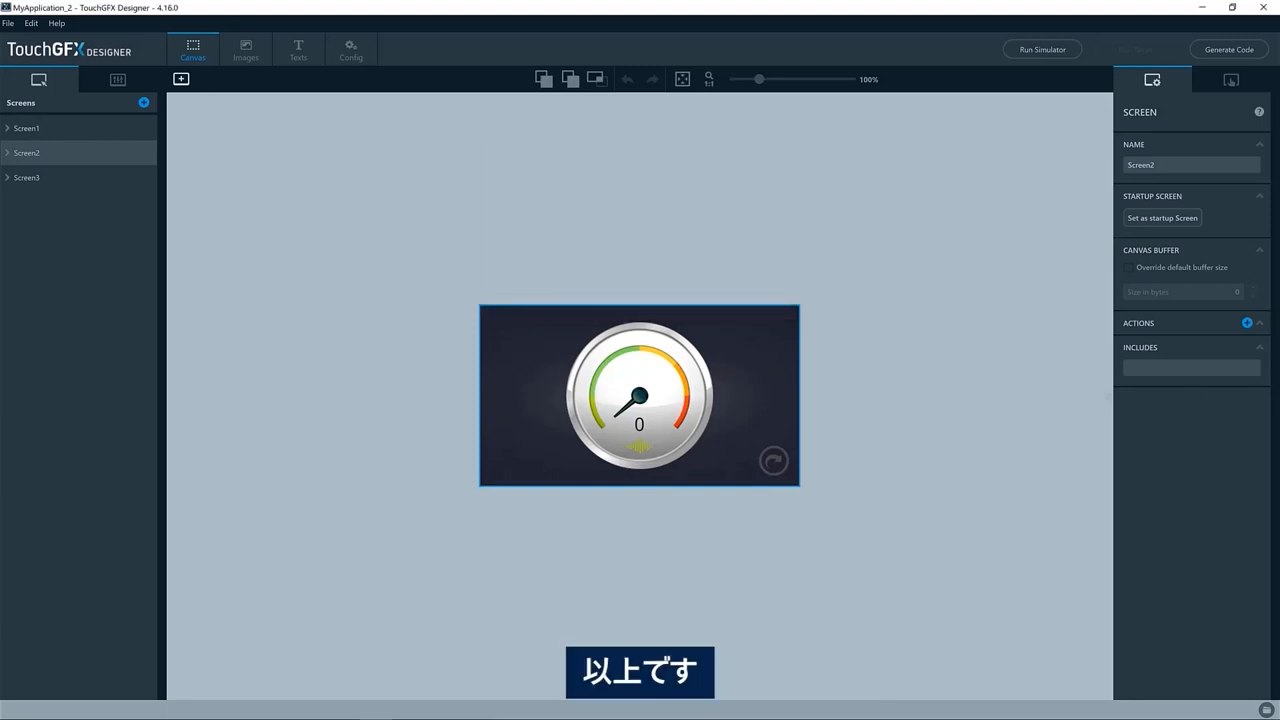